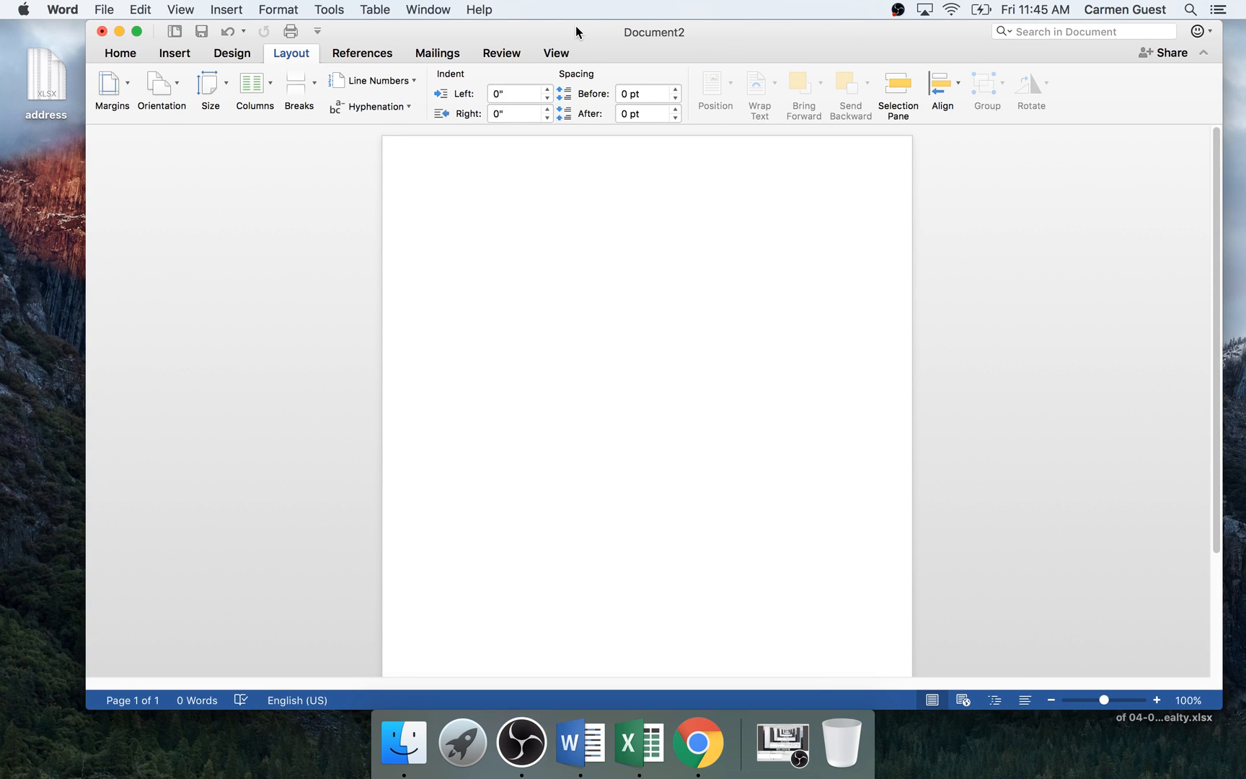
Activate the blank Word document to begin working in it.
{"action": "left_click", "coordinate": [445, 204]}
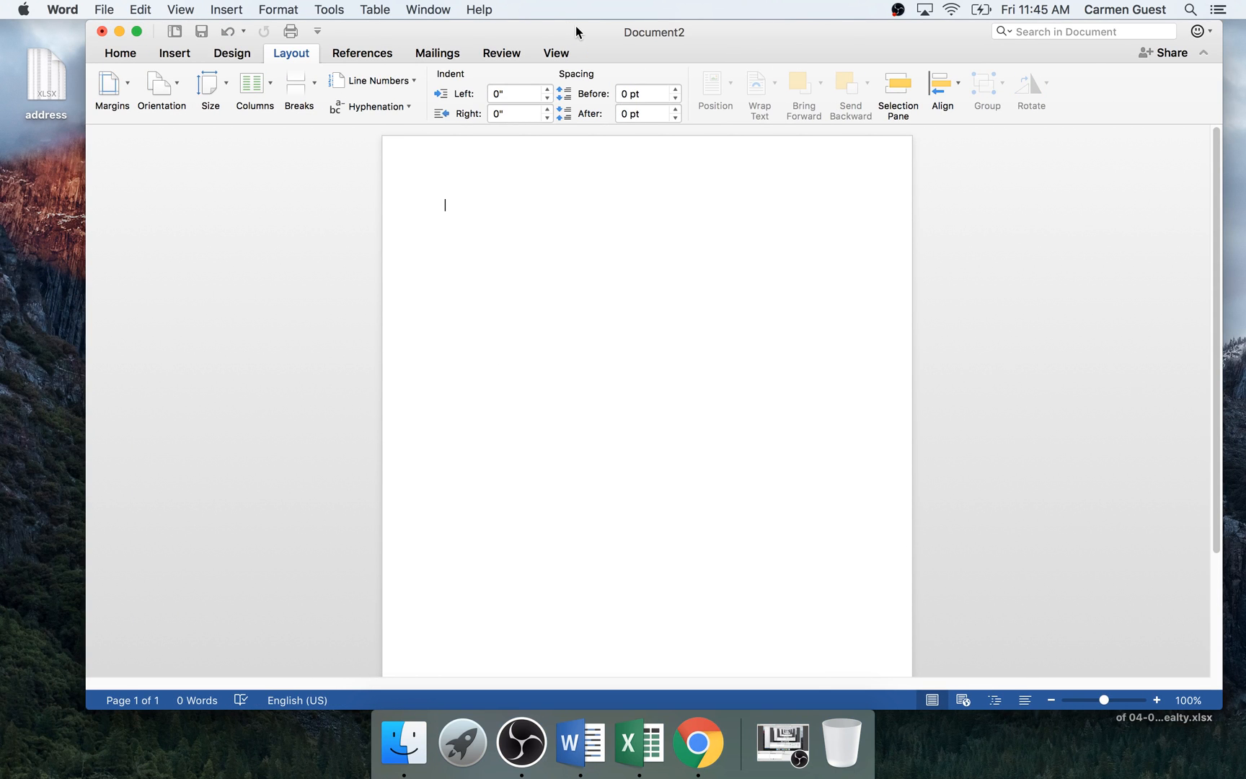
{"action": "mouse_move", "coordinate": [468, 57]}
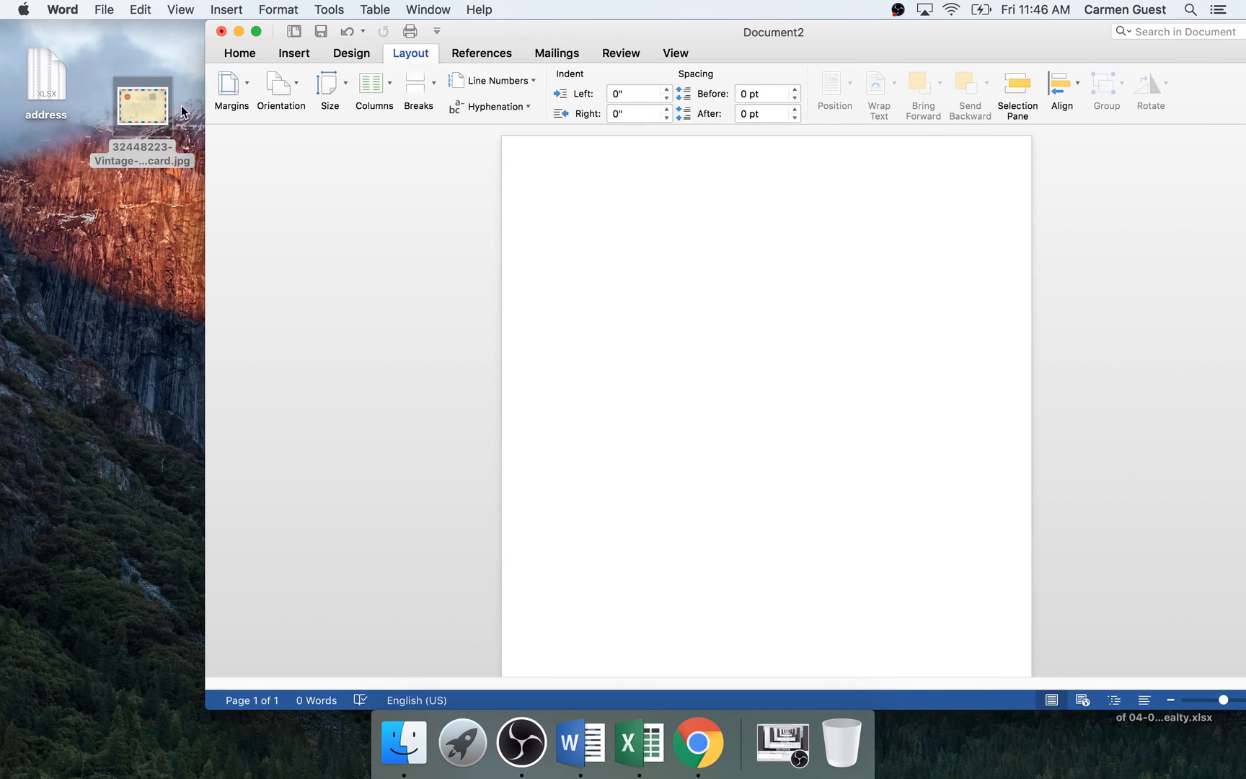
Open the postcard JPG in Preview and select its right-side address area.
{"action": "double_click", "coordinate": [141, 98]}
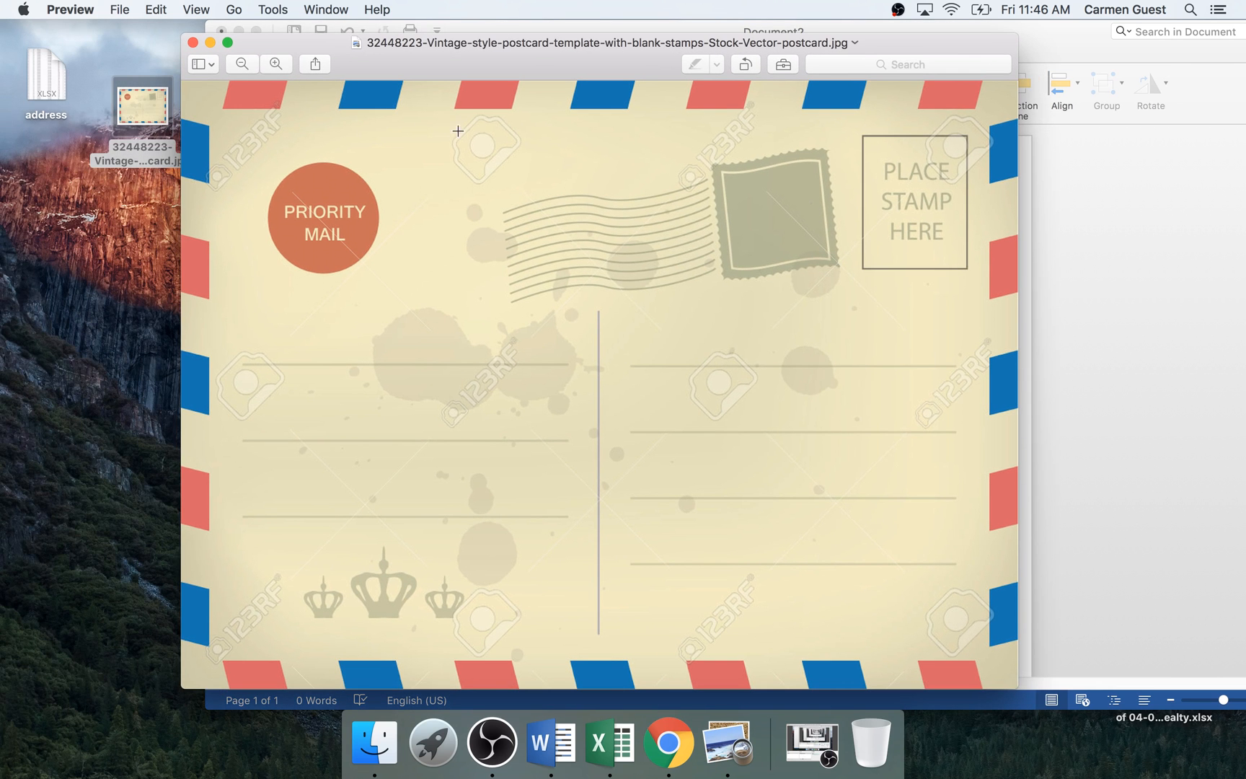
{"action": "mouse_move", "coordinate": [630, 339]}
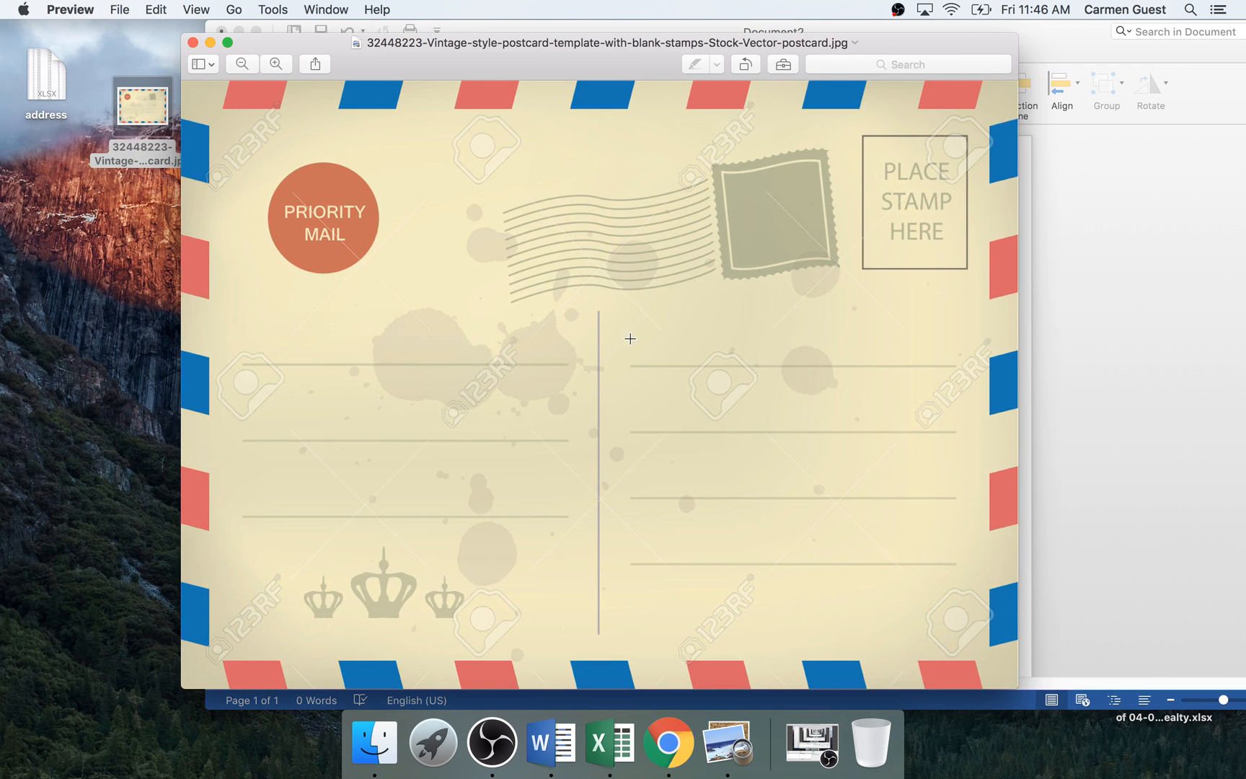
{"action": "left_click_drag", "start_coordinate": [628, 316], "coordinate": [968, 599]}
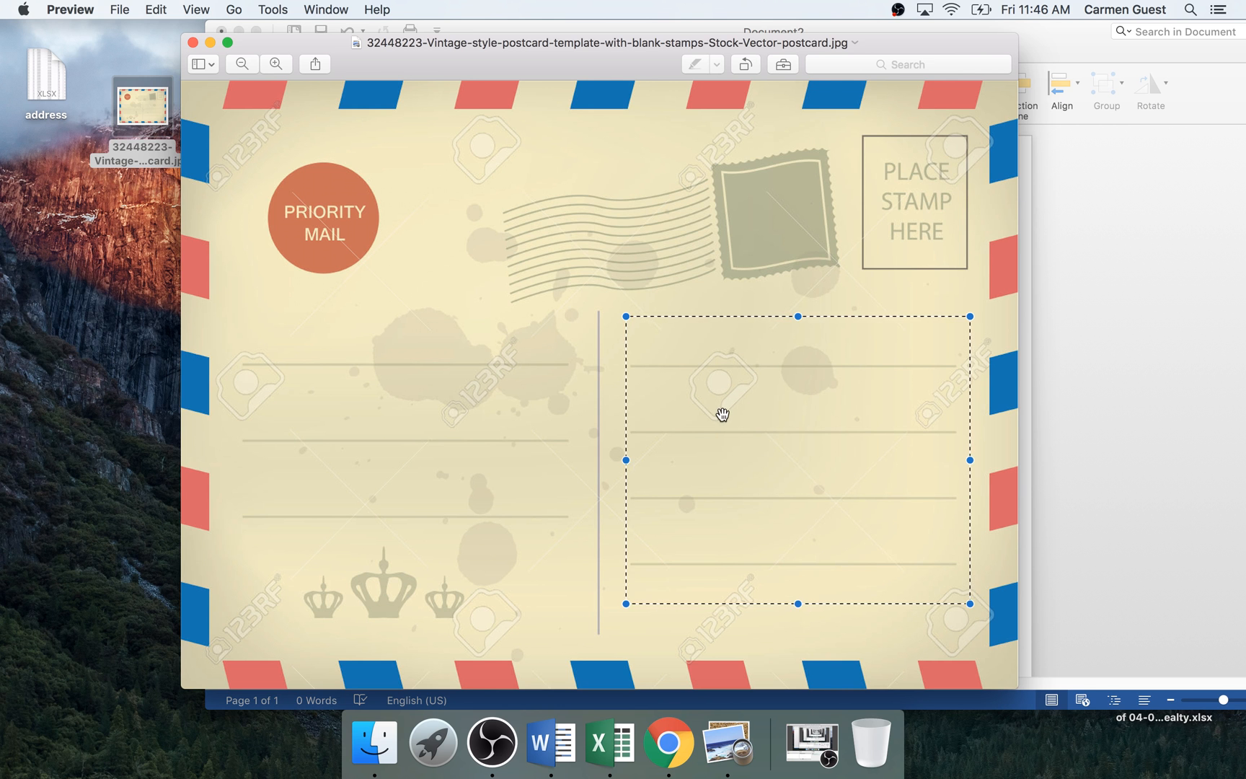
{"action": "mouse_move", "coordinate": [747, 551]}
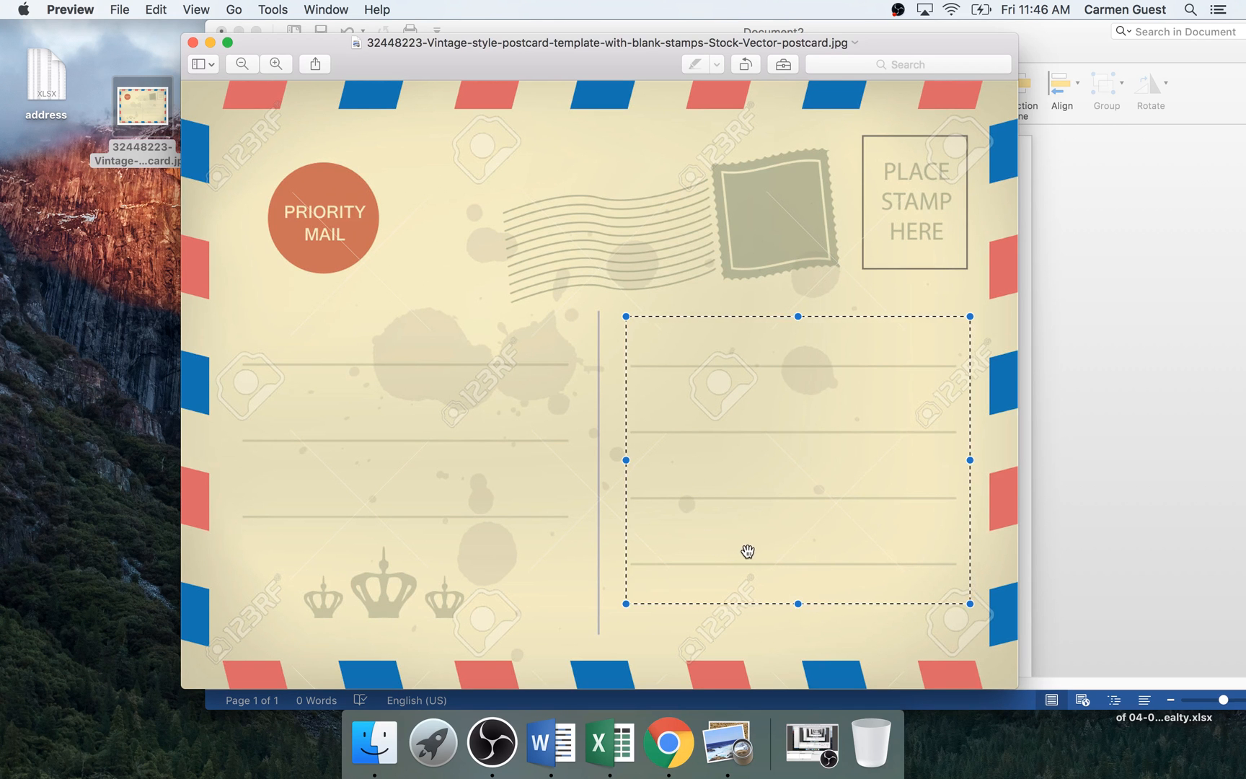
{"action": "mouse_move", "coordinate": [662, 380]}
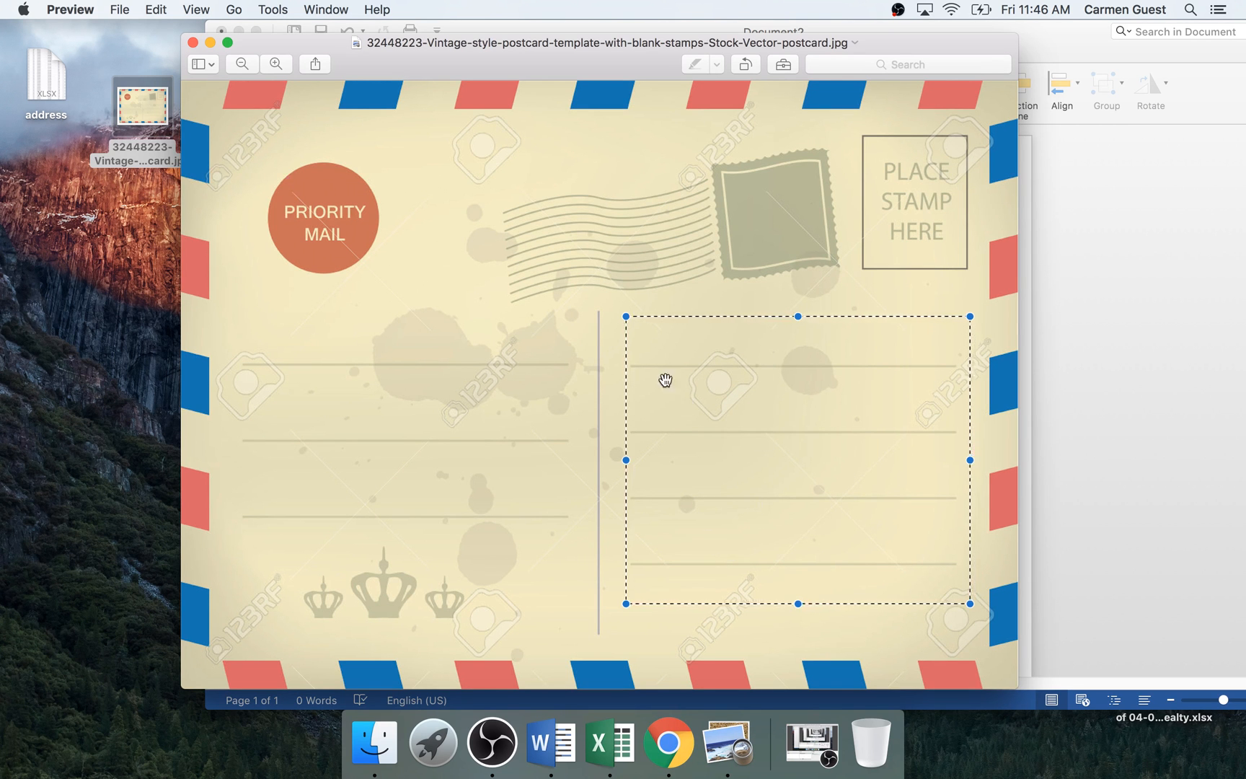
{"action": "mouse_move", "coordinate": [194, 45]}
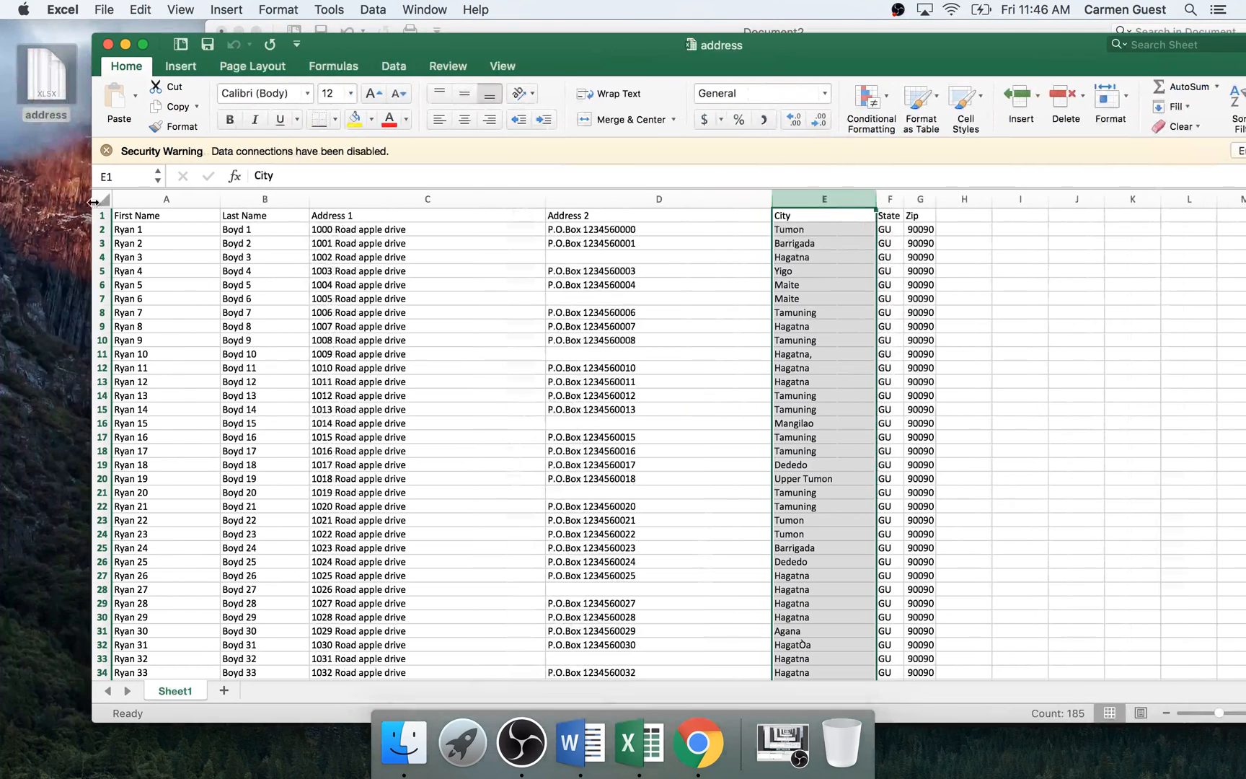
Review the workbook's City, Address 1 and Zip columns and the first record, Ryan 1.
{"action": "left_click", "coordinate": [165, 216]}
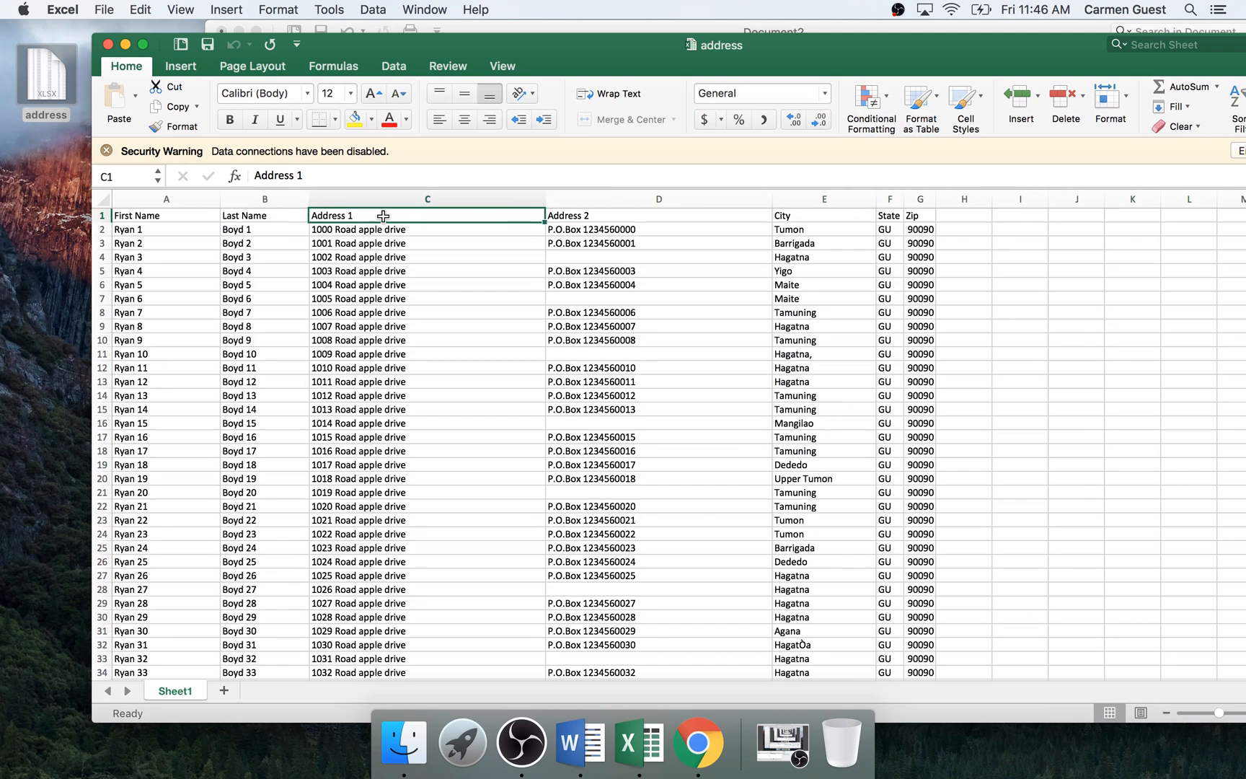
{"action": "left_click", "coordinate": [824, 215]}
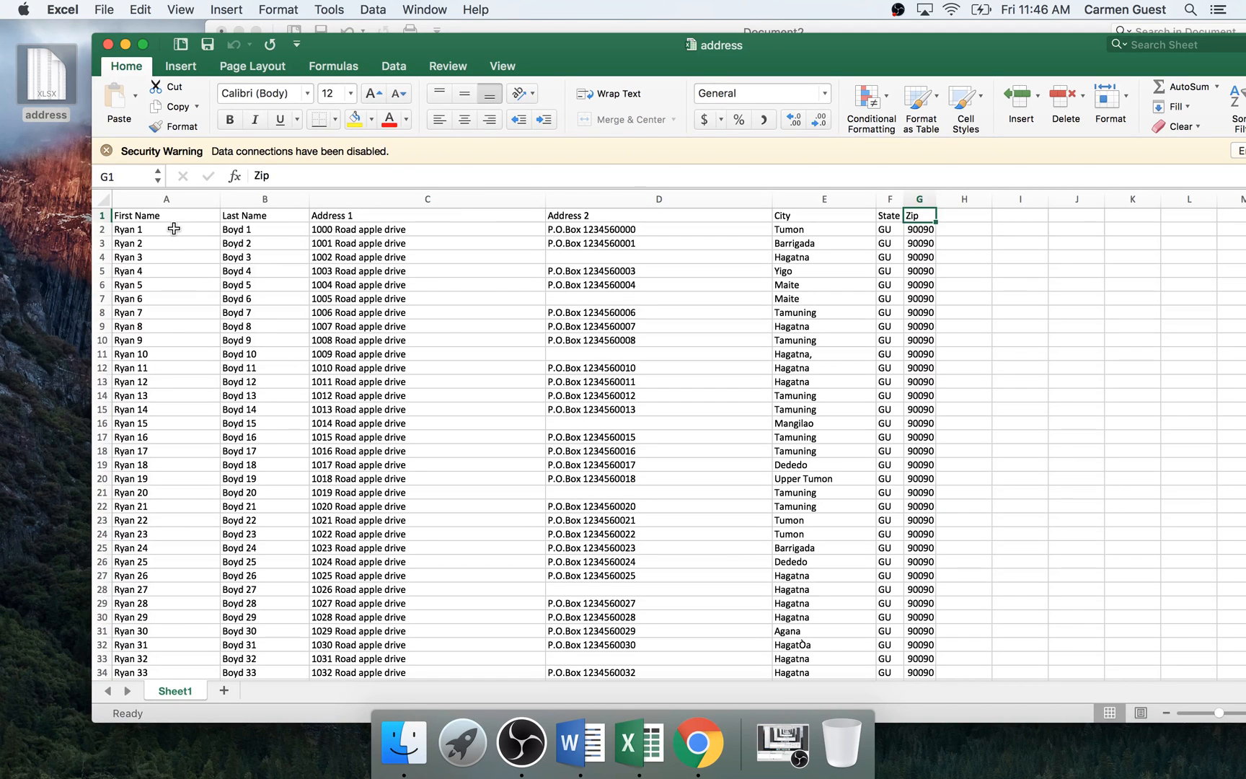
{"action": "left_click", "coordinate": [427, 230]}
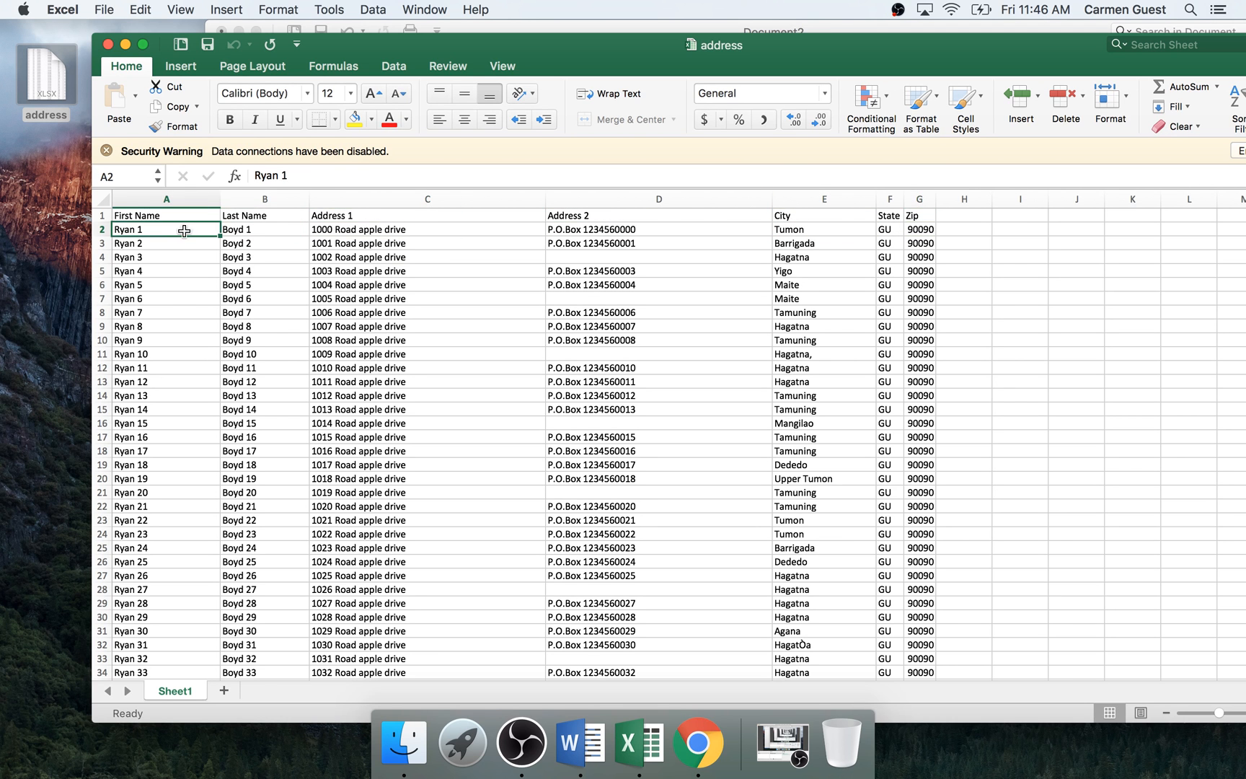
{"action": "left_click", "coordinate": [165, 478]}
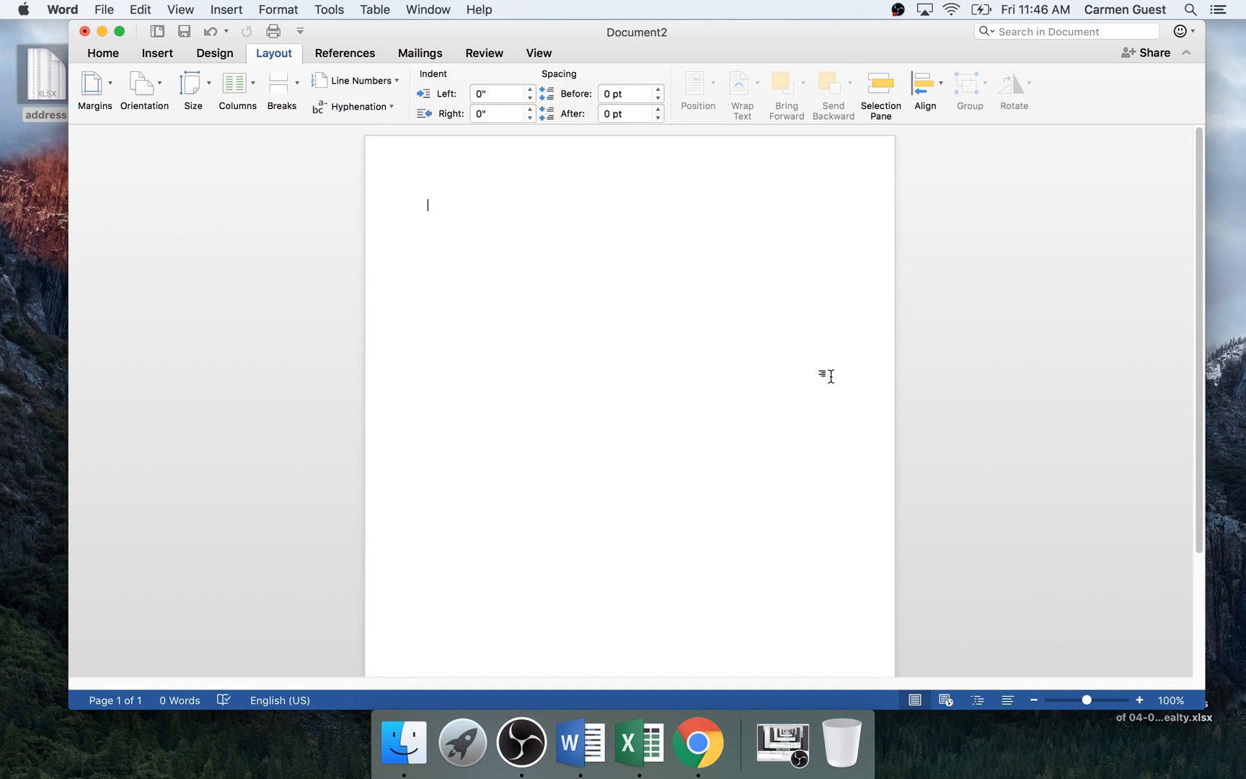
{"action": "mouse_move", "coordinate": [932, 294]}
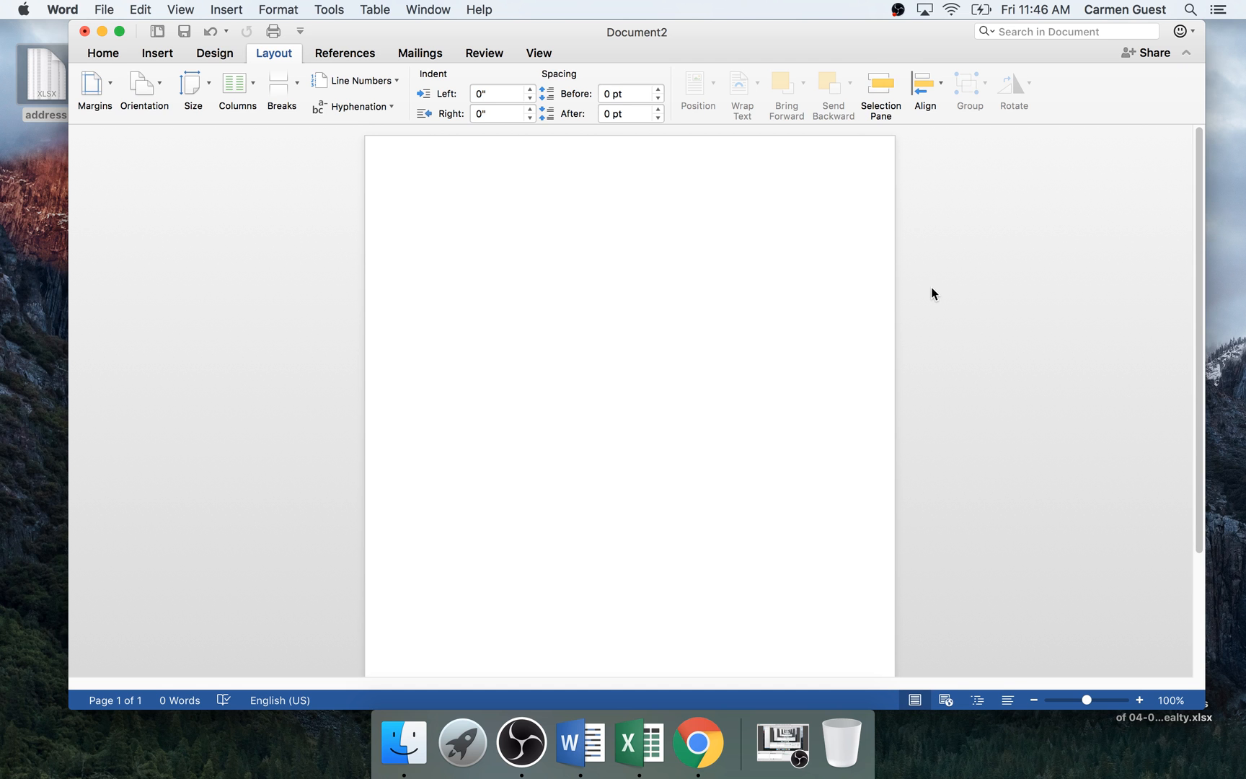
{"action": "mouse_move", "coordinate": [118, 4]}
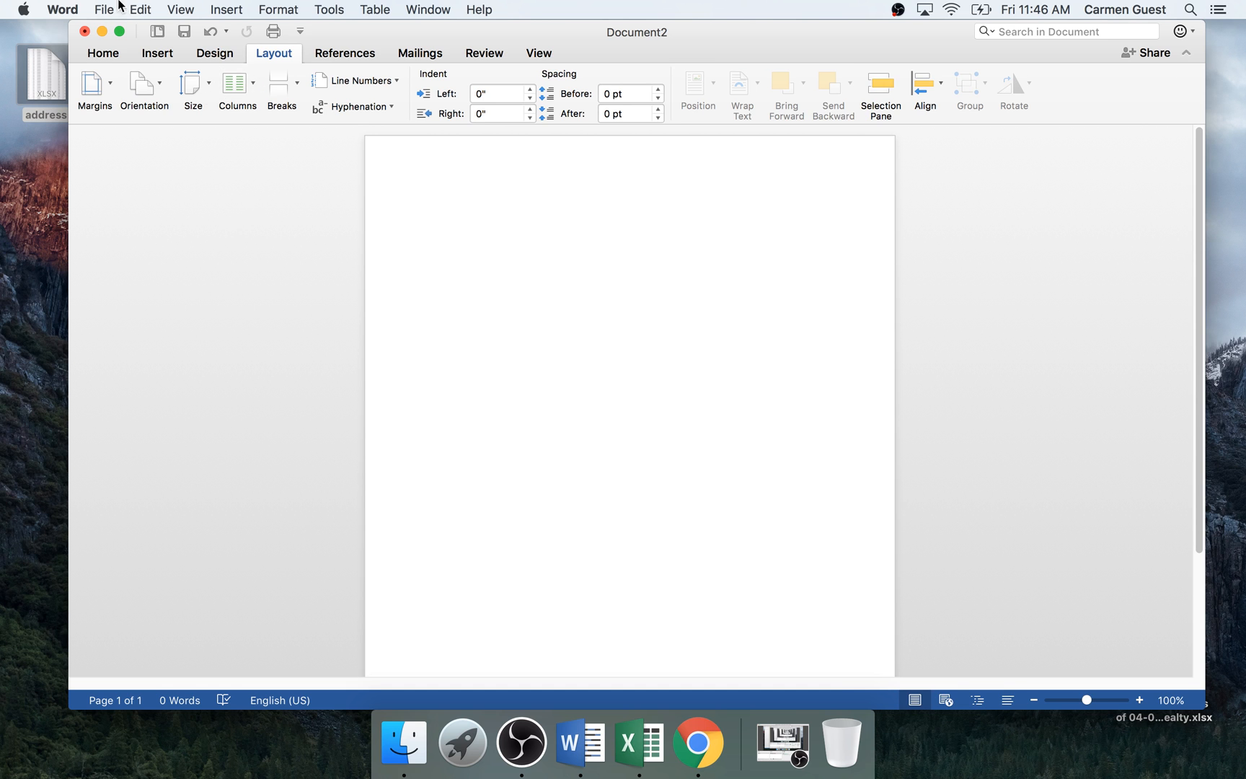
Open Page Setup and its paper size list, where US Letter is checked.
{"action": "left_click", "coordinate": [102, 10]}
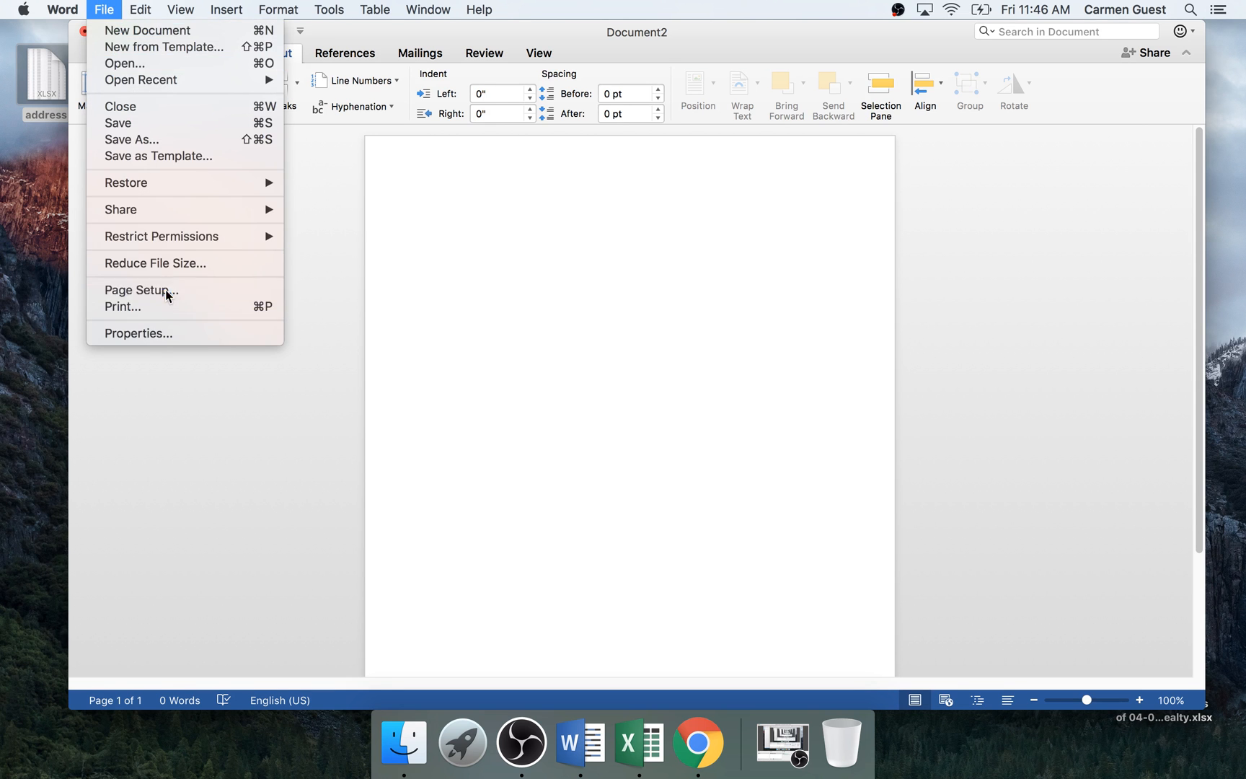
{"action": "left_click", "coordinate": [137, 290]}
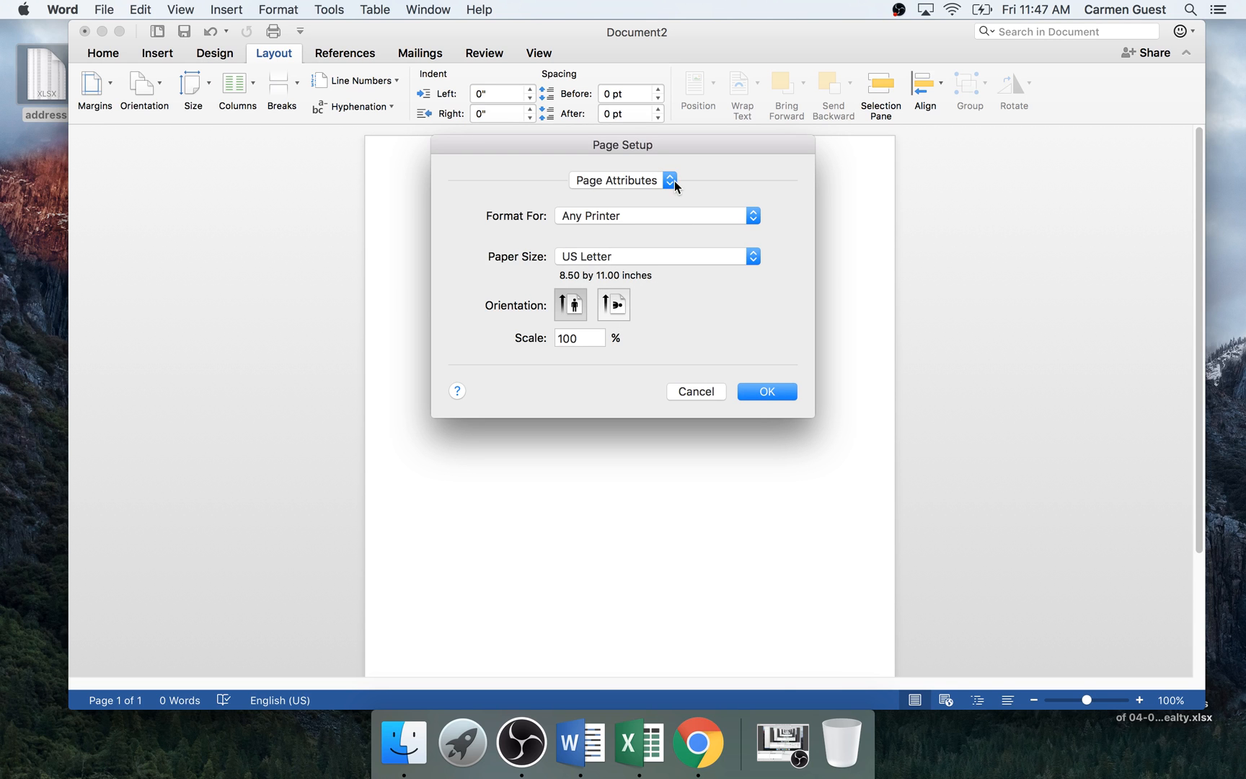
{"action": "mouse_move", "coordinate": [654, 257]}
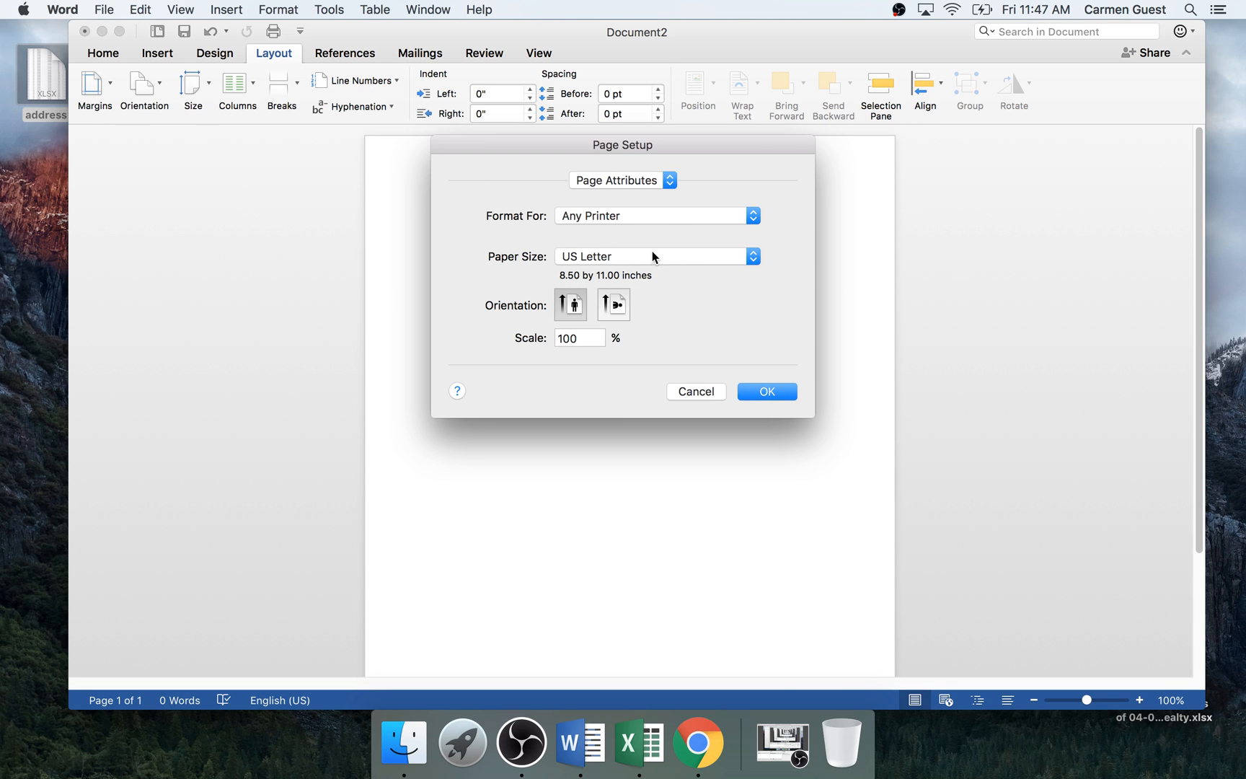
{"action": "left_click", "coordinate": [753, 256]}
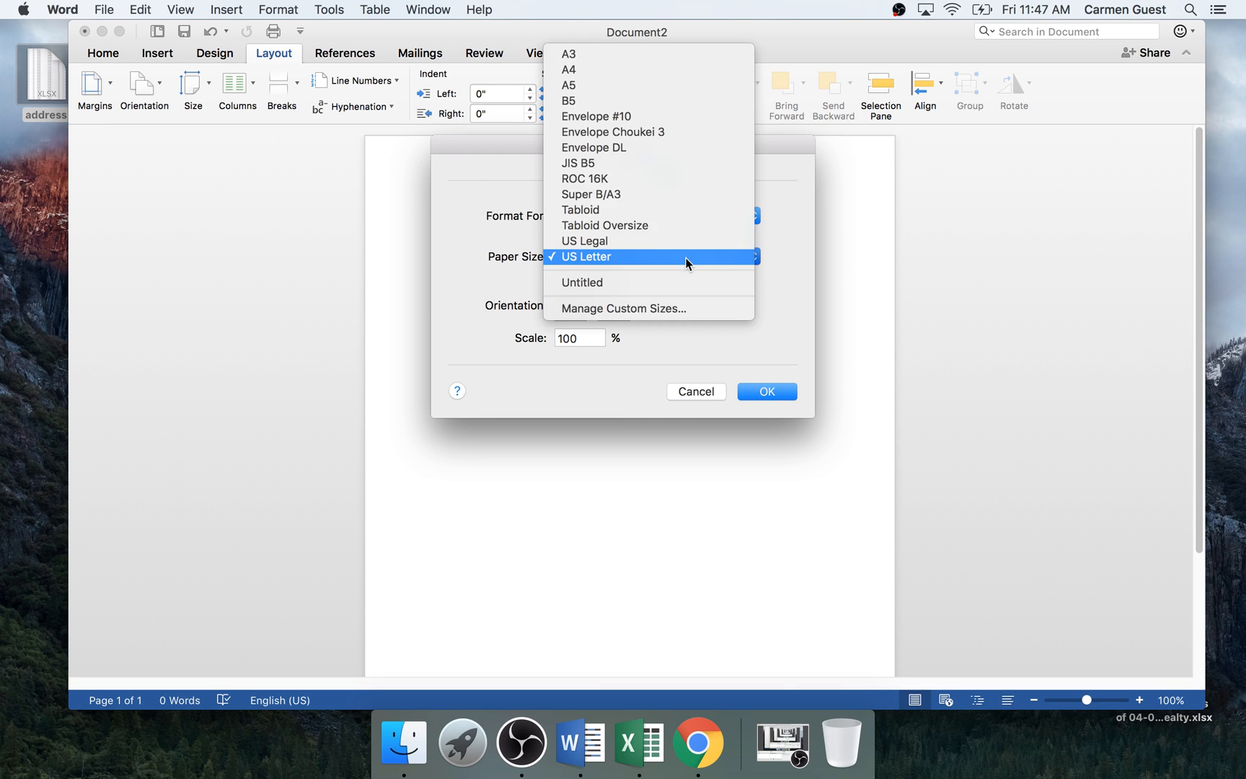
{"action": "mouse_move", "coordinate": [677, 304]}
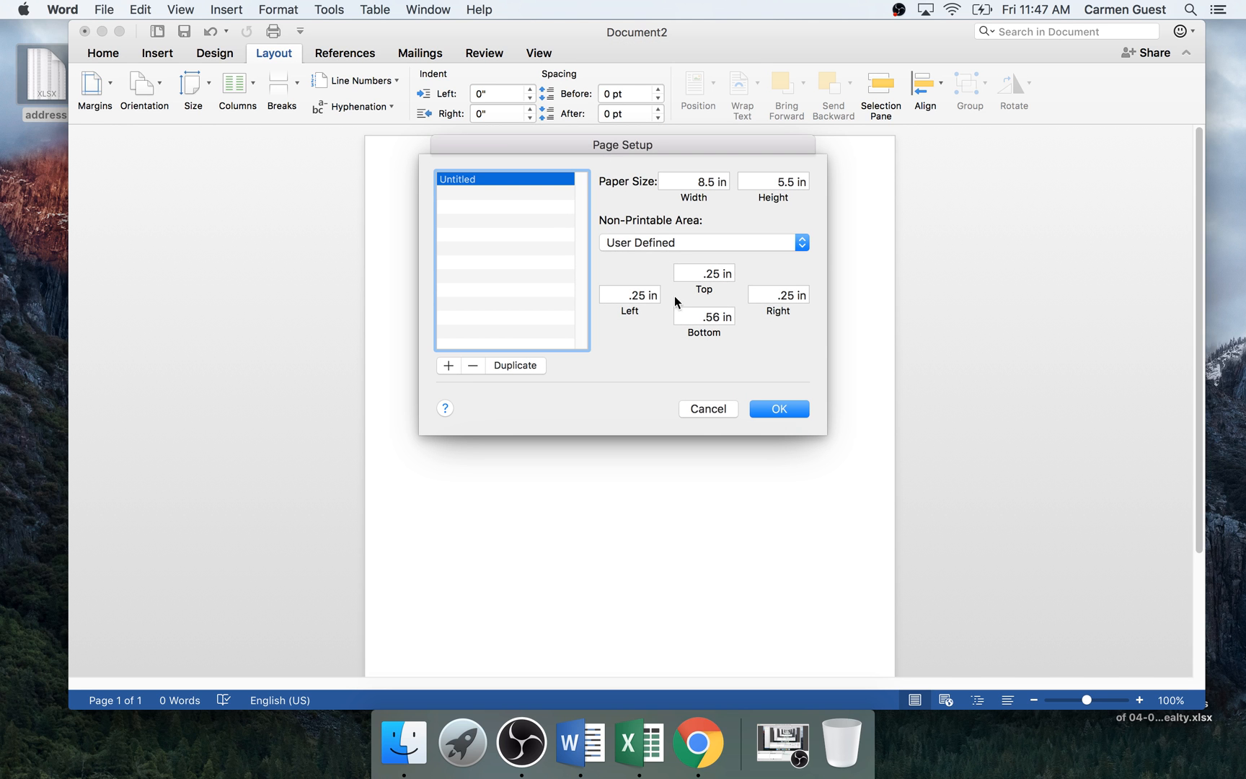
{"action": "mouse_move", "coordinate": [458, 337]}
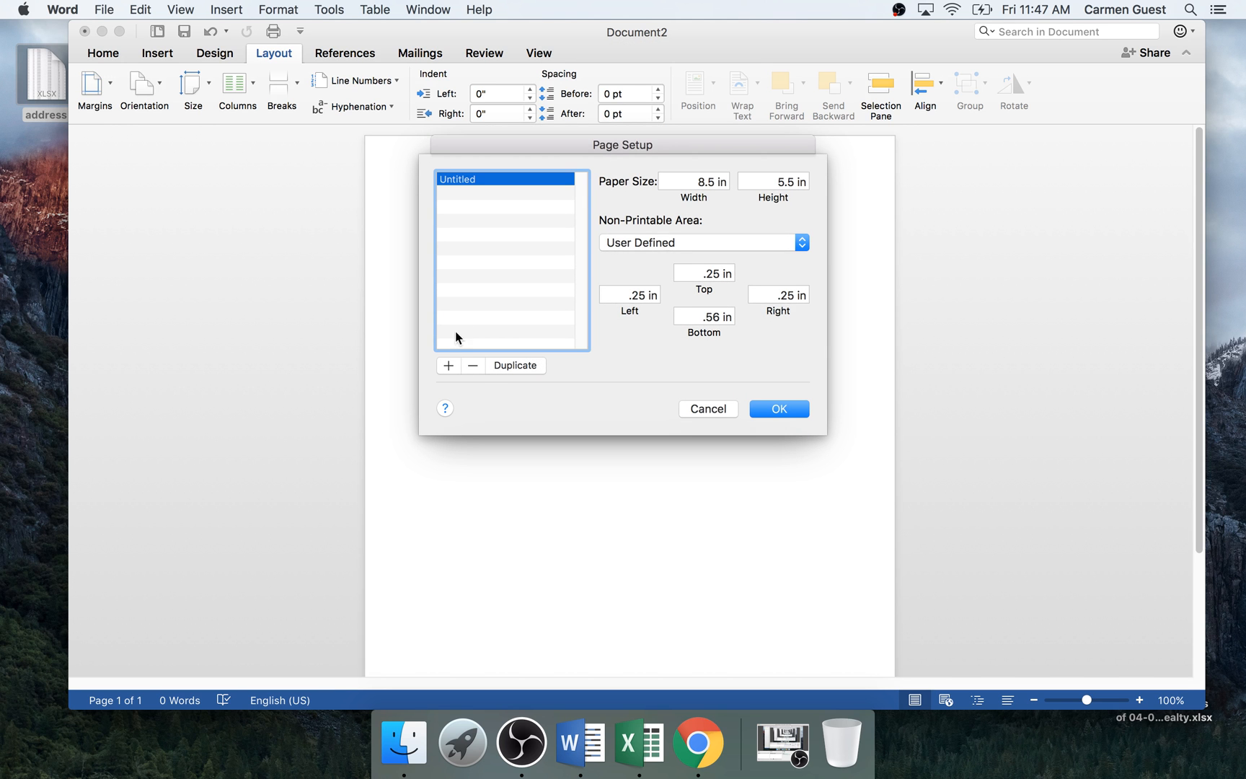
Add a custom paper size 5.5 inches high with a 0.25-inch bottom margin.
{"action": "left_click", "coordinate": [448, 366]}
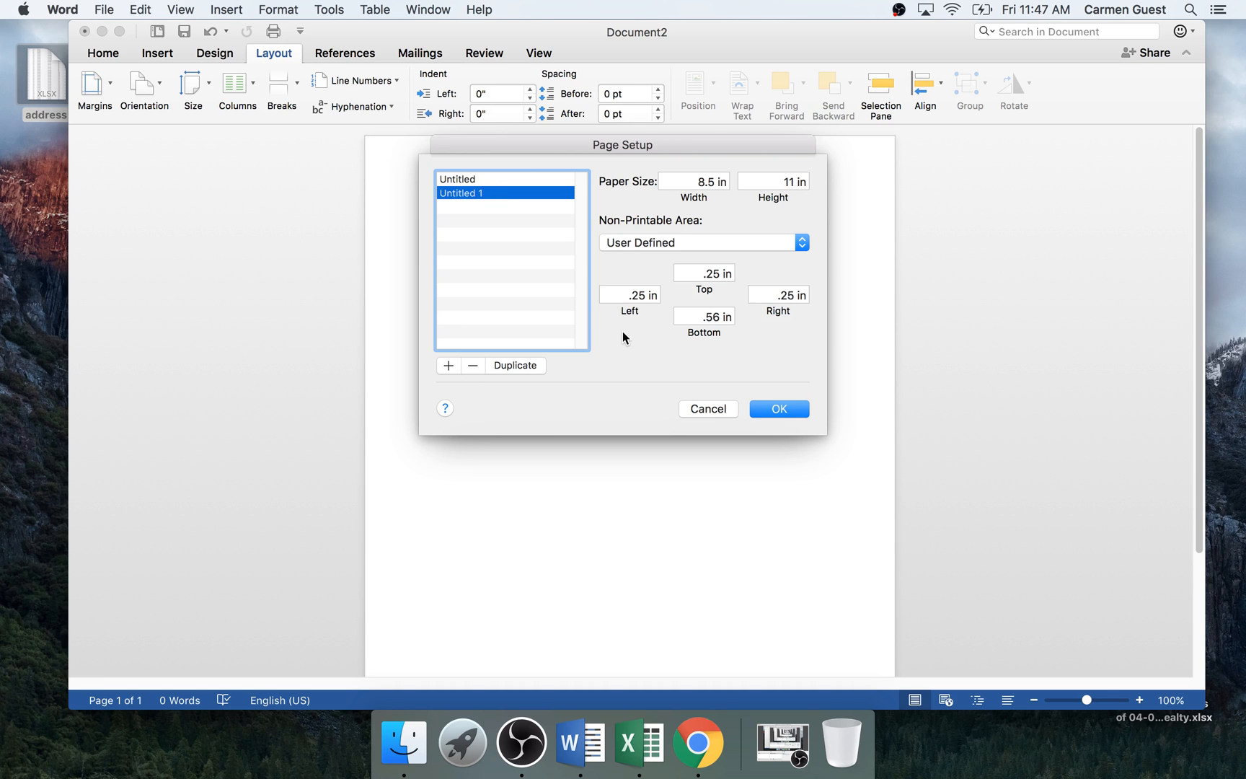
{"action": "mouse_move", "coordinate": [720, 182]}
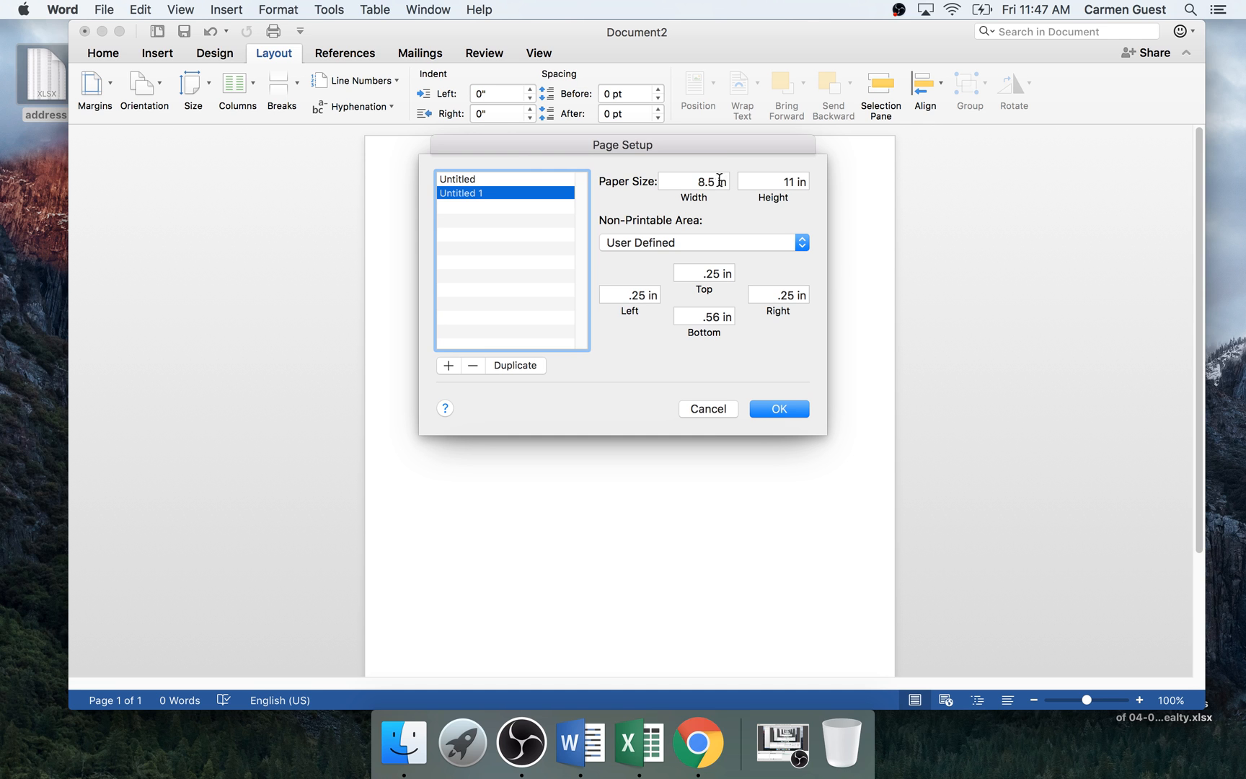
{"action": "left_click", "coordinate": [773, 181]}
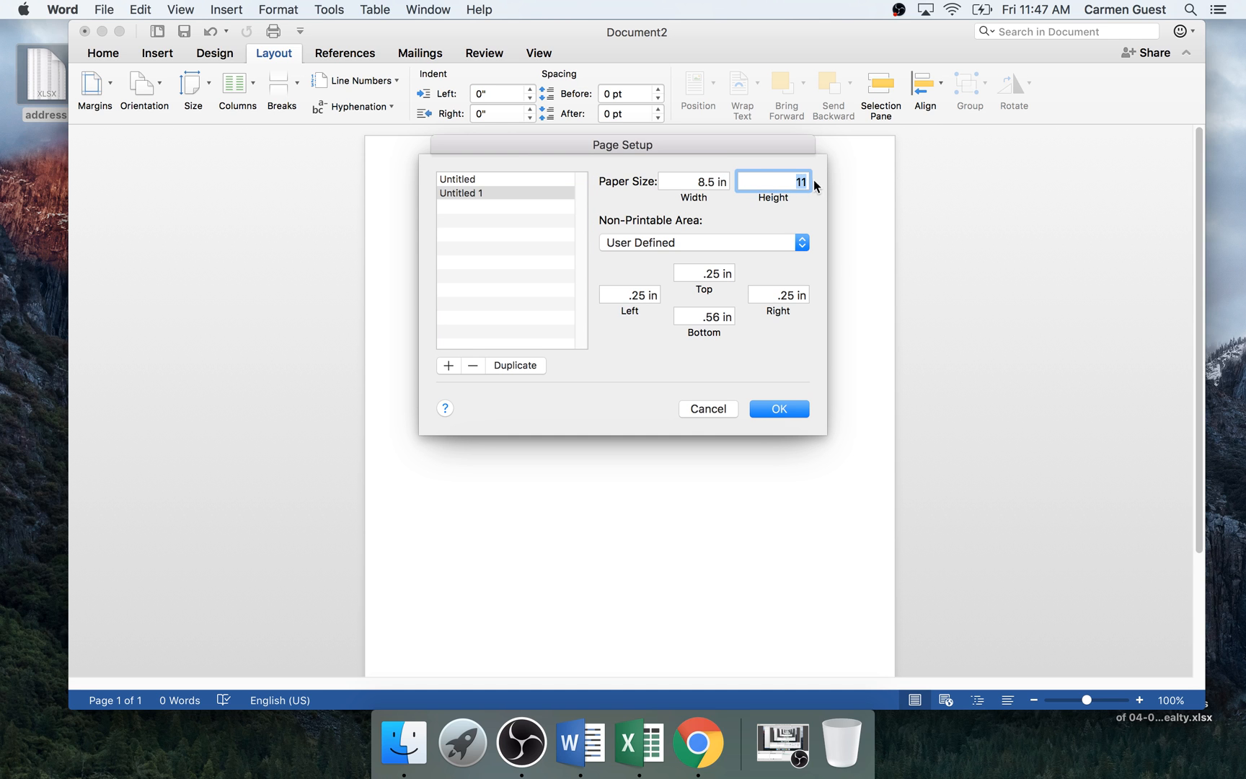
{"action": "type", "text": "5.5"}
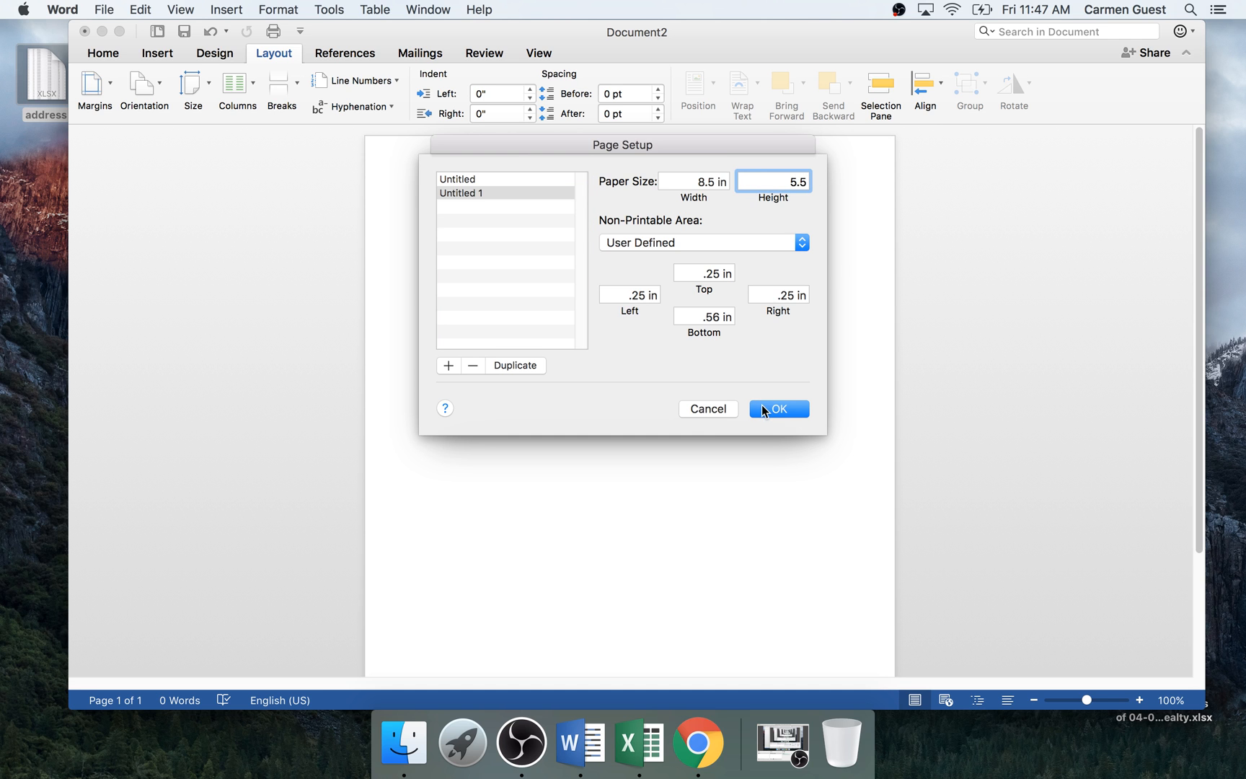
{"action": "mouse_move", "coordinate": [770, 390]}
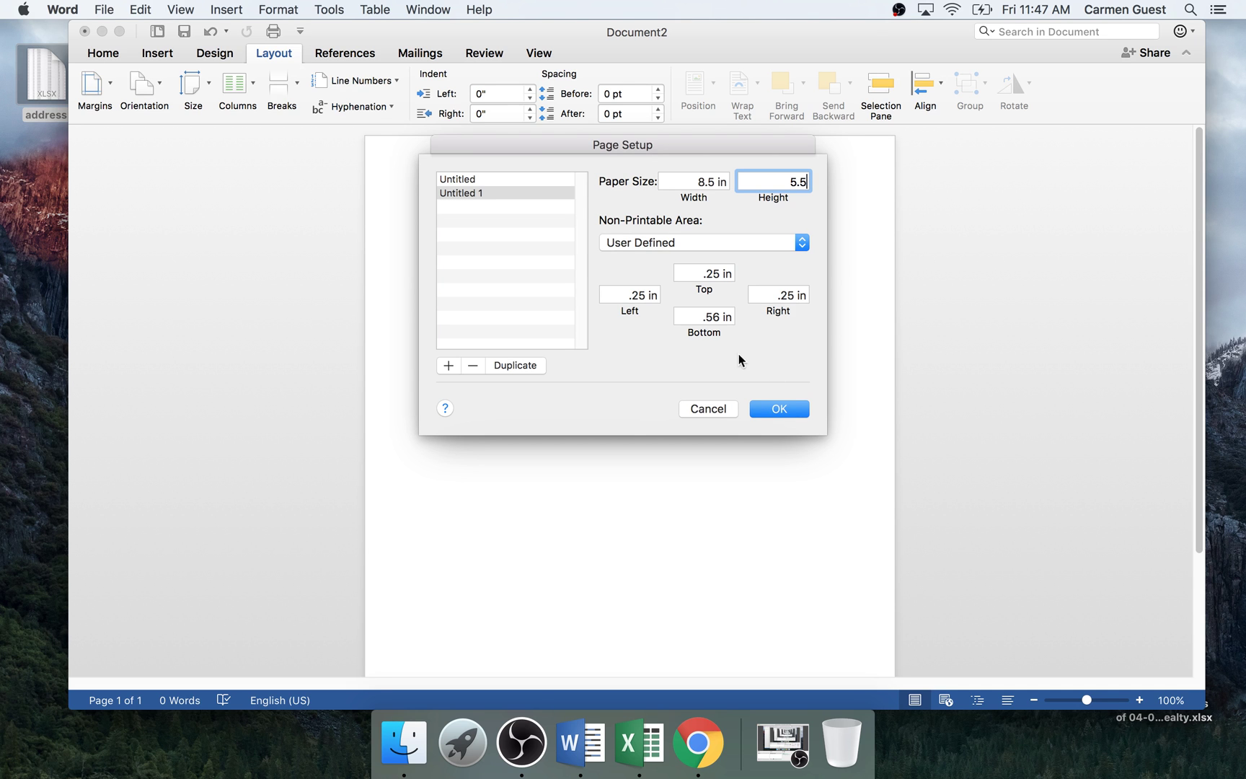
{"action": "left_click", "coordinate": [704, 316]}
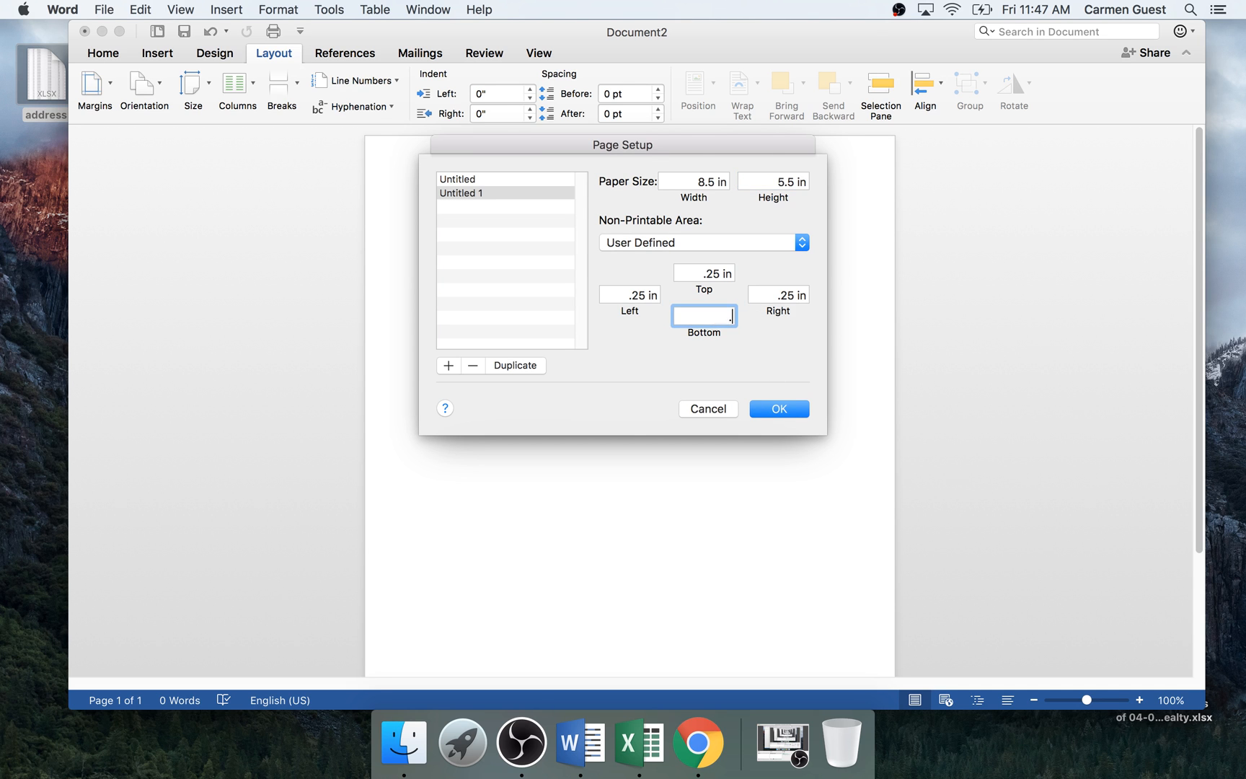
{"action": "type", "text": ".25"}
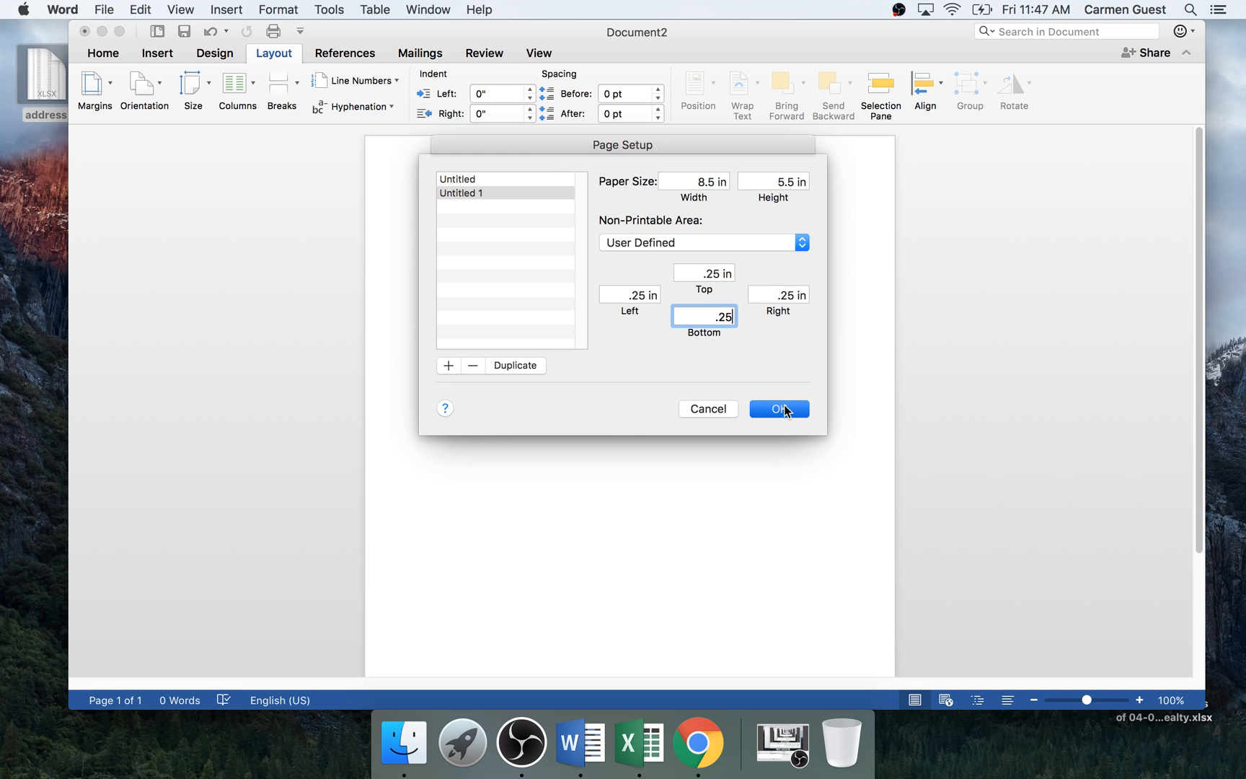
{"action": "left_click", "coordinate": [778, 409]}
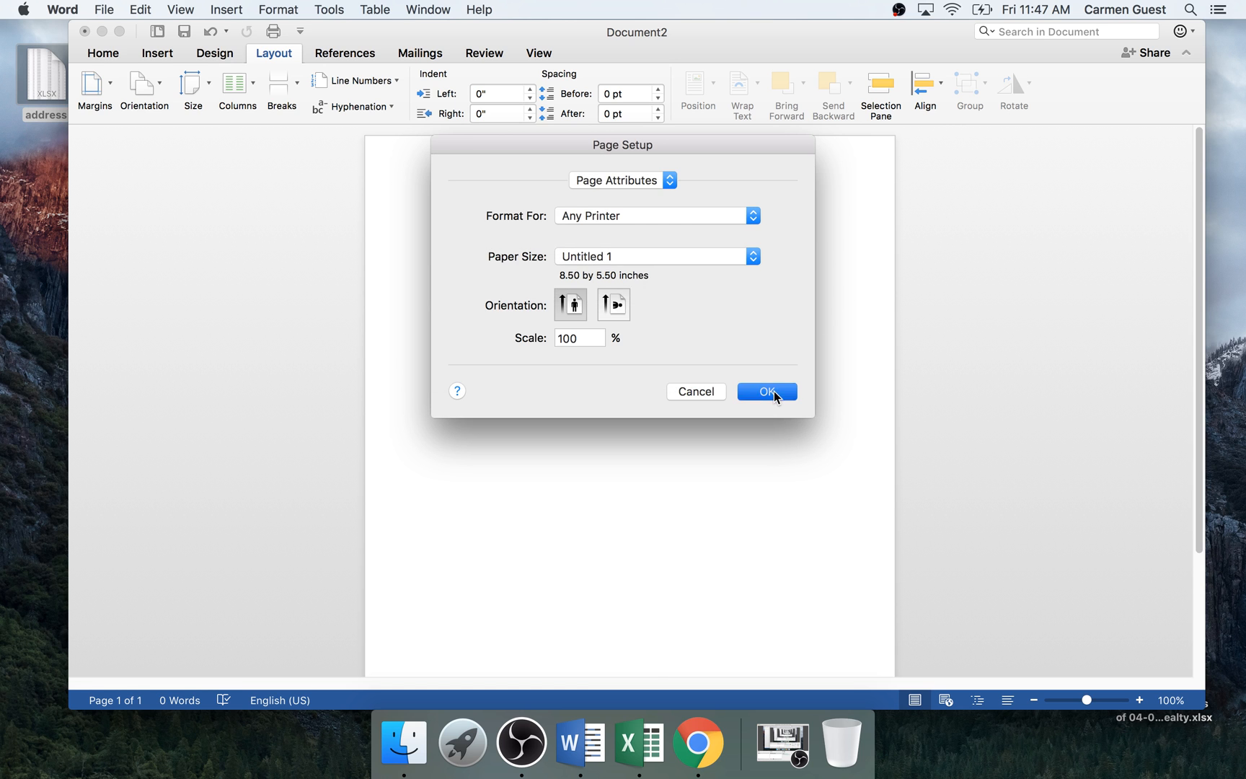
{"action": "left_click", "coordinate": [767, 391]}
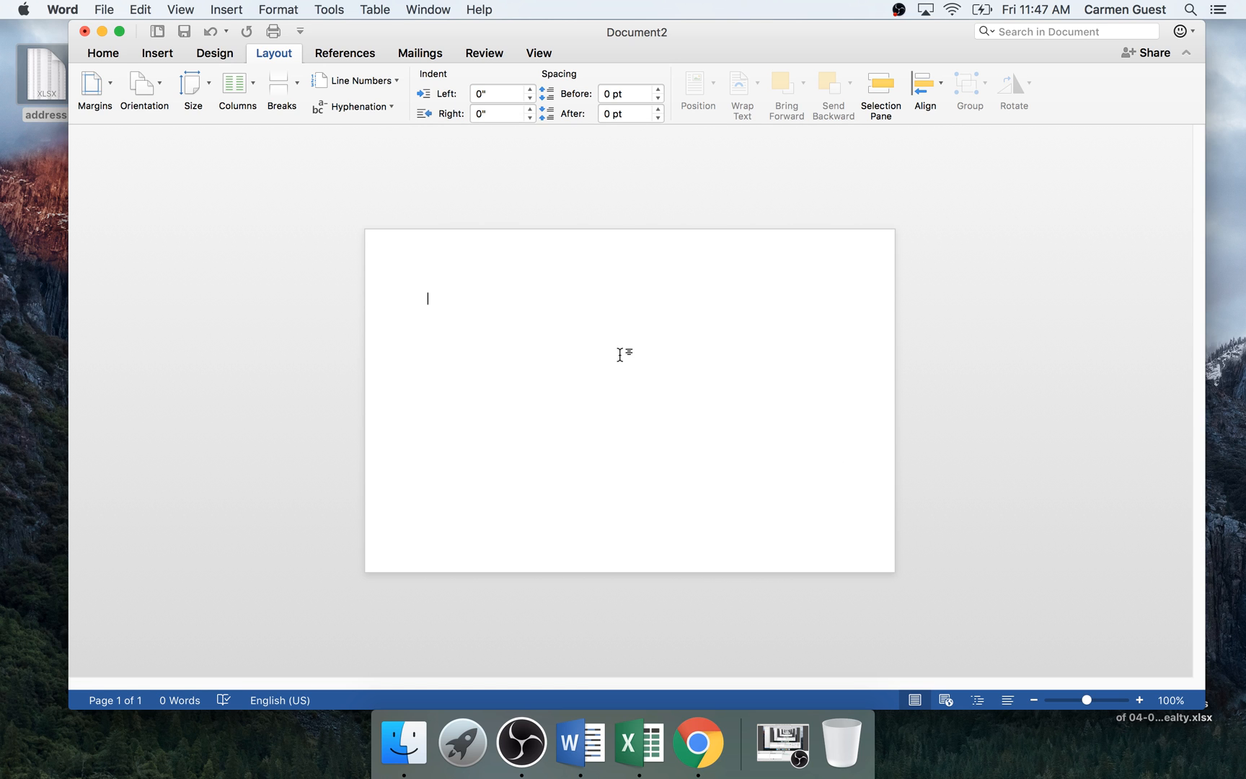
{"action": "mouse_move", "coordinate": [533, 311]}
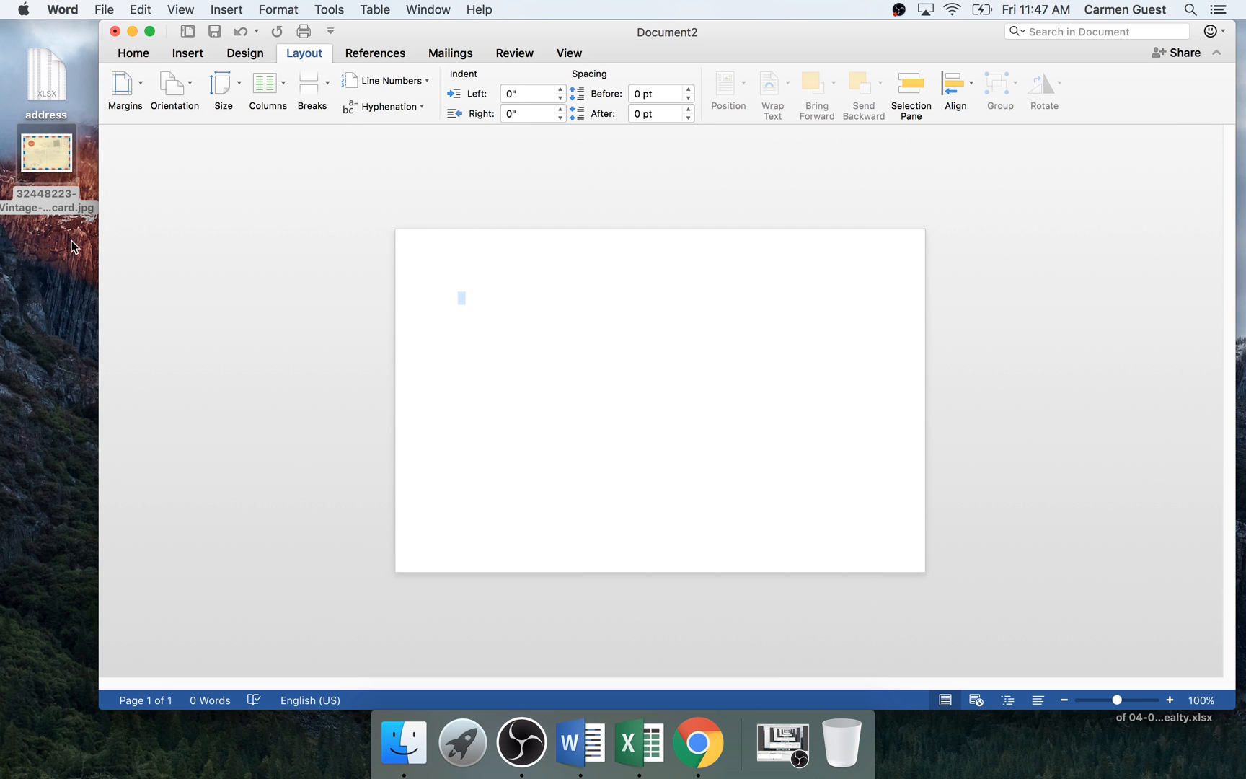
{"action": "left_click", "coordinate": [45, 79]}
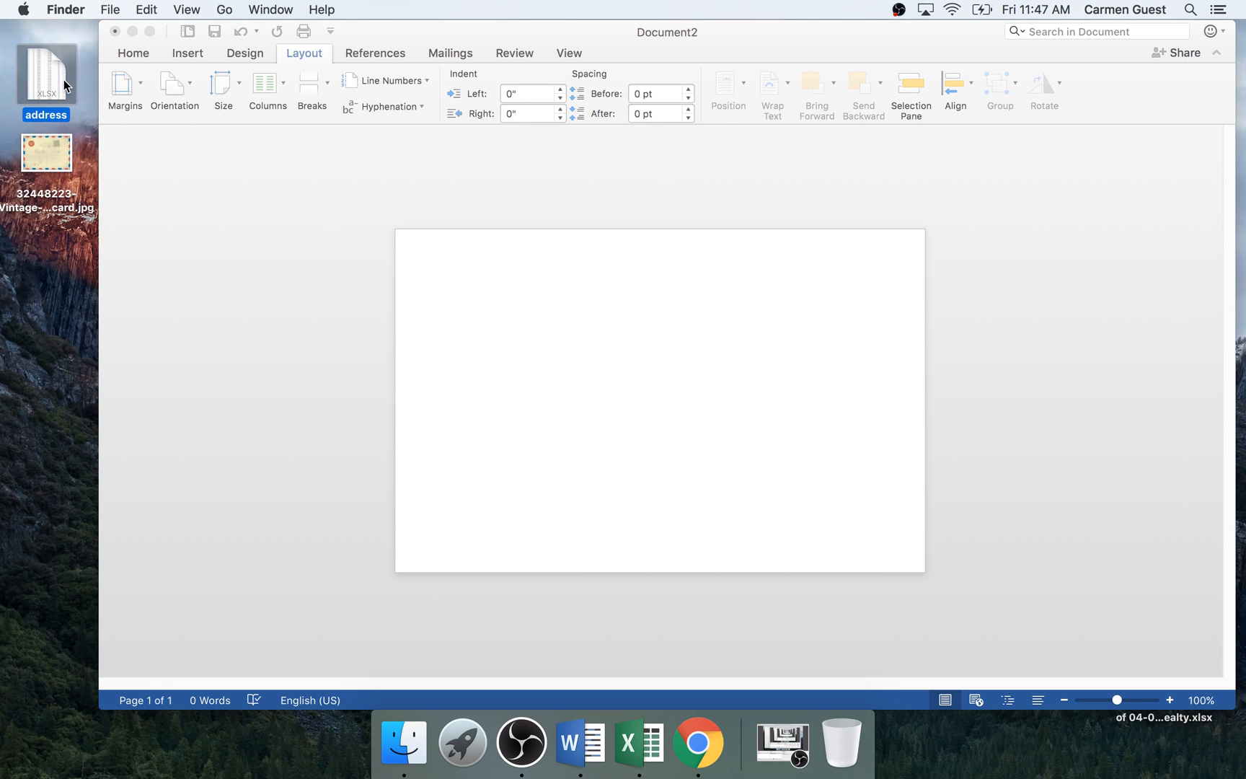
{"action": "left_click", "coordinate": [46, 150]}
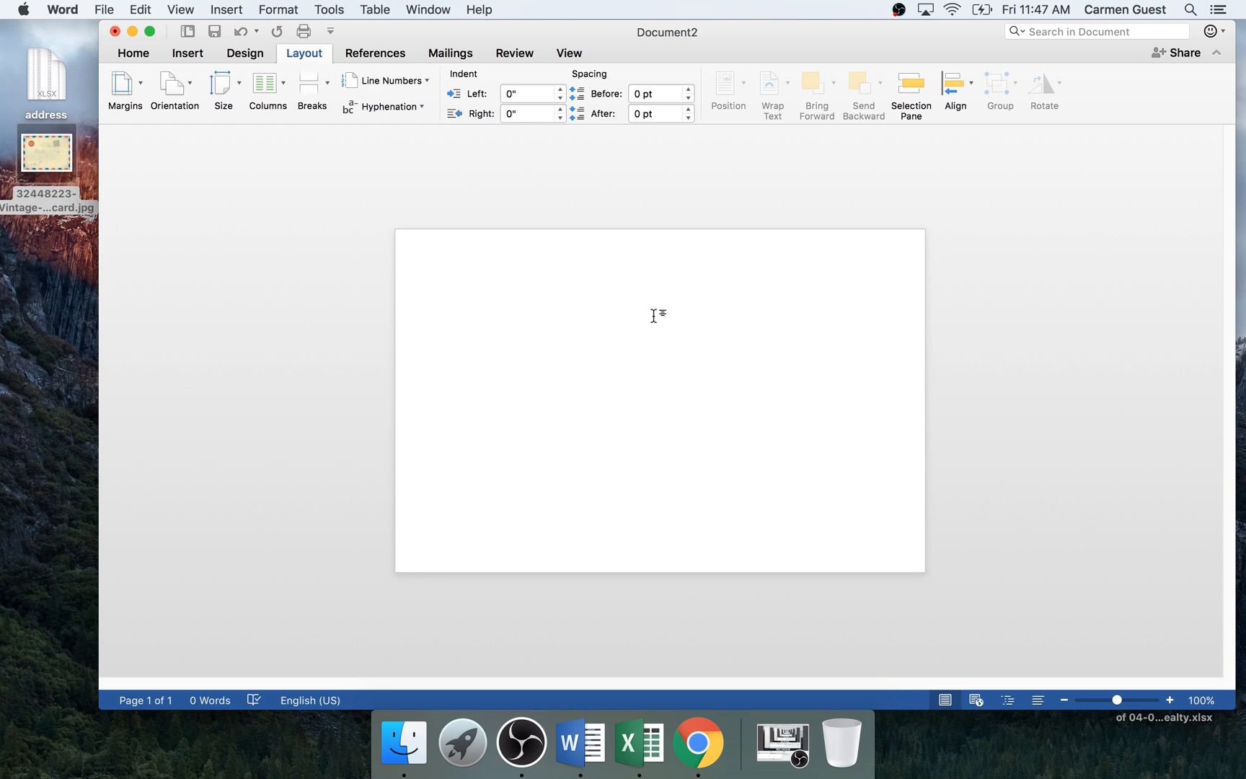
{"action": "left_click", "coordinate": [458, 299]}
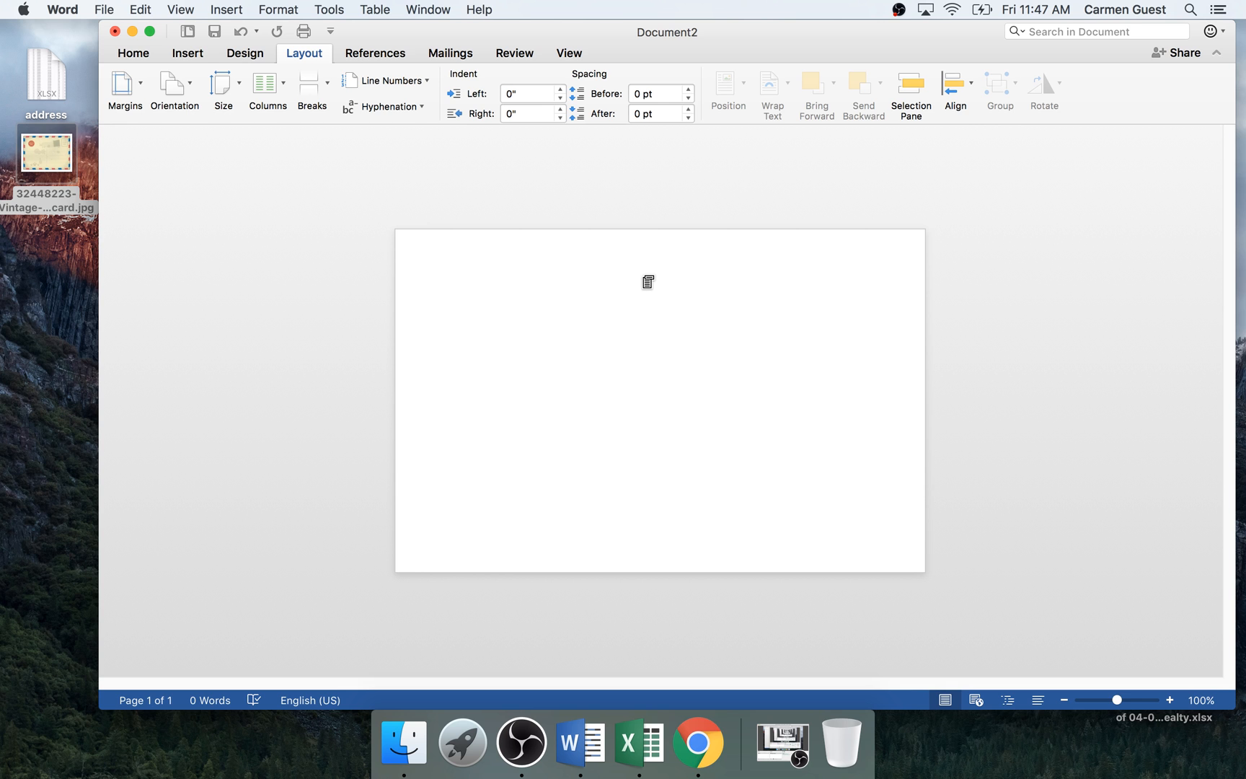
{"action": "left_click", "coordinate": [458, 299]}
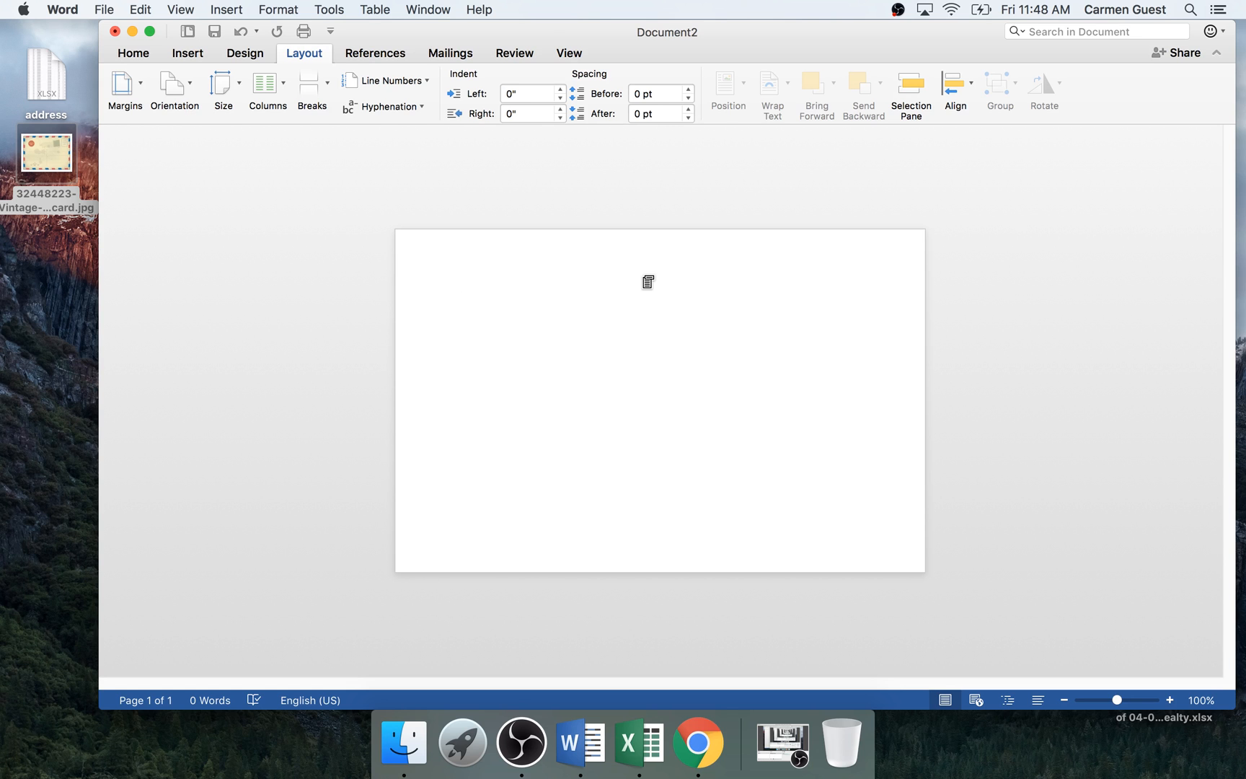
{"action": "left_click", "coordinate": [457, 298]}
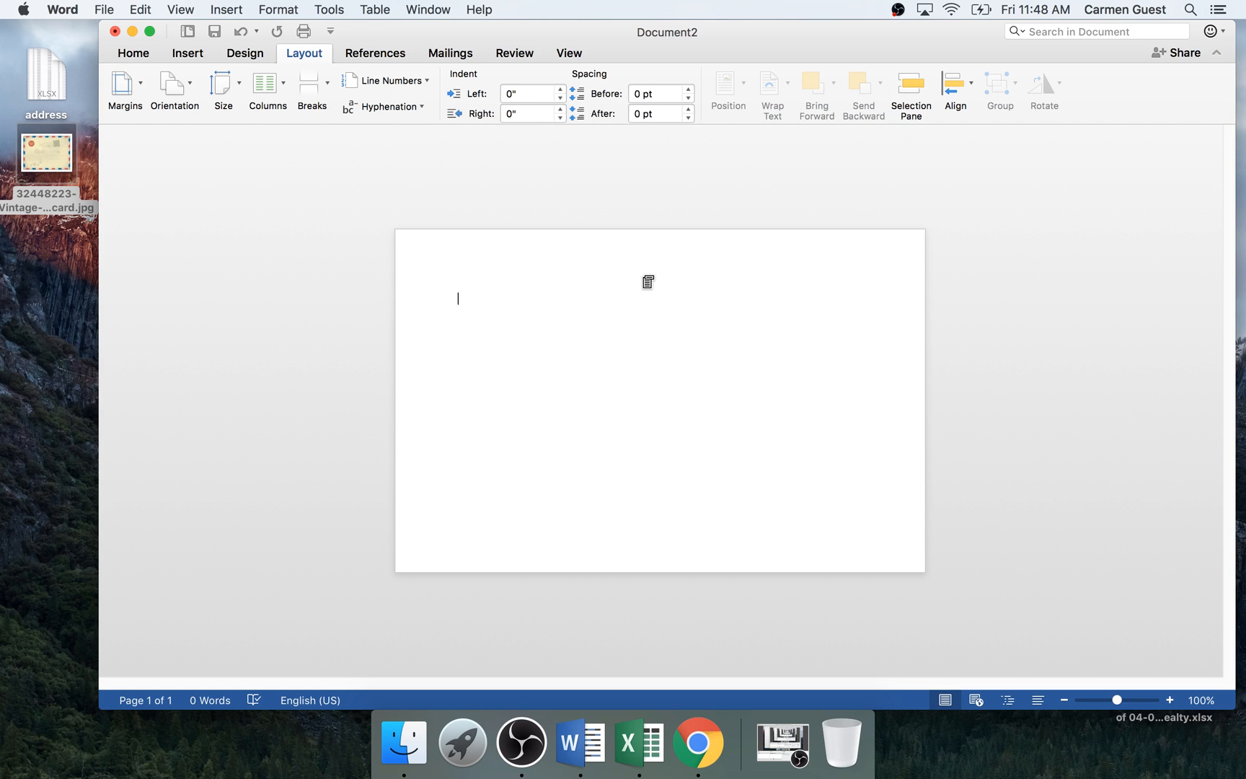
{"action": "mouse_move", "coordinate": [701, 284]}
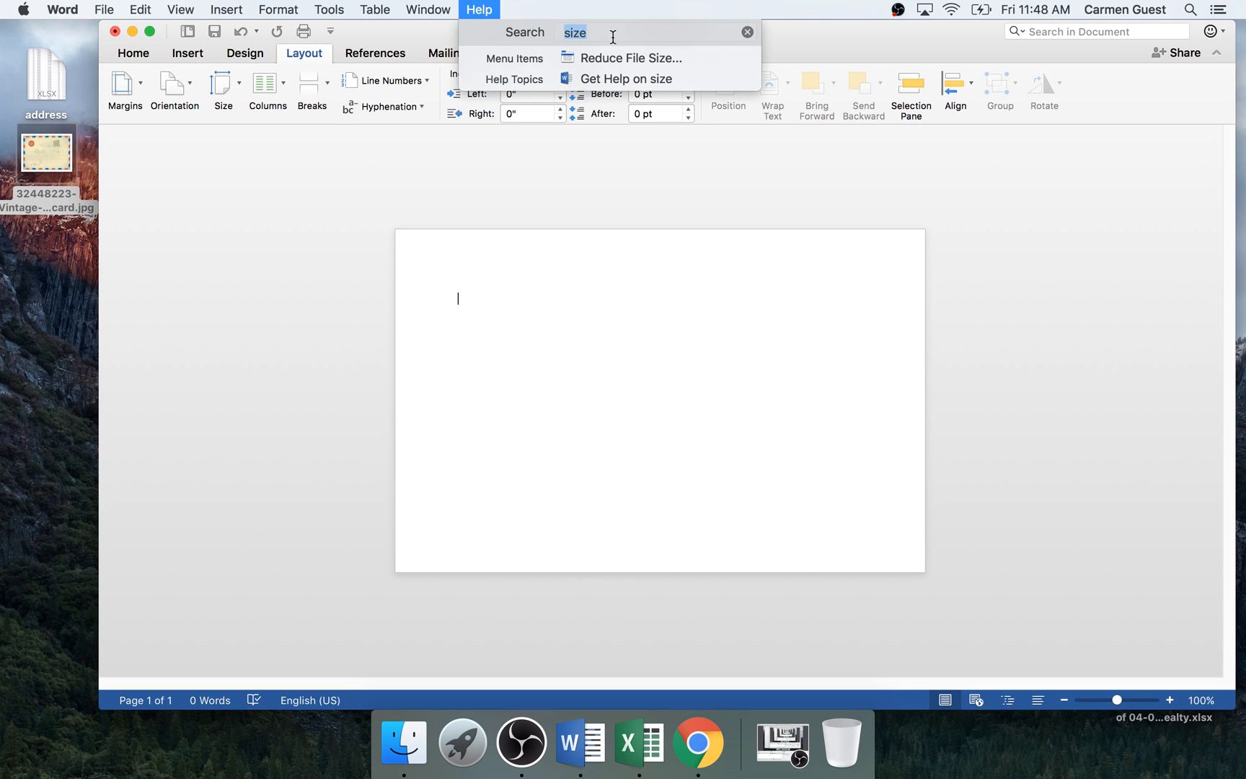
Search Help for 'rule' to find and turn on the Ruler.
{"action": "type", "text": "rule"}
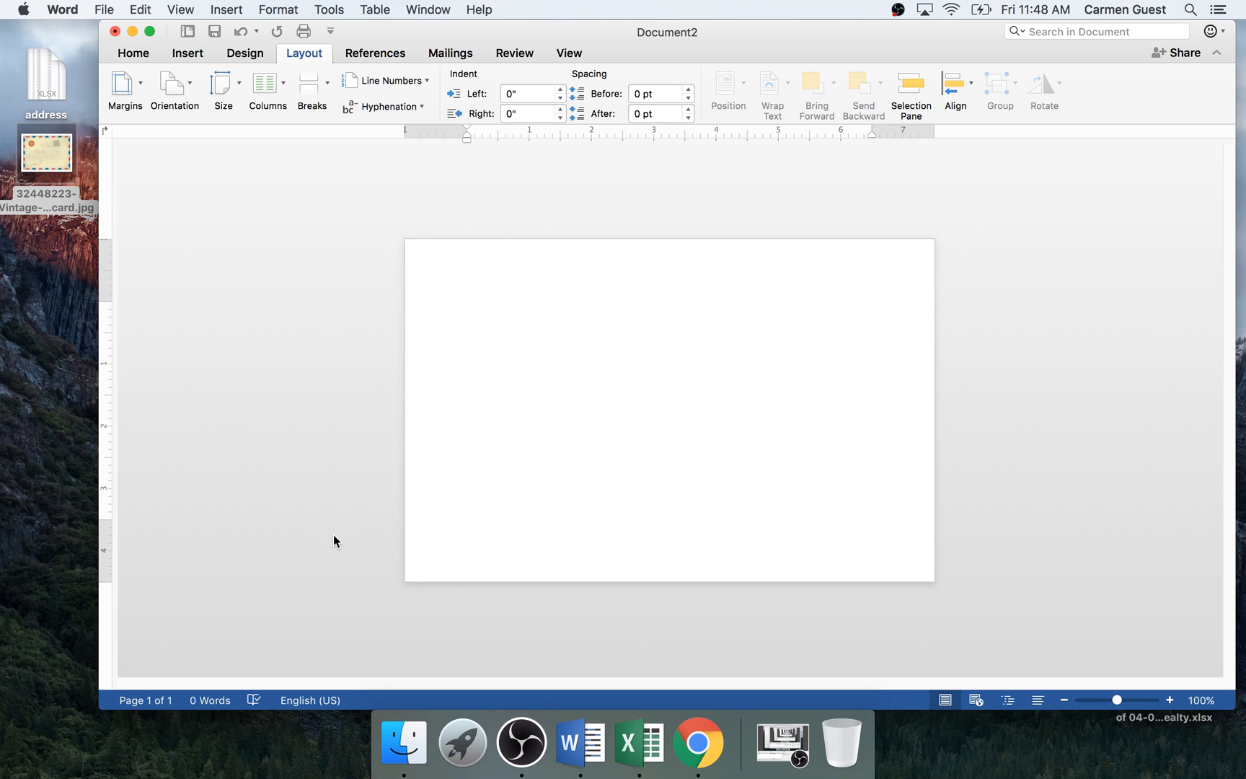
{"action": "mouse_move", "coordinate": [937, 253]}
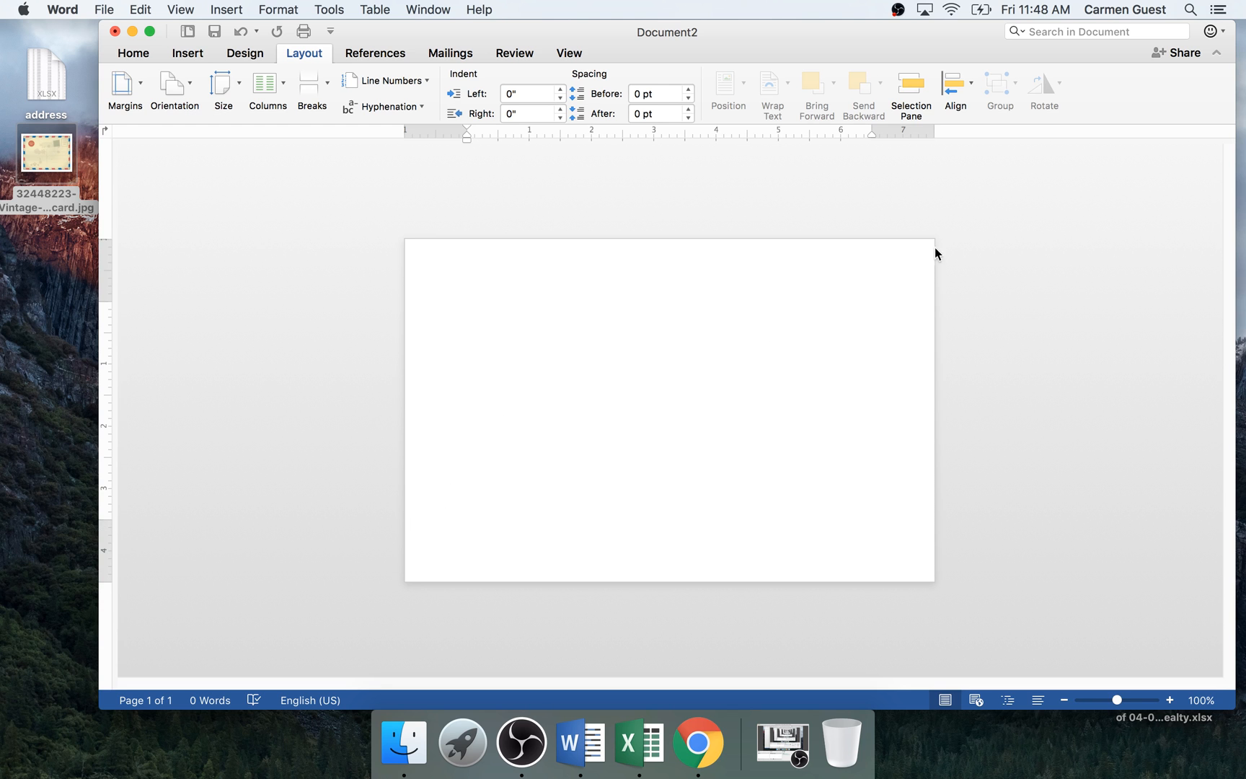
{"action": "mouse_move", "coordinate": [106, 207]}
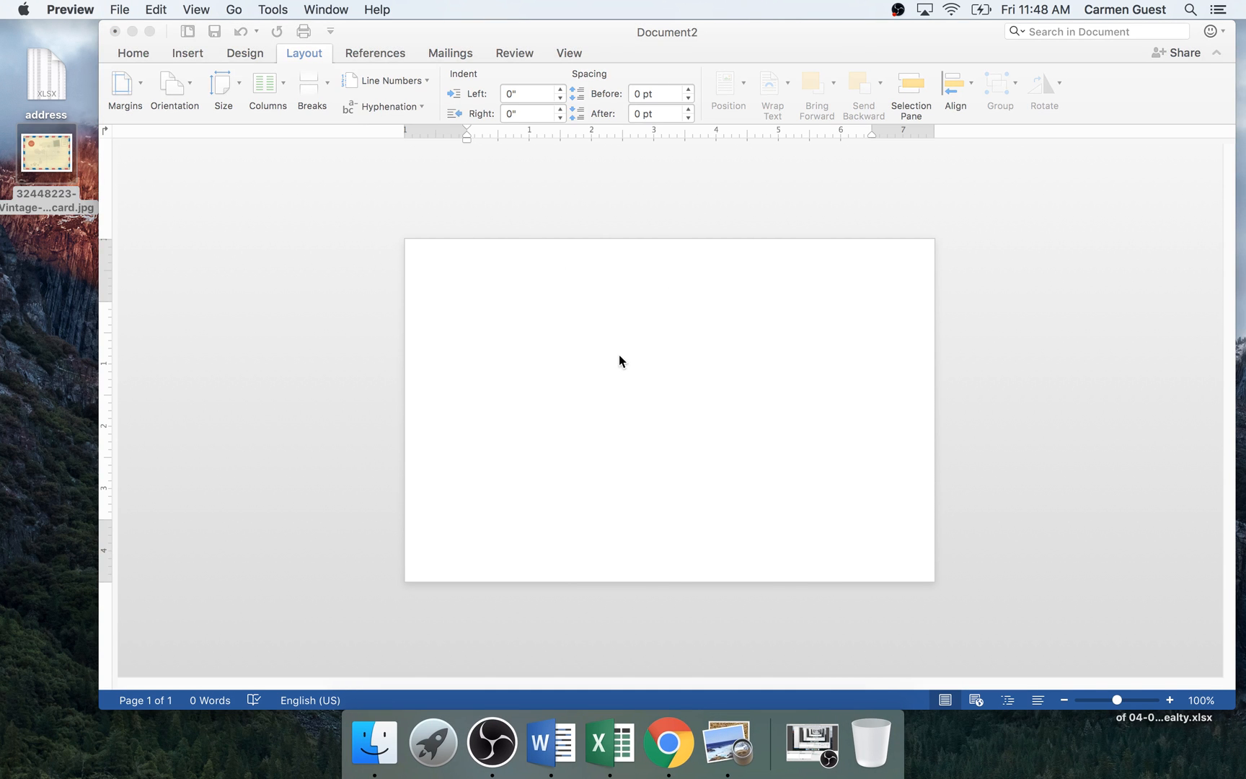
Open the postcard image in Preview, reposition it, and select the lower-left writing area.
{"action": "double_click", "coordinate": [46, 151]}
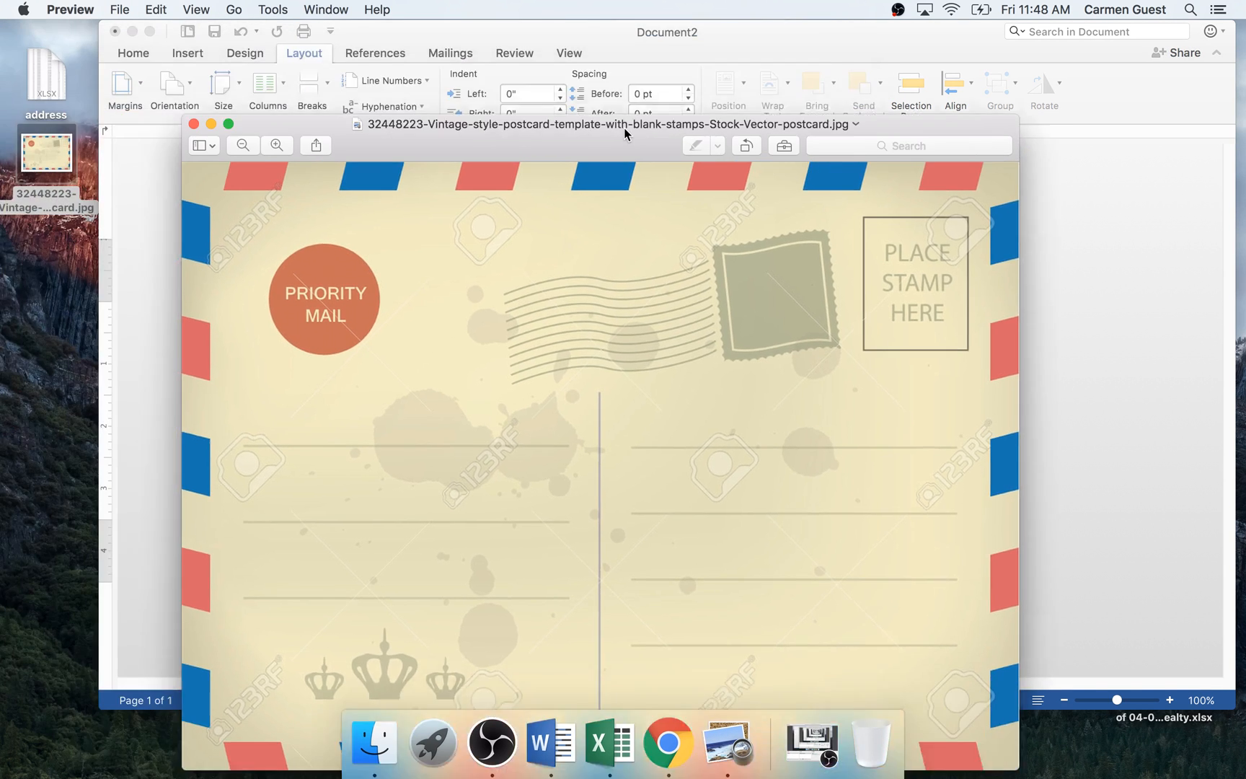
{"action": "left_click_drag", "start_coordinate": [623, 124], "coordinate": [620, 257]}
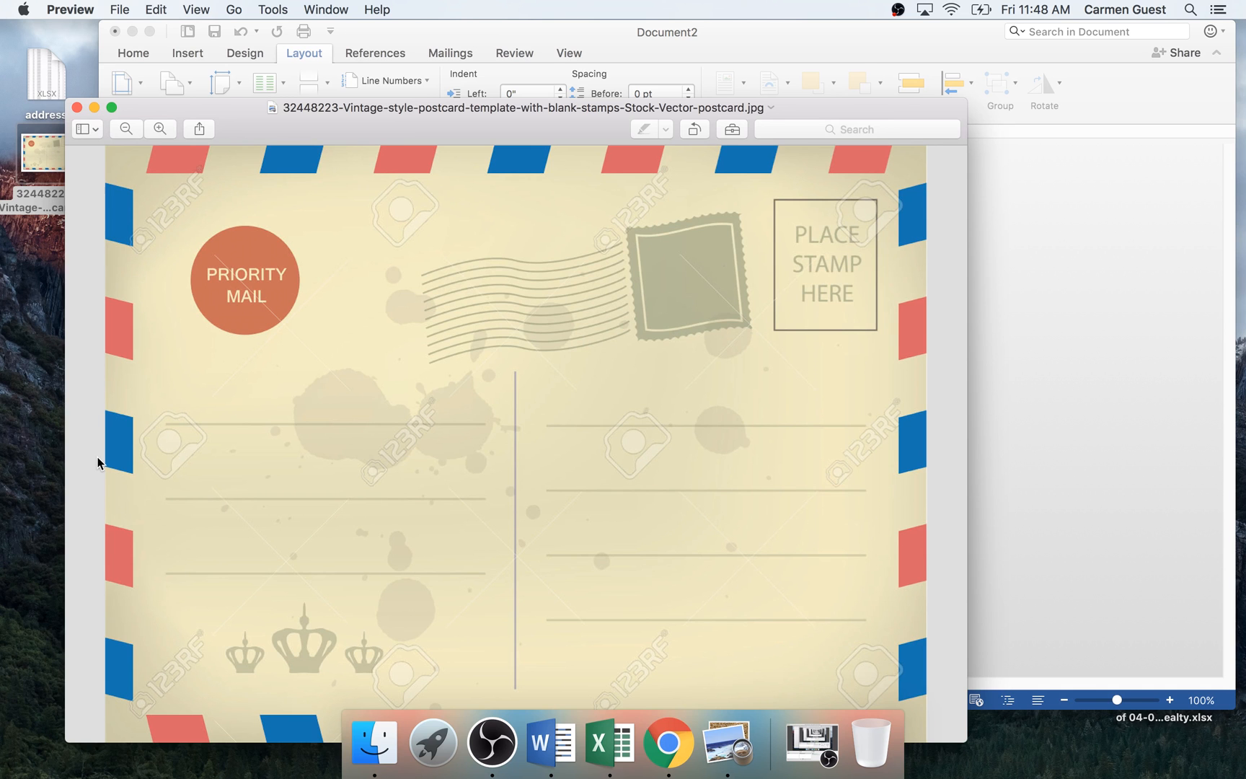
{"action": "mouse_move", "coordinate": [479, 420]}
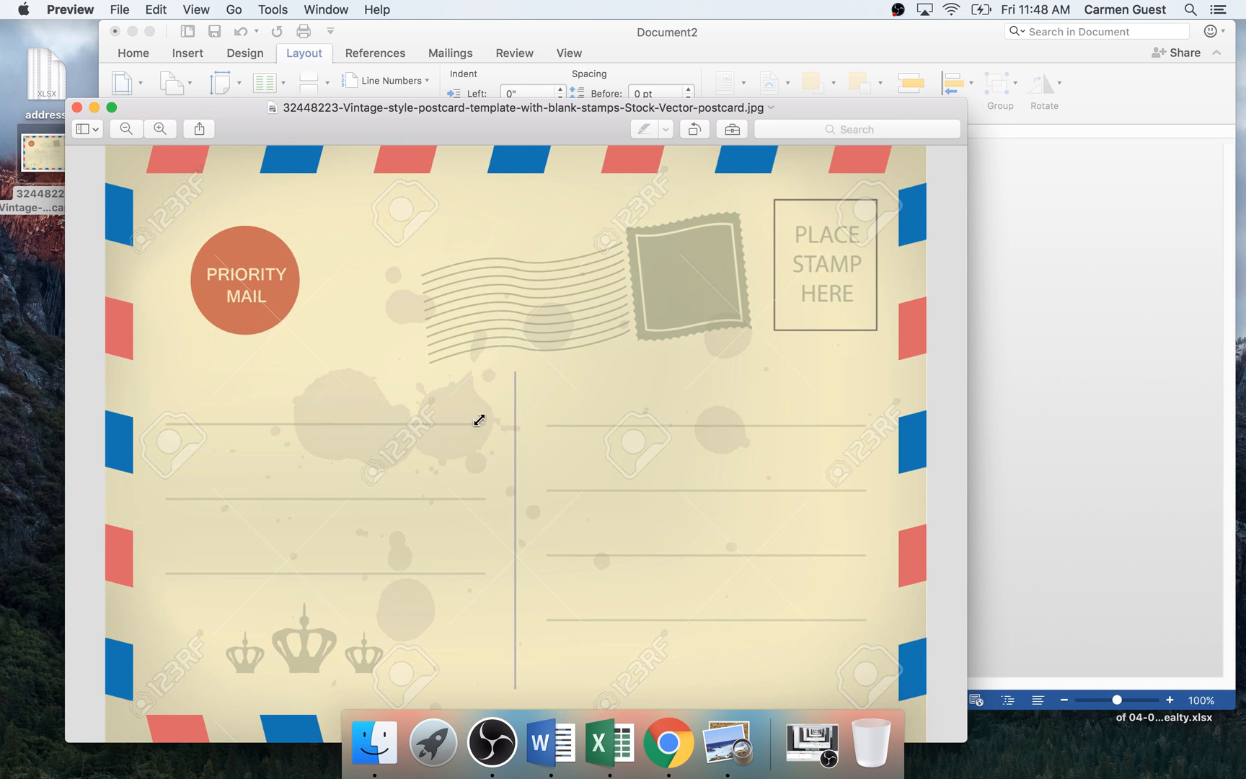
{"action": "mouse_move", "coordinate": [548, 408]}
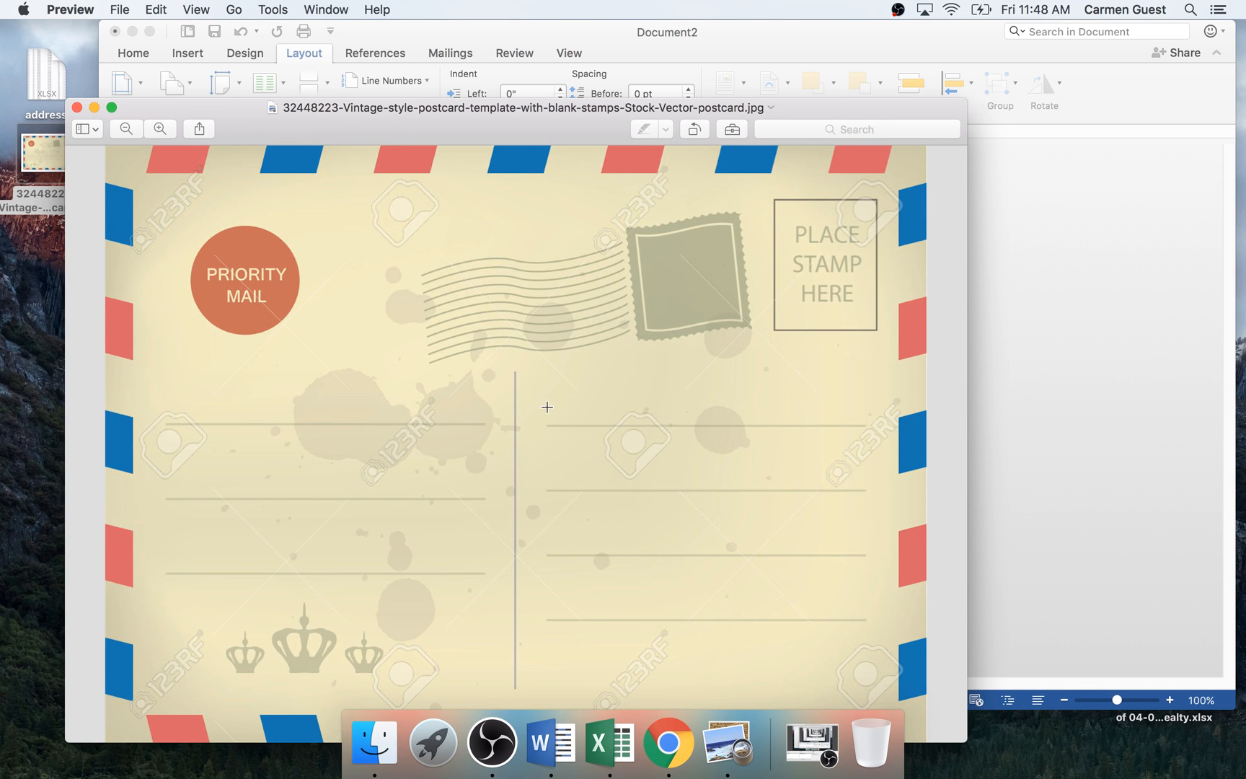
{"action": "left_click_drag", "start_coordinate": [103, 407], "coordinate": [547, 652]}
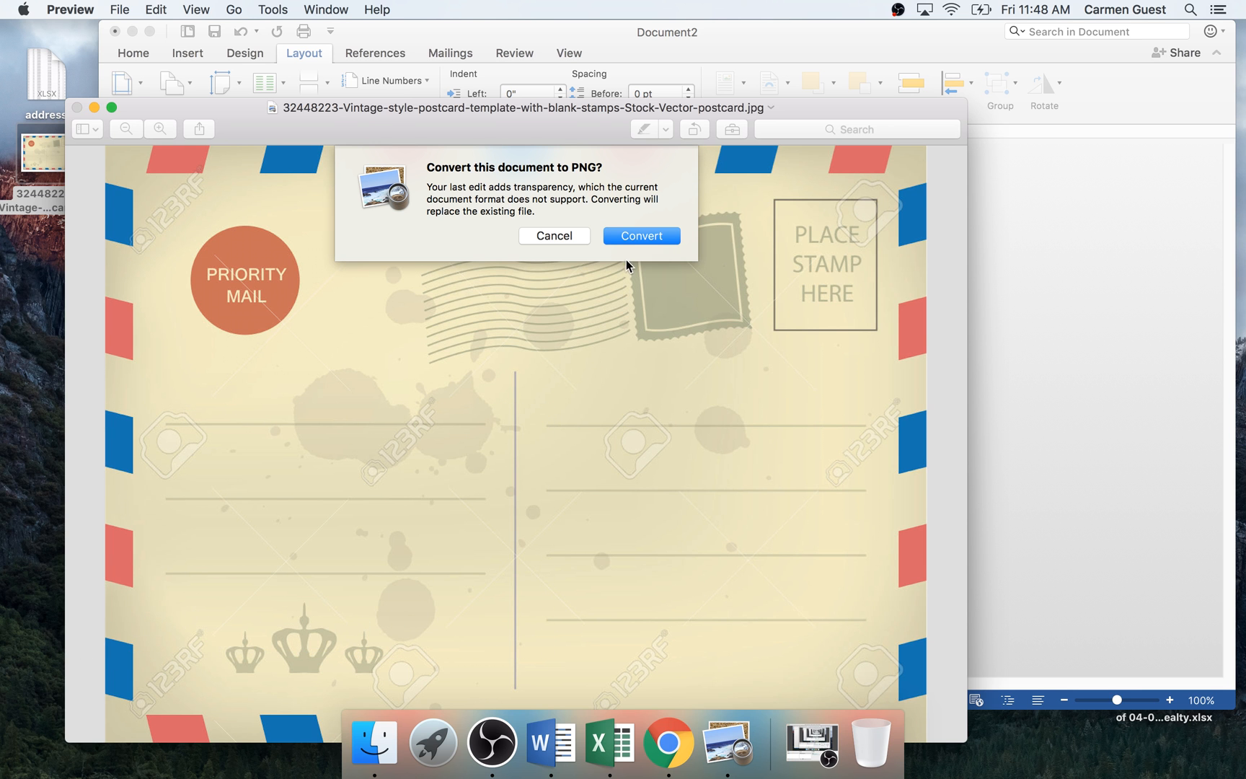
Accept converting the postcard image from JPG to PNG.
{"action": "left_click", "coordinate": [641, 235]}
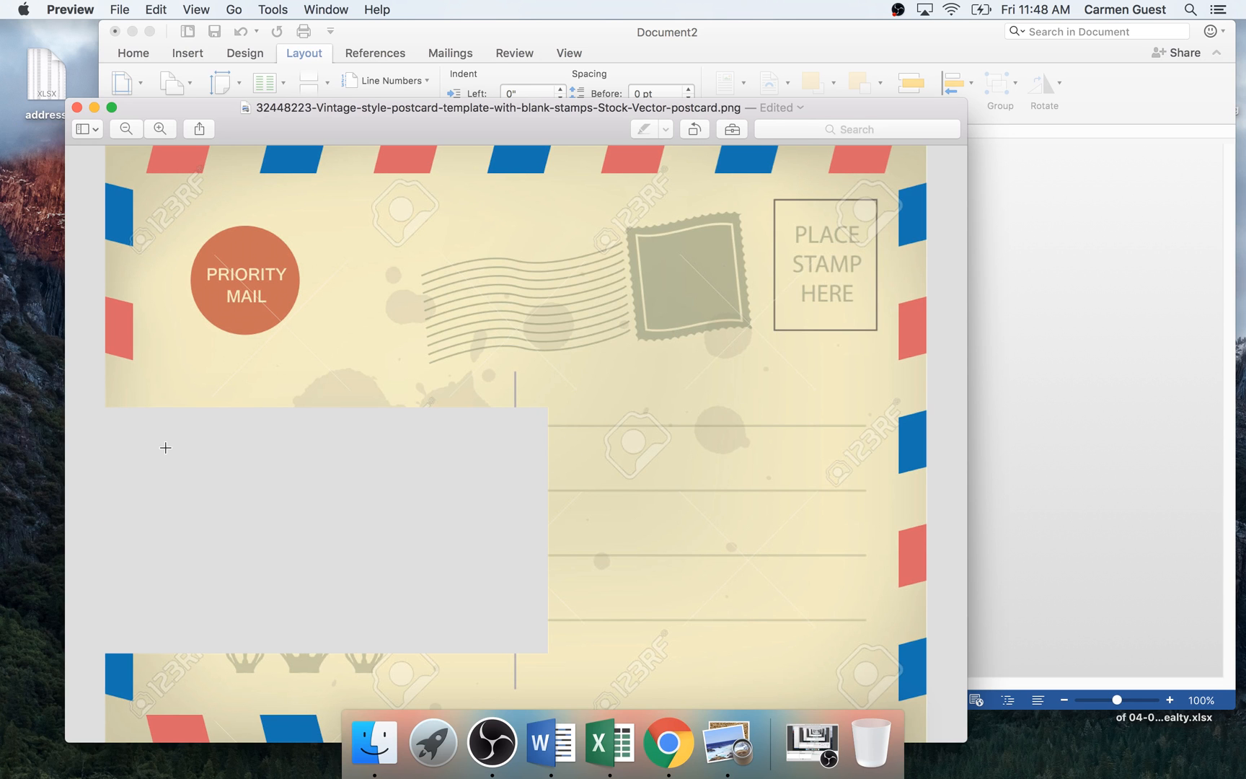
{"action": "mouse_move", "coordinate": [575, 401]}
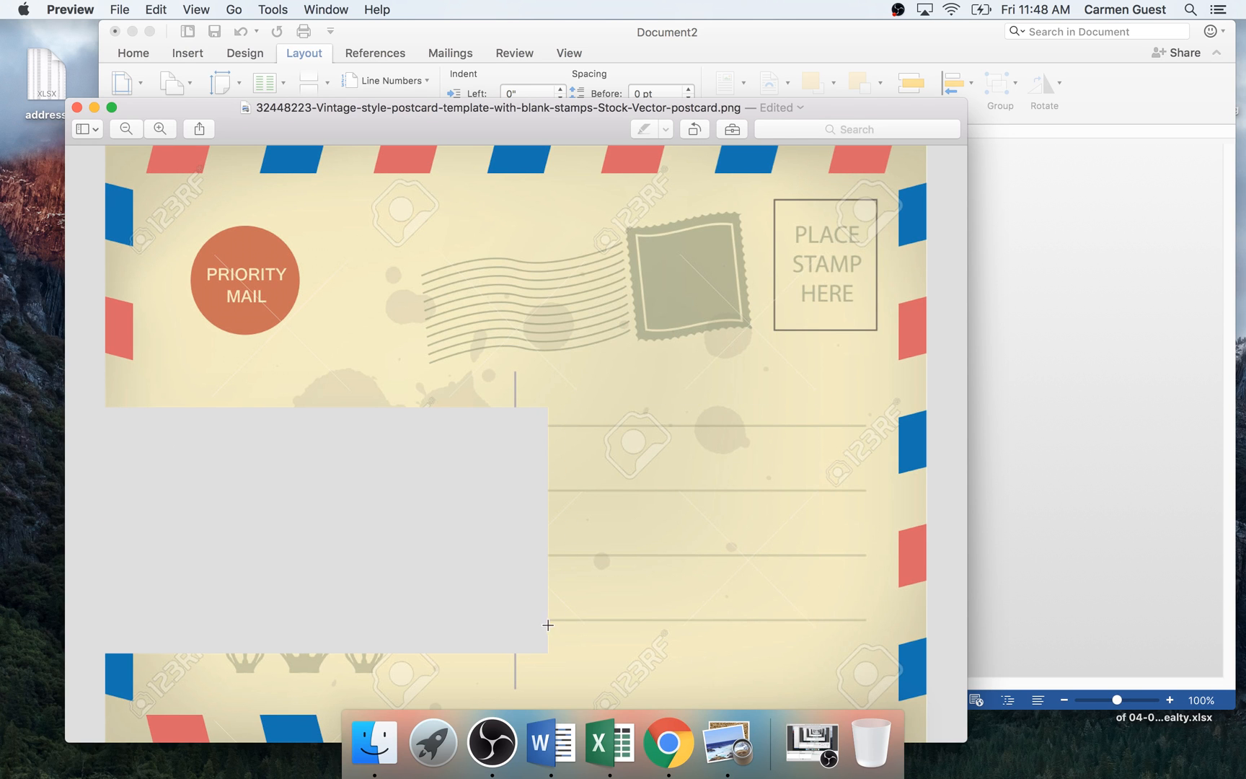
{"action": "mouse_move", "coordinate": [872, 393]}
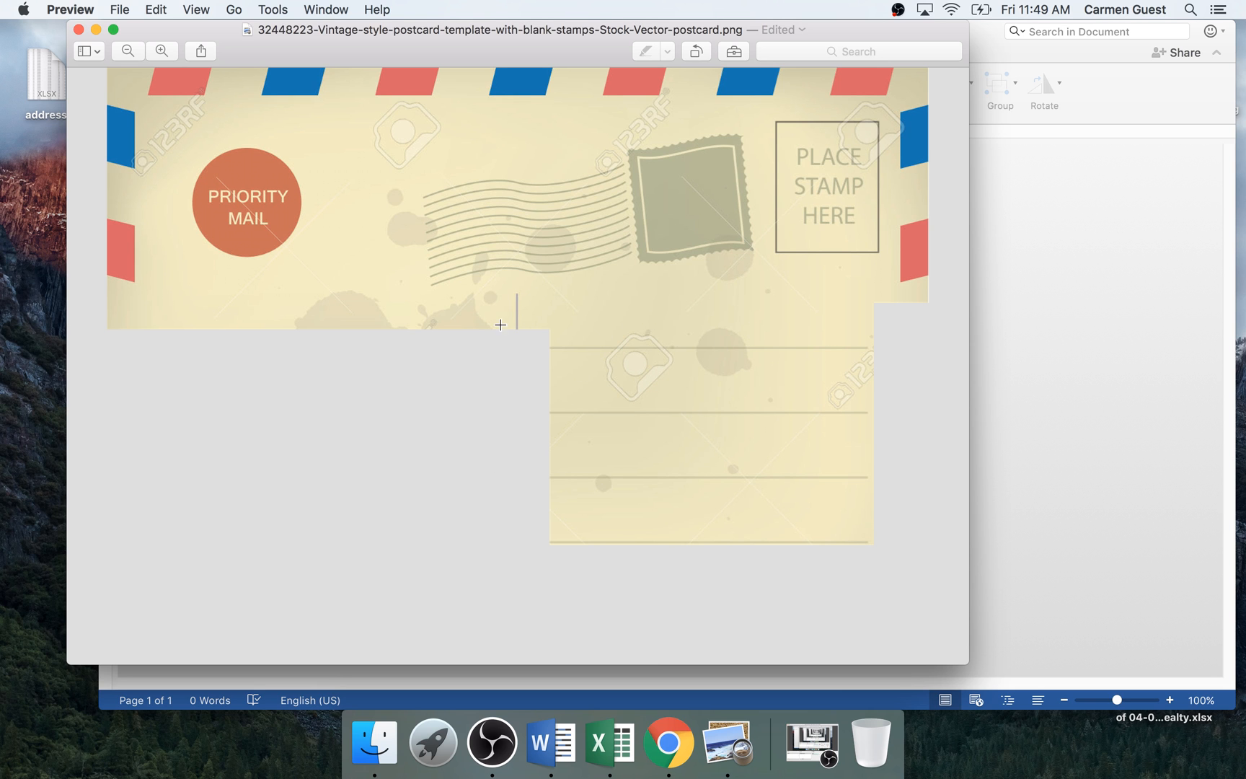
{"action": "mouse_move", "coordinate": [523, 314]}
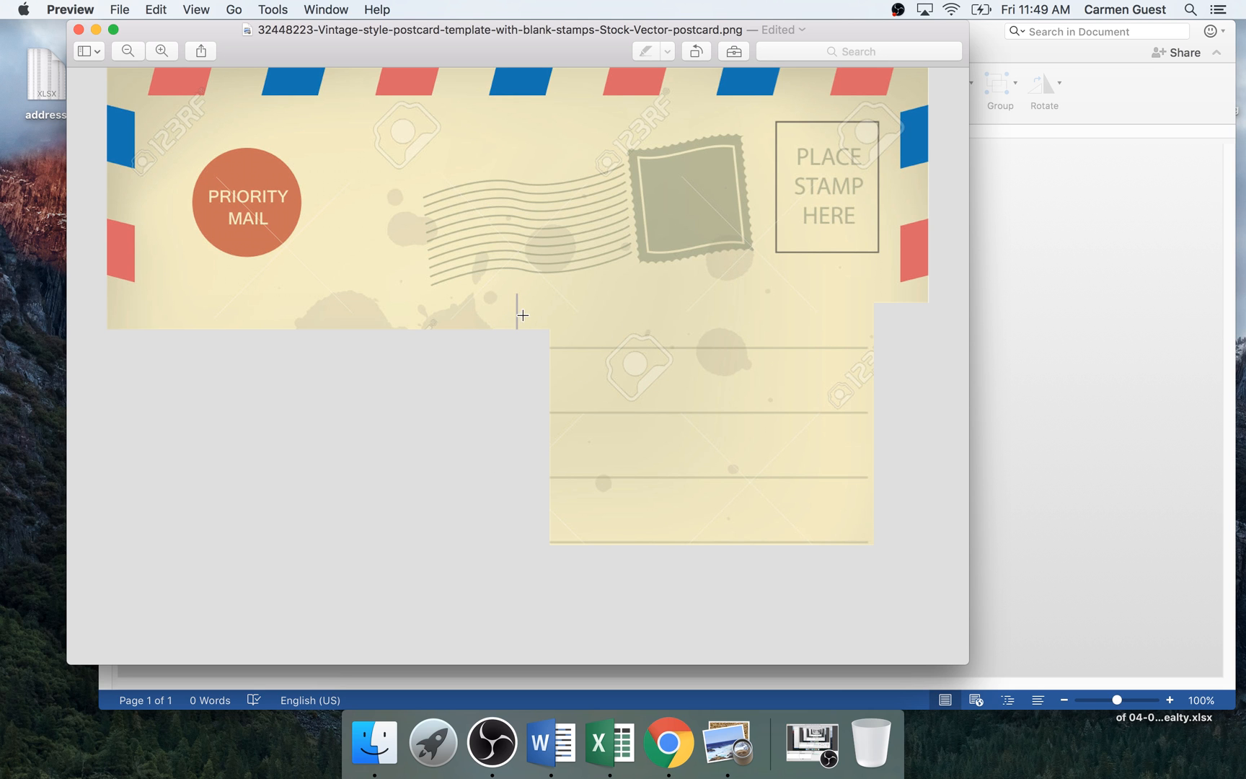
{"action": "mouse_move", "coordinate": [552, 316]}
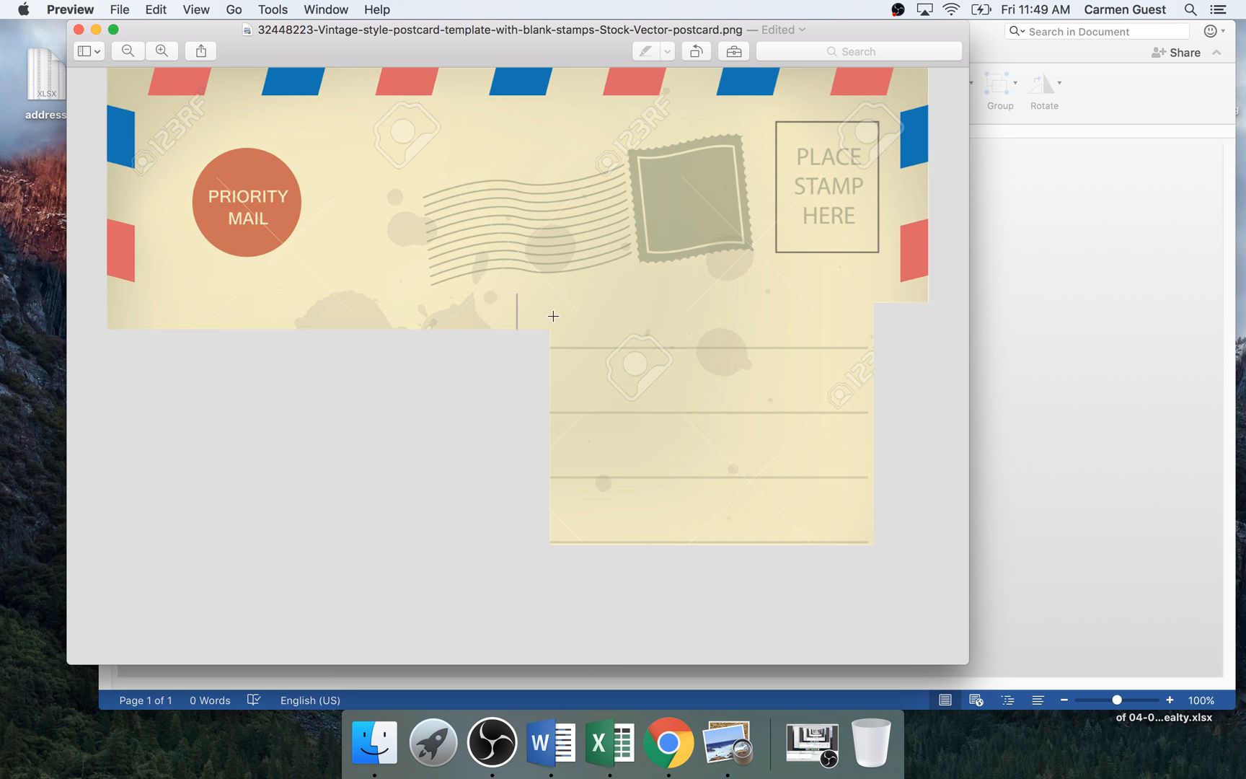
{"action": "mouse_move", "coordinate": [590, 556]}
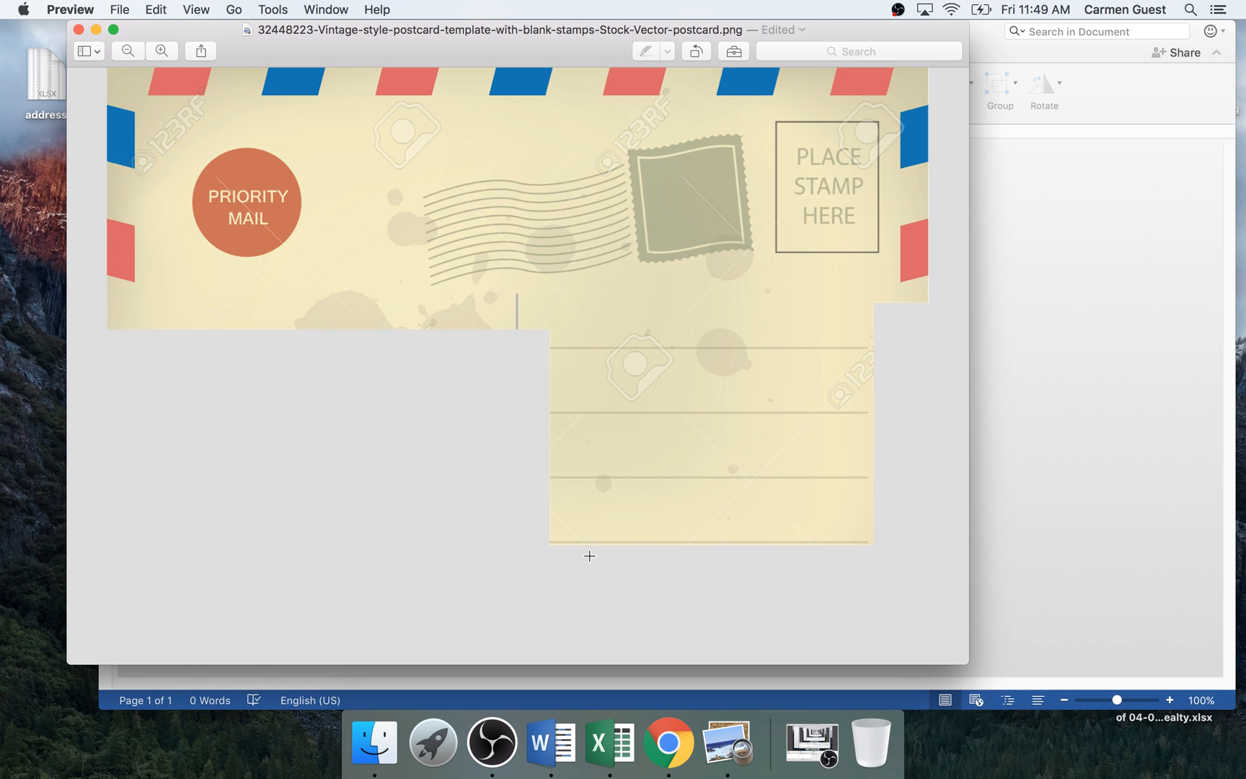
{"action": "mouse_move", "coordinate": [74, 29]}
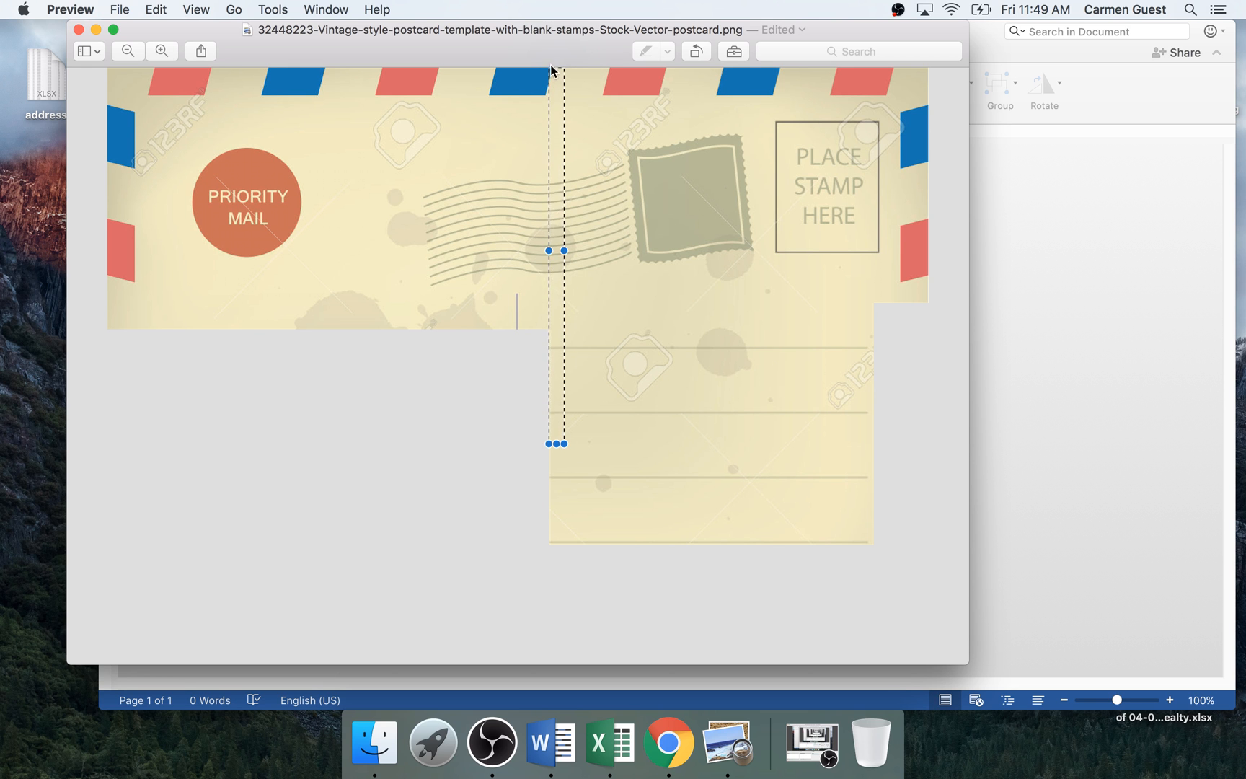
{"action": "mouse_move", "coordinate": [143, 121]}
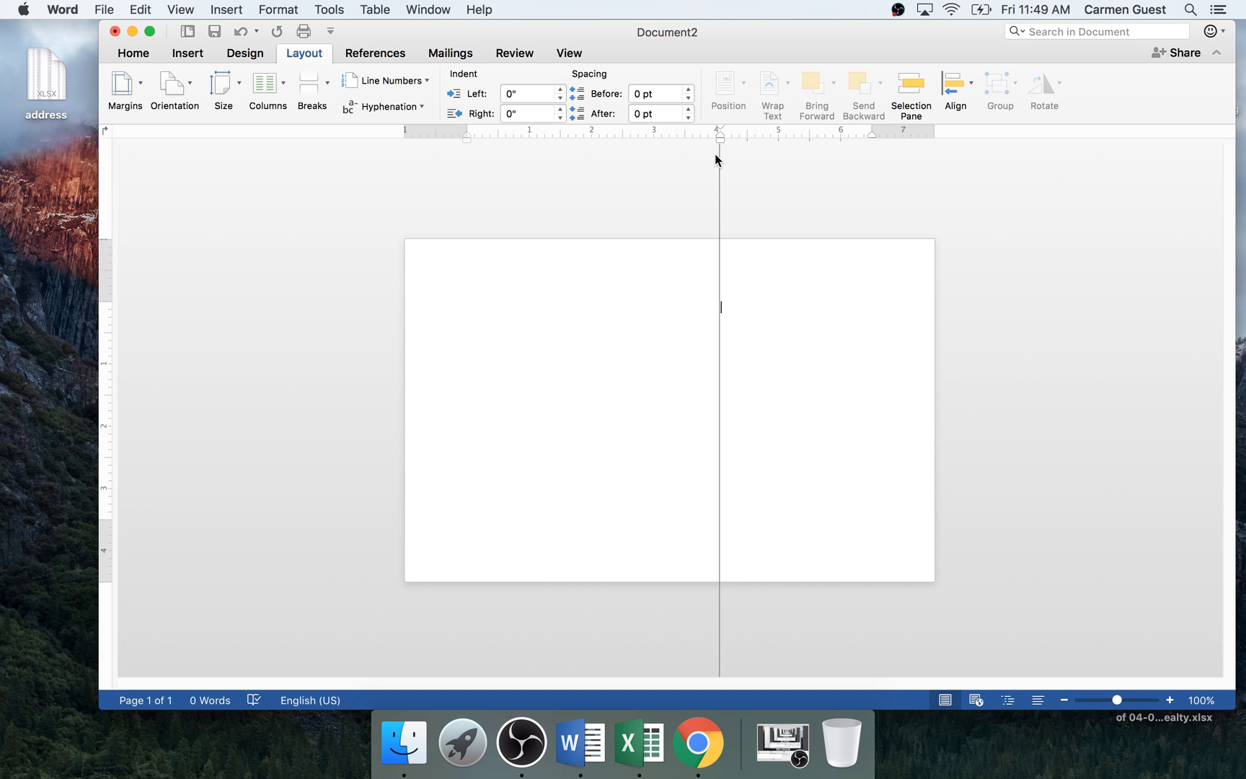
Drag the ruler's left indent marker to 4 inches and place the cursor in that paragraph.
{"action": "left_click_drag", "start_coordinate": [699, 136], "coordinate": [715, 135]}
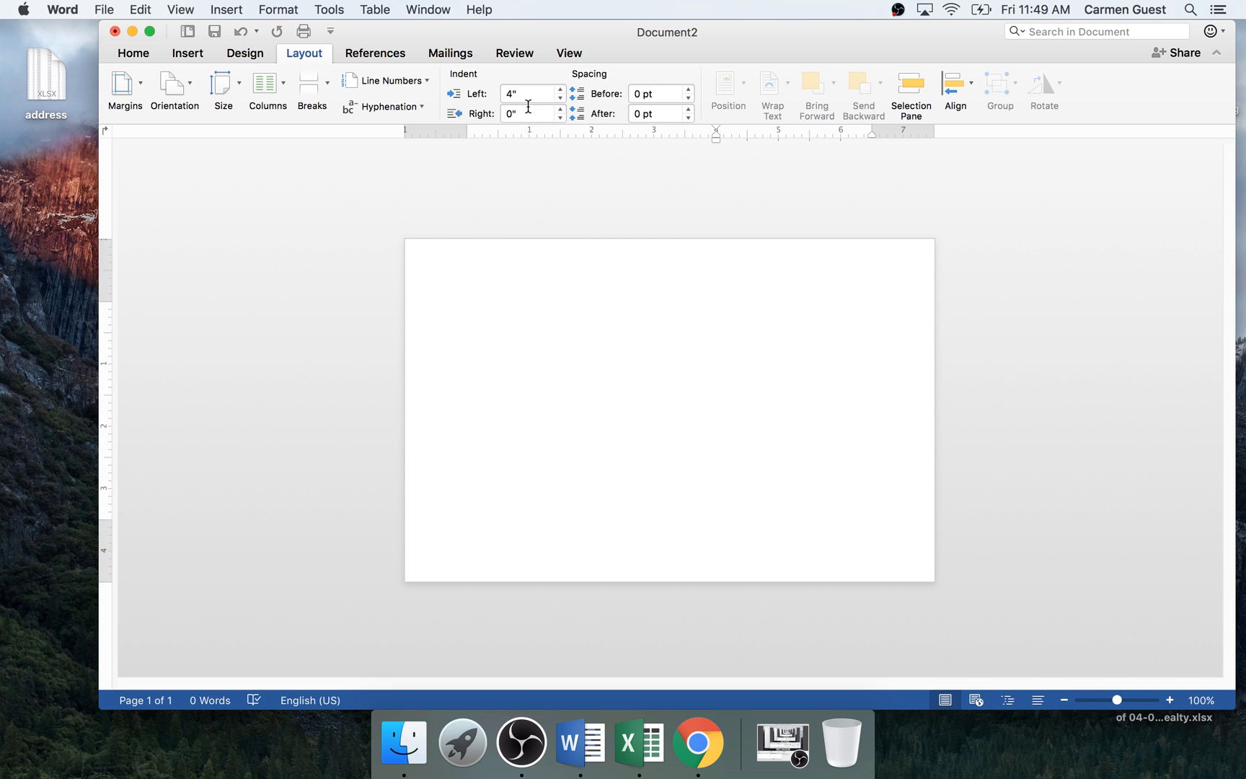
{"action": "left_click", "coordinate": [716, 308]}
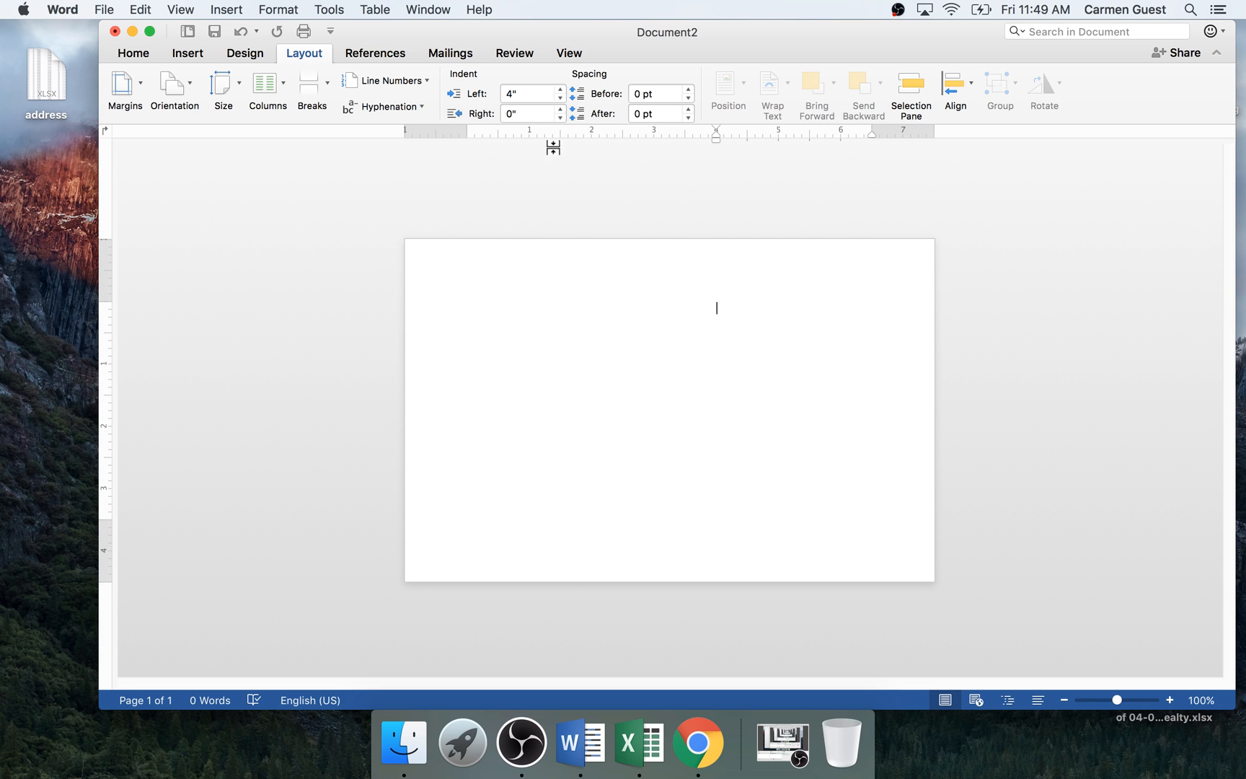
{"action": "left_click", "coordinate": [133, 52]}
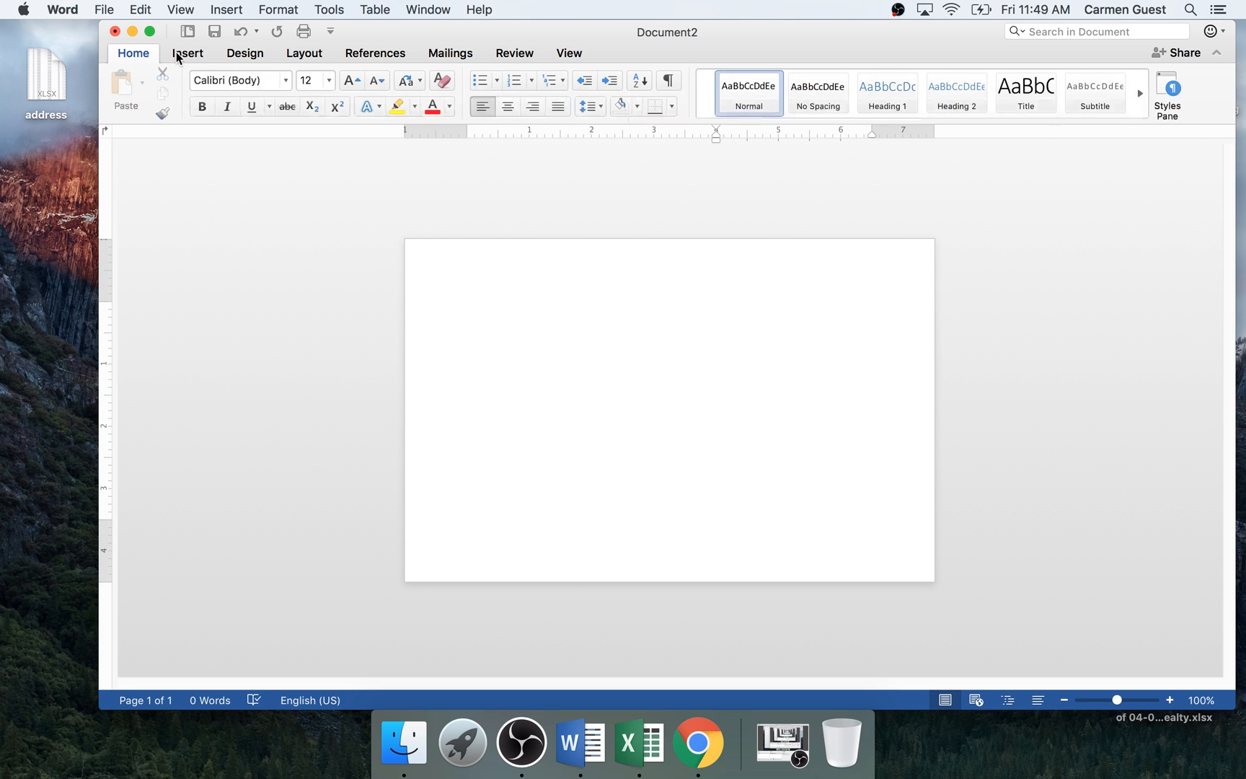
{"action": "left_click", "coordinate": [593, 106]}
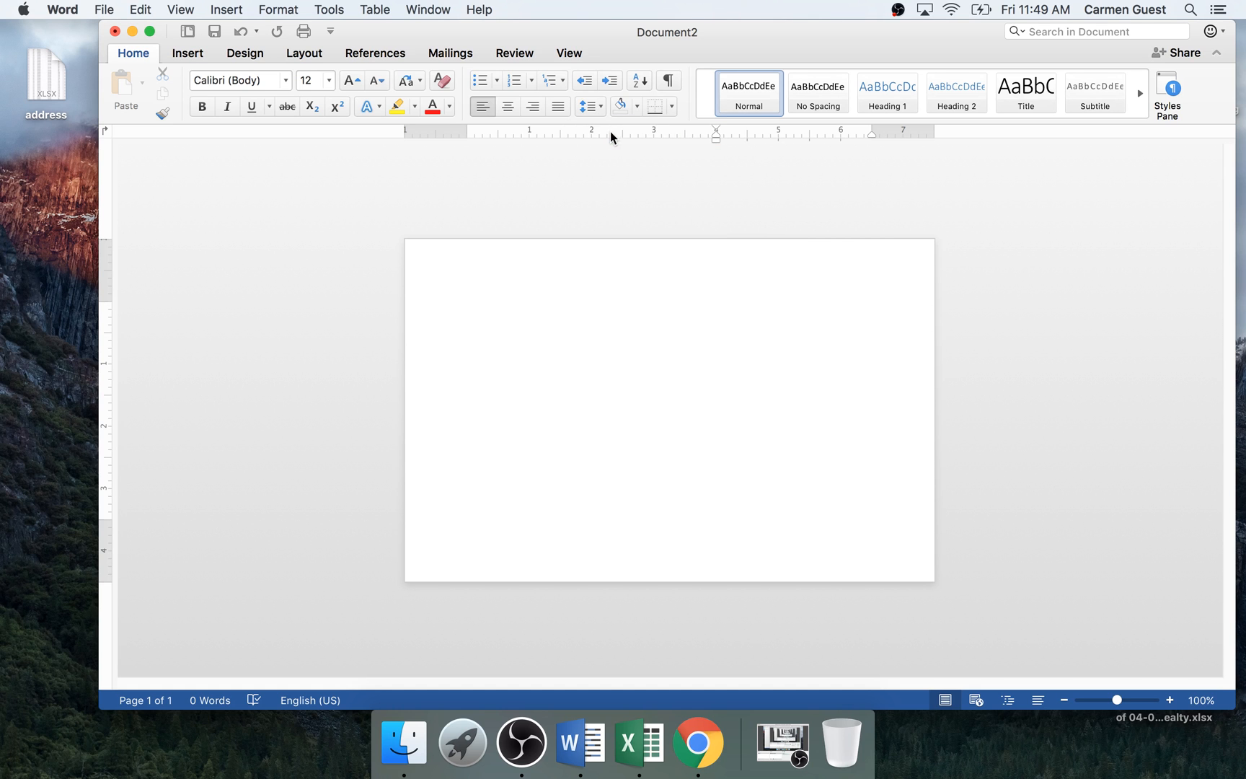
Open Line Spacing Options and inspect the Before and After spacing values.
{"action": "left_click", "coordinate": [584, 106]}
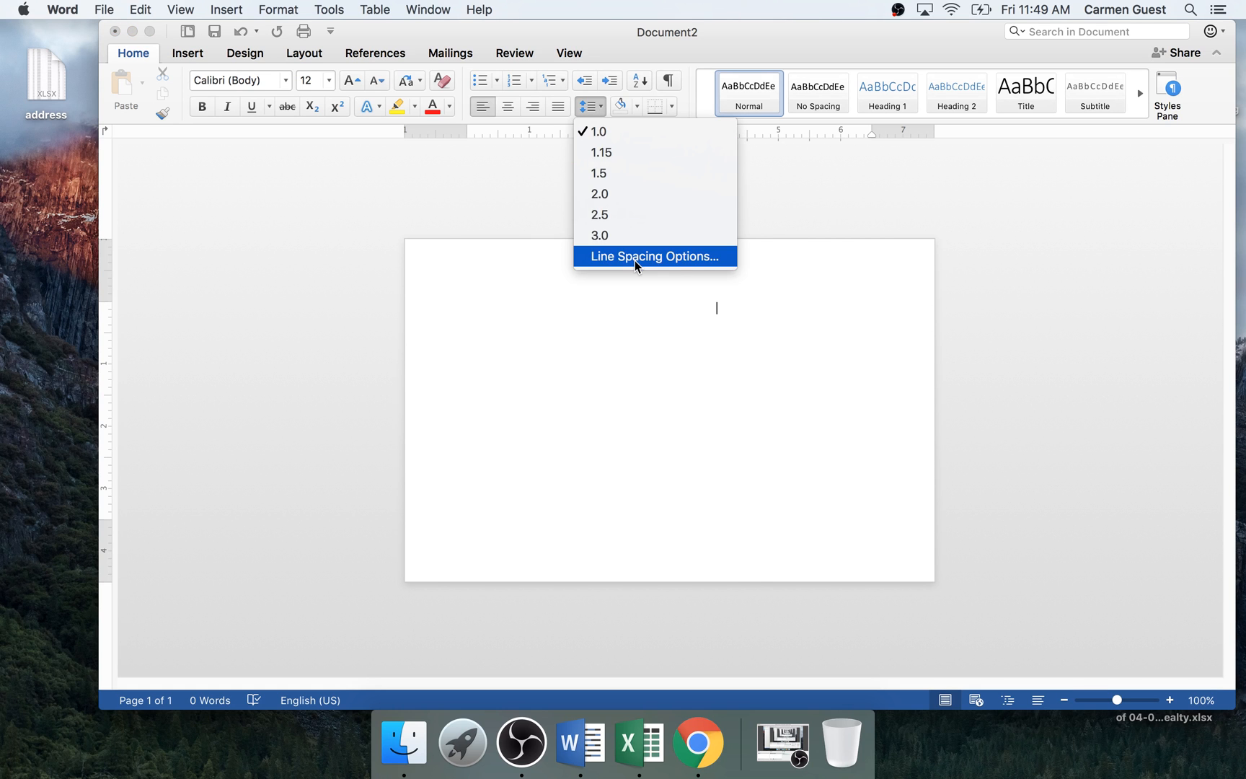
{"action": "left_click", "coordinate": [655, 256]}
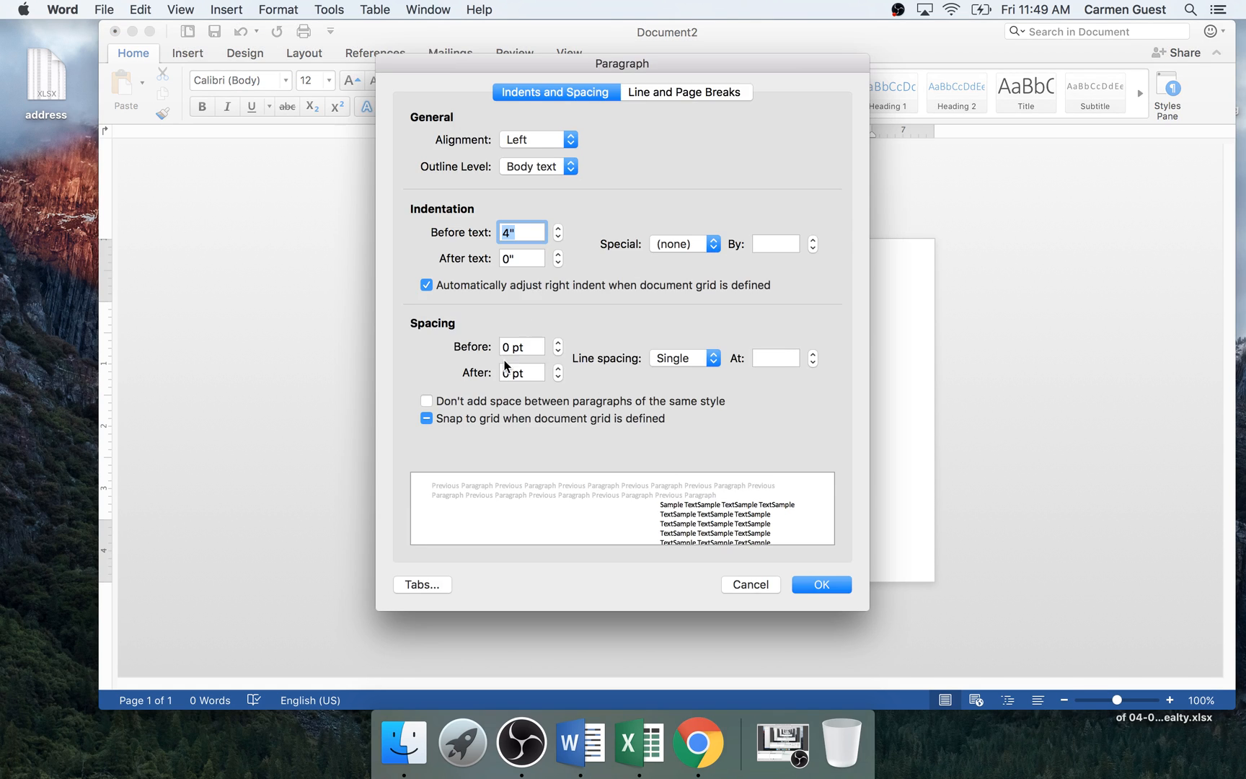
{"action": "left_click", "coordinate": [558, 341]}
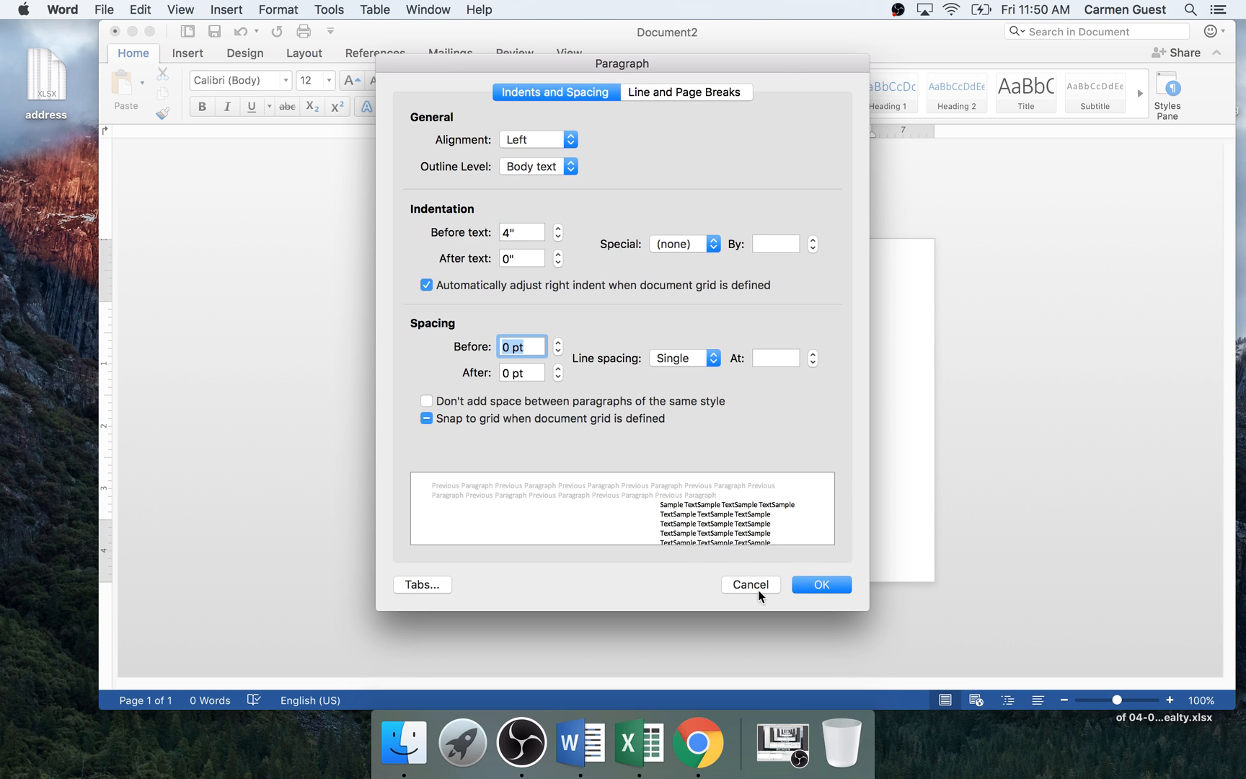
{"action": "mouse_move", "coordinate": [523, 380]}
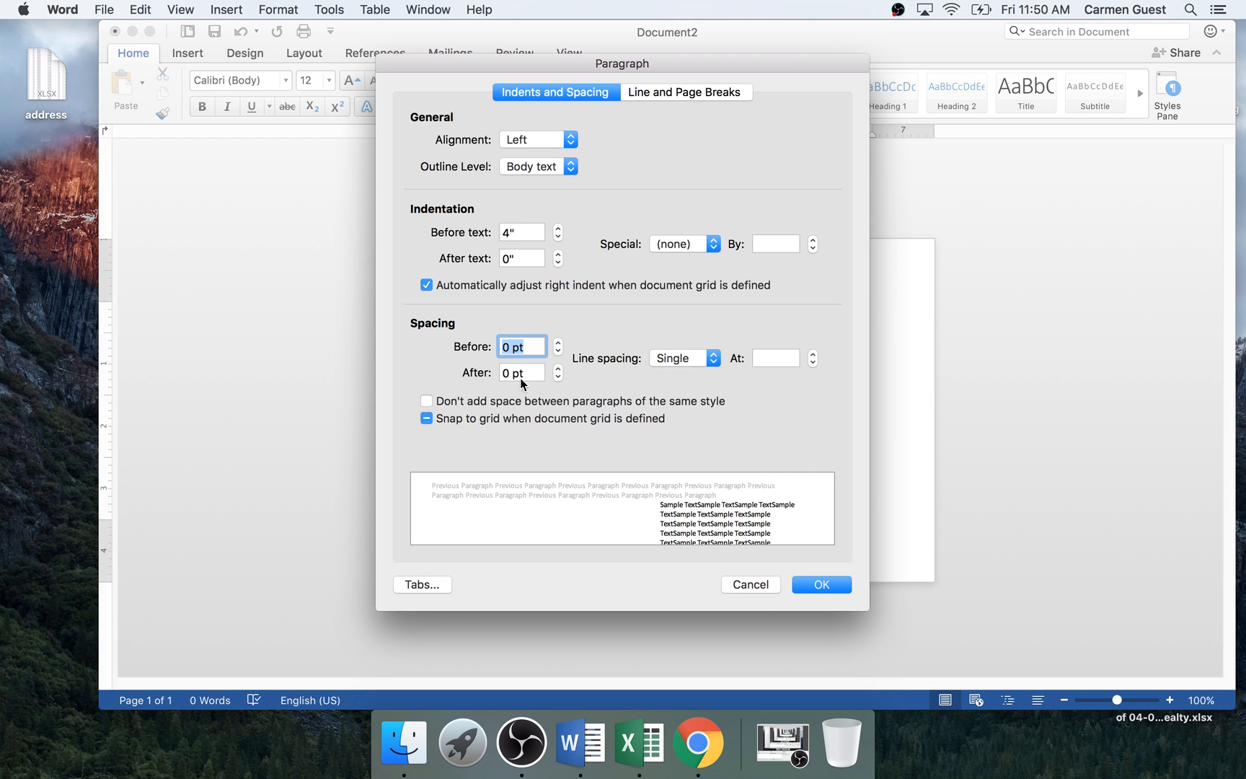
{"action": "left_click", "coordinate": [821, 584]}
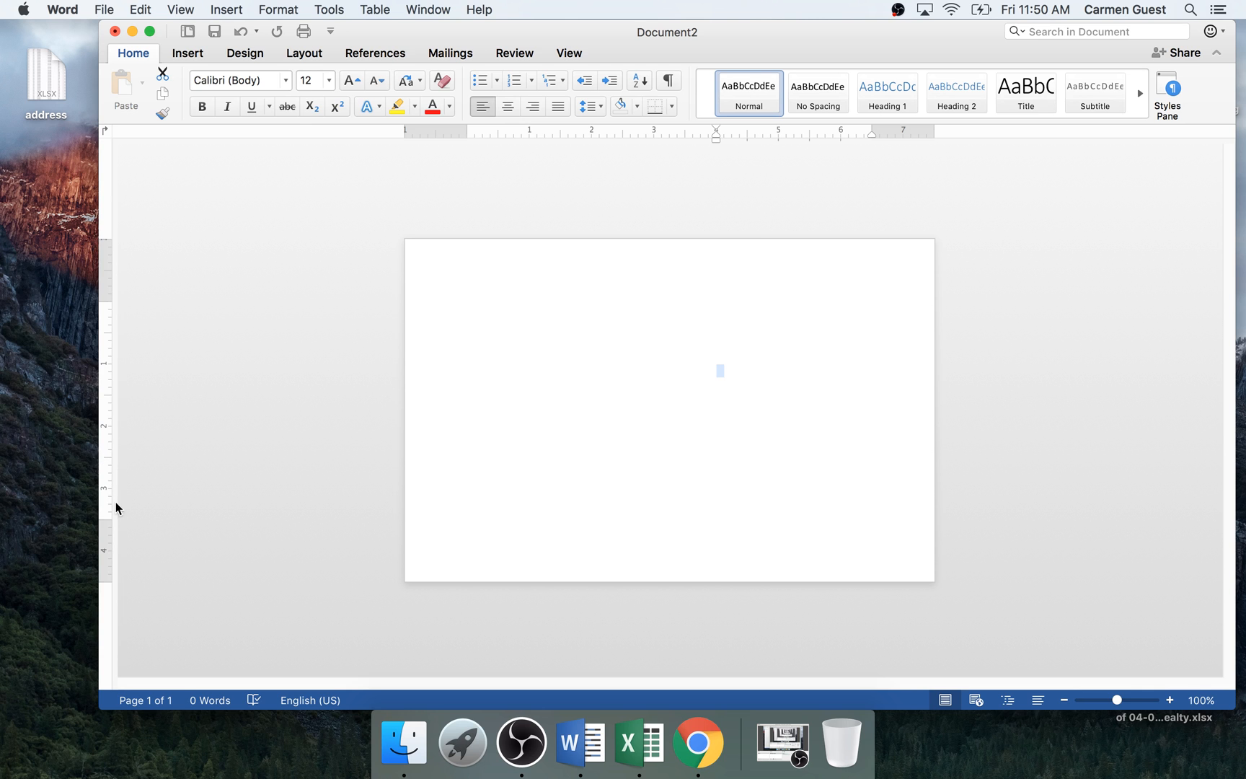
{"action": "mouse_move", "coordinate": [116, 529]}
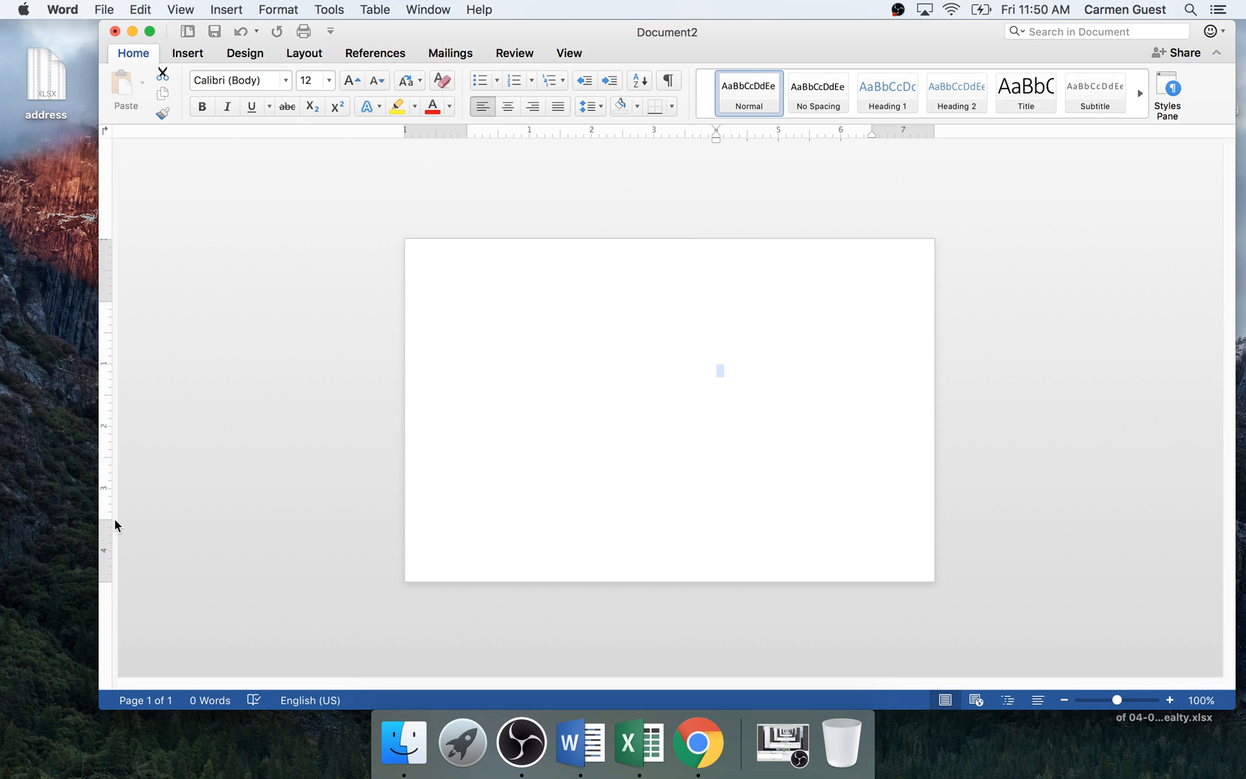
{"action": "mouse_move", "coordinate": [109, 502]}
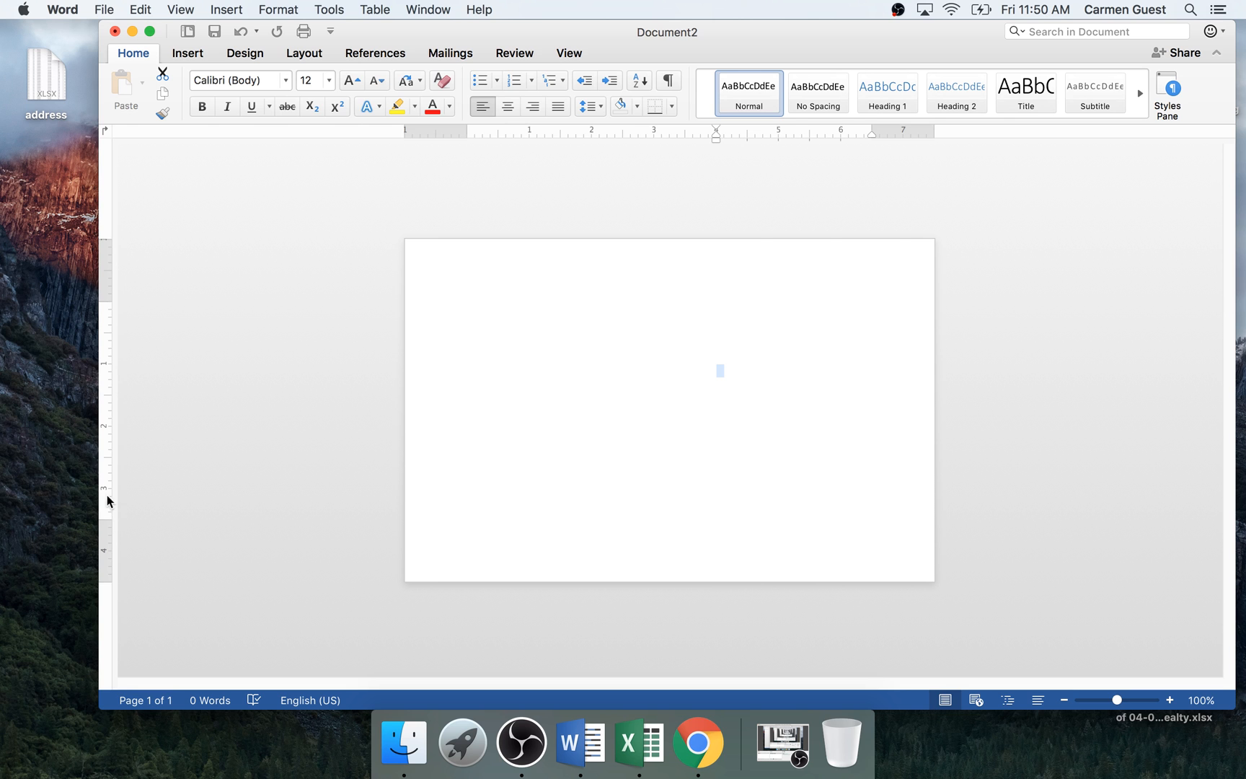
{"action": "mouse_move", "coordinate": [690, 315]}
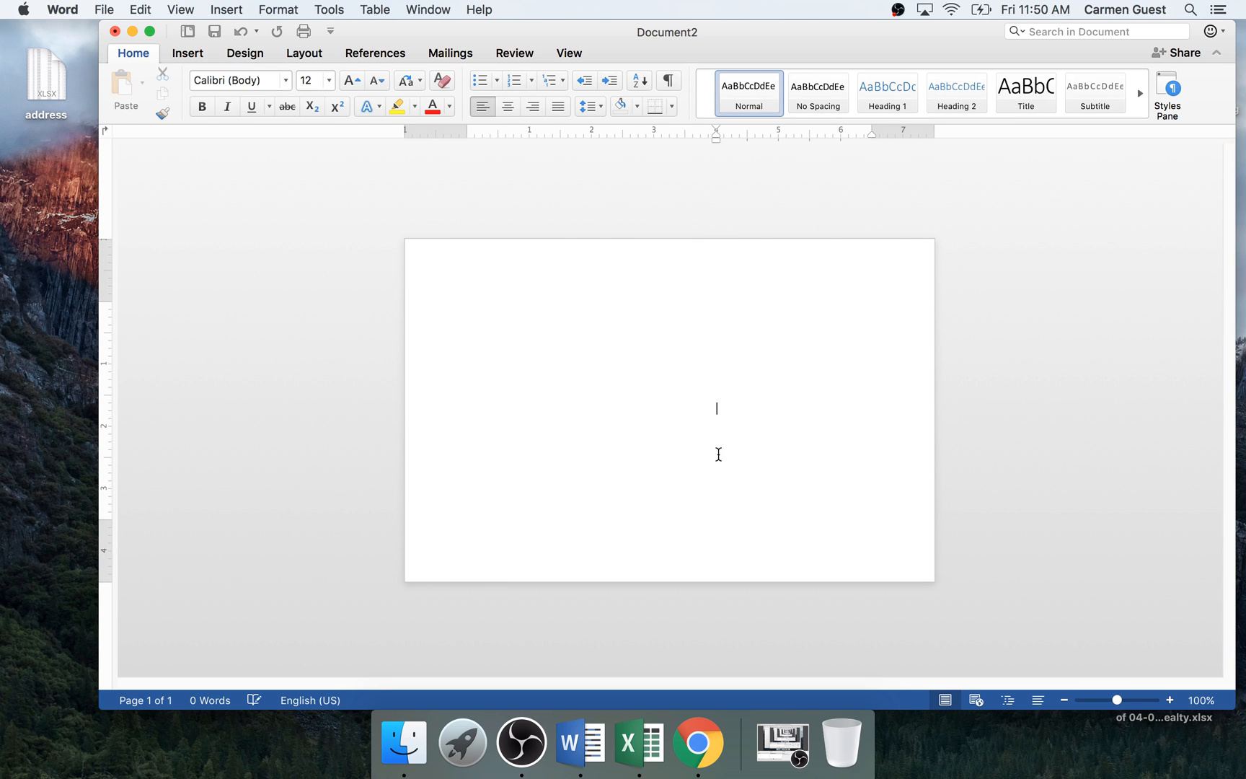
{"action": "mouse_move", "coordinate": [827, 462]}
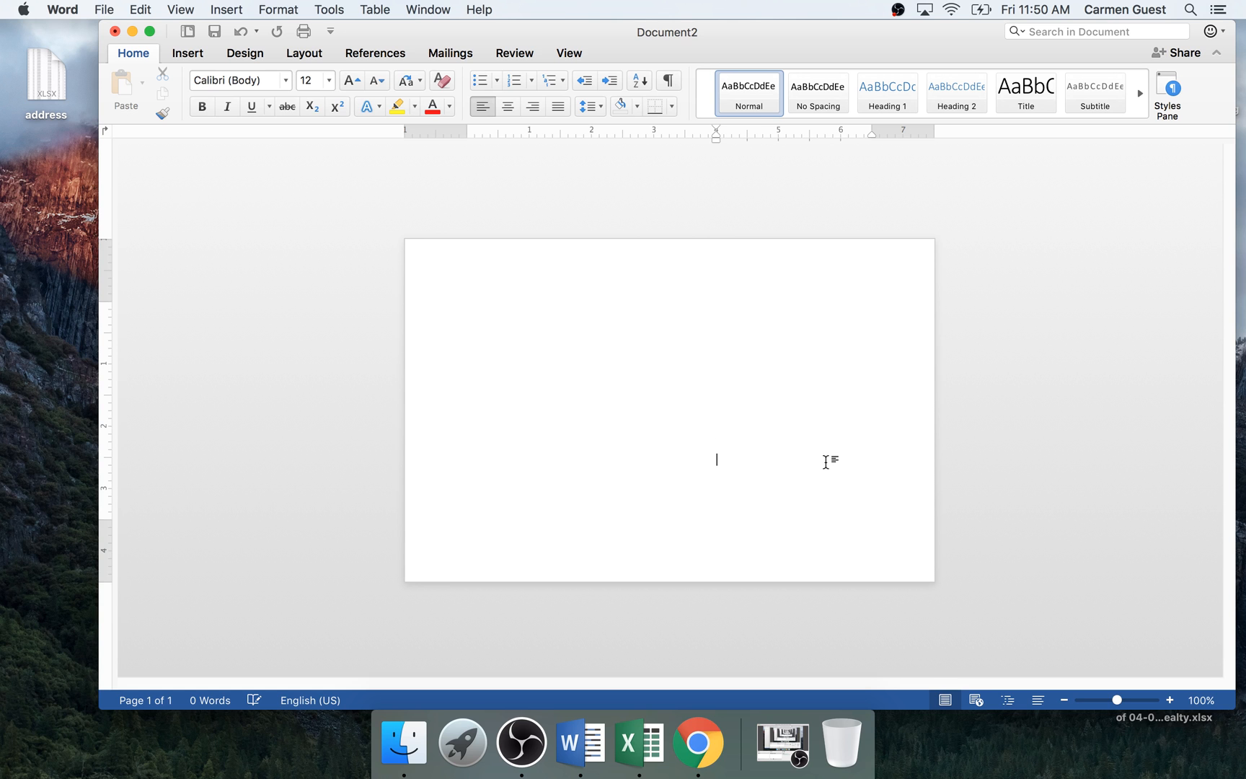
{"action": "mouse_move", "coordinate": [818, 427]}
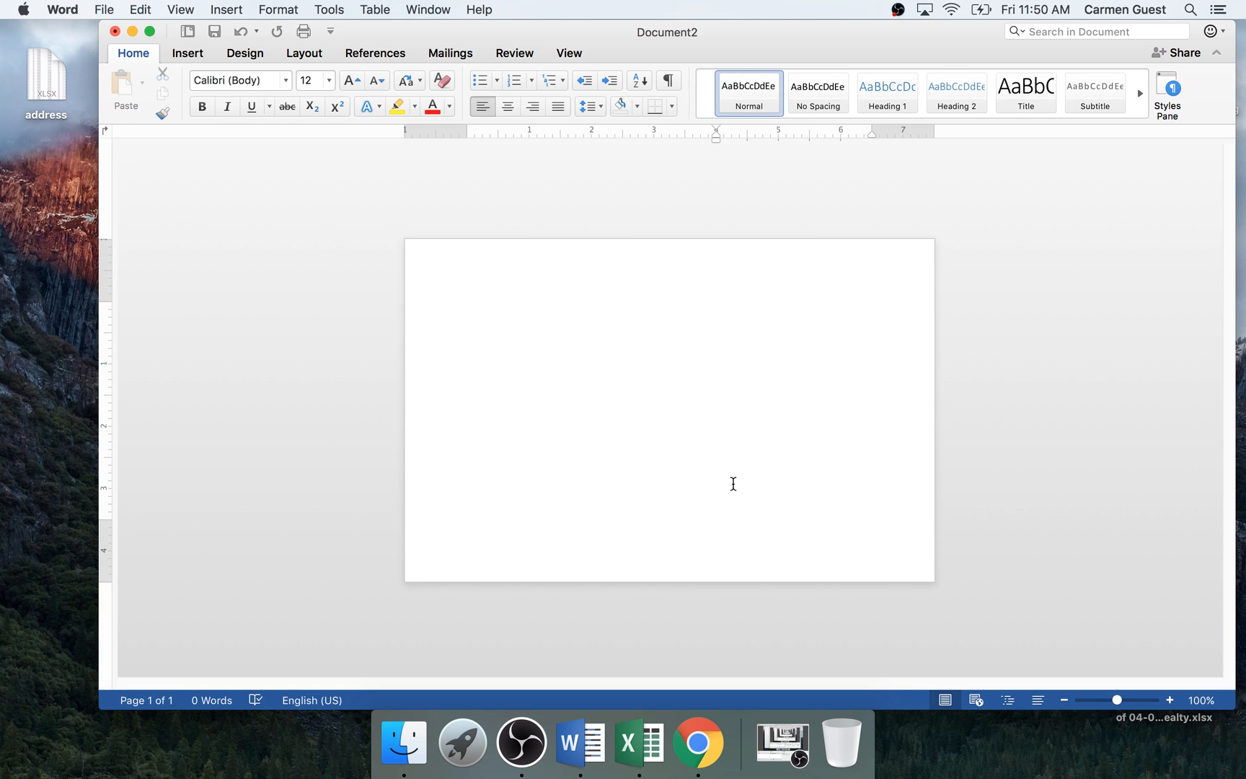
Set the insertion point low on the blank postcard page, below the added empty lines.
{"action": "left_click", "coordinate": [716, 498]}
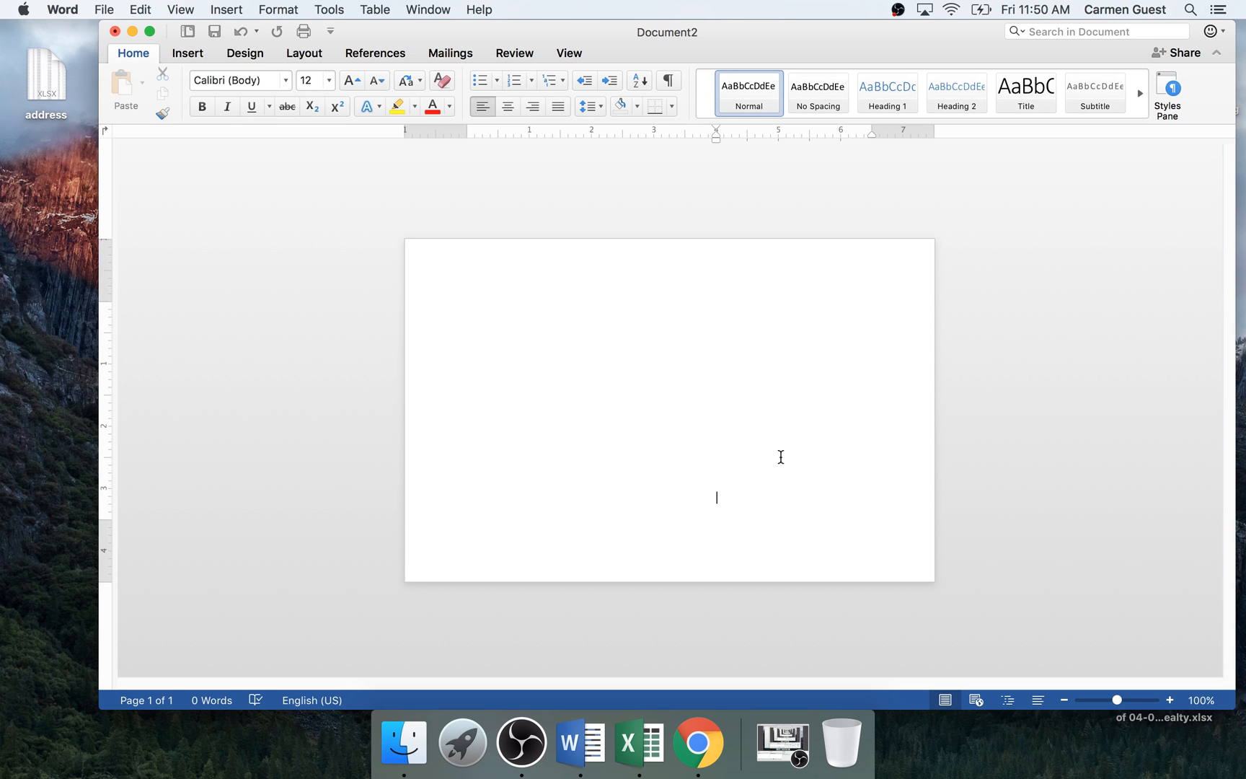
{"action": "mouse_move", "coordinate": [370, 186]}
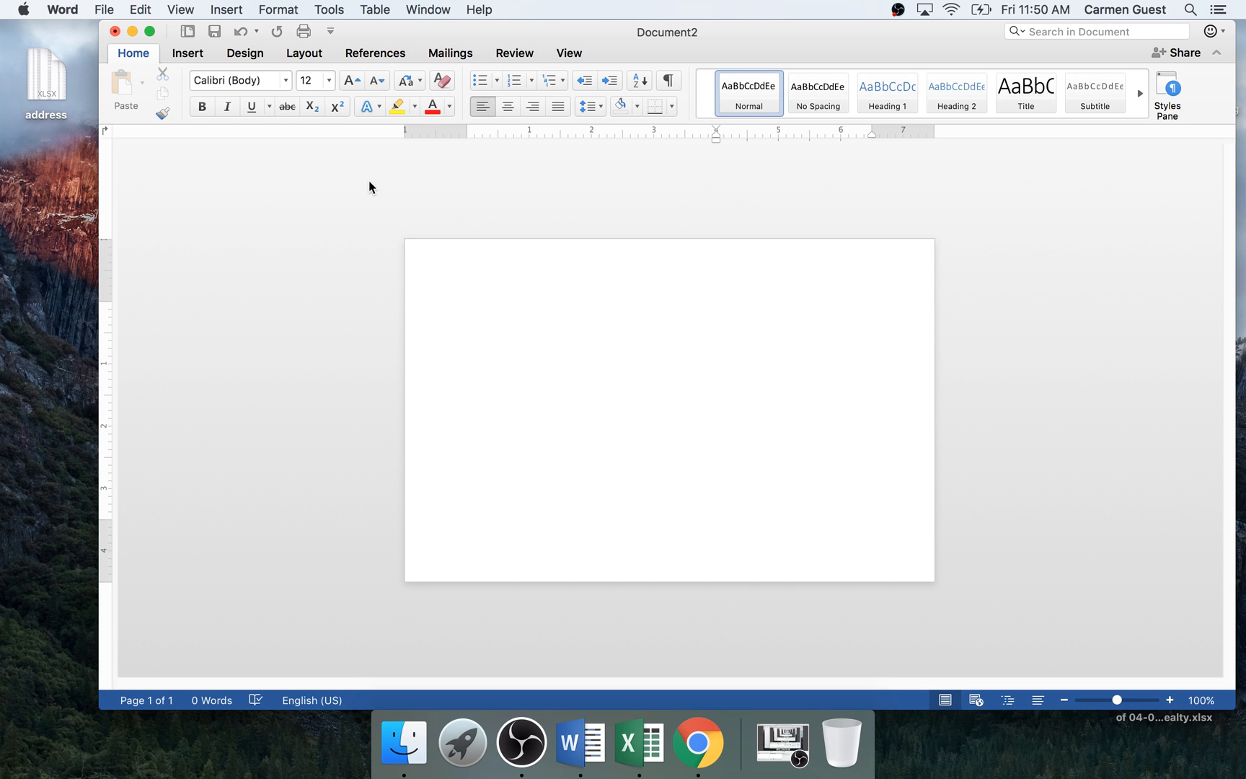
Use the Desktop 'address' workbook as the recipient list, accepting the Excel converter warning.
{"action": "left_click", "coordinate": [450, 52]}
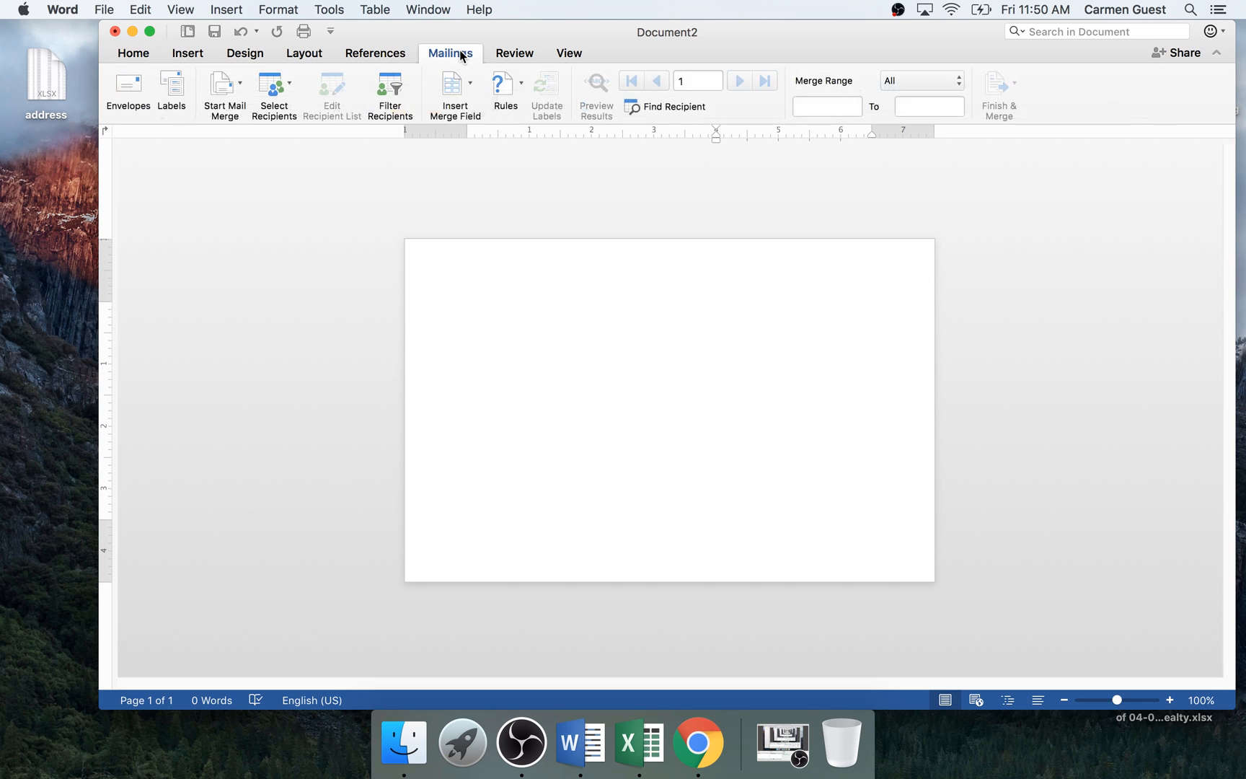
{"action": "left_click", "coordinate": [225, 86]}
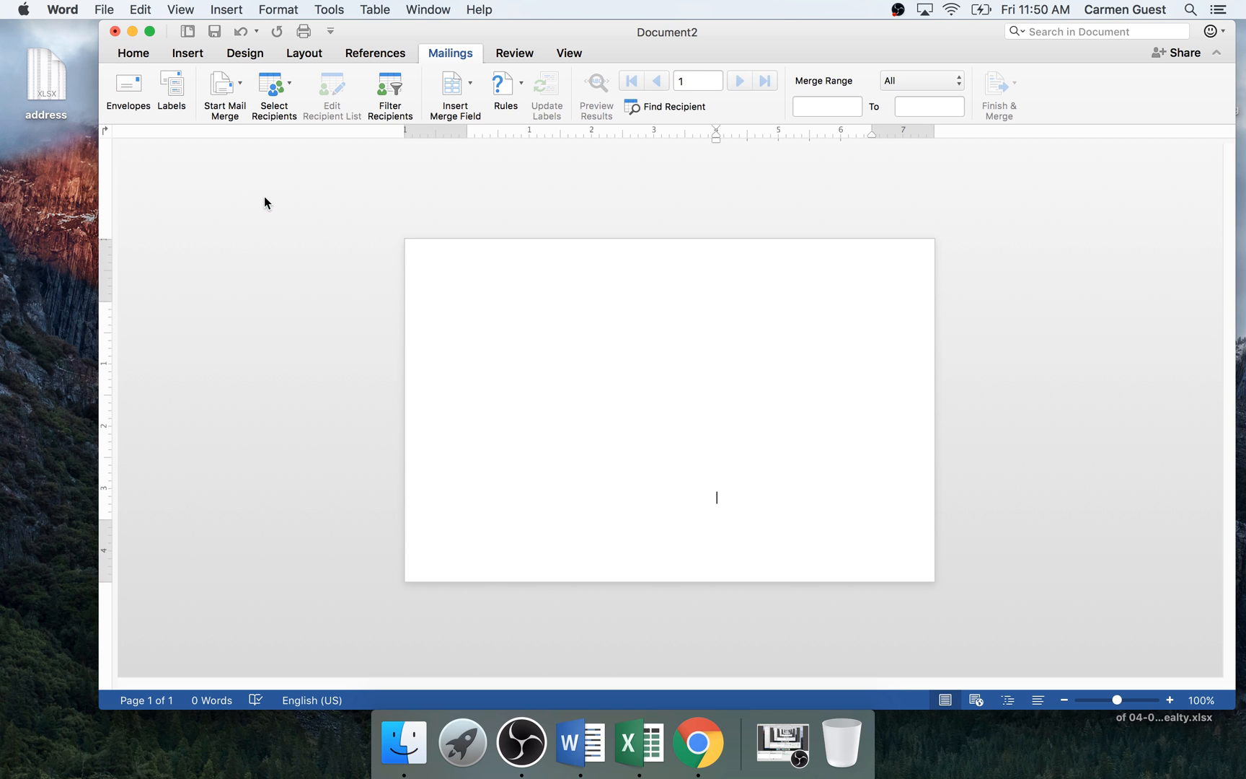
{"action": "left_click", "coordinate": [273, 83]}
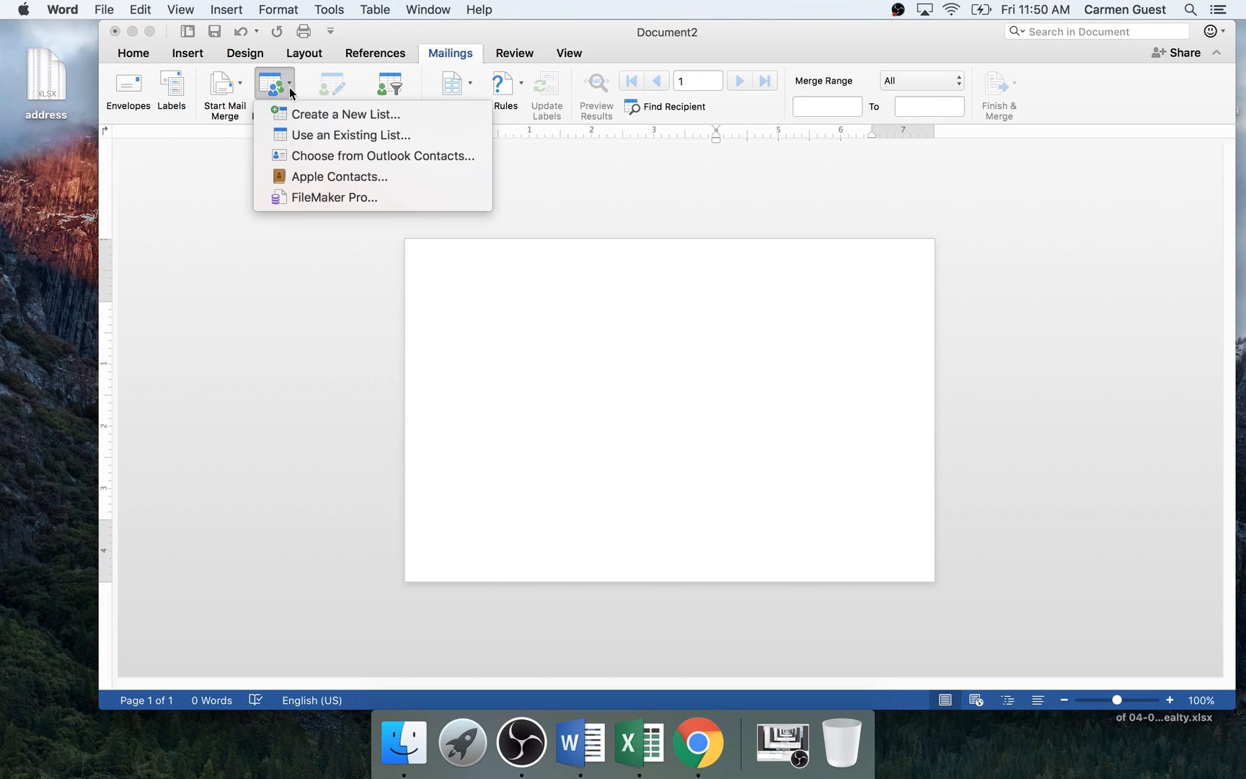
{"action": "mouse_move", "coordinate": [323, 140]}
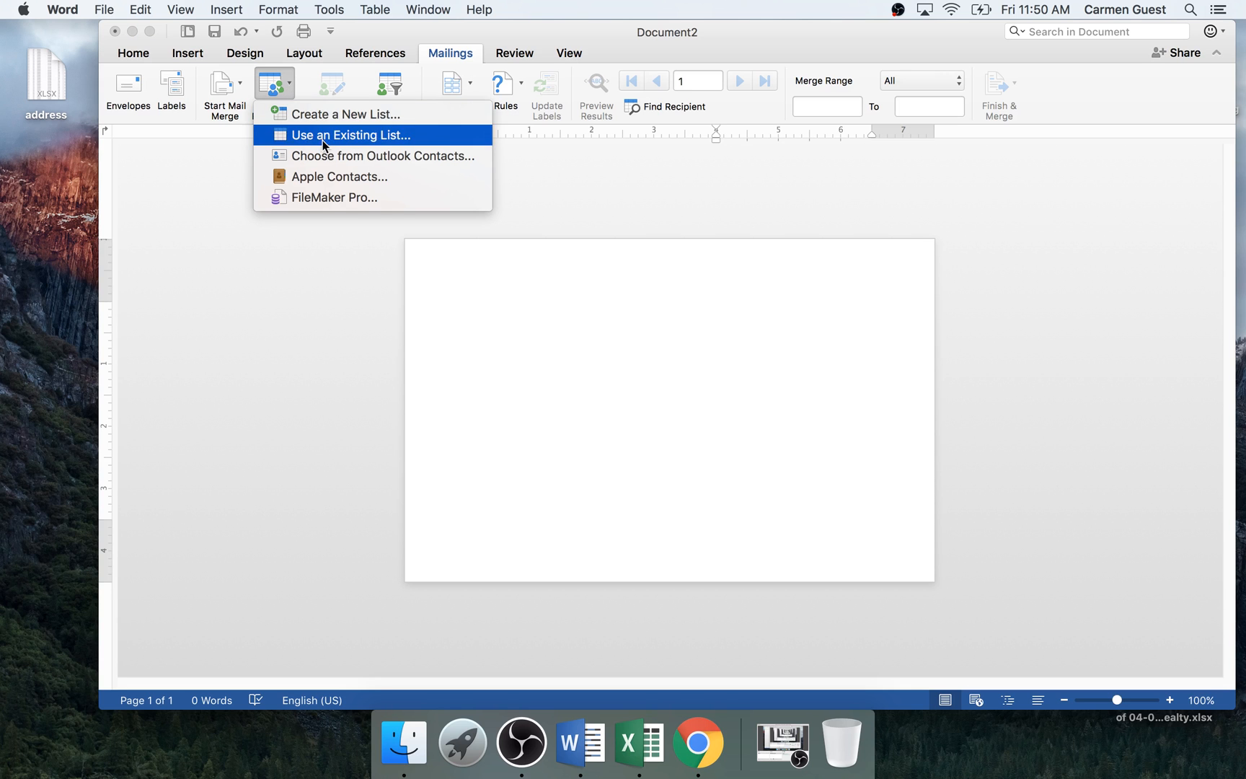
{"action": "left_click", "coordinate": [342, 135]}
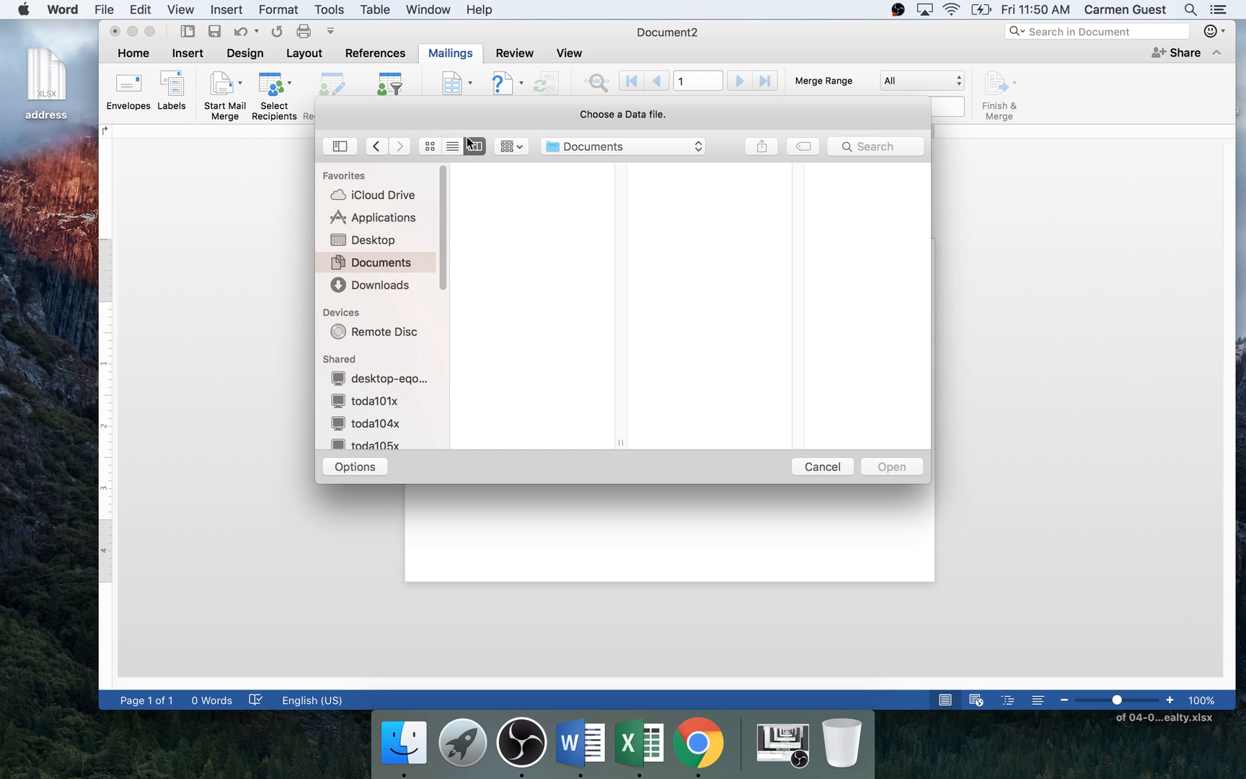
{"action": "left_click", "coordinate": [371, 240]}
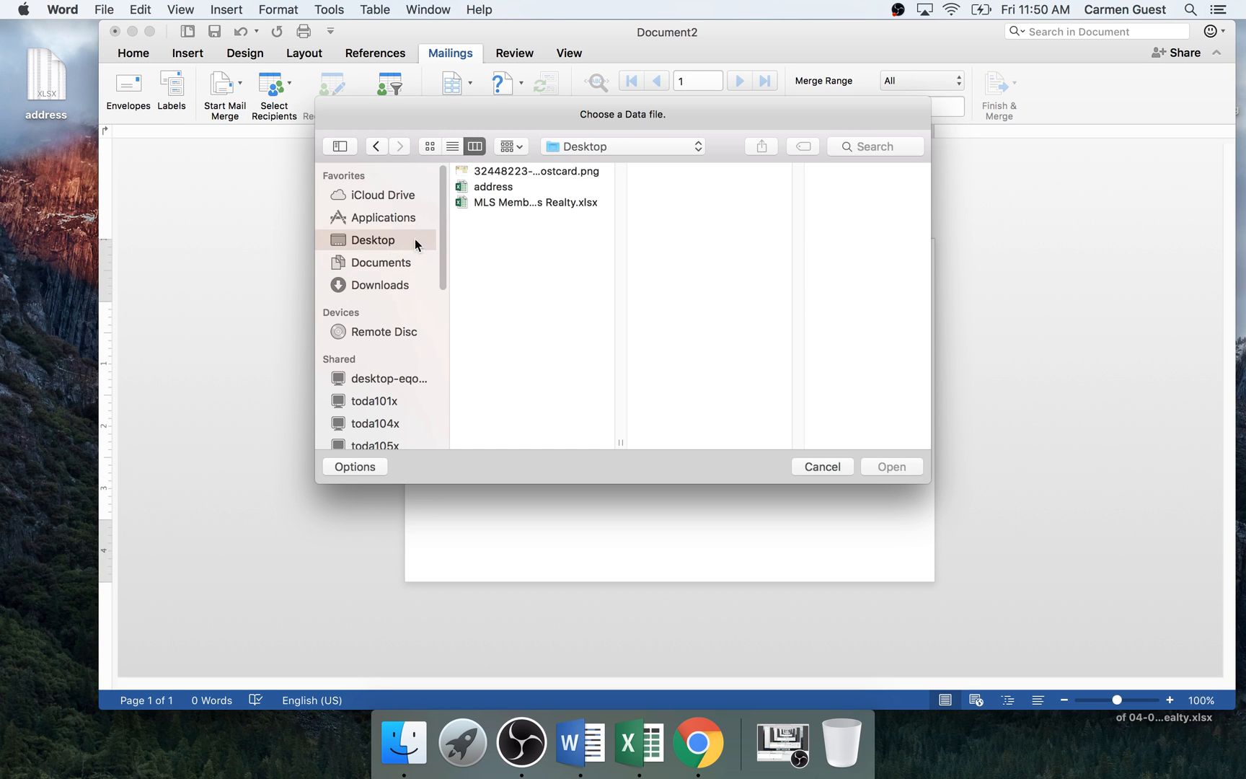
{"action": "left_click", "coordinate": [495, 186]}
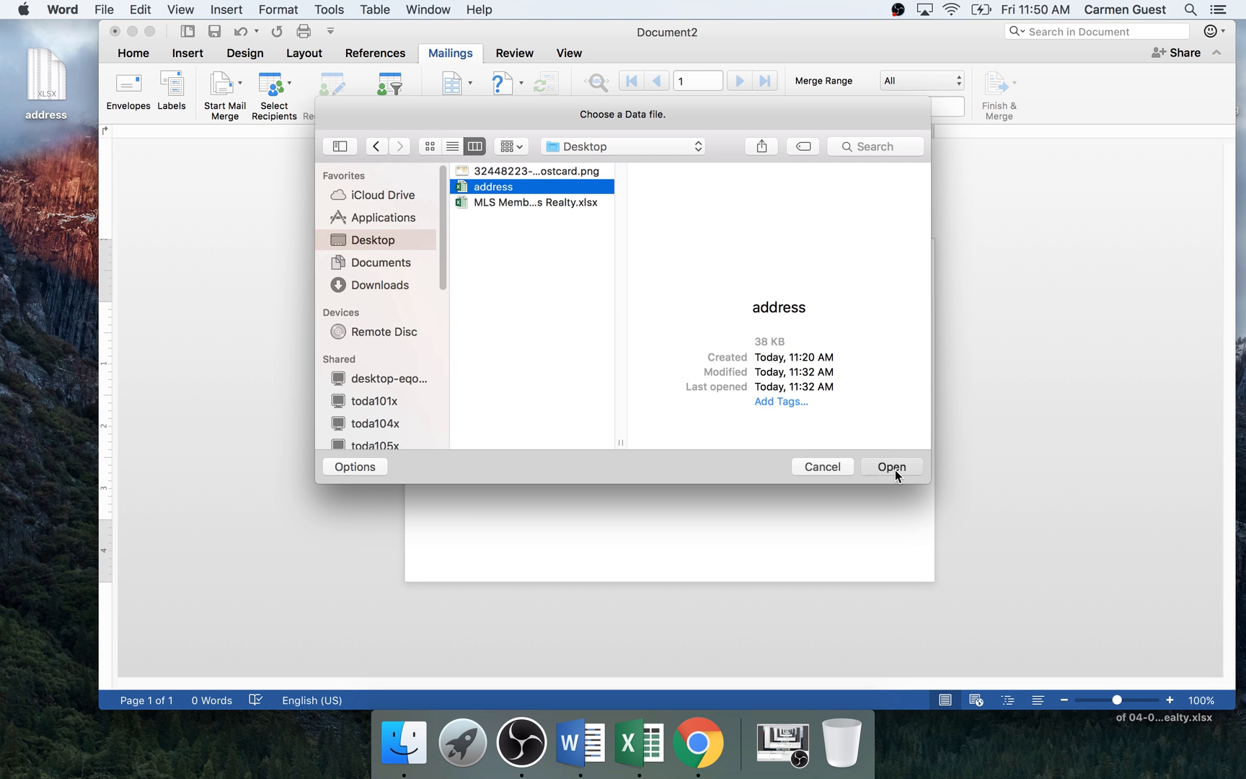
{"action": "left_click", "coordinate": [892, 466]}
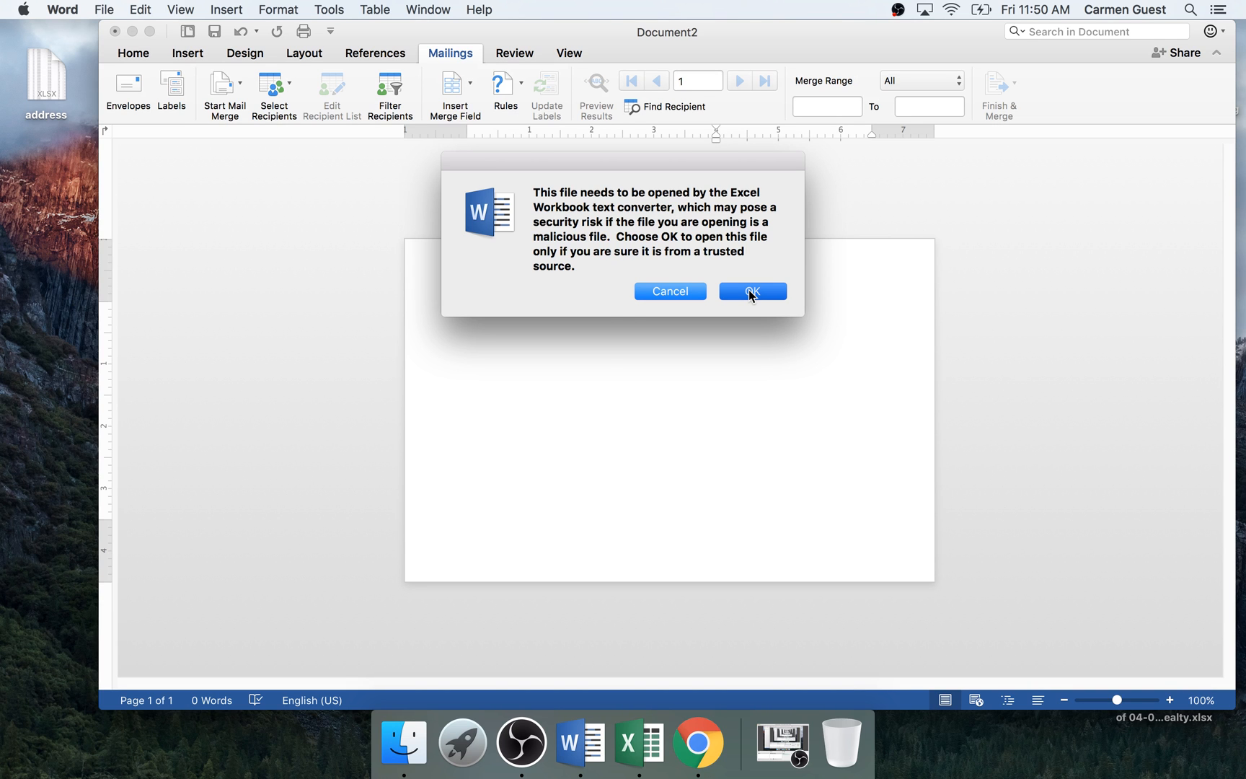
{"action": "left_click", "coordinate": [752, 290]}
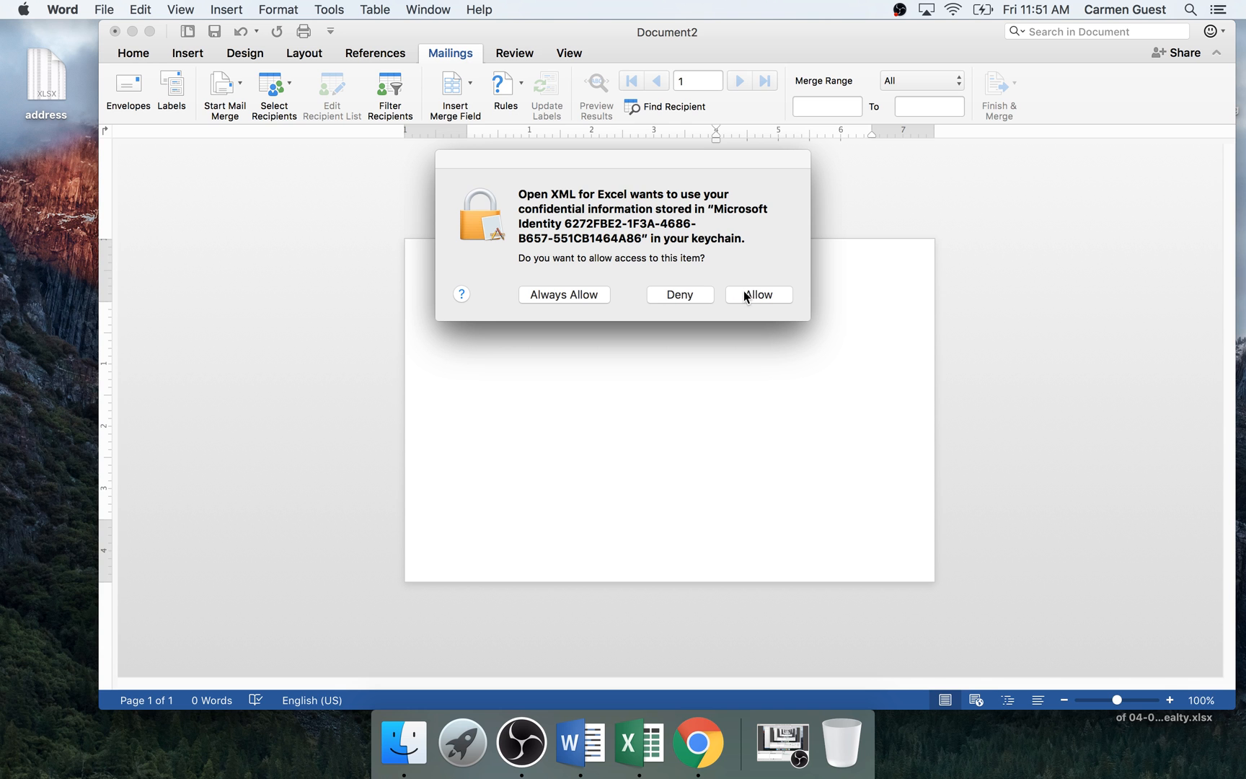
Confirm the entire Sheet1 worksheet as data, allowing the keychain prompt and denying its repeat.
{"action": "left_click", "coordinate": [759, 294]}
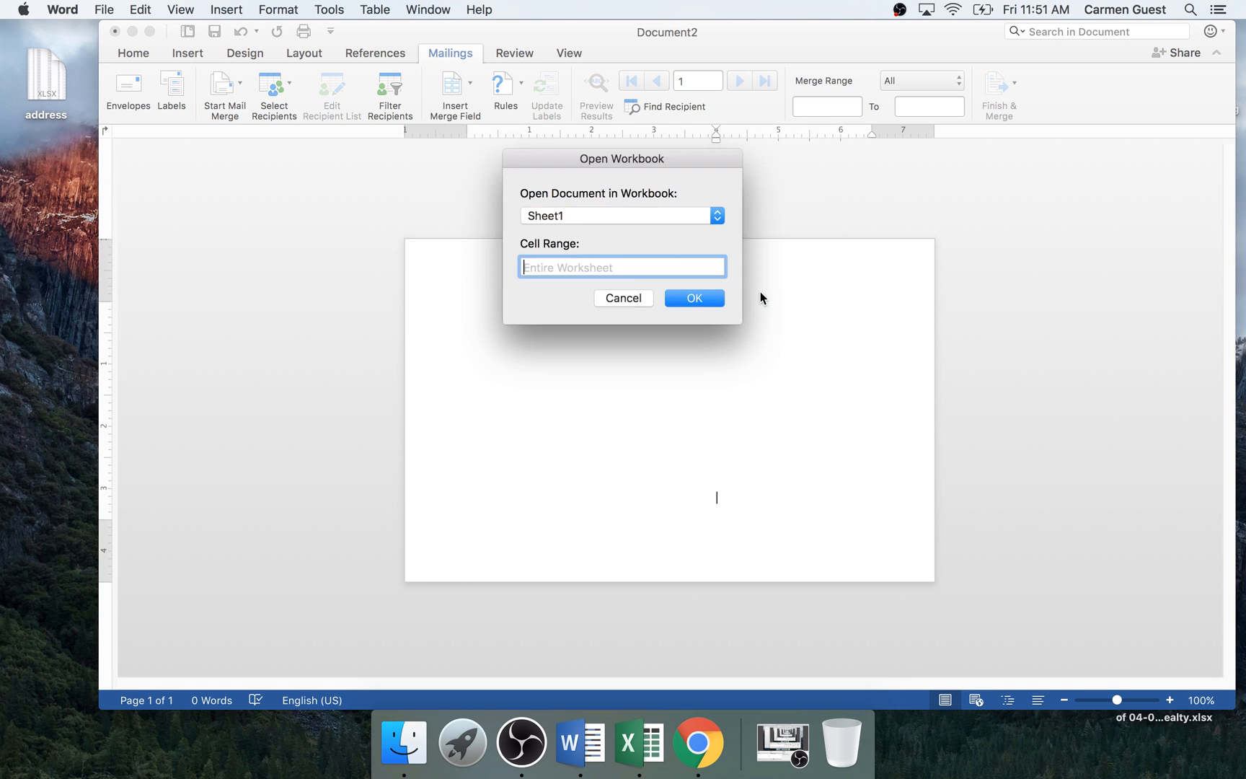
{"action": "left_click", "coordinate": [693, 298]}
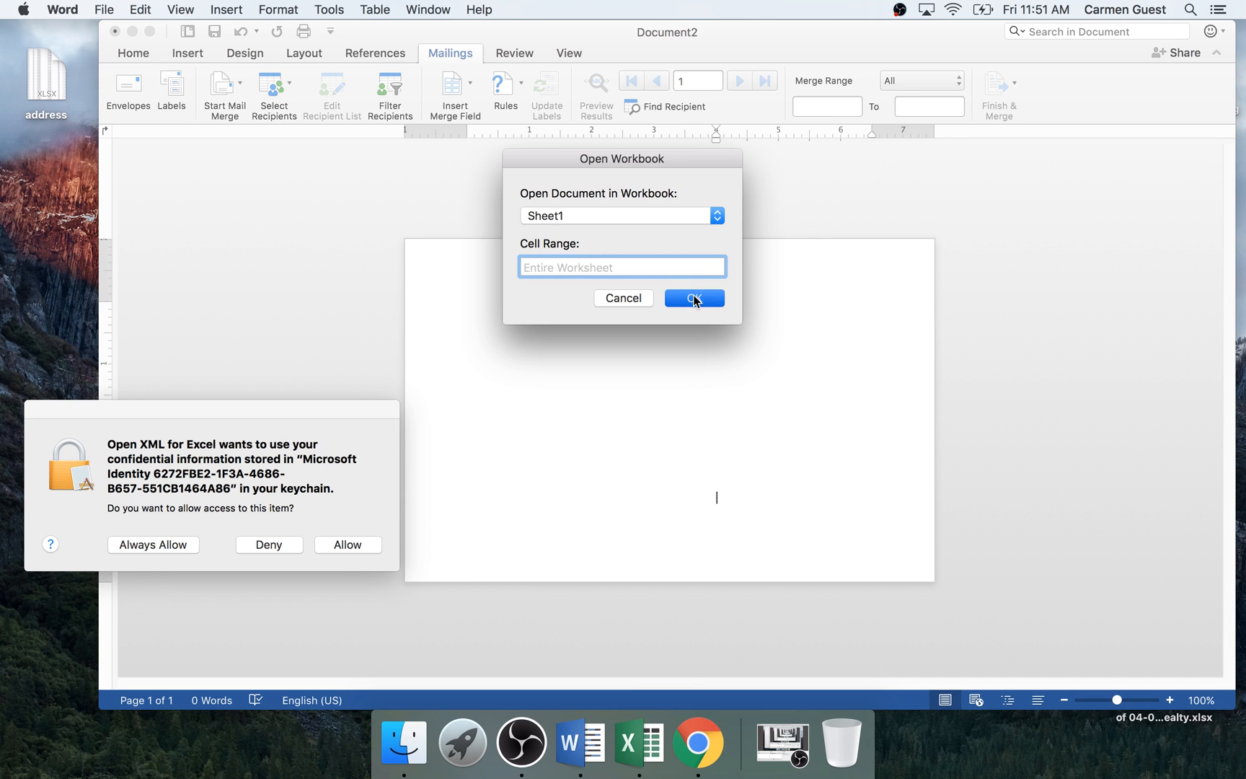
{"action": "left_click", "coordinate": [693, 297]}
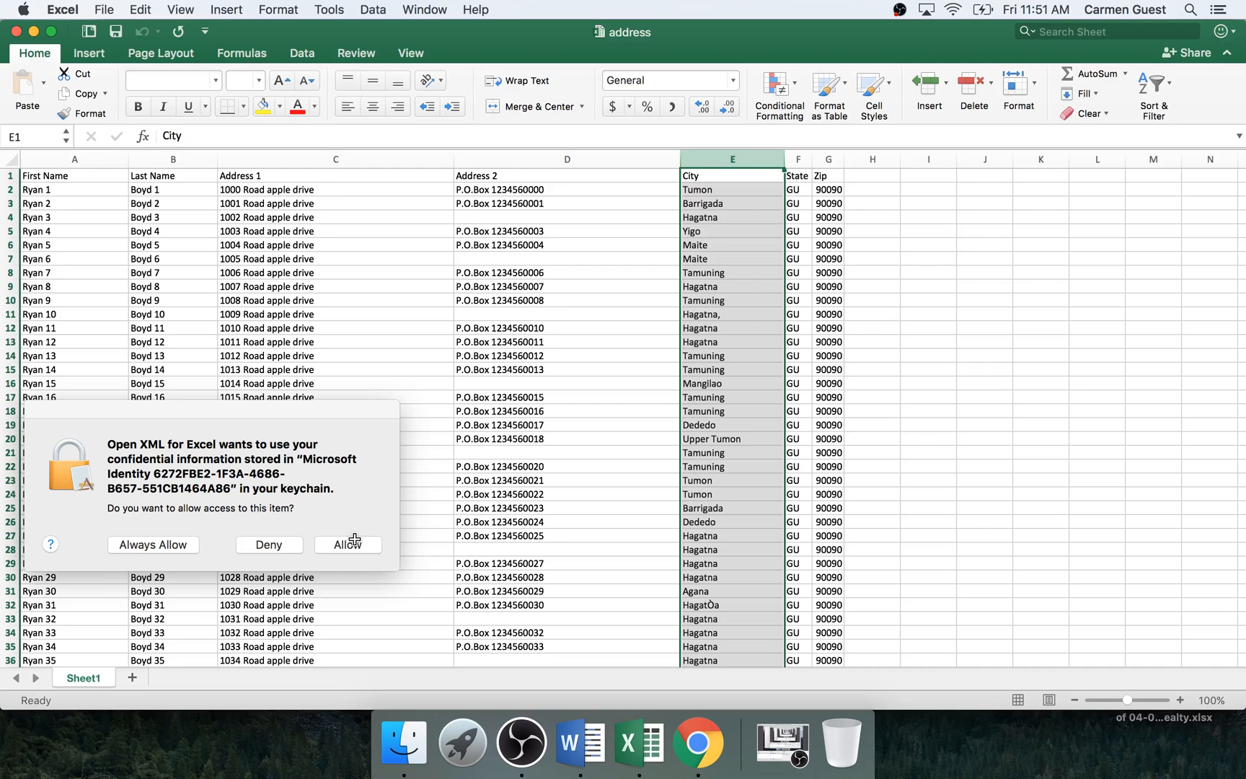
{"action": "left_click", "coordinate": [348, 544]}
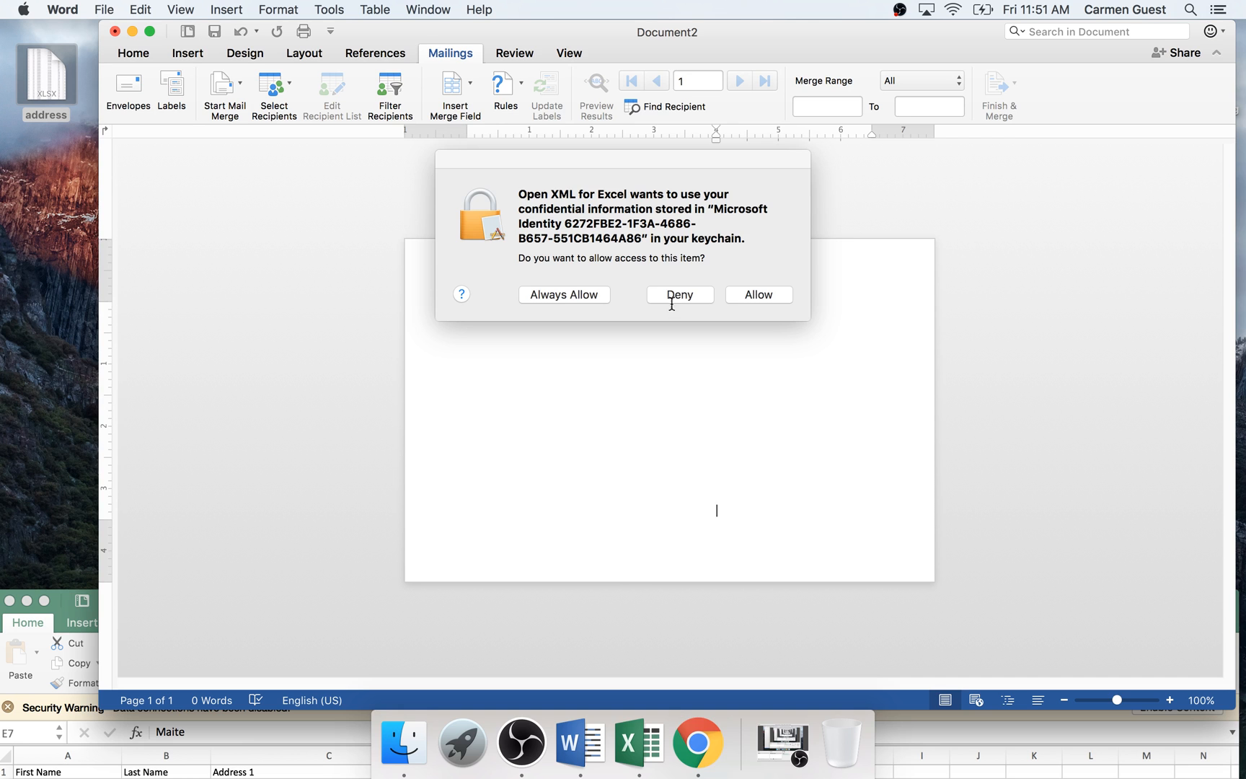
{"action": "left_click", "coordinate": [680, 294]}
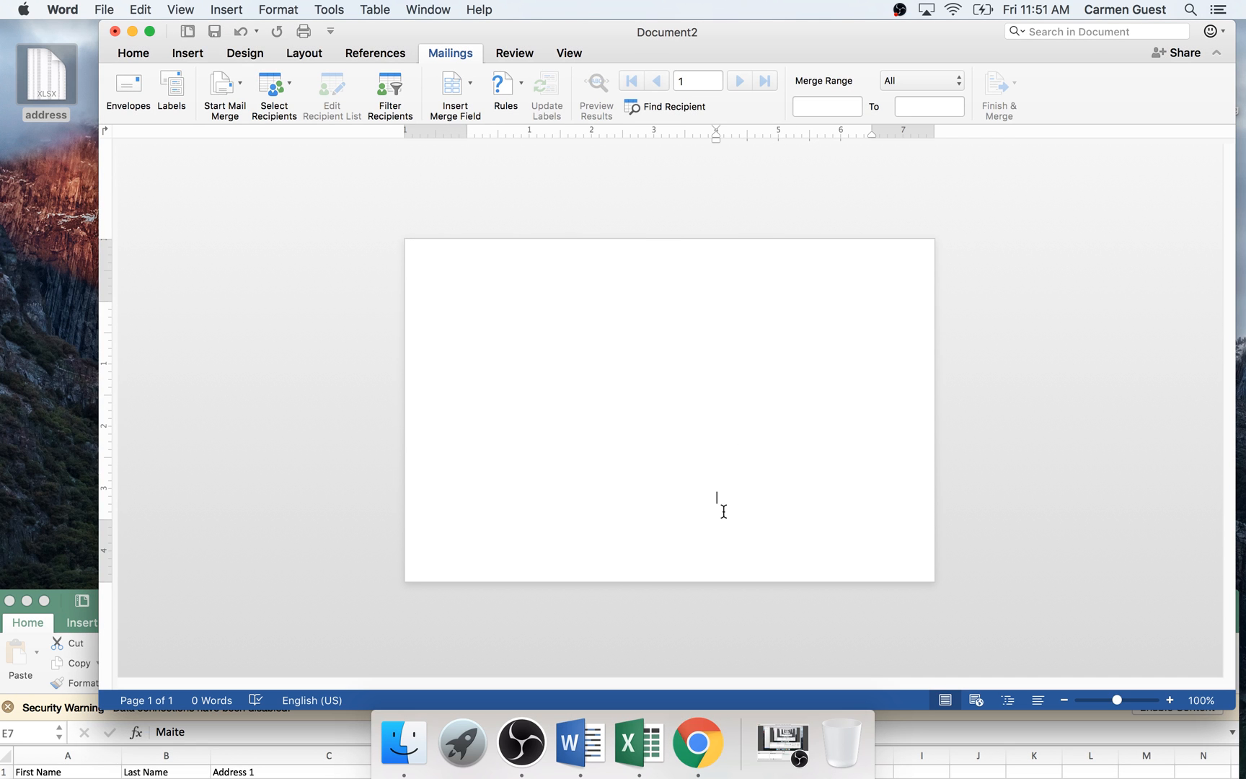
{"action": "mouse_move", "coordinate": [405, 163]}
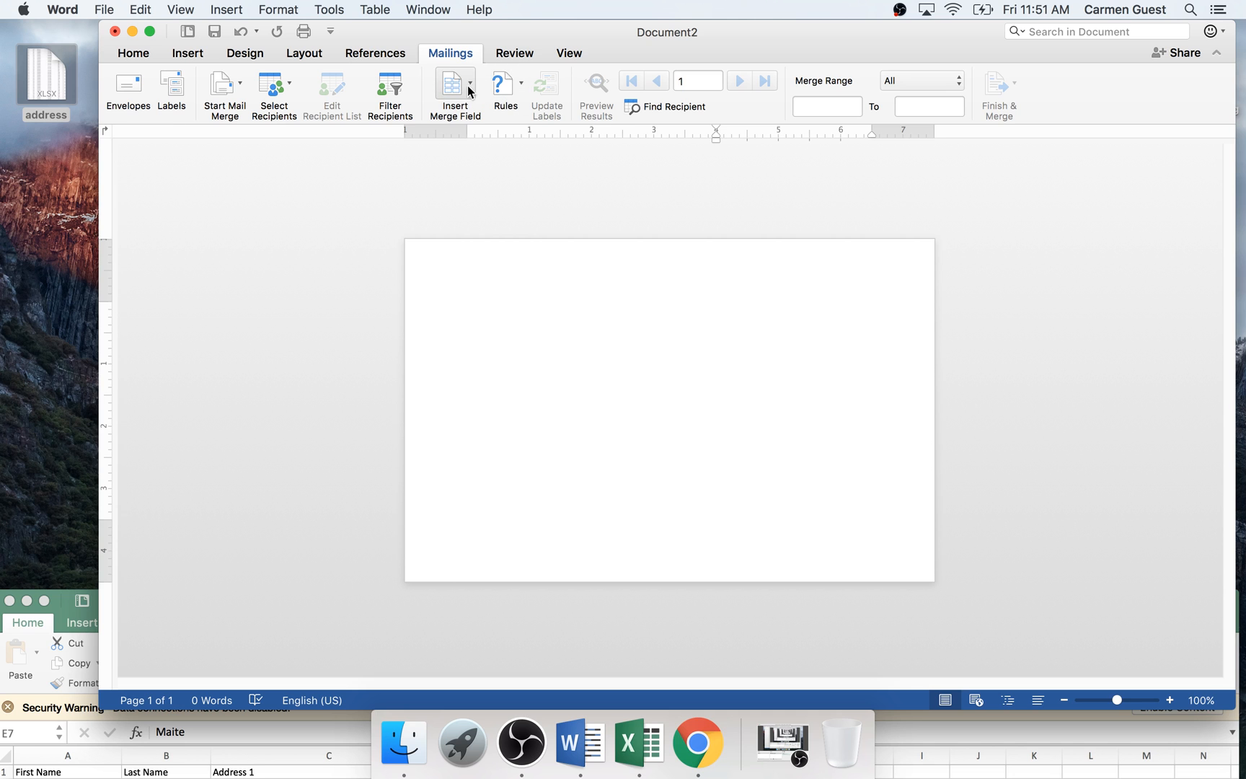
{"action": "left_click", "coordinate": [470, 85]}
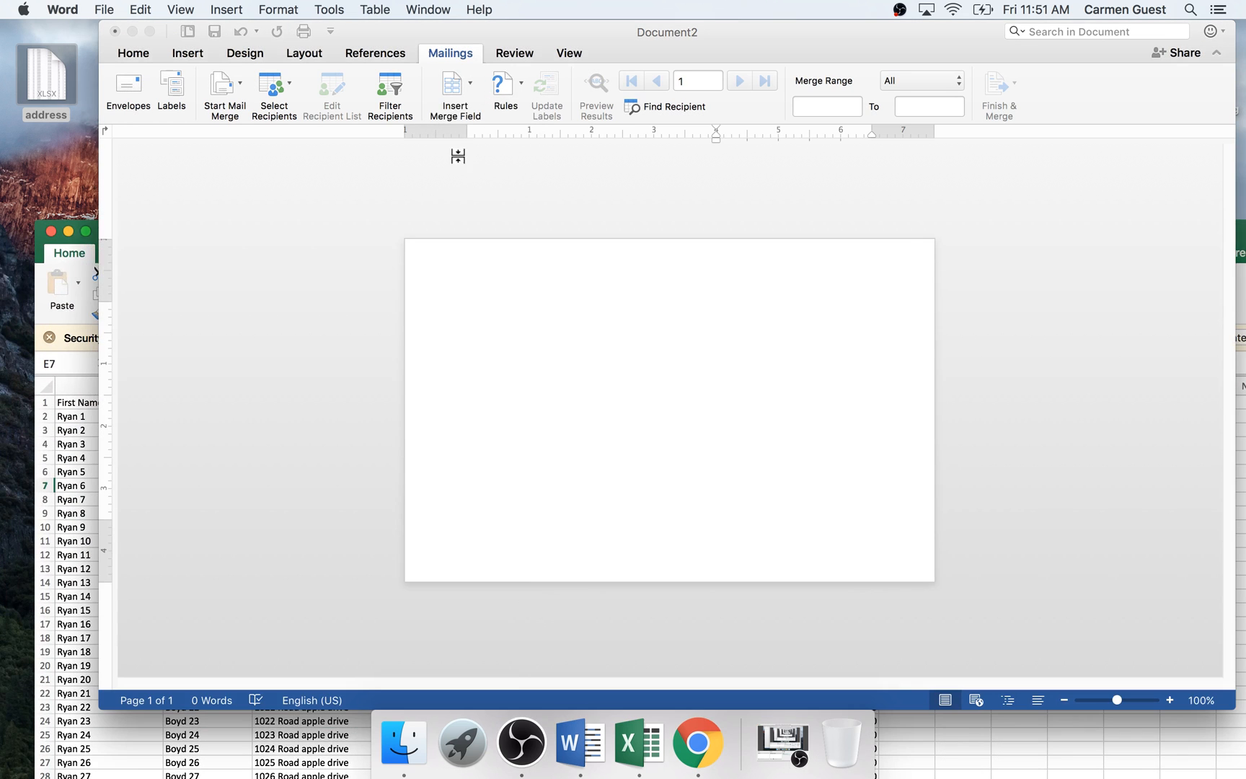
{"action": "left_click", "coordinate": [454, 85]}
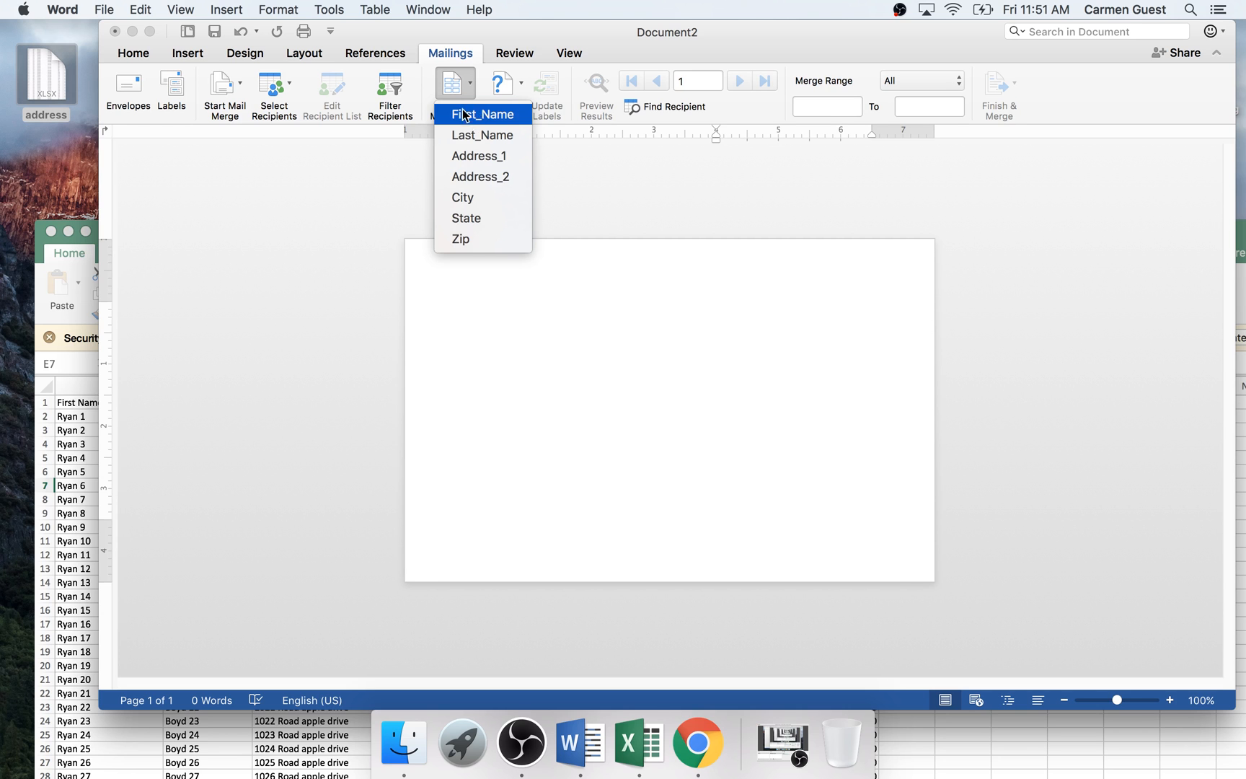
{"action": "mouse_move", "coordinate": [473, 116]}
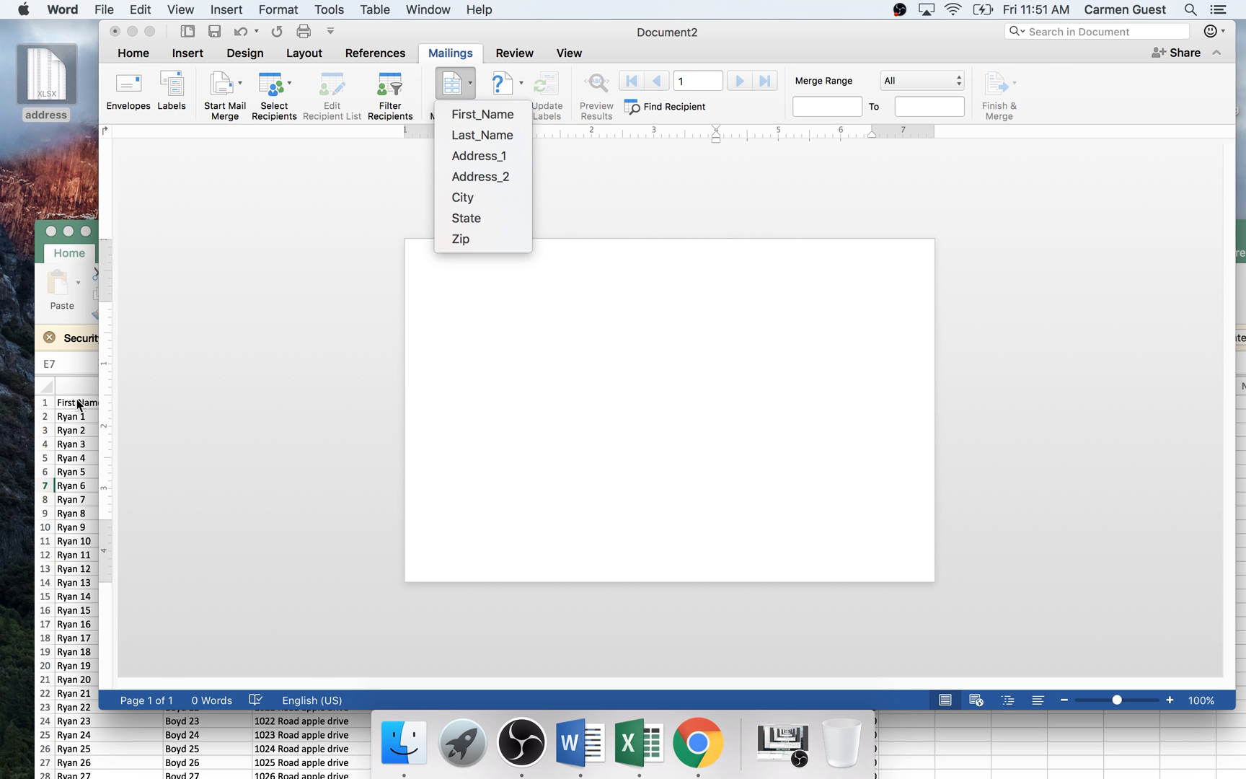
{"action": "left_click", "coordinate": [639, 741]}
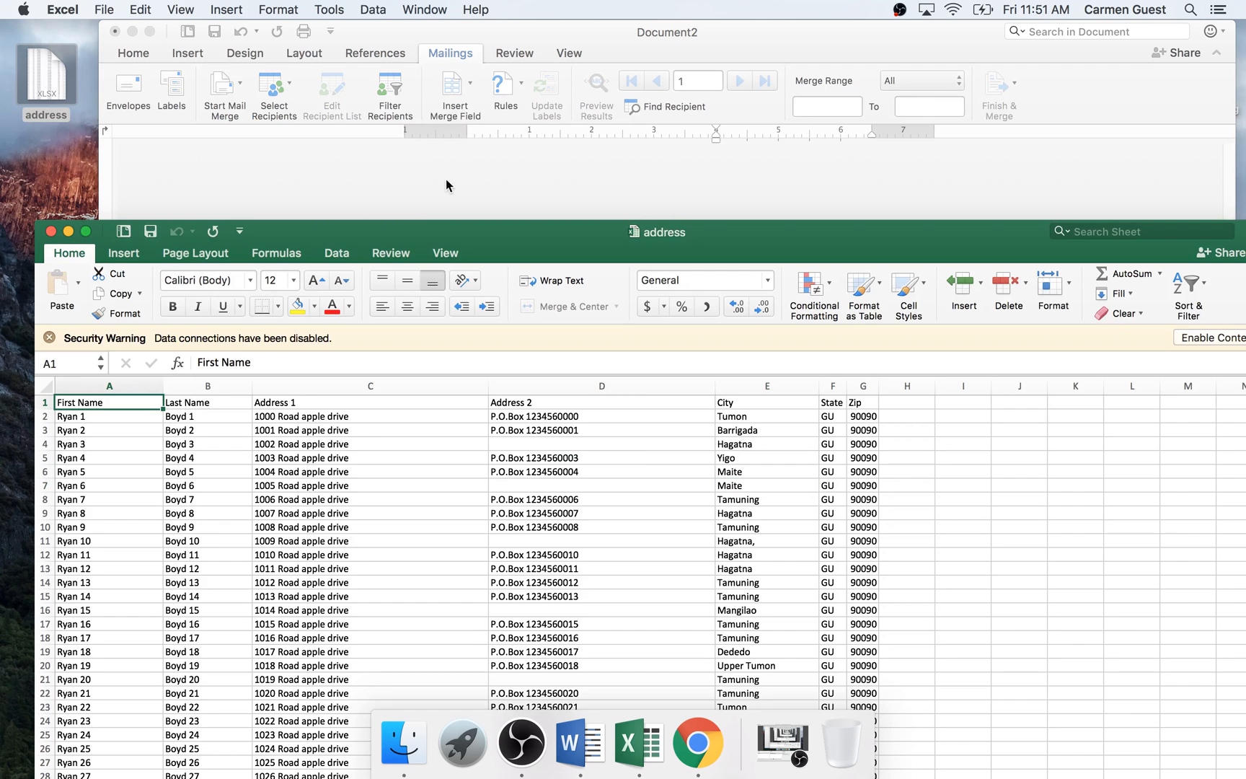
{"action": "left_click", "coordinate": [449, 81]}
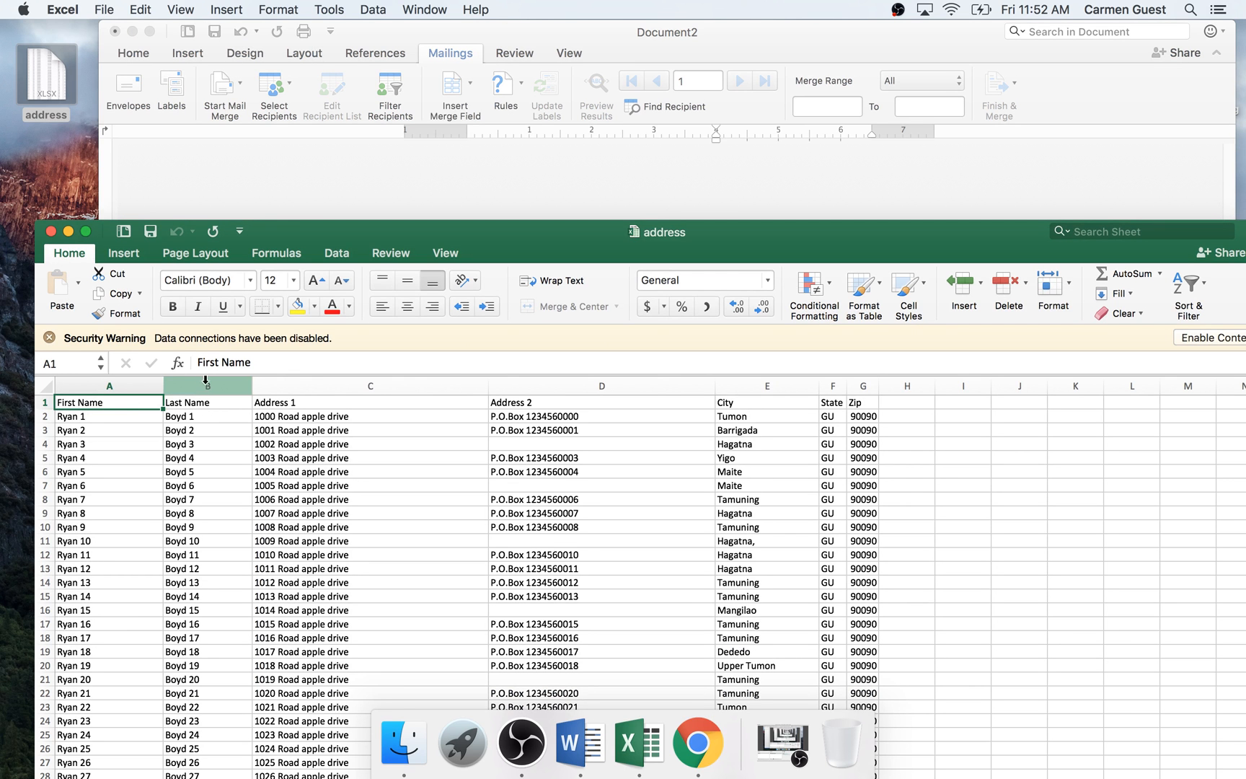
{"action": "left_click", "coordinate": [370, 402]}
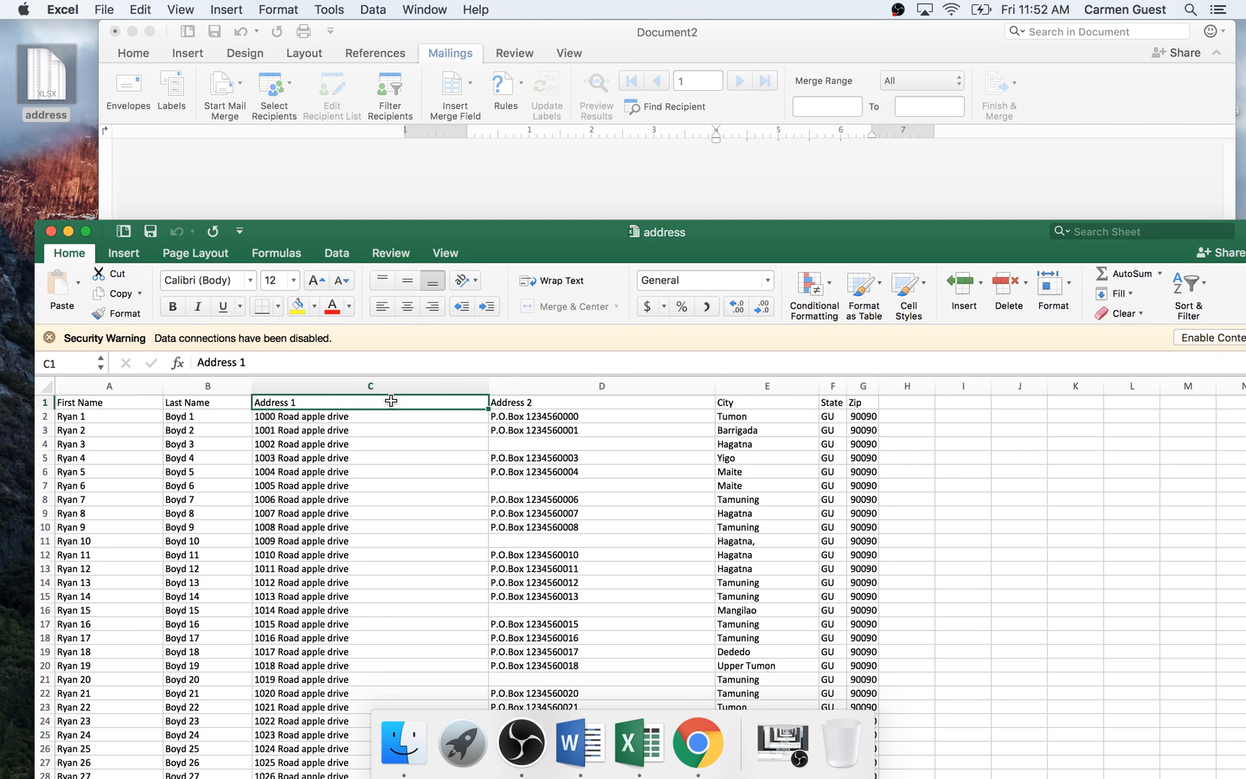
{"action": "left_click", "coordinate": [766, 402]}
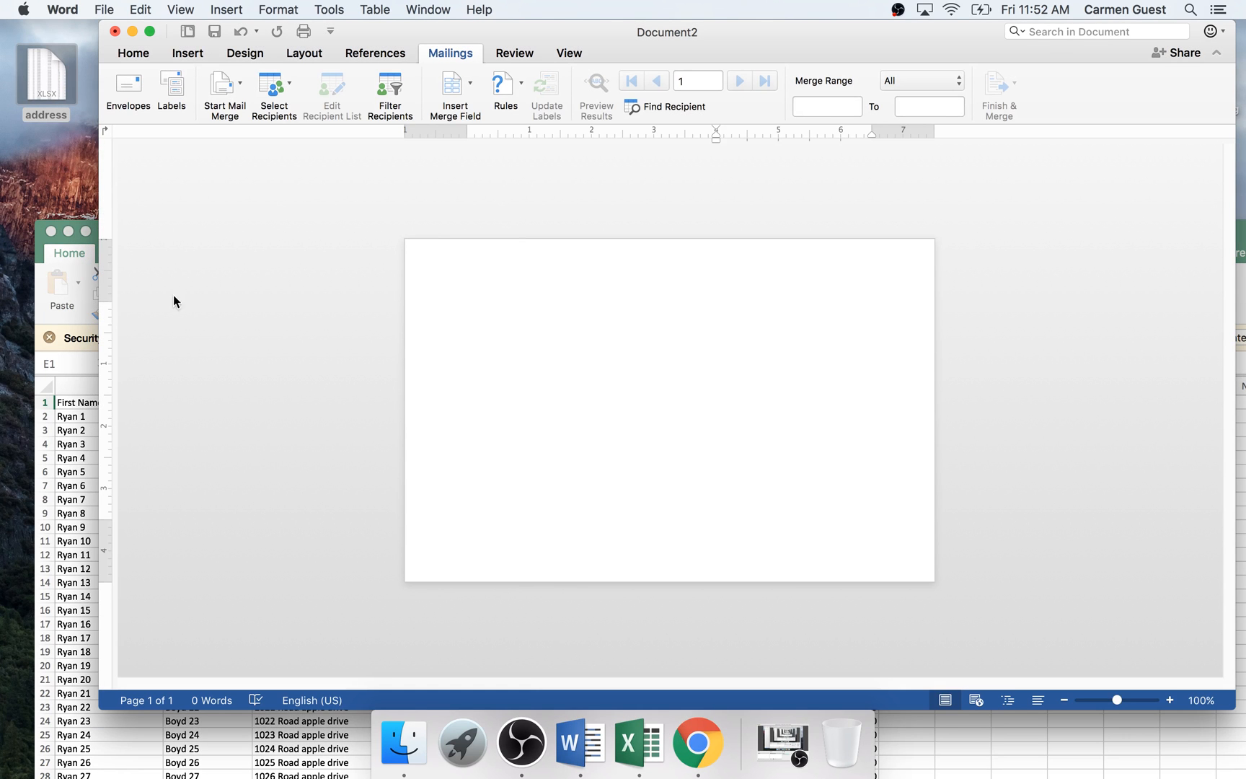
Remove the empty lines above the «First_Name» «Last_Name» line so it sits higher.
{"action": "left_click", "coordinate": [453, 83]}
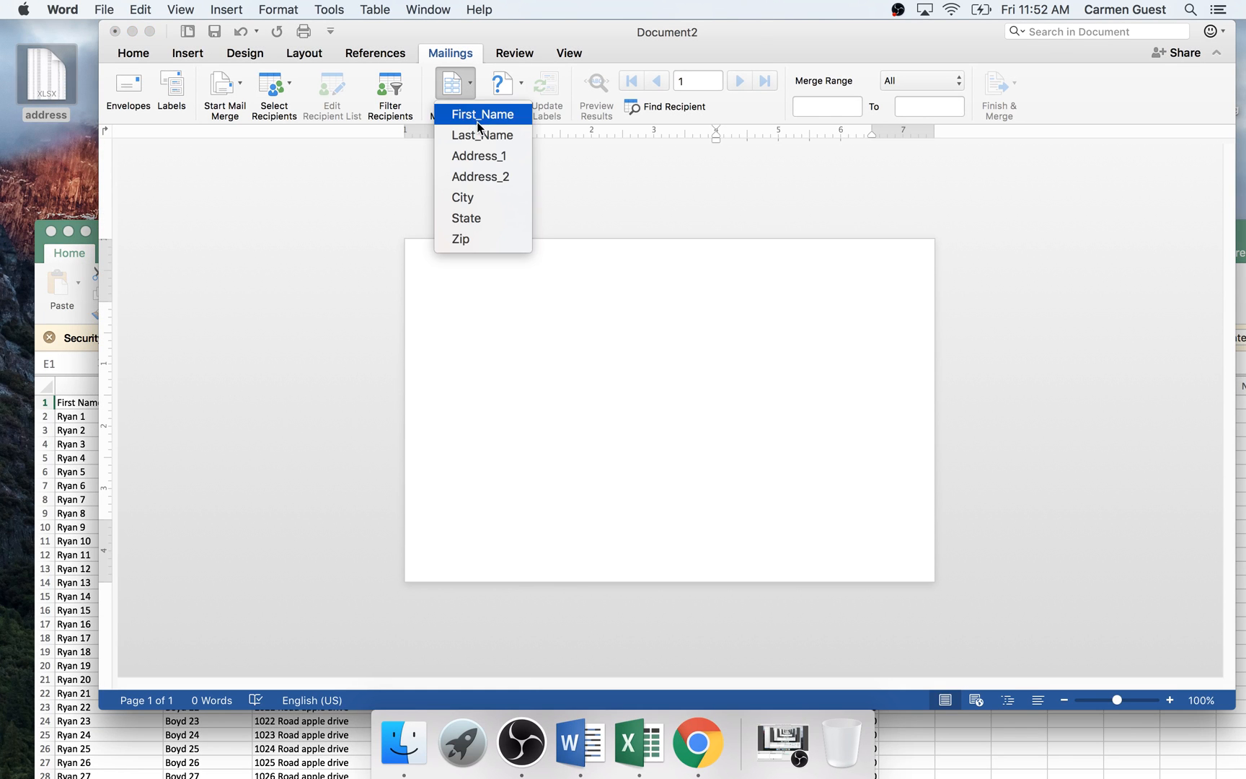
{"action": "left_click", "coordinate": [482, 114]}
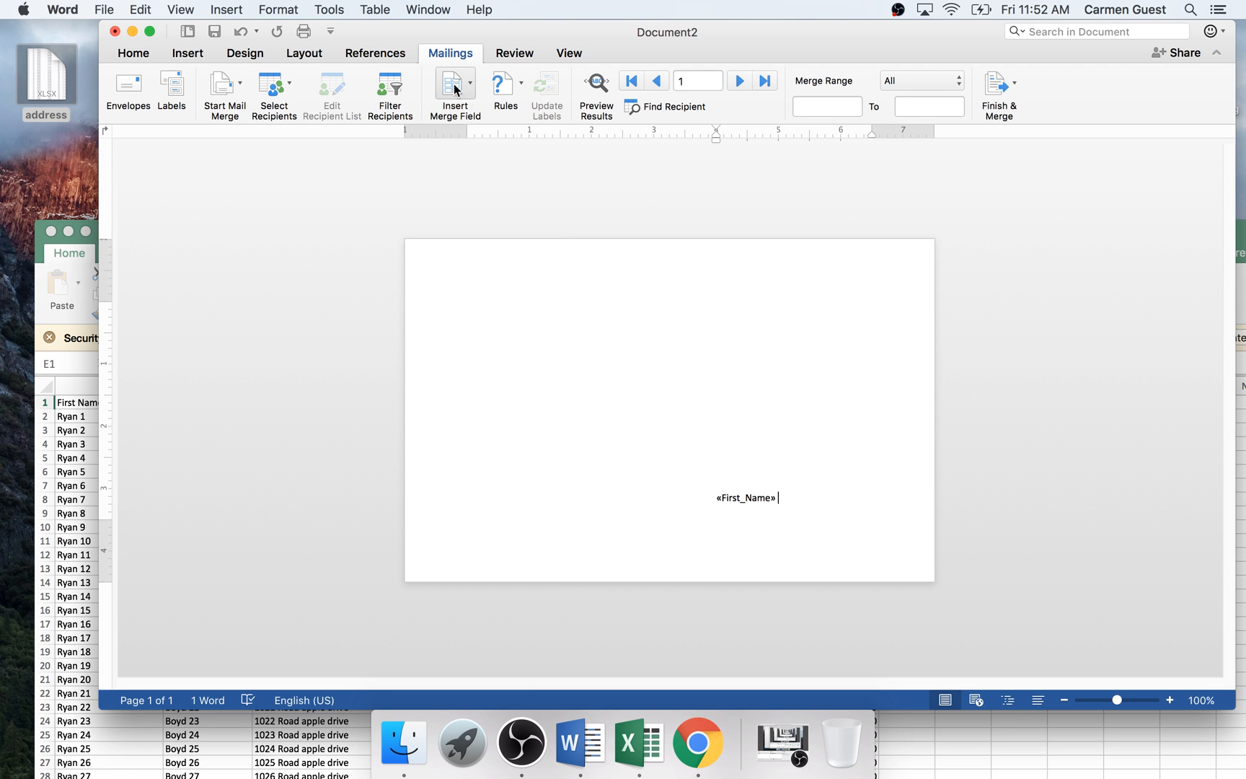
{"action": "left_click", "coordinate": [455, 85]}
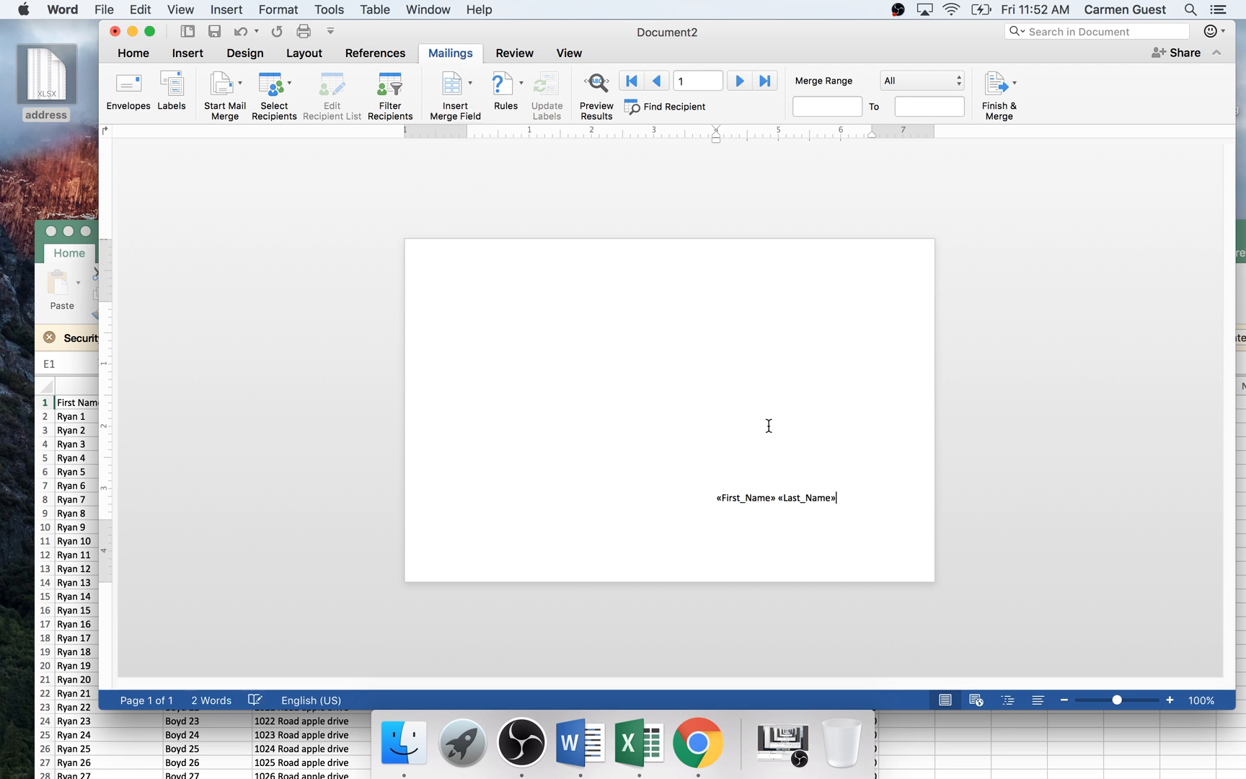
{"action": "double_click", "coordinate": [744, 498]}
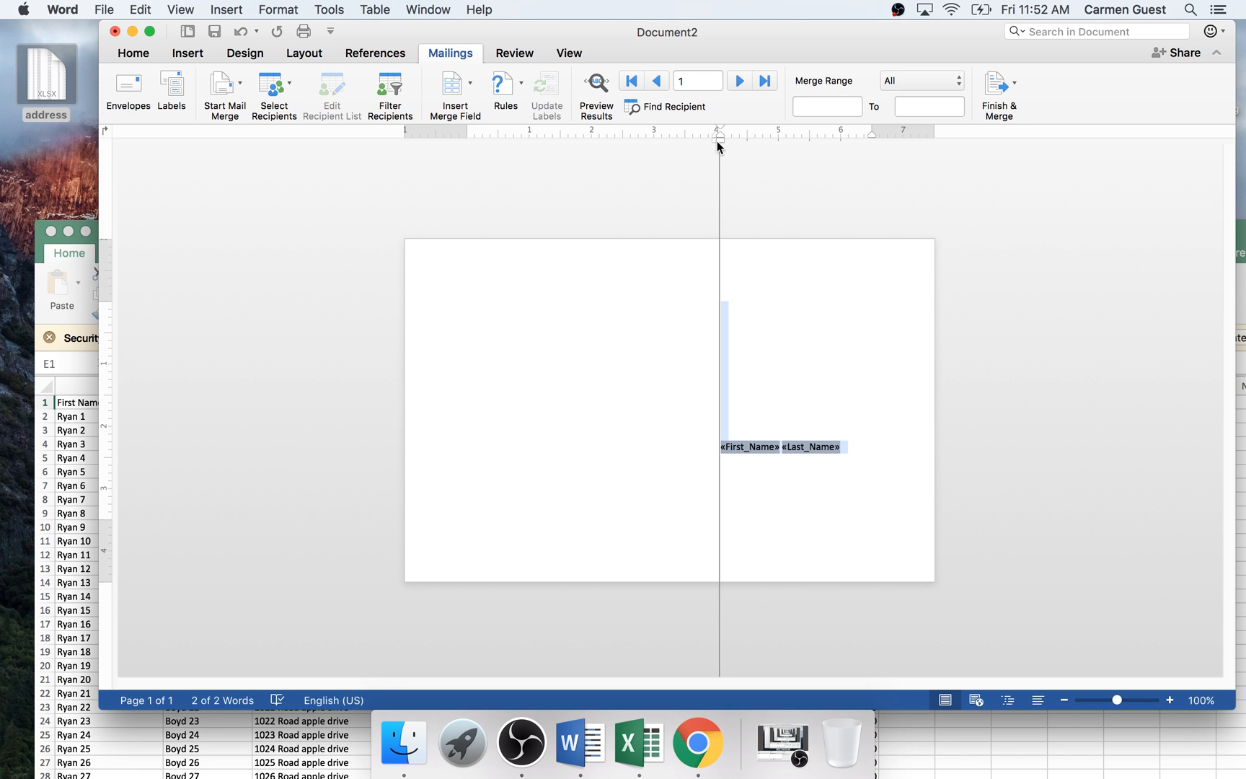
{"action": "left_click", "coordinate": [721, 461]}
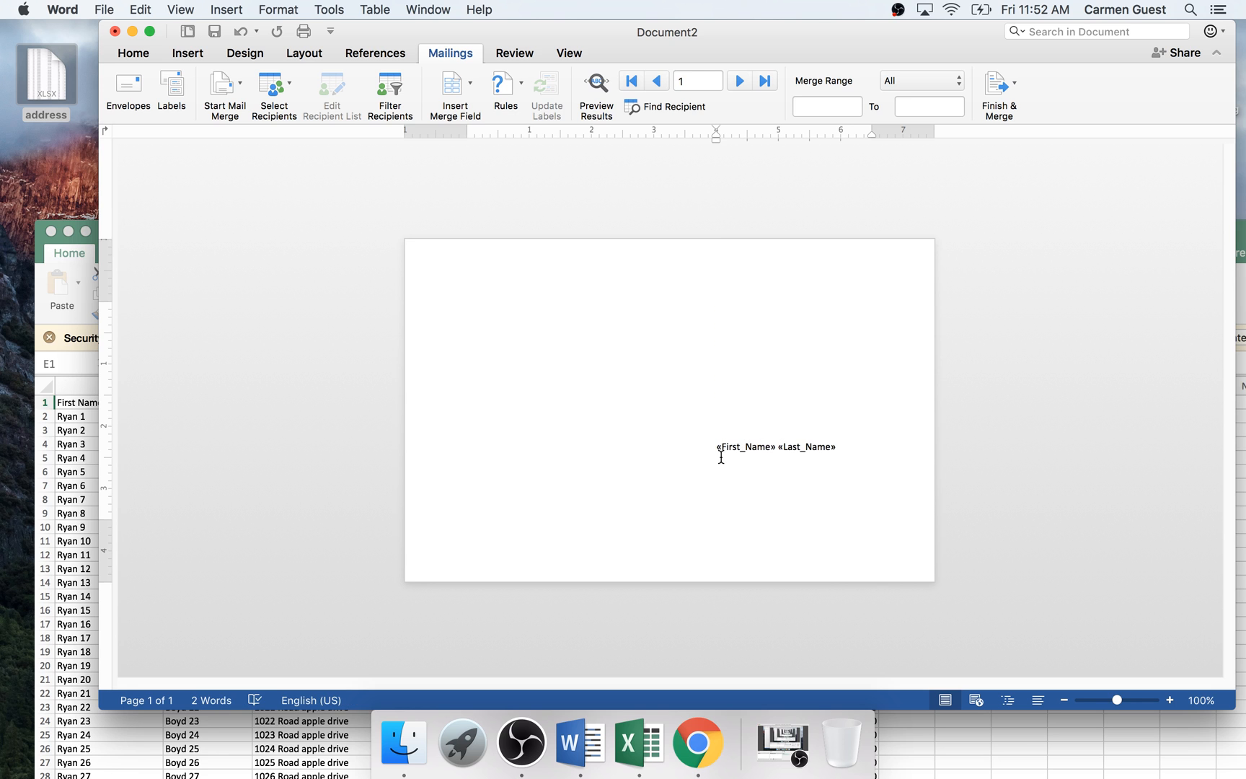
{"action": "double_click", "coordinate": [744, 446]}
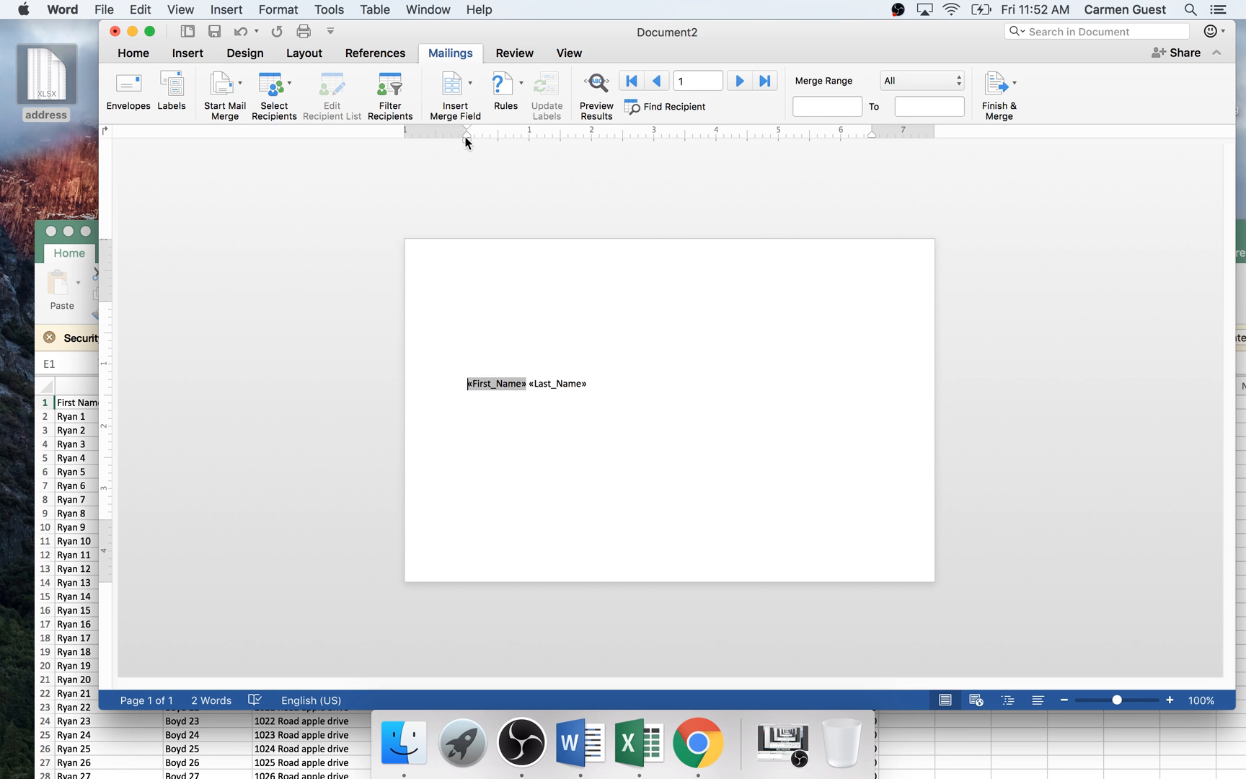
Indent the name line to about 4.5" and type OR CURRENT RESIDENT on the next line.
{"action": "left_click_drag", "start_coordinate": [467, 137], "coordinate": [719, 137]}
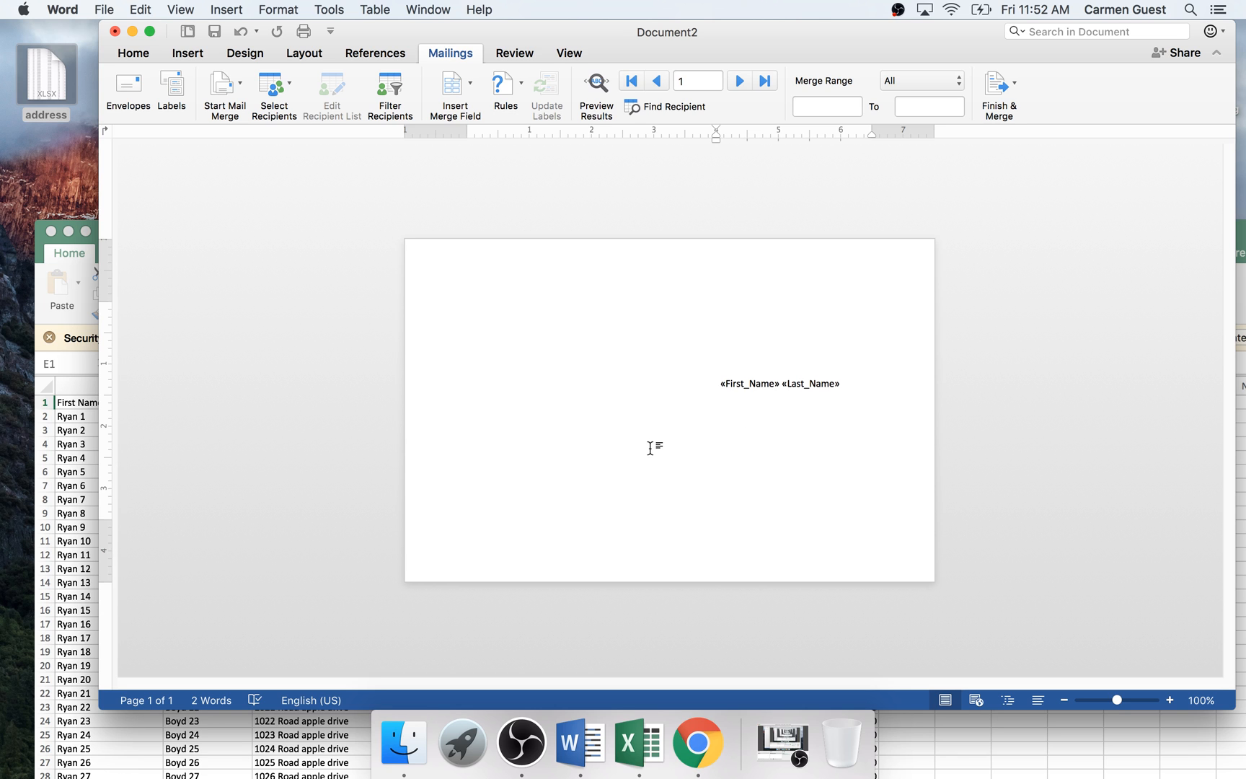
{"action": "type", "text": "O"}
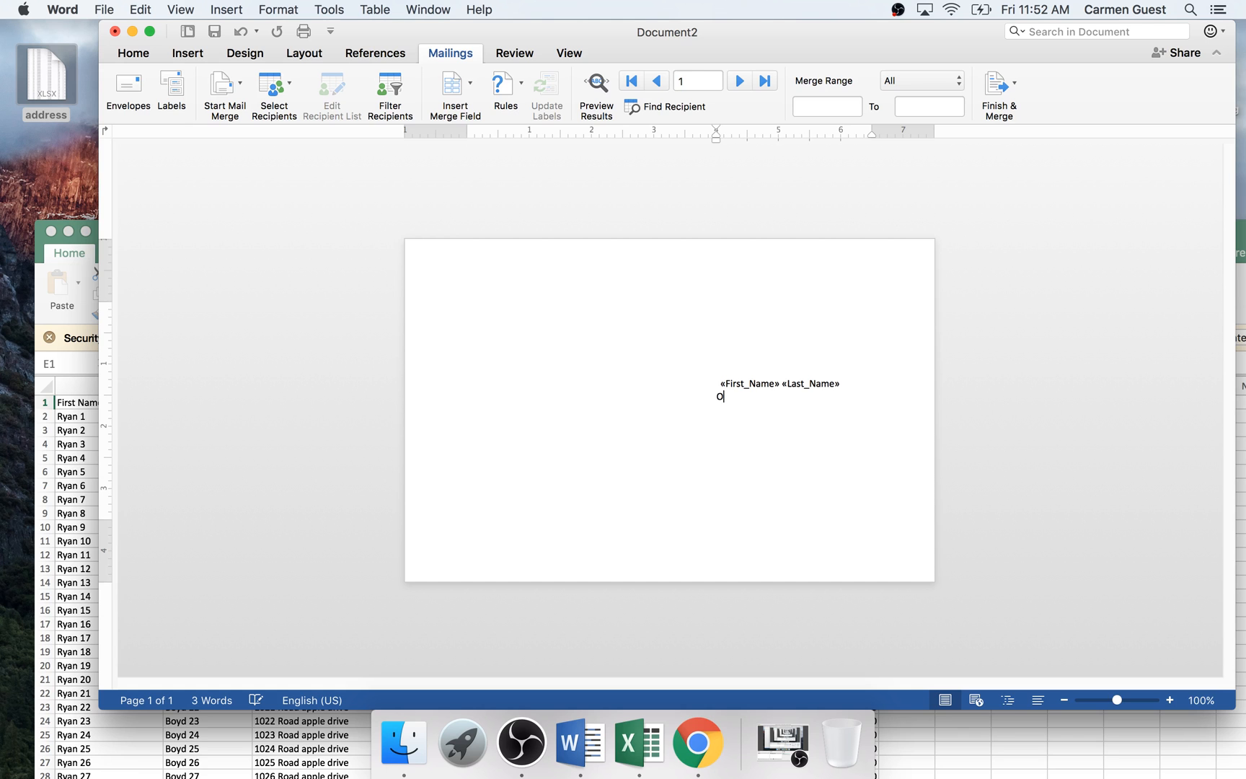
{"action": "type", "text": "R CURRENT RE"}
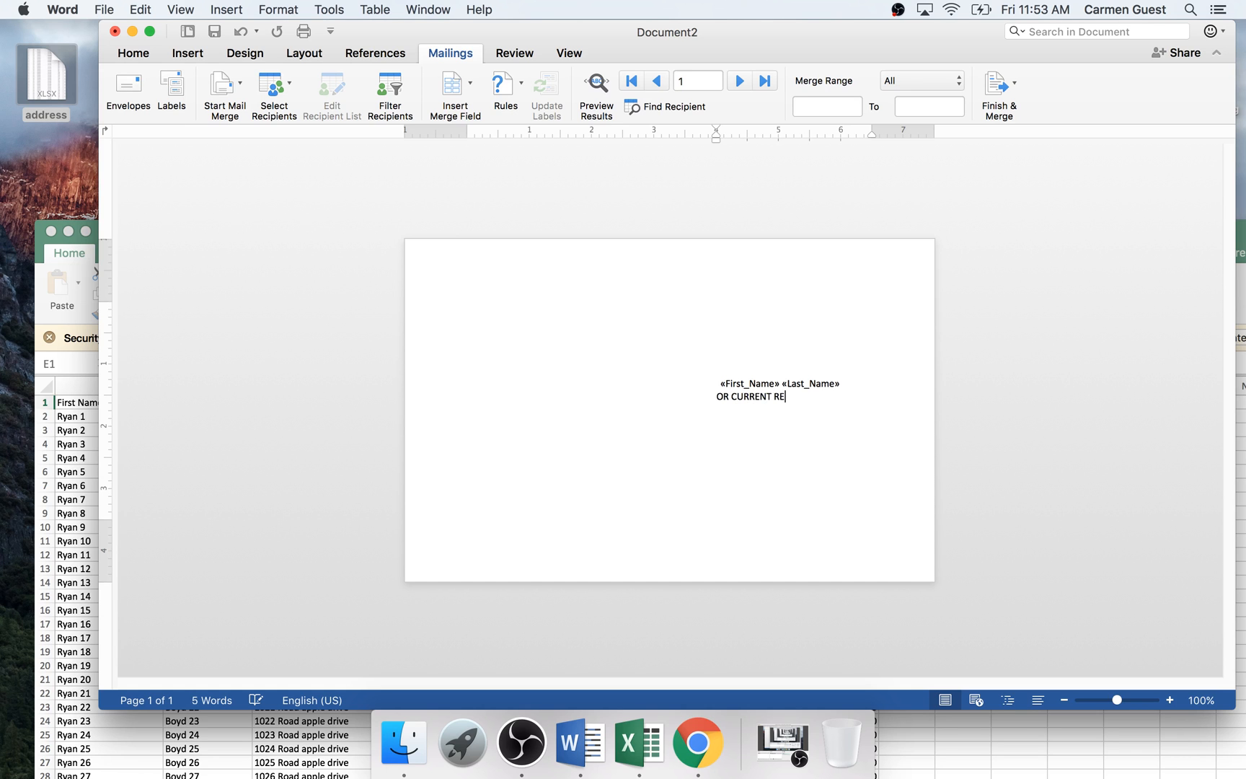
{"action": "type", "text": "SIDENTS"}
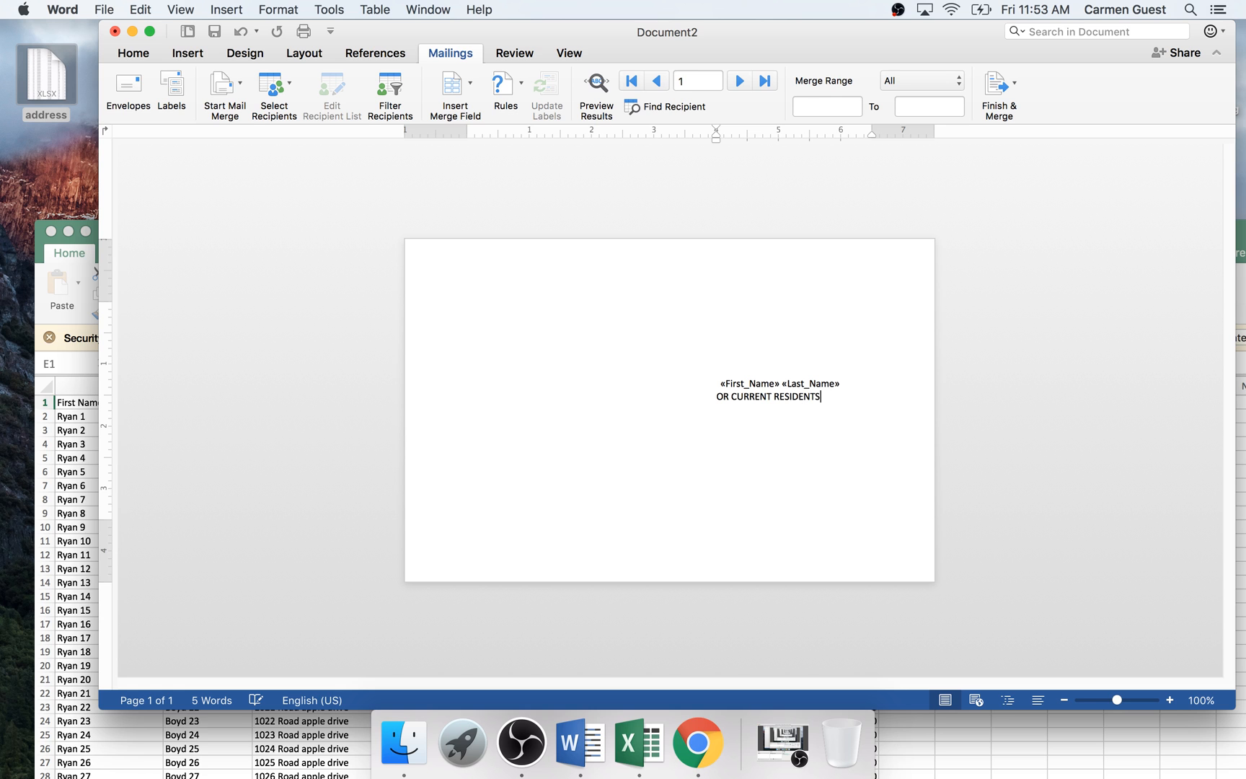
{"action": "key", "text": "Backspace"}
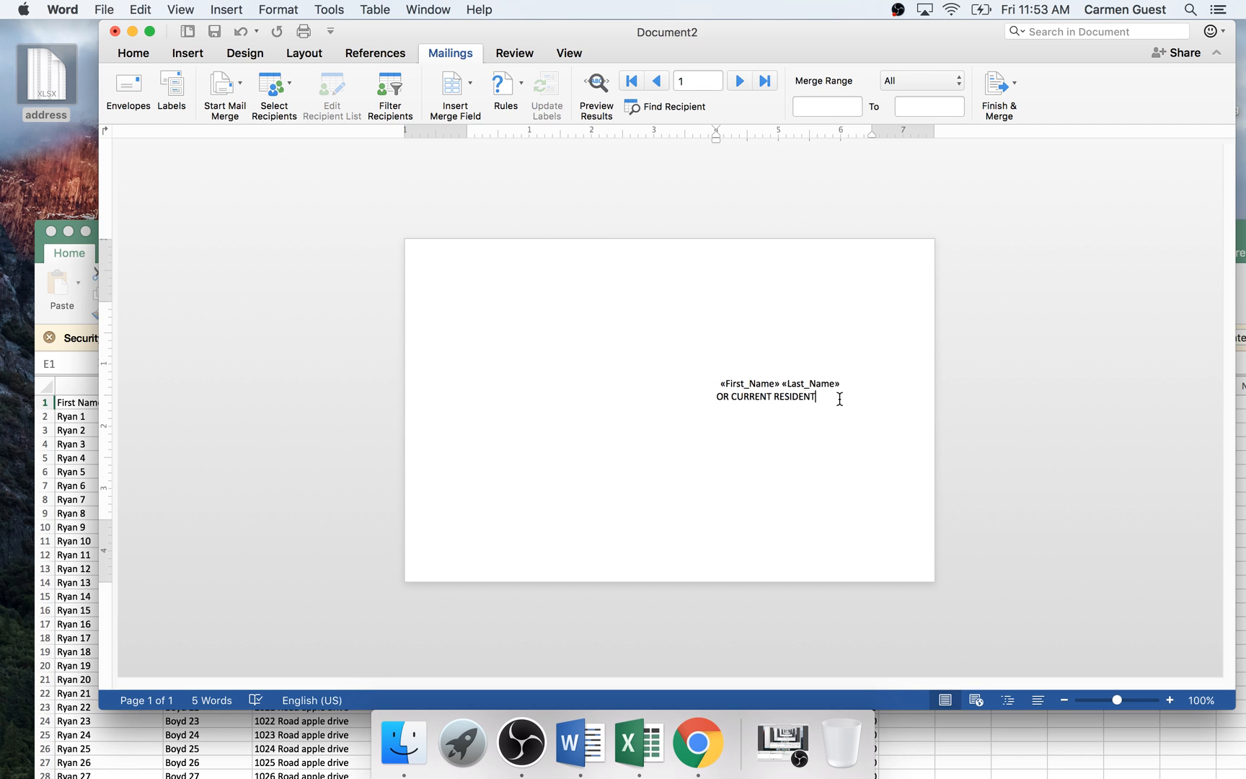
{"action": "key", "text": "Return"}
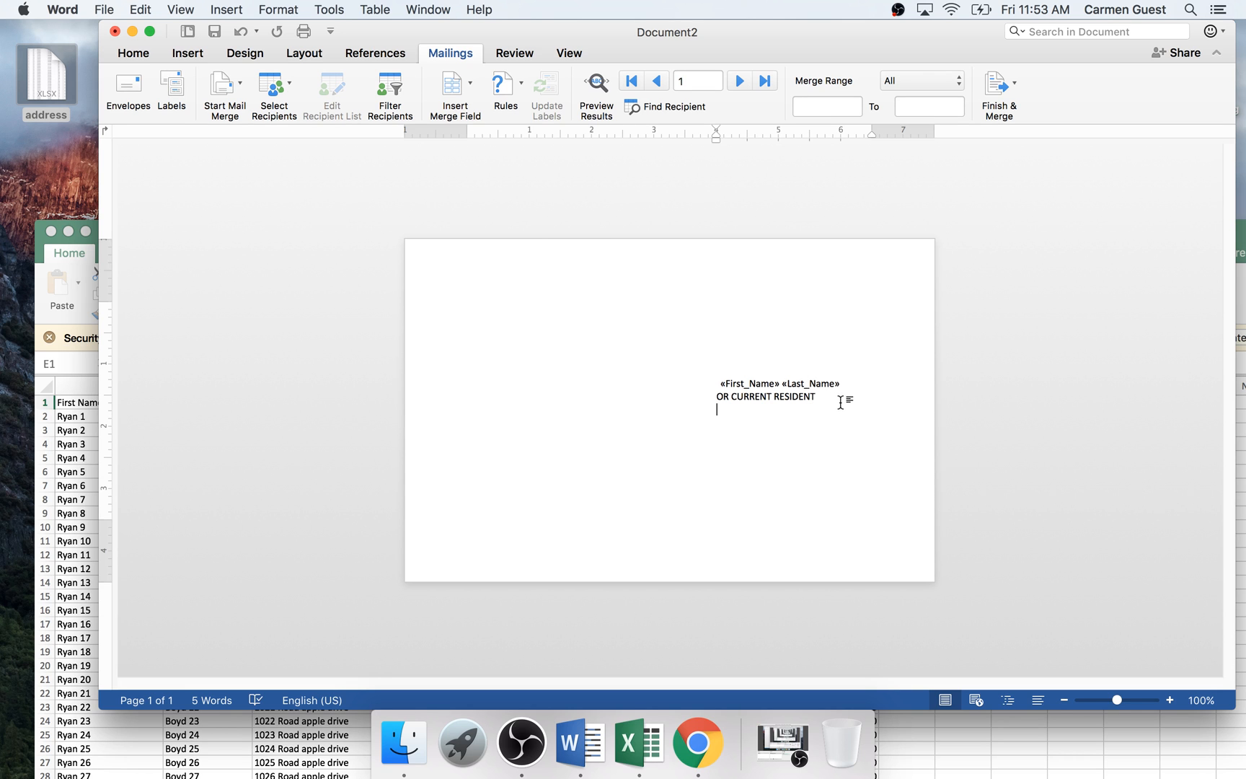
Insert Address_1, Address_2 and City merge fields on separate lines, adding a comma after City.
{"action": "left_click", "coordinate": [474, 85]}
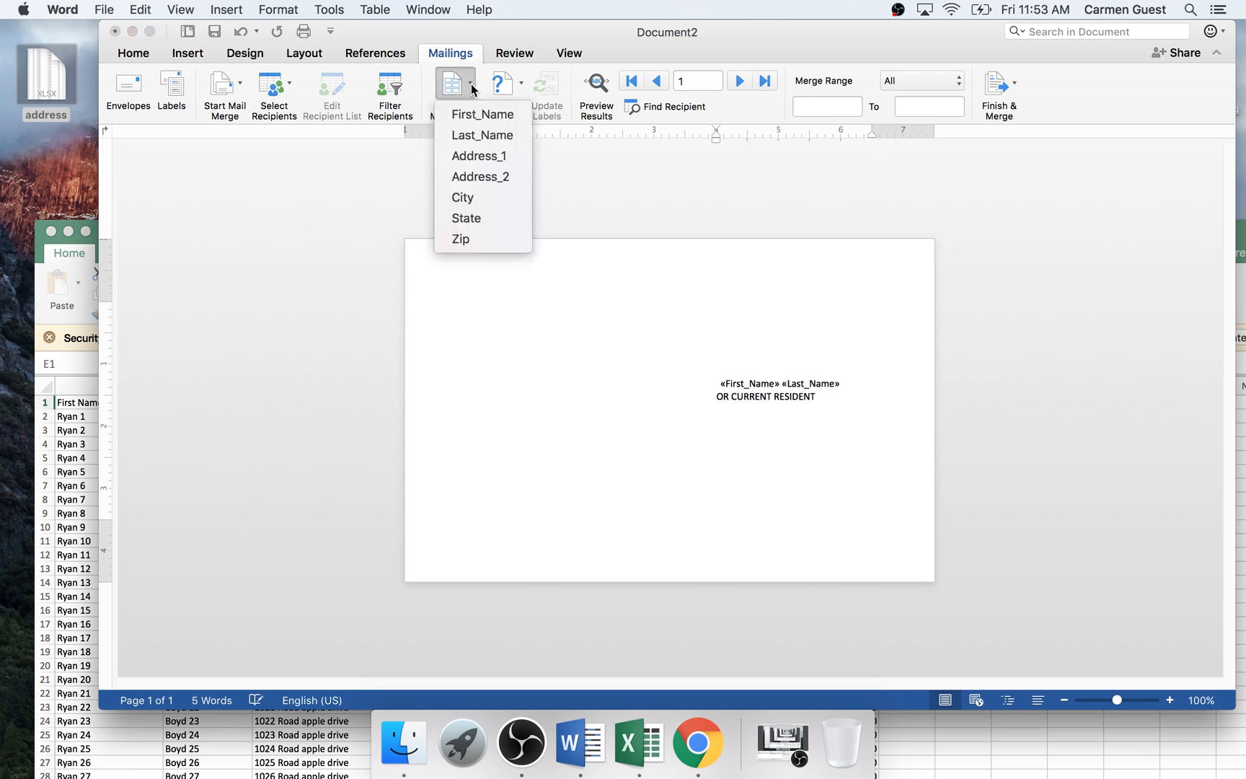
{"action": "left_click", "coordinate": [479, 156]}
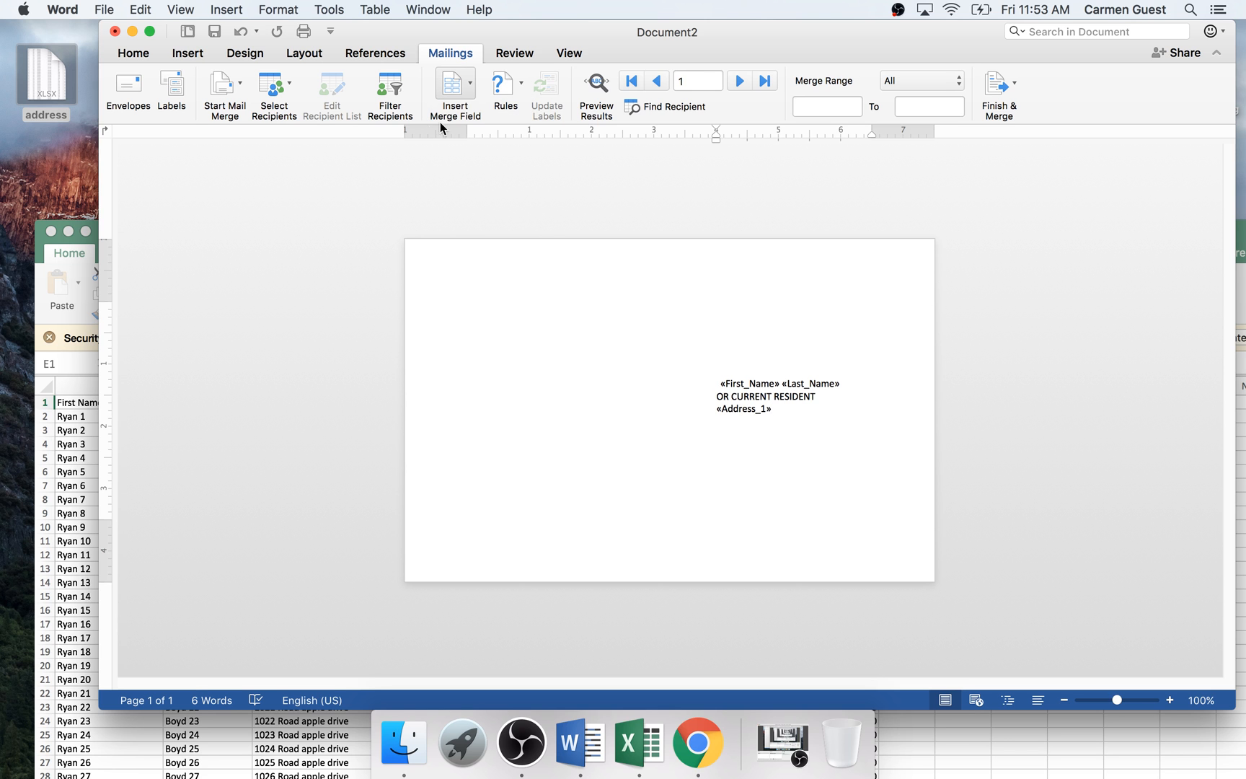
{"action": "left_click", "coordinate": [637, 742]}
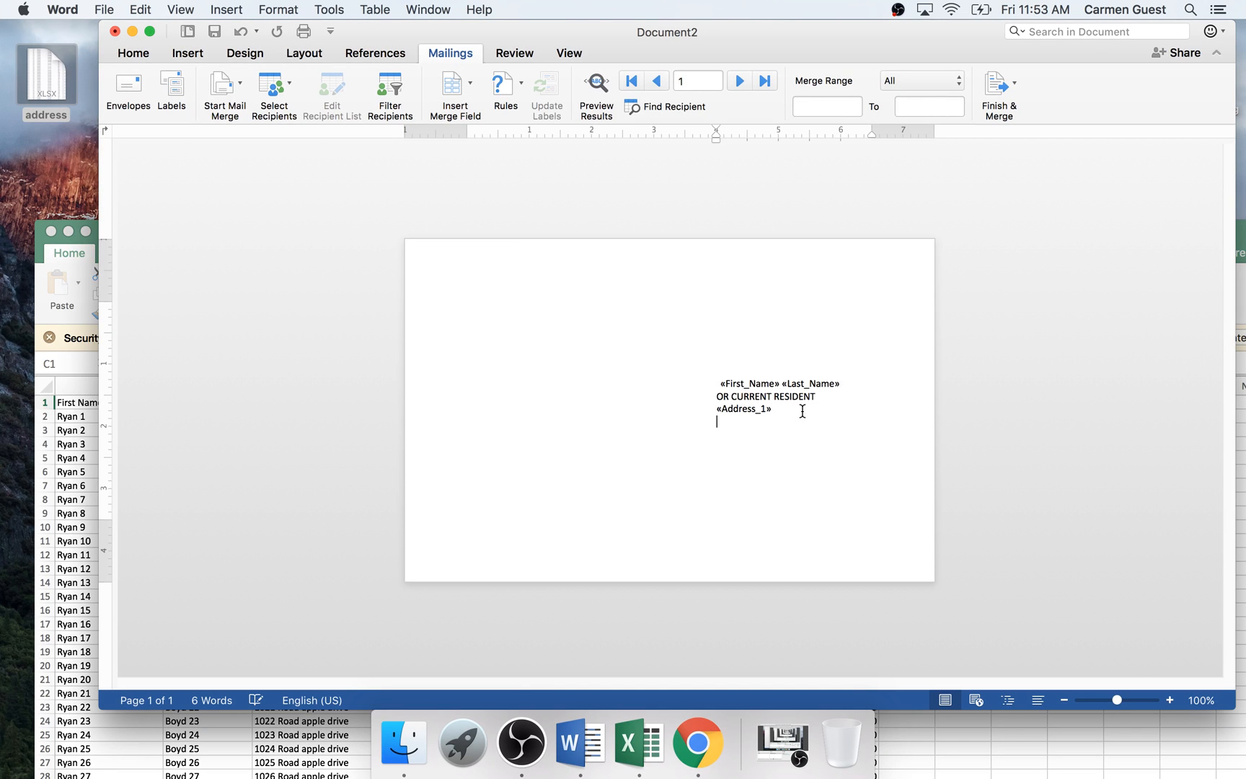
{"action": "left_click", "coordinate": [453, 81]}
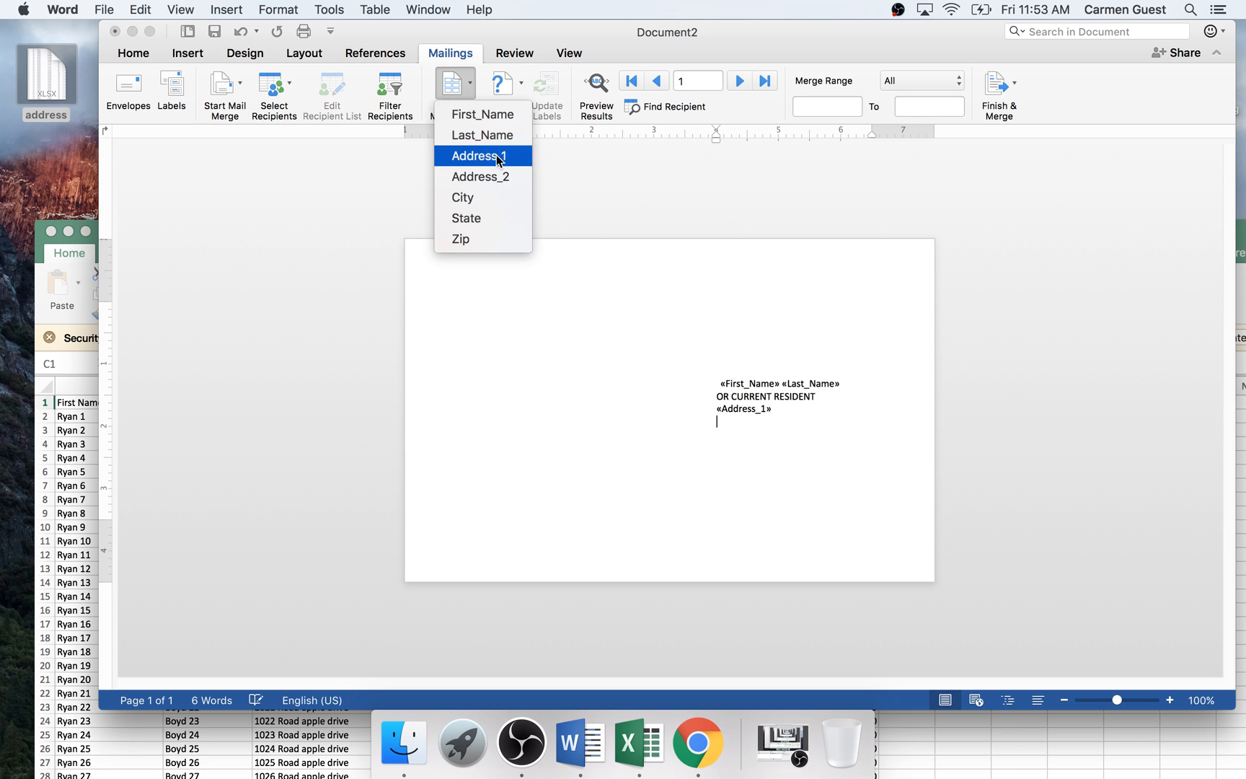
{"action": "left_click", "coordinate": [480, 176]}
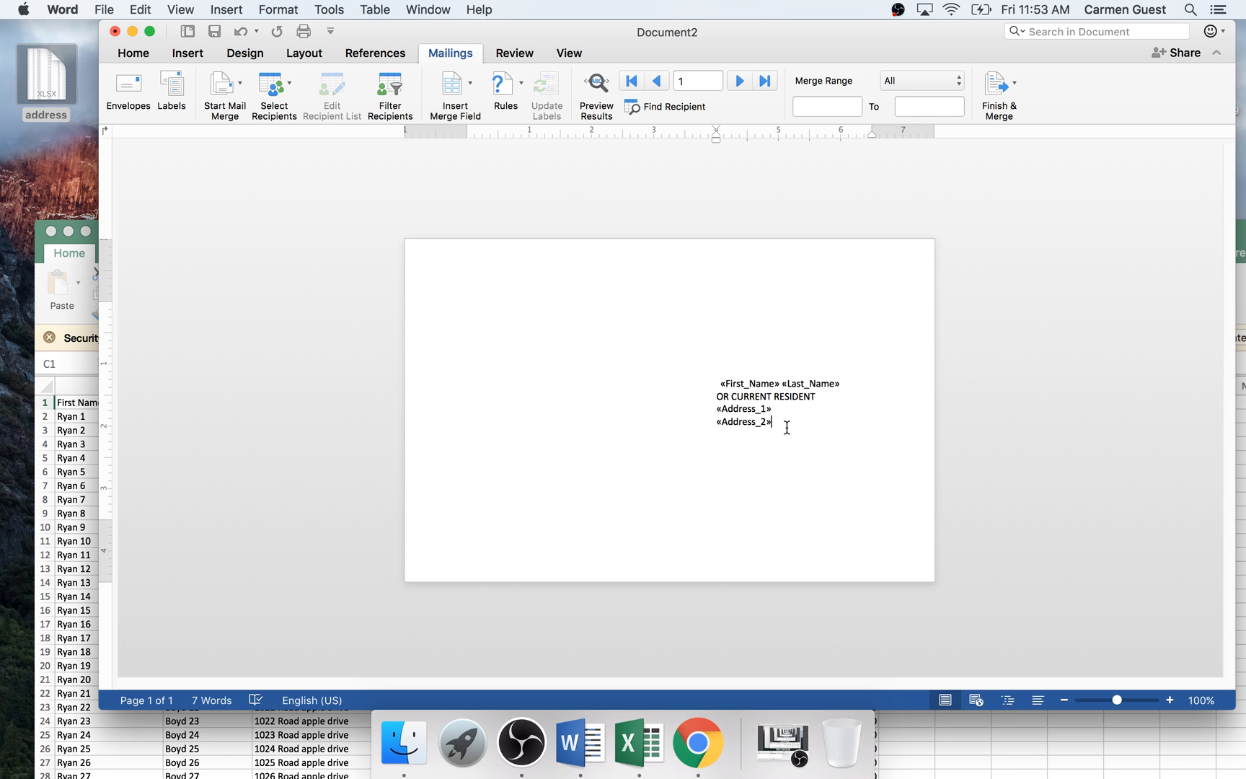
{"action": "left_click", "coordinate": [639, 742]}
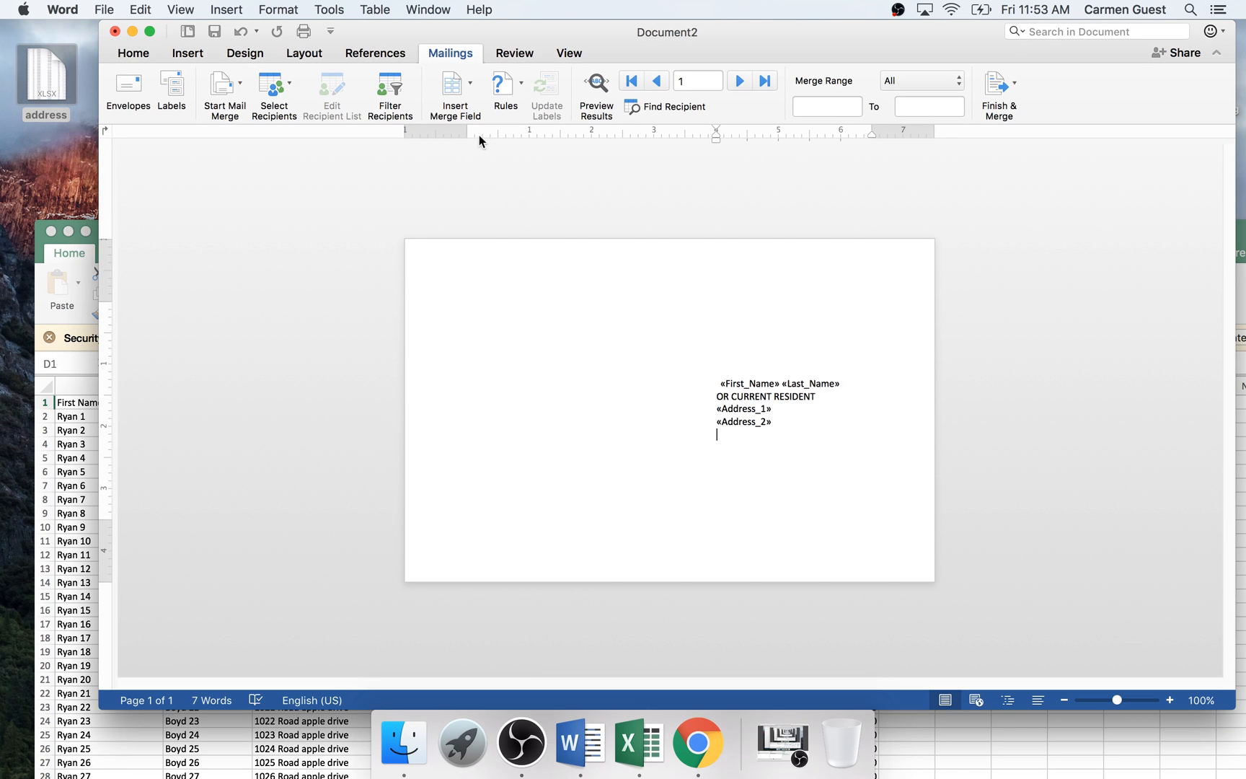
{"action": "left_click", "coordinate": [453, 81]}
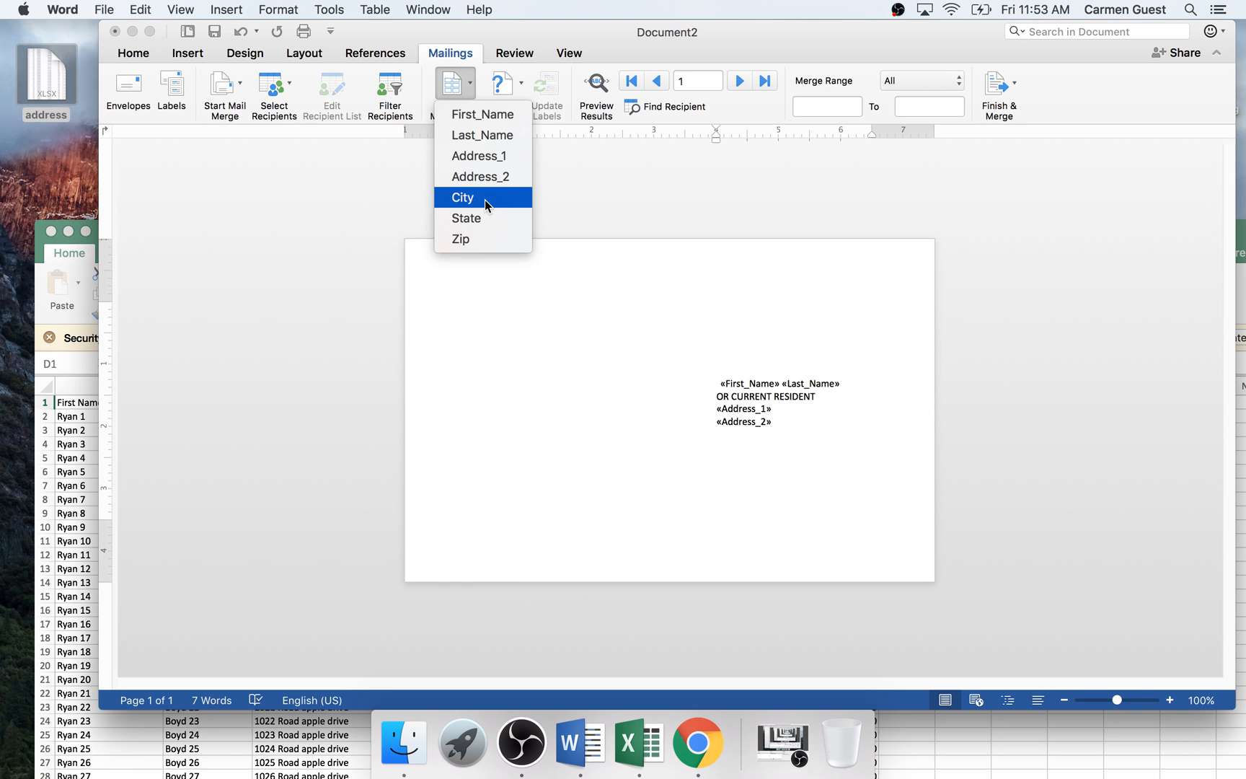
{"action": "left_click", "coordinate": [463, 197]}
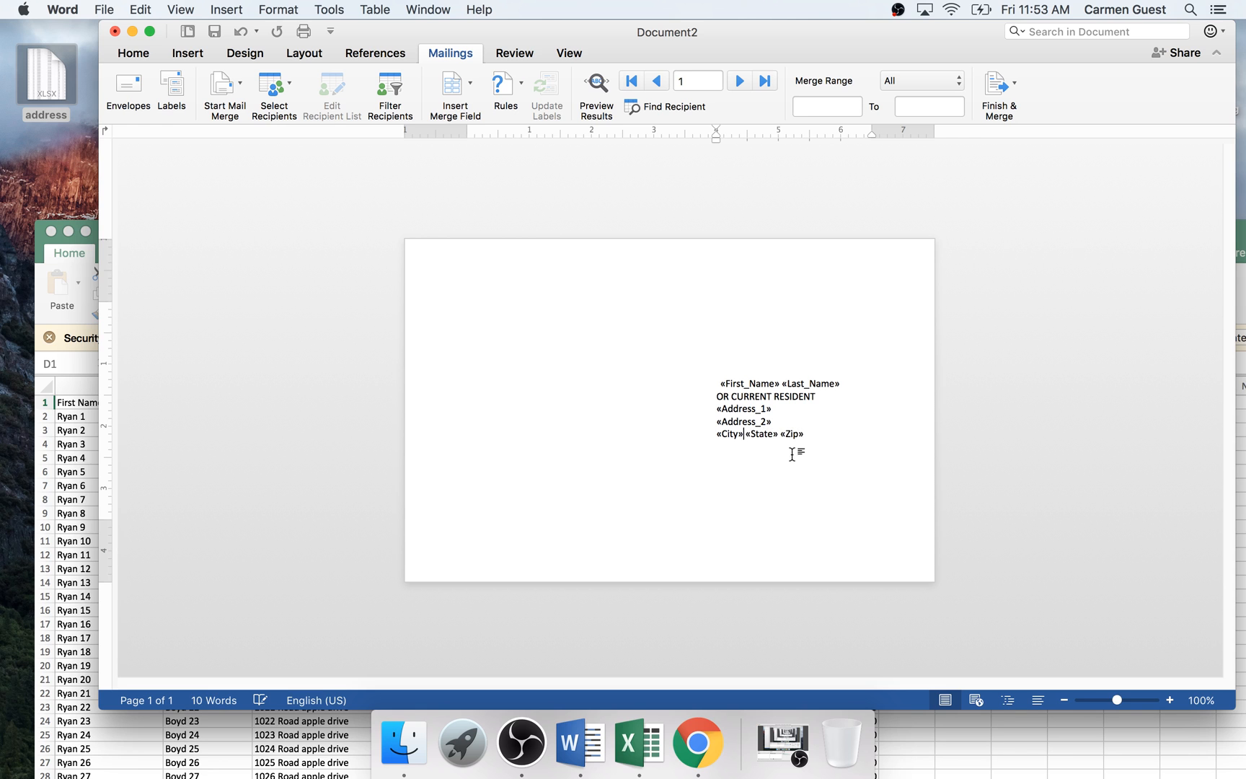
{"action": "type", "text": ","}
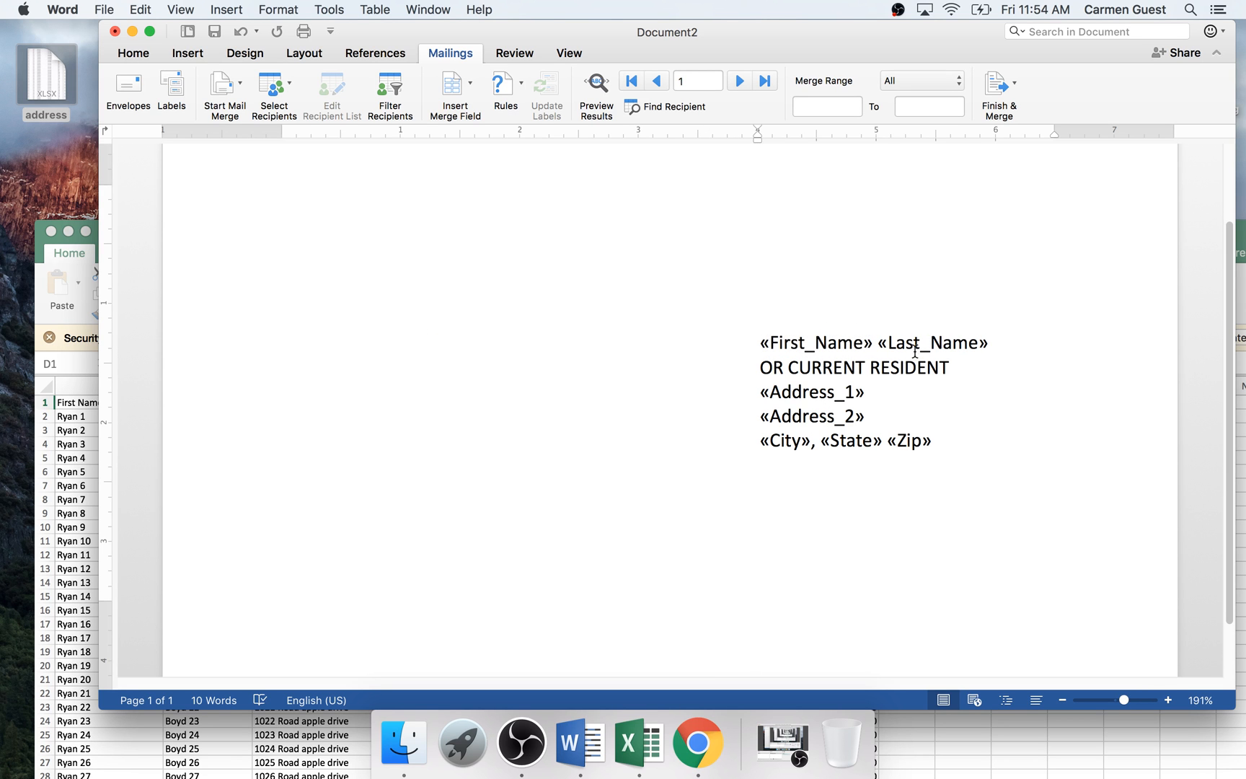
{"action": "double_click", "coordinate": [811, 392]}
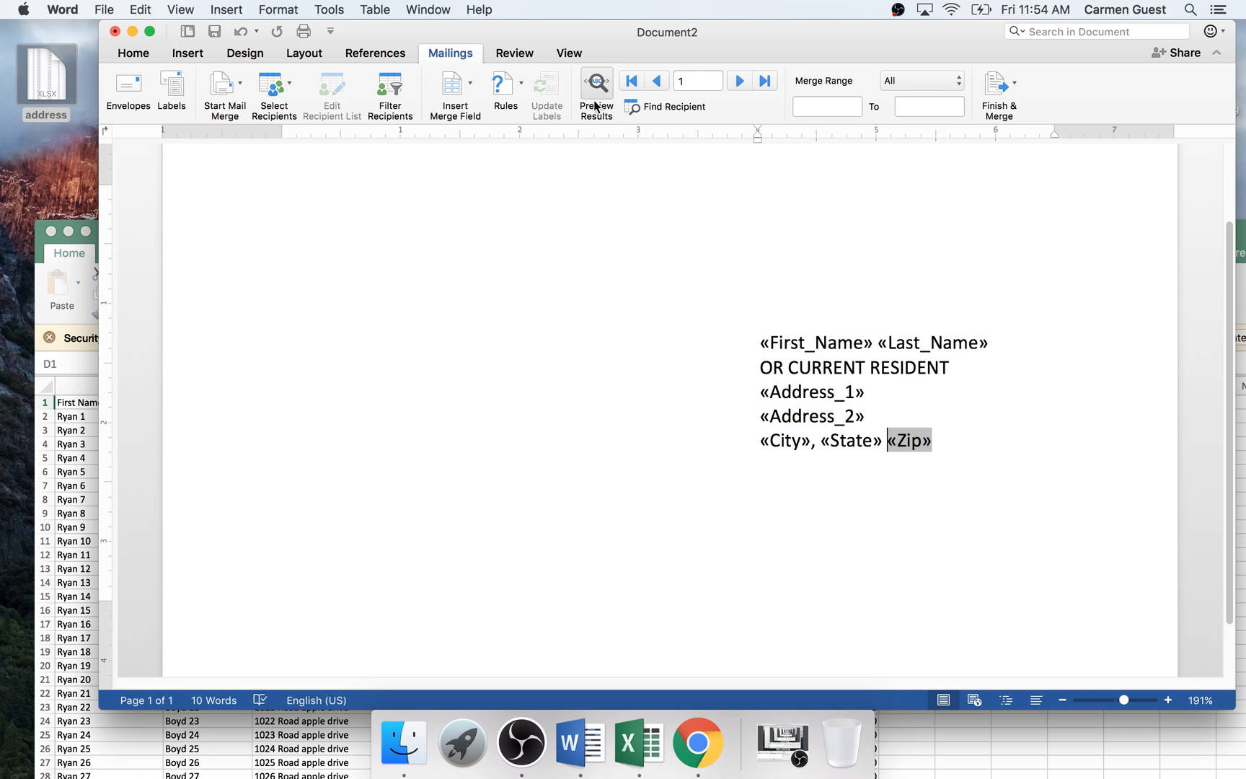
Preview results with real recipient data and advance through several records.
{"action": "left_click", "coordinate": [596, 85]}
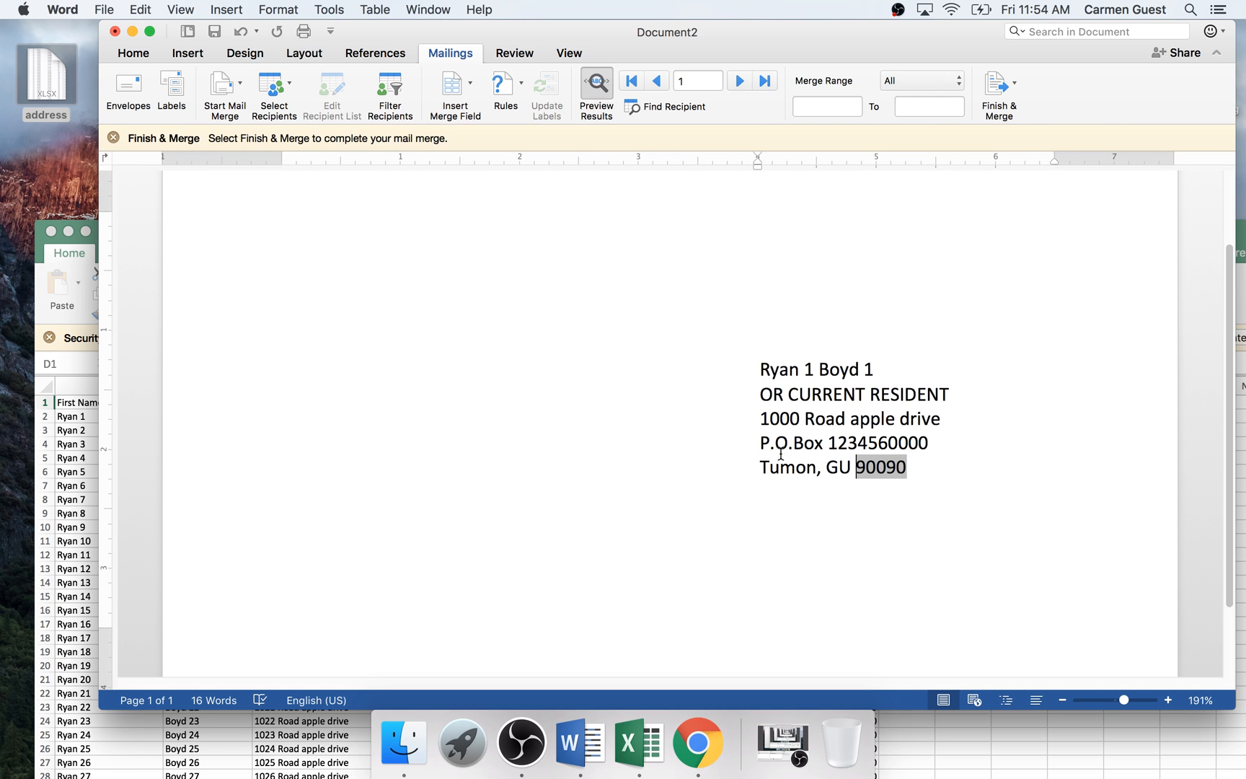
{"action": "mouse_move", "coordinate": [815, 455]}
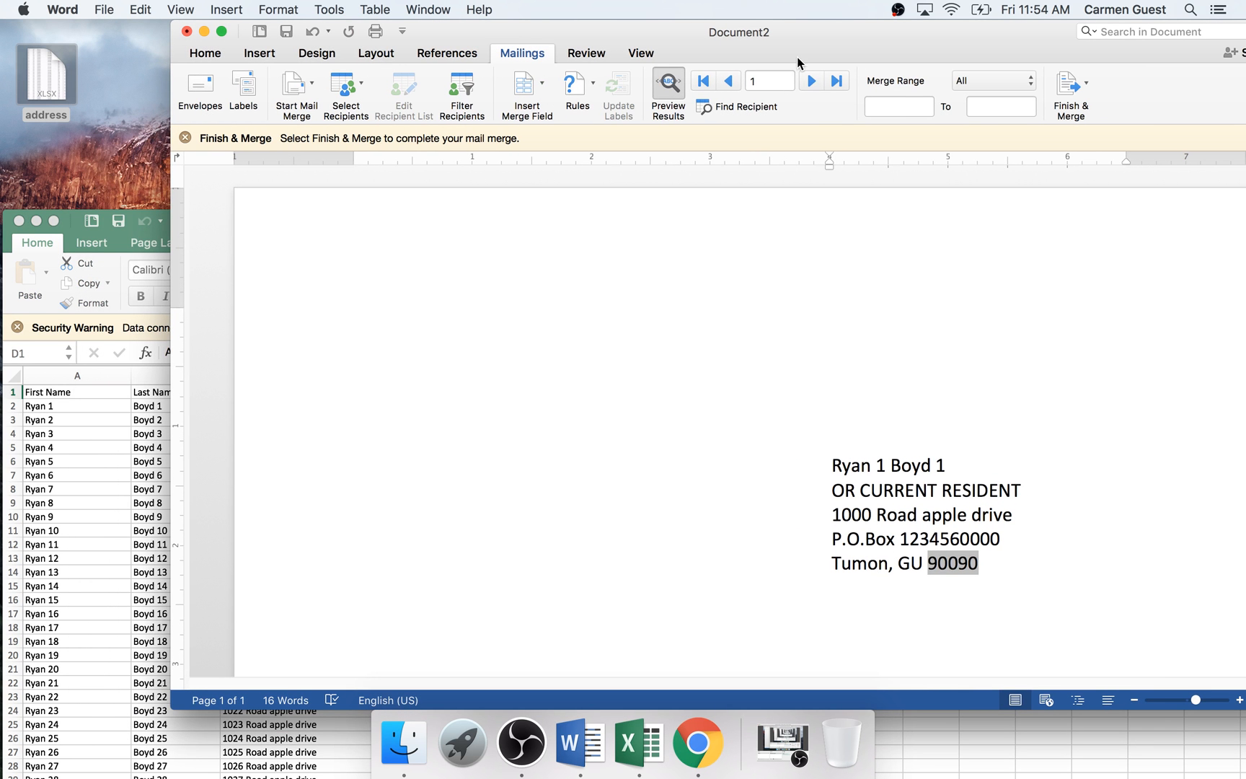
{"action": "left_click", "coordinate": [741, 80]}
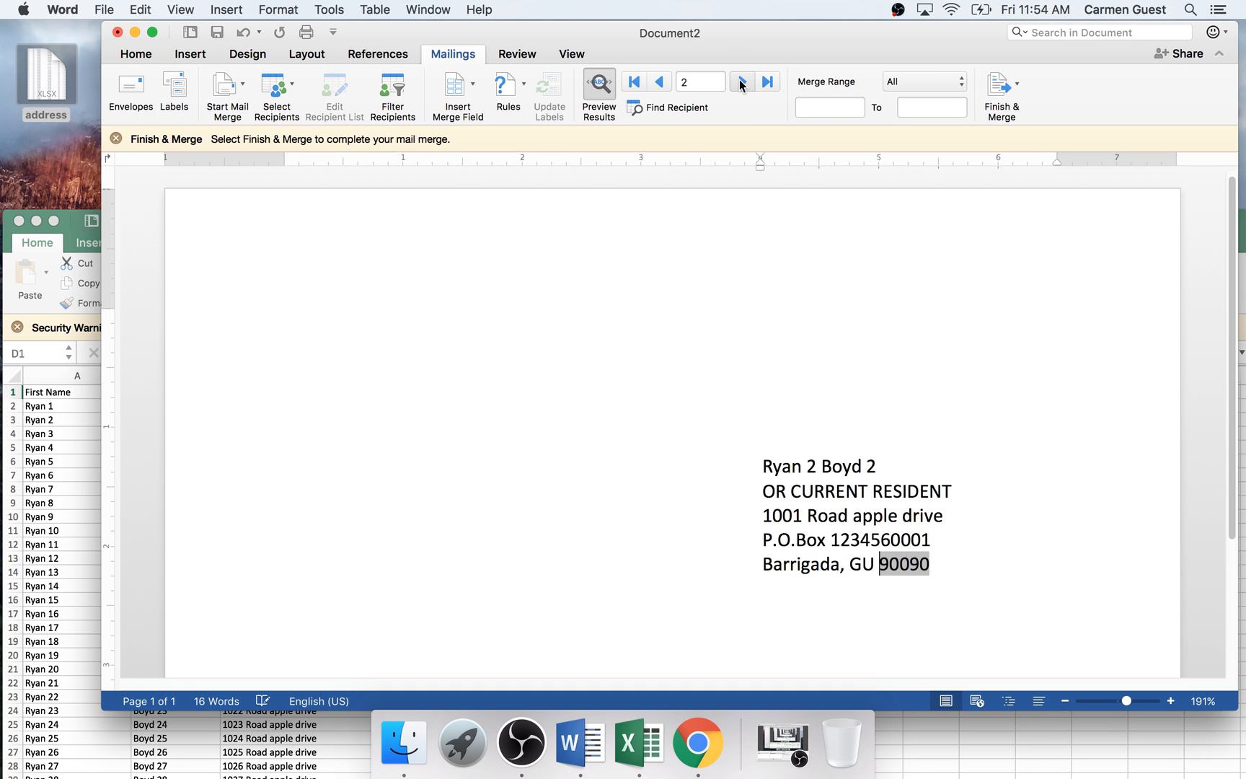
{"action": "left_click", "coordinate": [745, 81]}
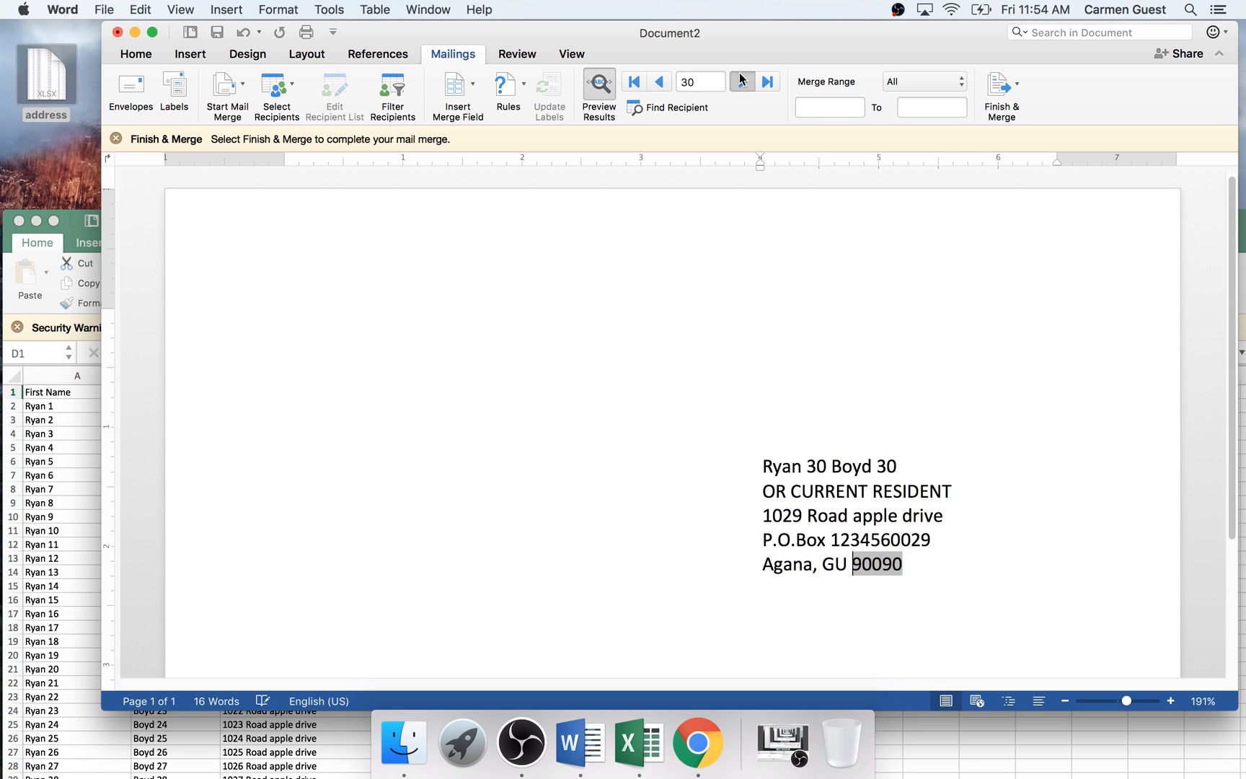
{"action": "left_click", "coordinate": [741, 81]}
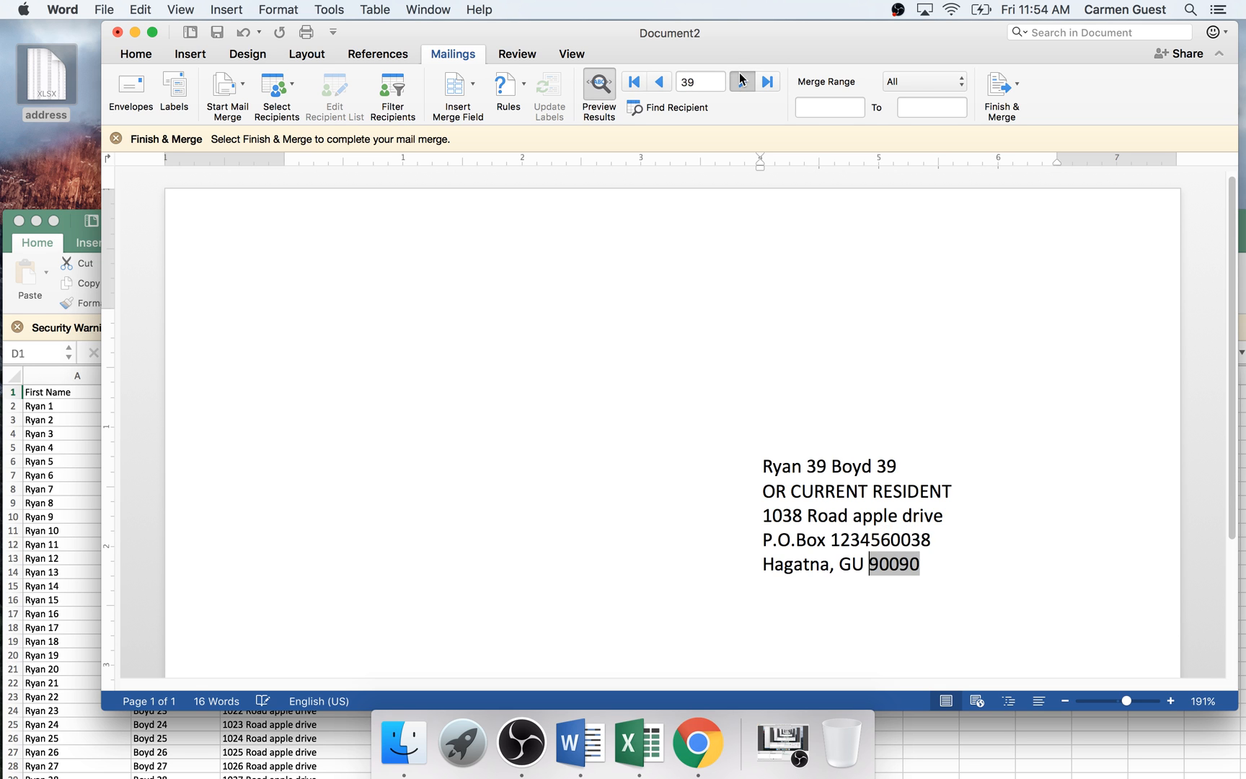
{"action": "left_click", "coordinate": [742, 81]}
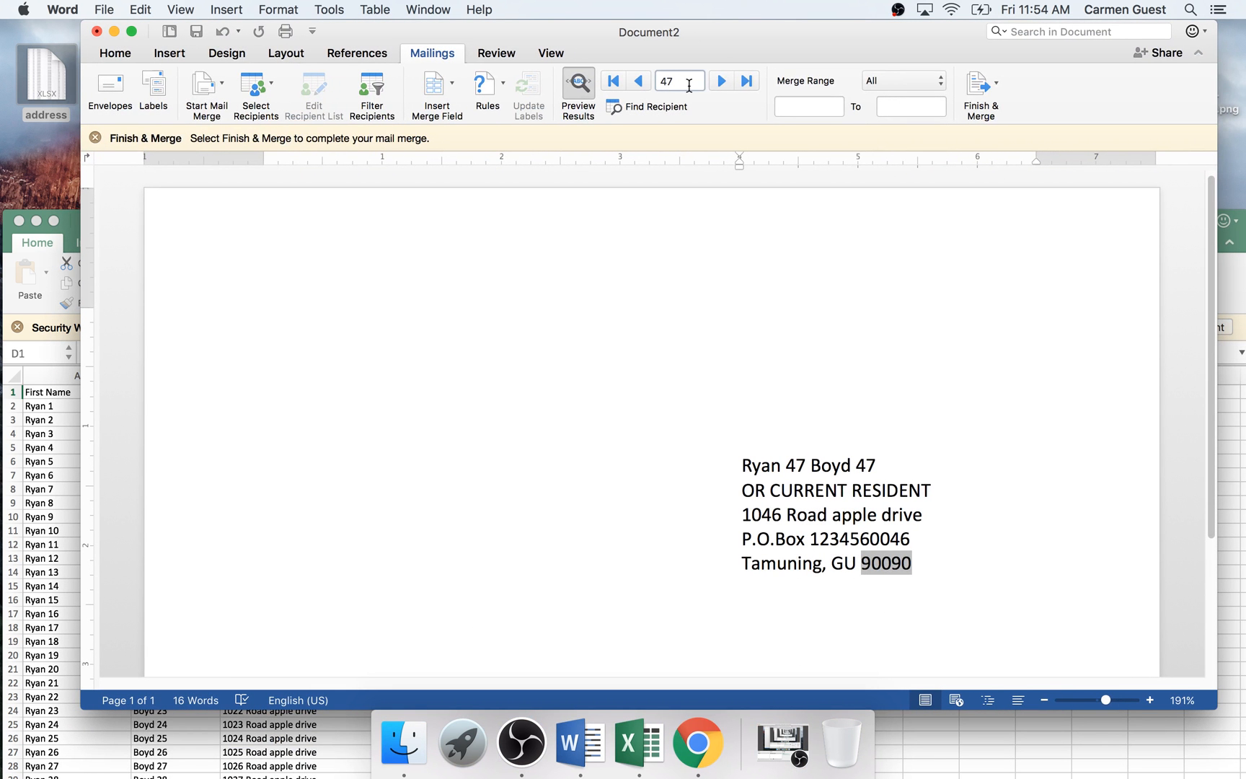
Jump to a specific record number and step back and forth, ending on record 35.
{"action": "left_click", "coordinate": [719, 80]}
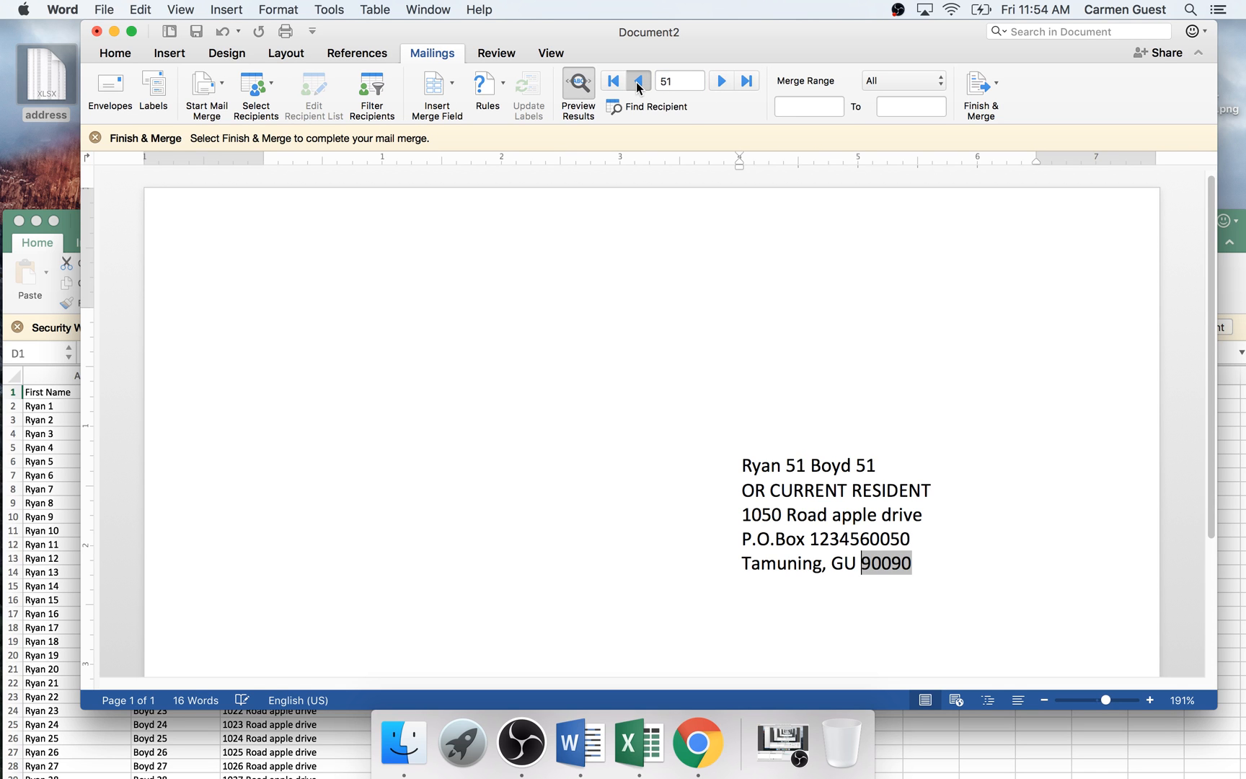
{"action": "left_click", "coordinate": [637, 80]}
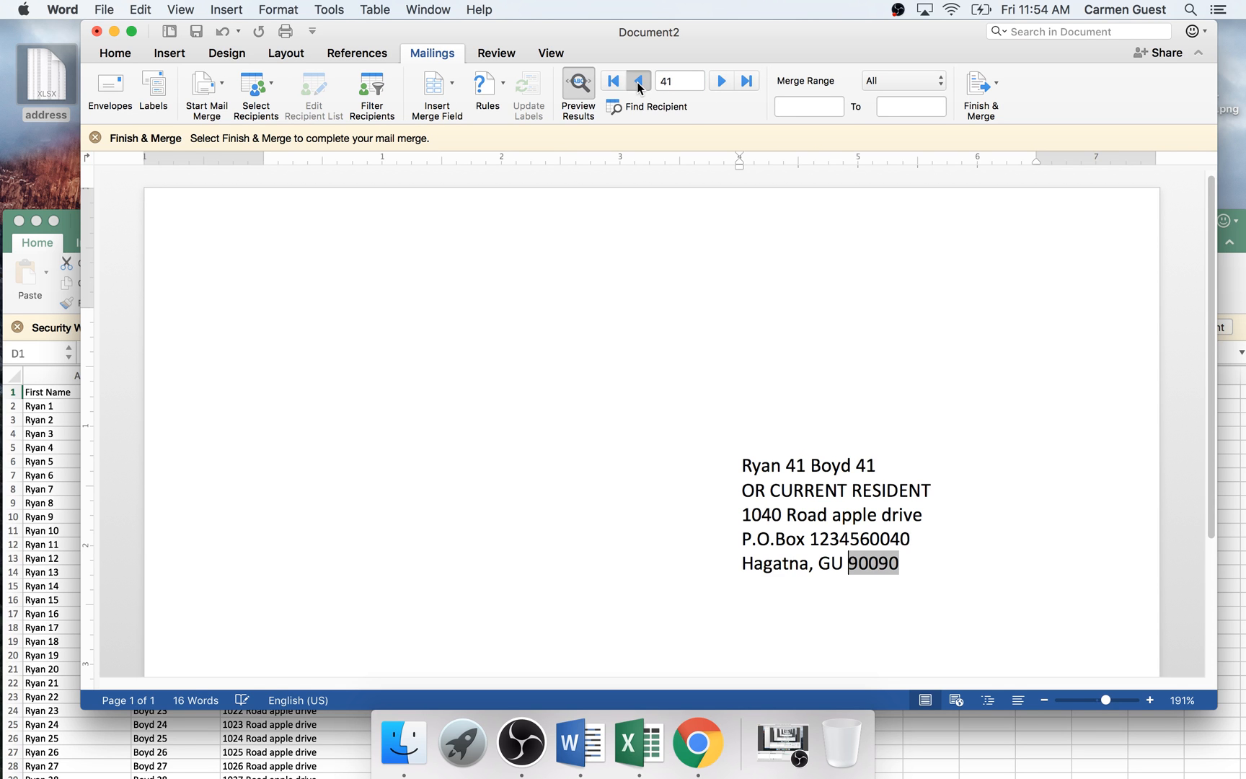
{"action": "left_click", "coordinate": [639, 80]}
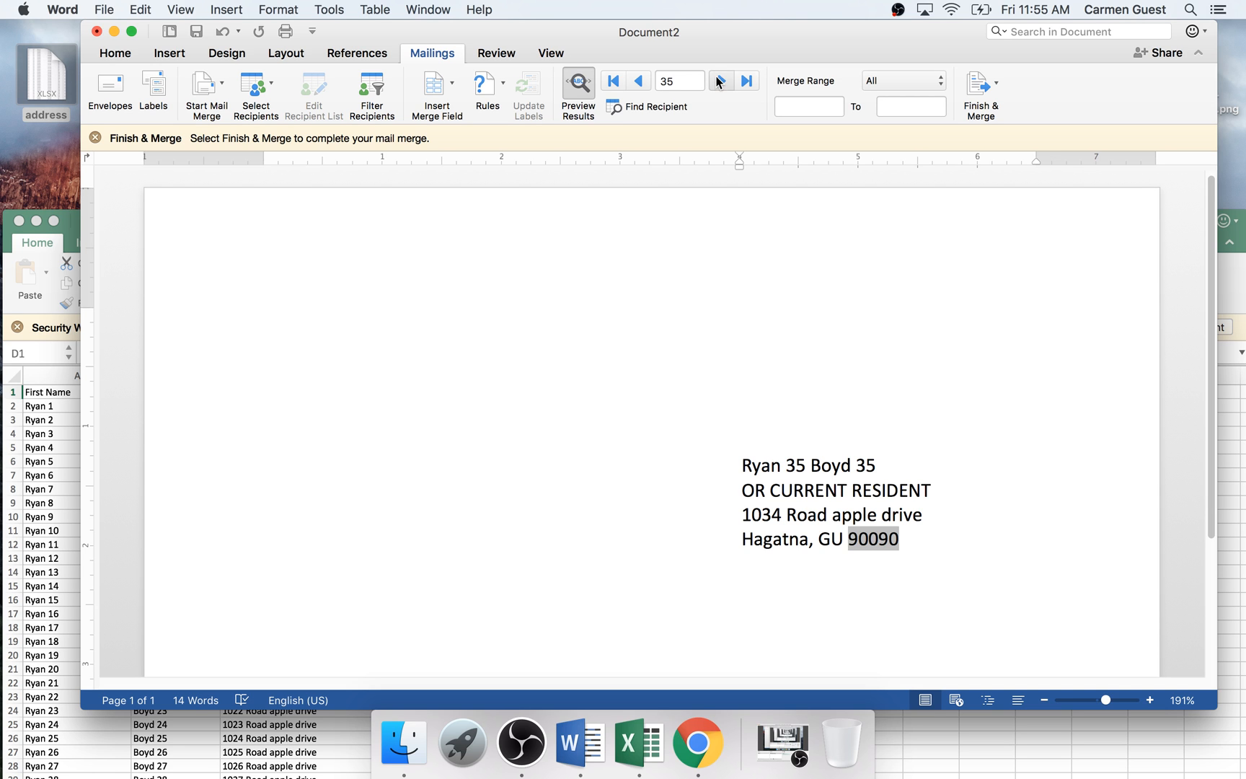
{"action": "left_click", "coordinate": [721, 80]}
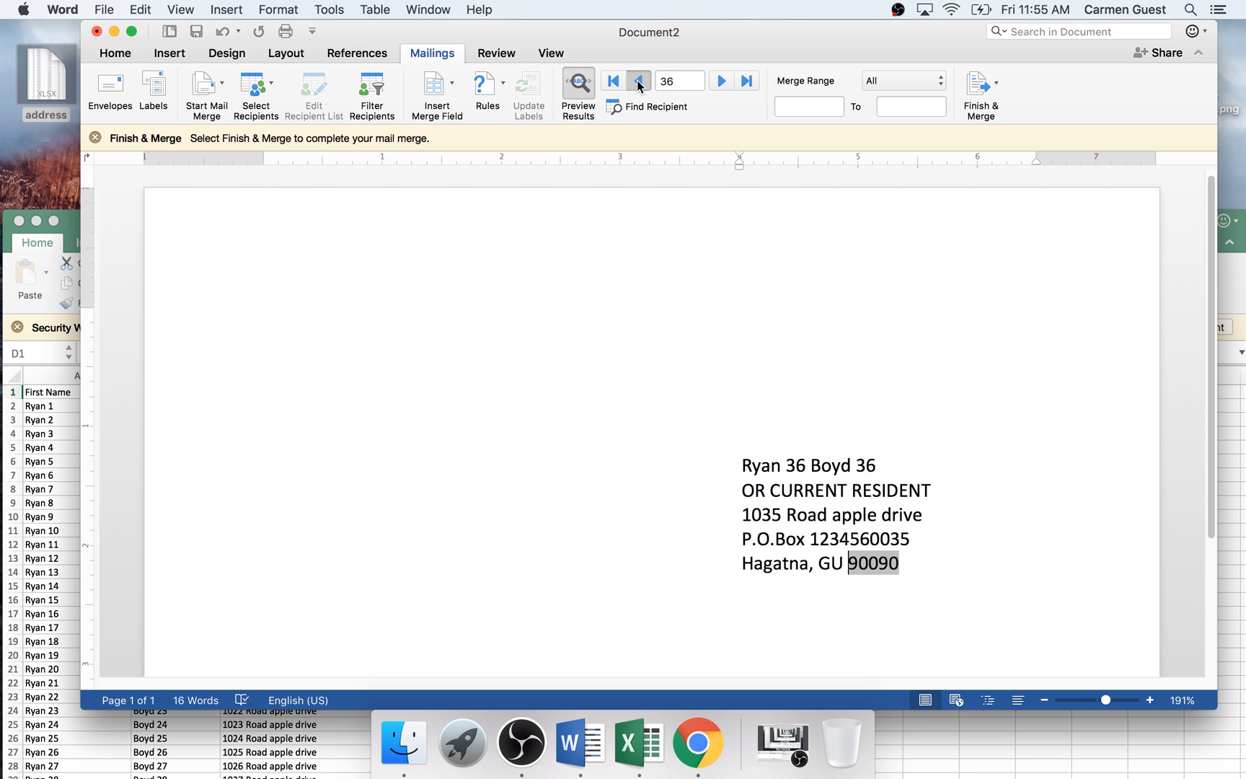
{"action": "left_click", "coordinate": [639, 81]}
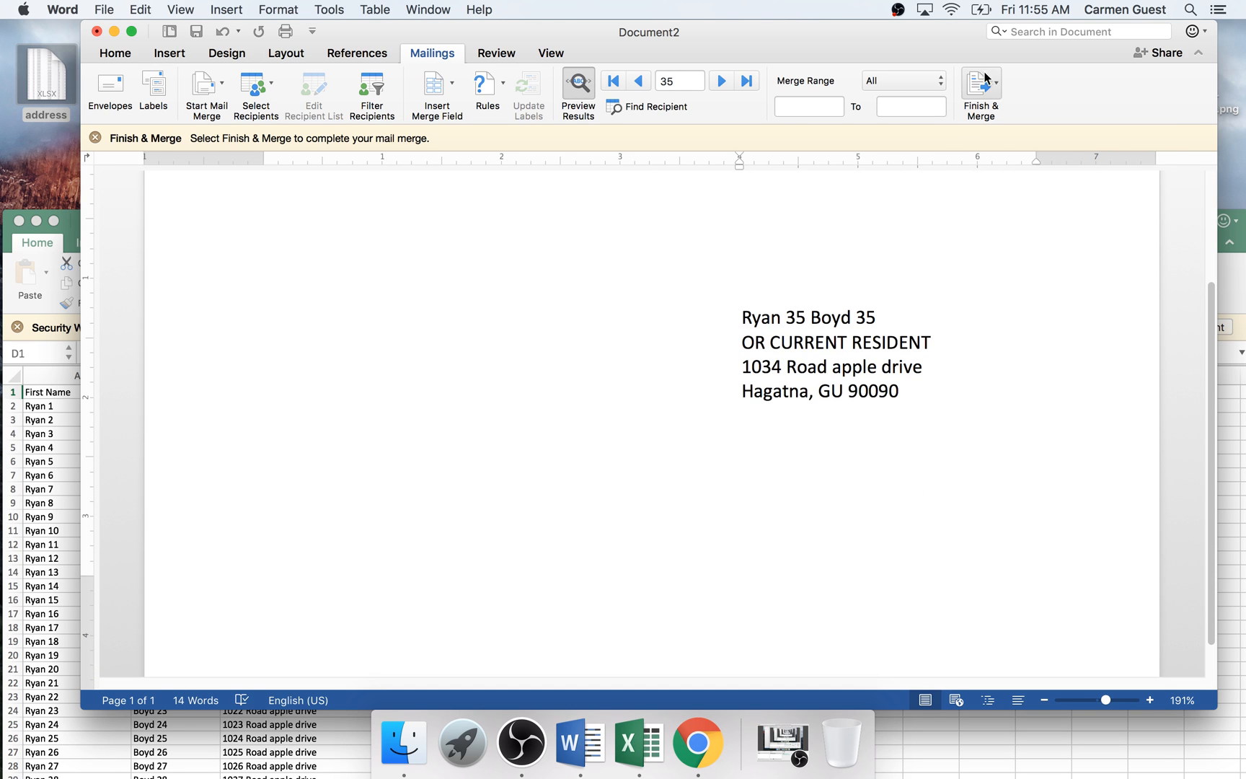
Merge all records into Catalog1 with Edit Individual Documents, then close it unsaved.
{"action": "left_click", "coordinate": [980, 81]}
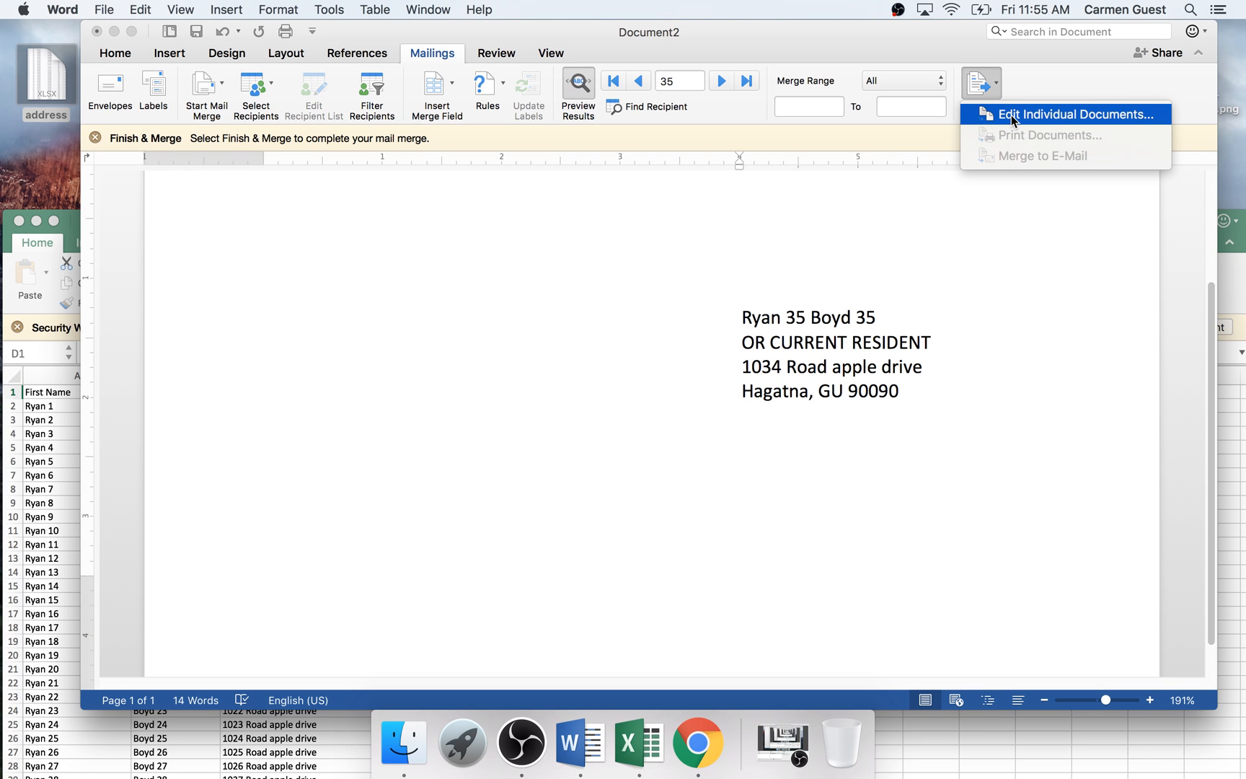
{"action": "mouse_move", "coordinate": [1054, 356]}
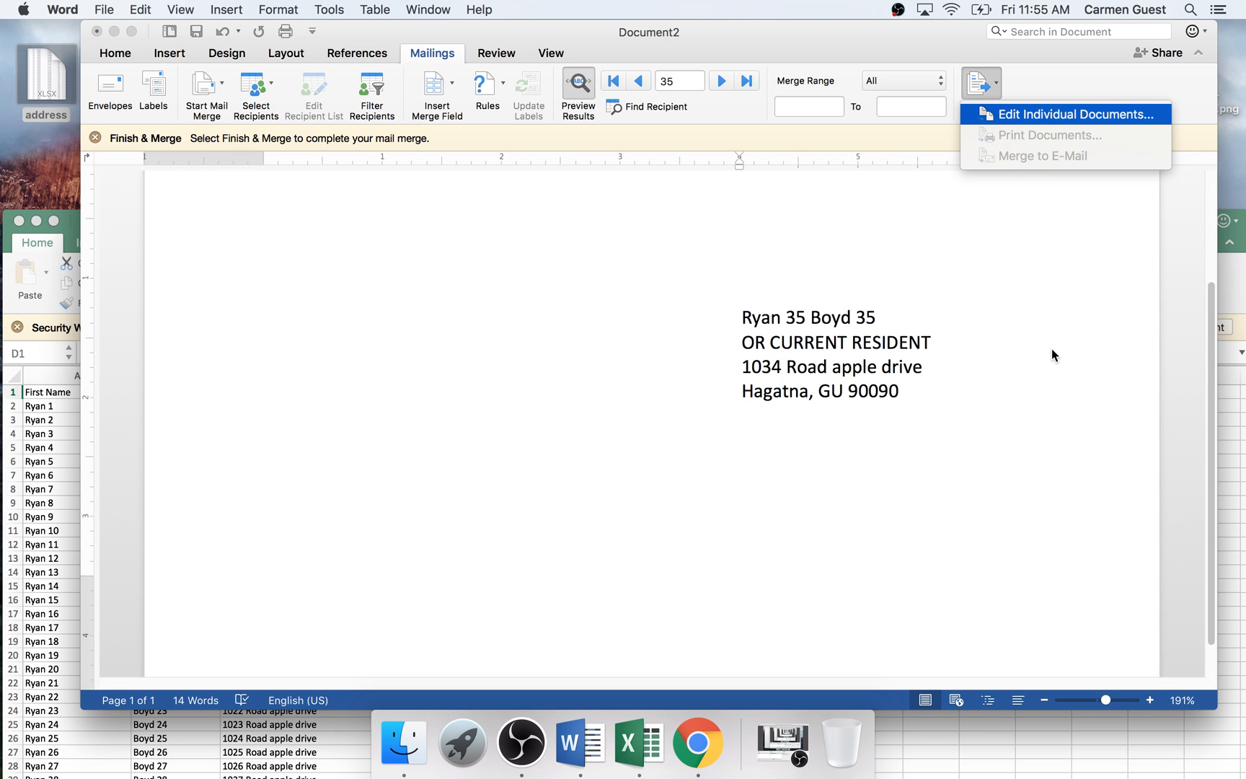
{"action": "left_click", "coordinate": [1066, 114]}
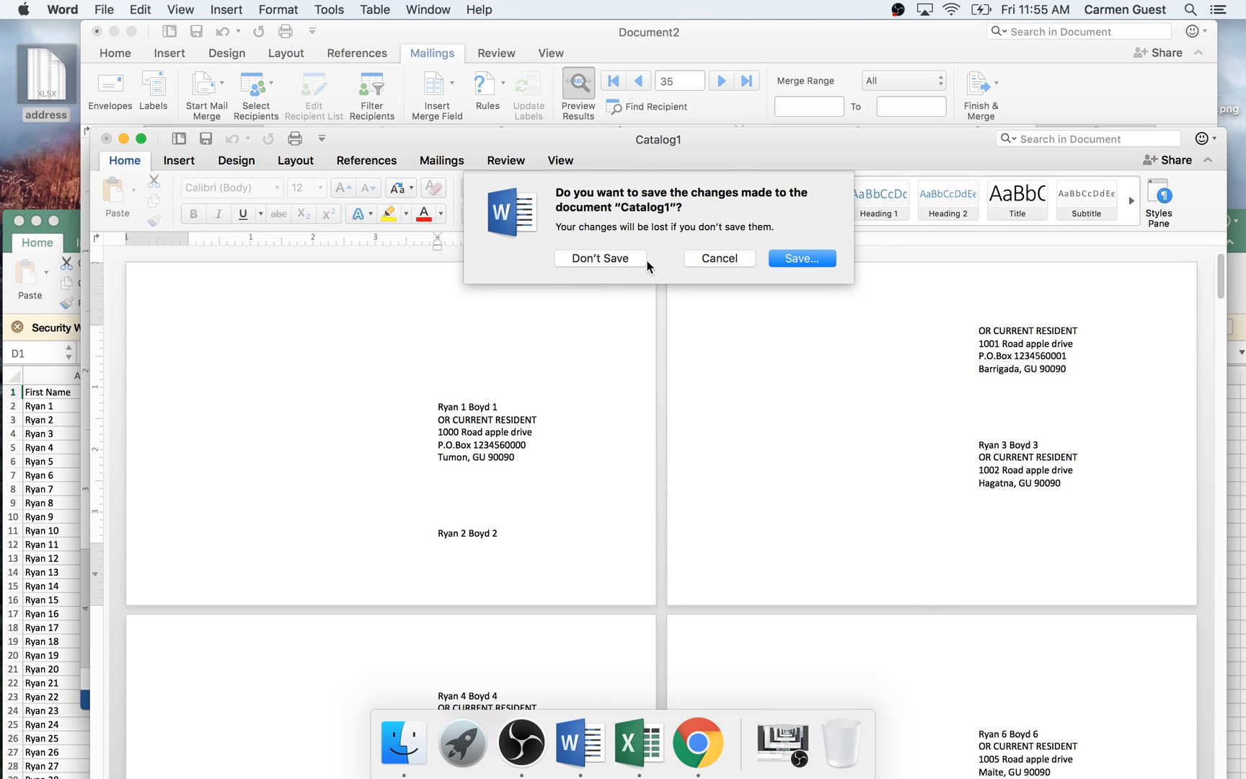
{"action": "left_click", "coordinate": [600, 258]}
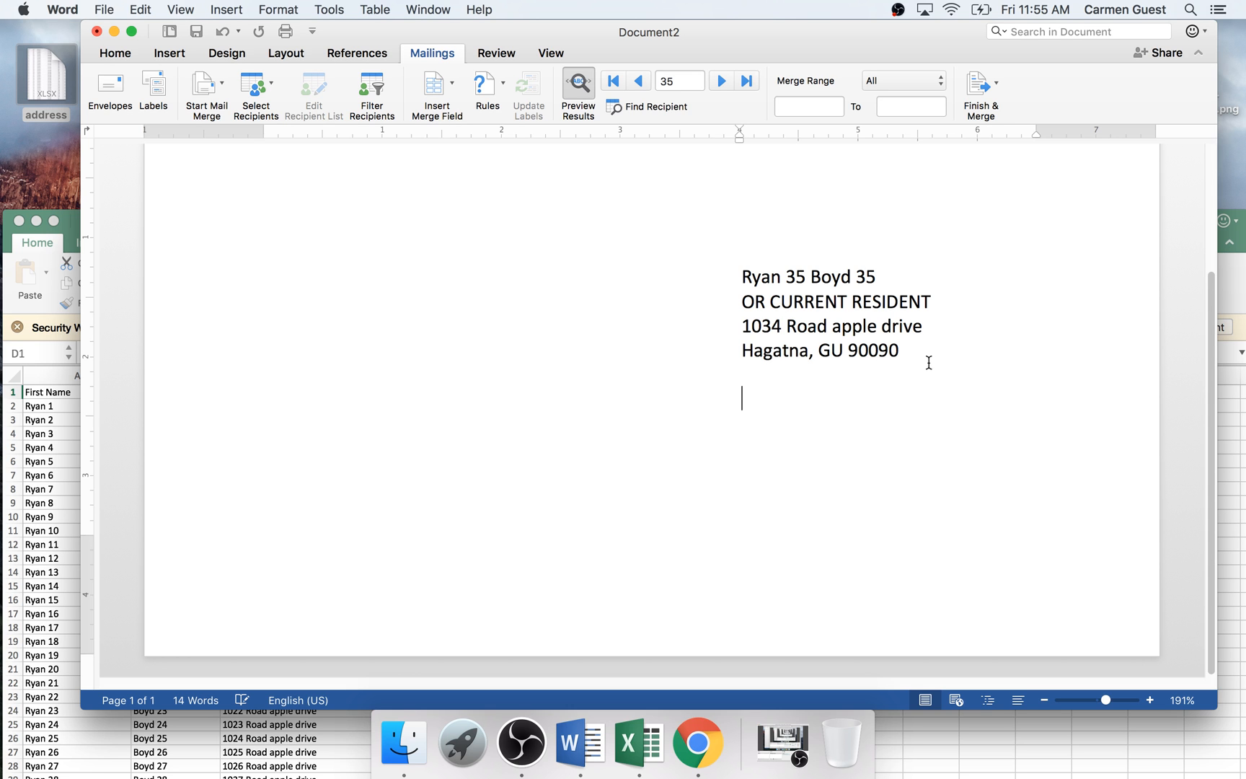
Insert a page break below the address block so the template gains a second page.
{"action": "scroll", "scroll_direction": "down", "scroll_amount": 3}
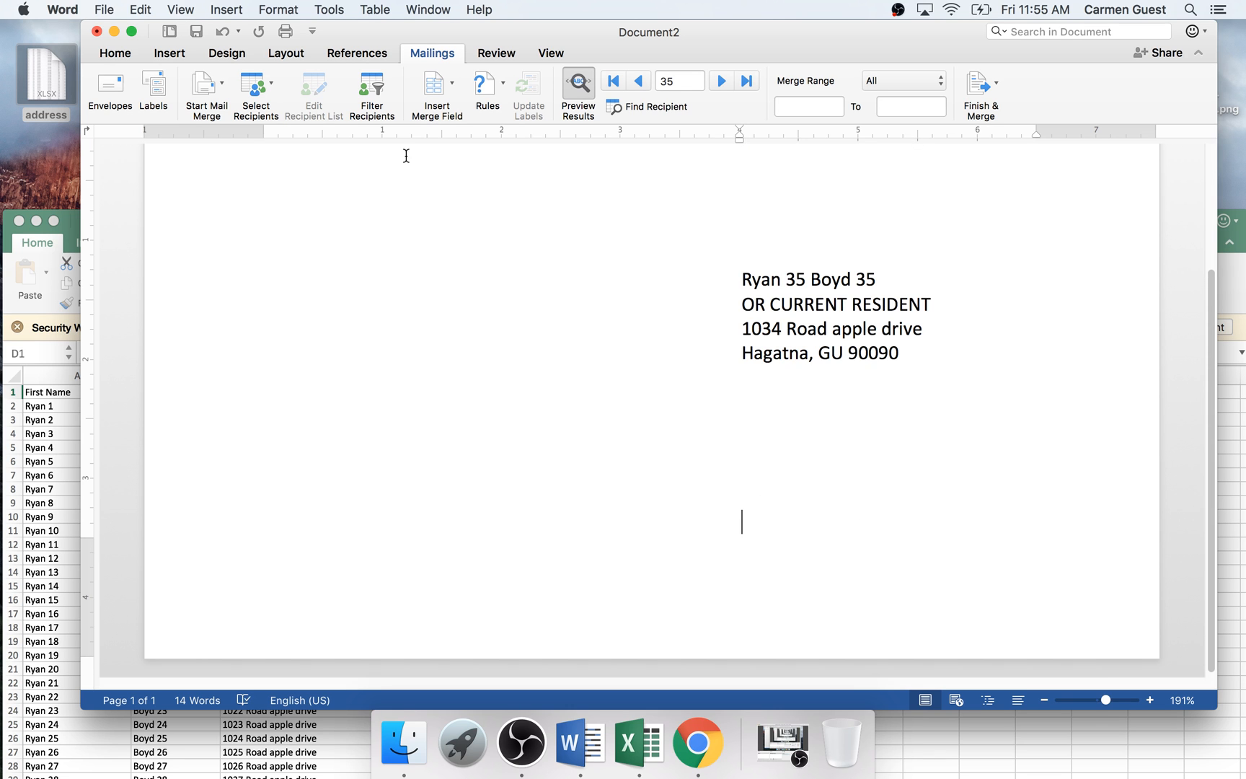
{"action": "left_click", "coordinate": [168, 53]}
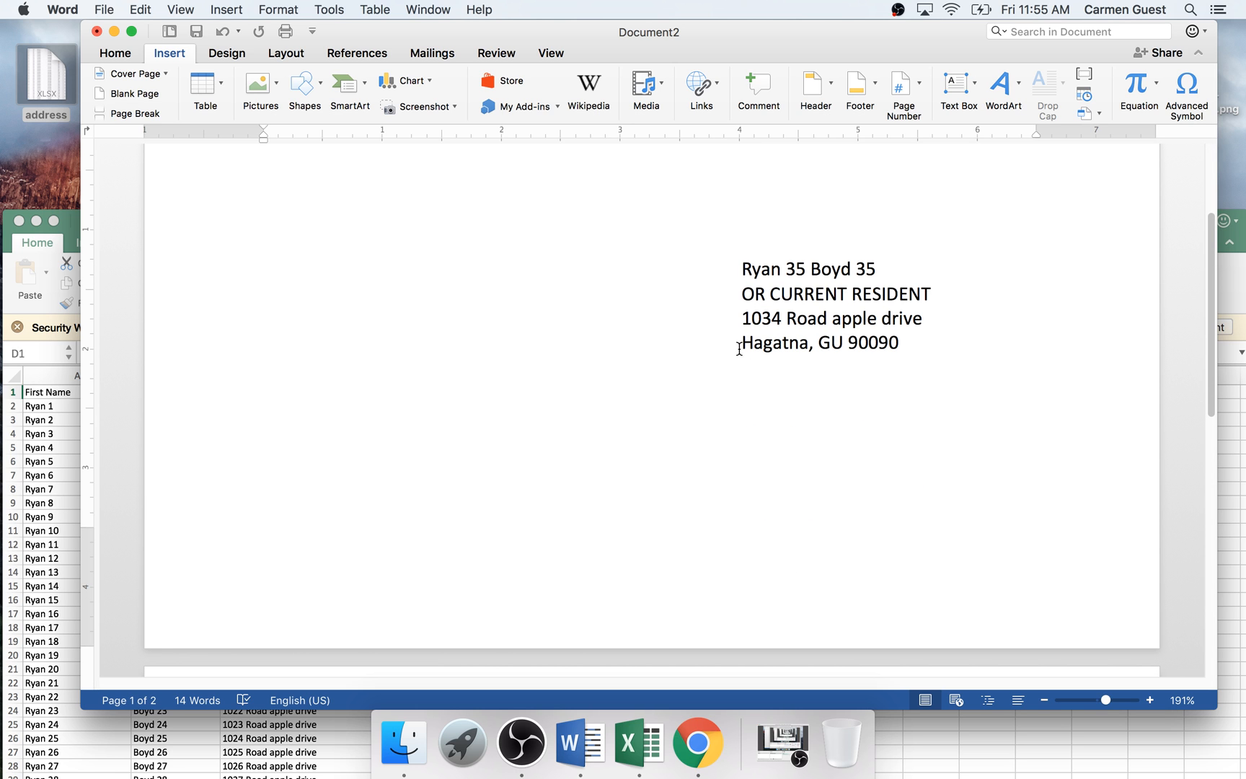
{"action": "mouse_move", "coordinate": [440, 55]}
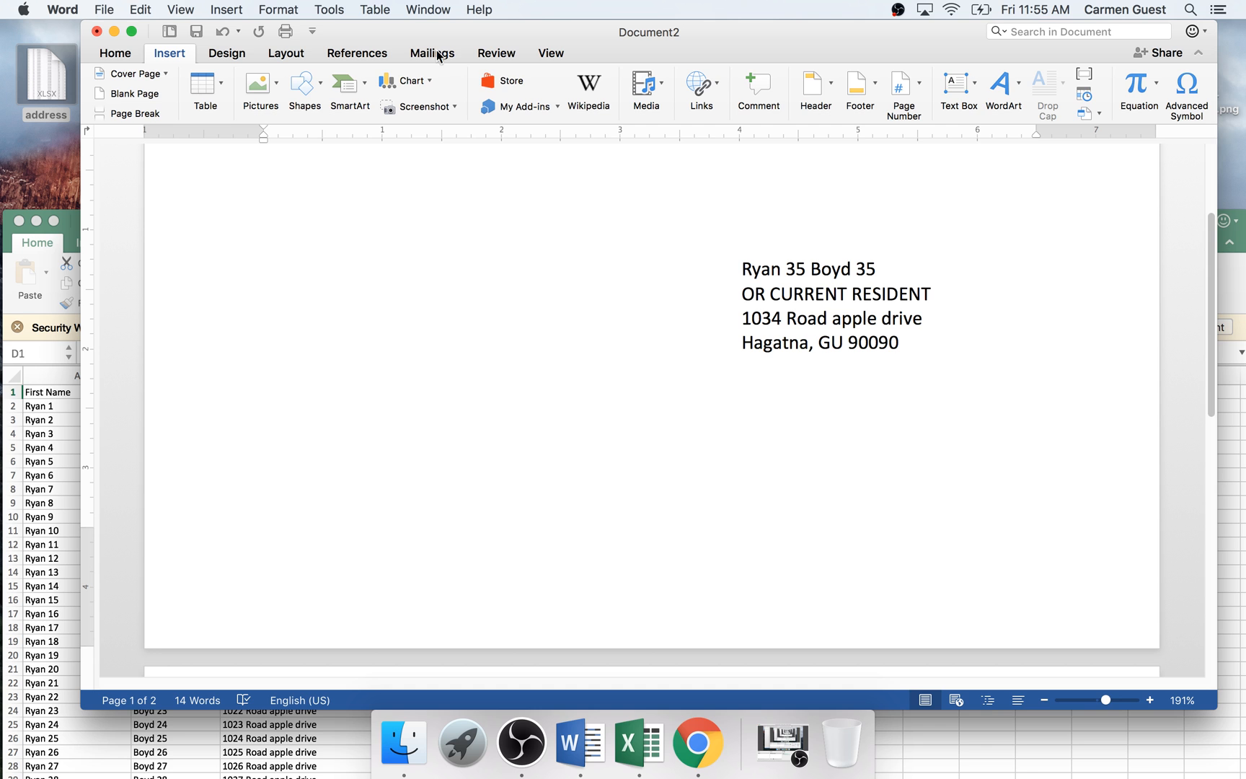
{"action": "left_click", "coordinate": [431, 53]}
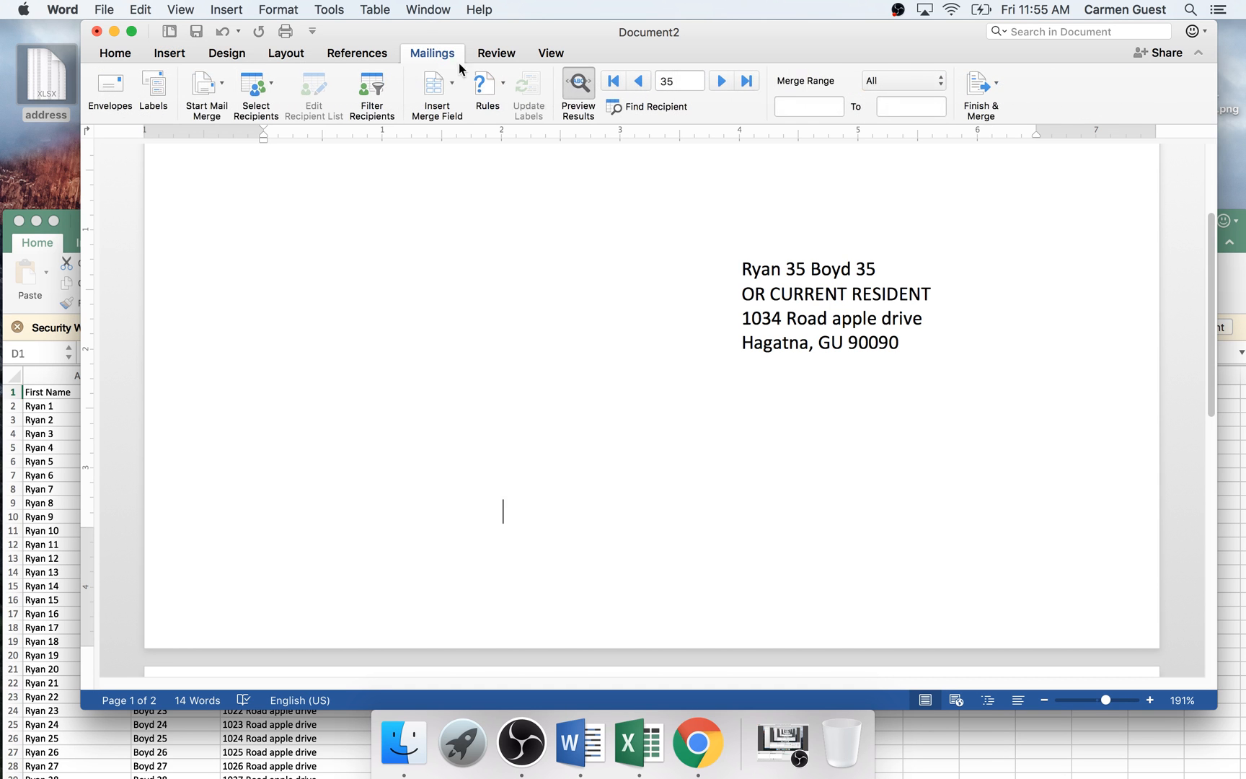
Merge all records into Catalog2 and scroll through its alternating address and blank pages.
{"action": "left_click", "coordinate": [981, 80]}
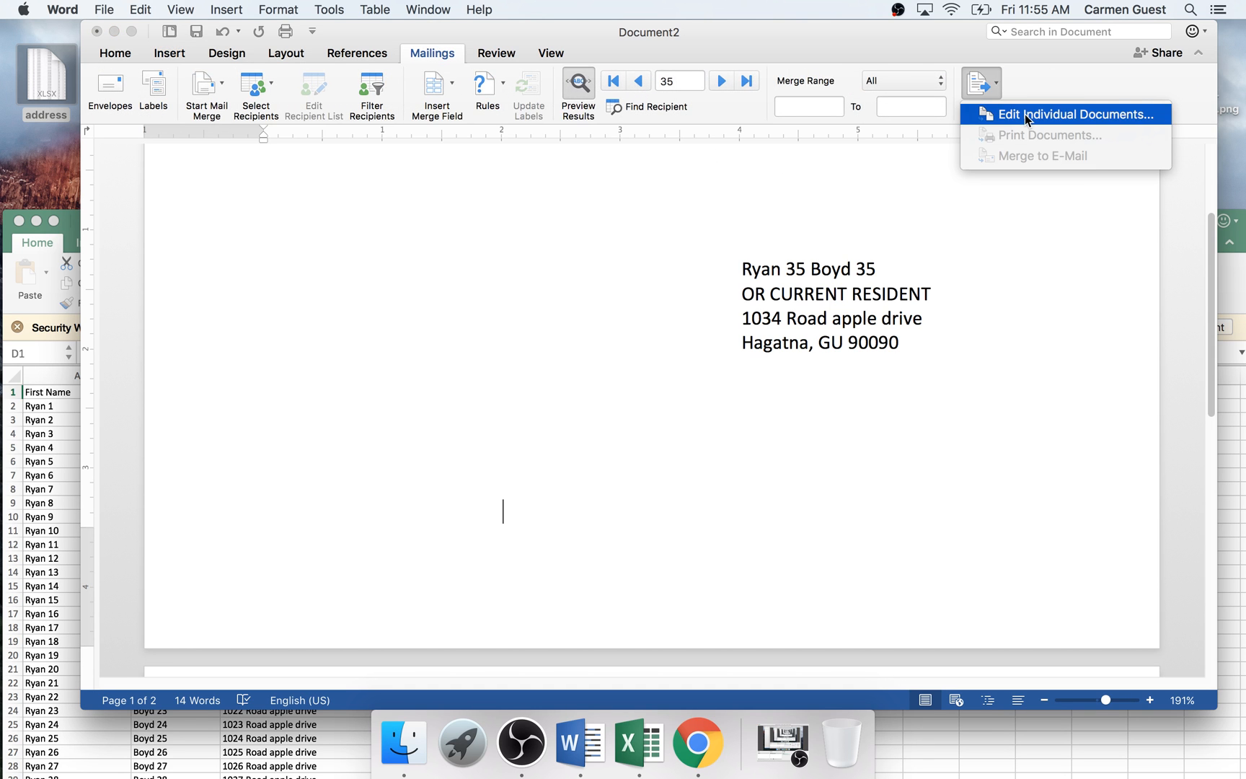
{"action": "left_click", "coordinate": [1067, 114]}
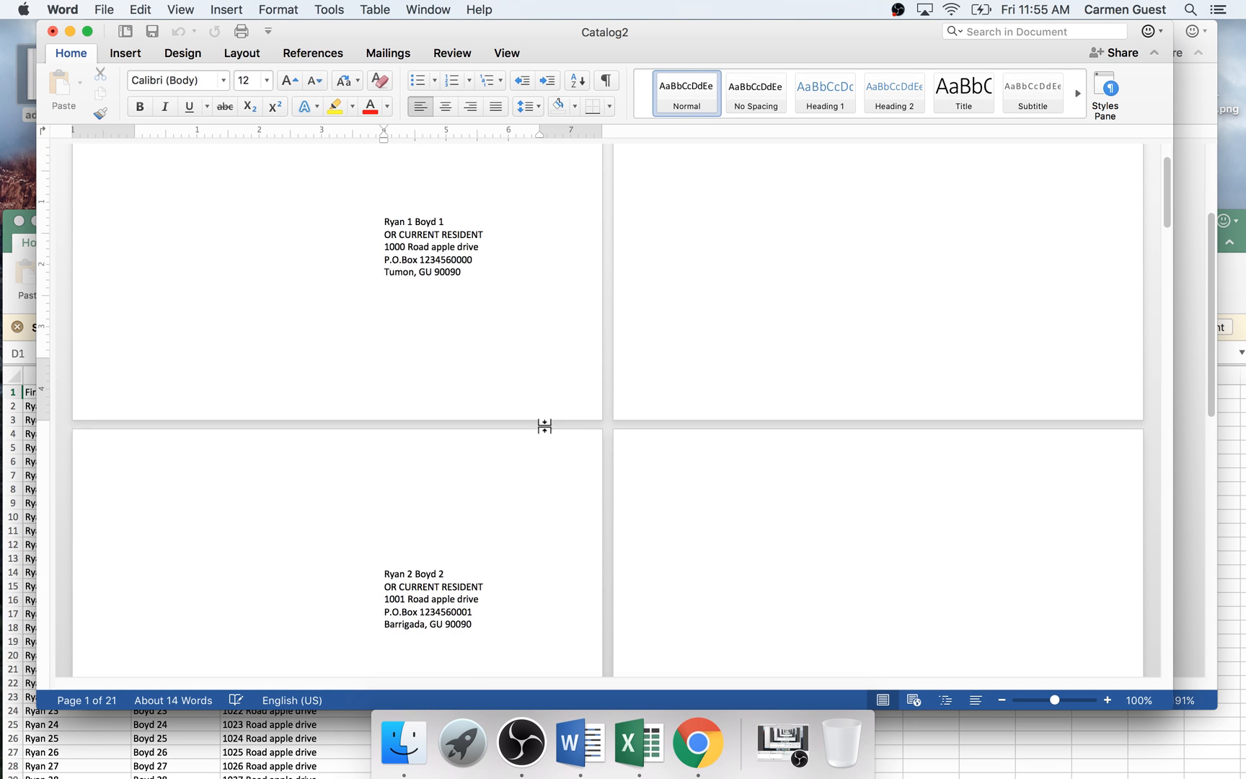
{"action": "scroll", "scroll_direction": "down", "scroll_amount": 3}
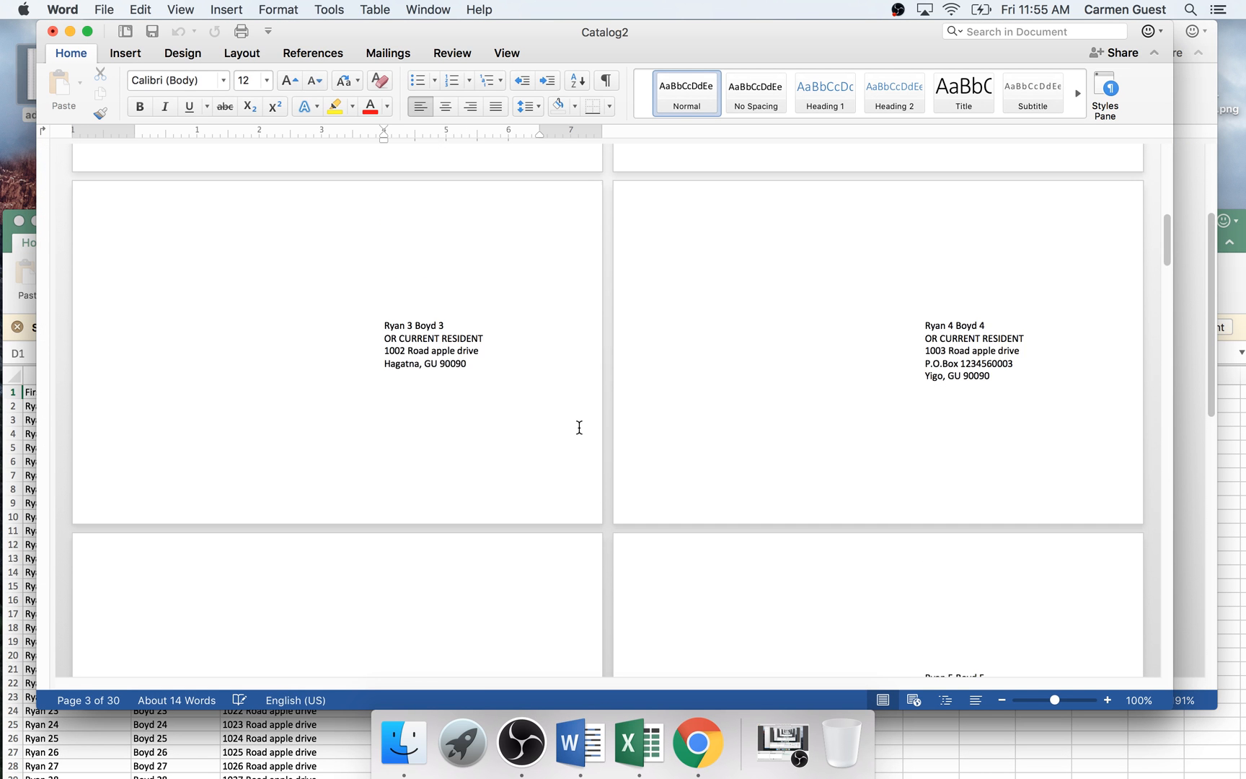
{"action": "scroll", "scroll_direction": "down", "scroll_amount": 3}
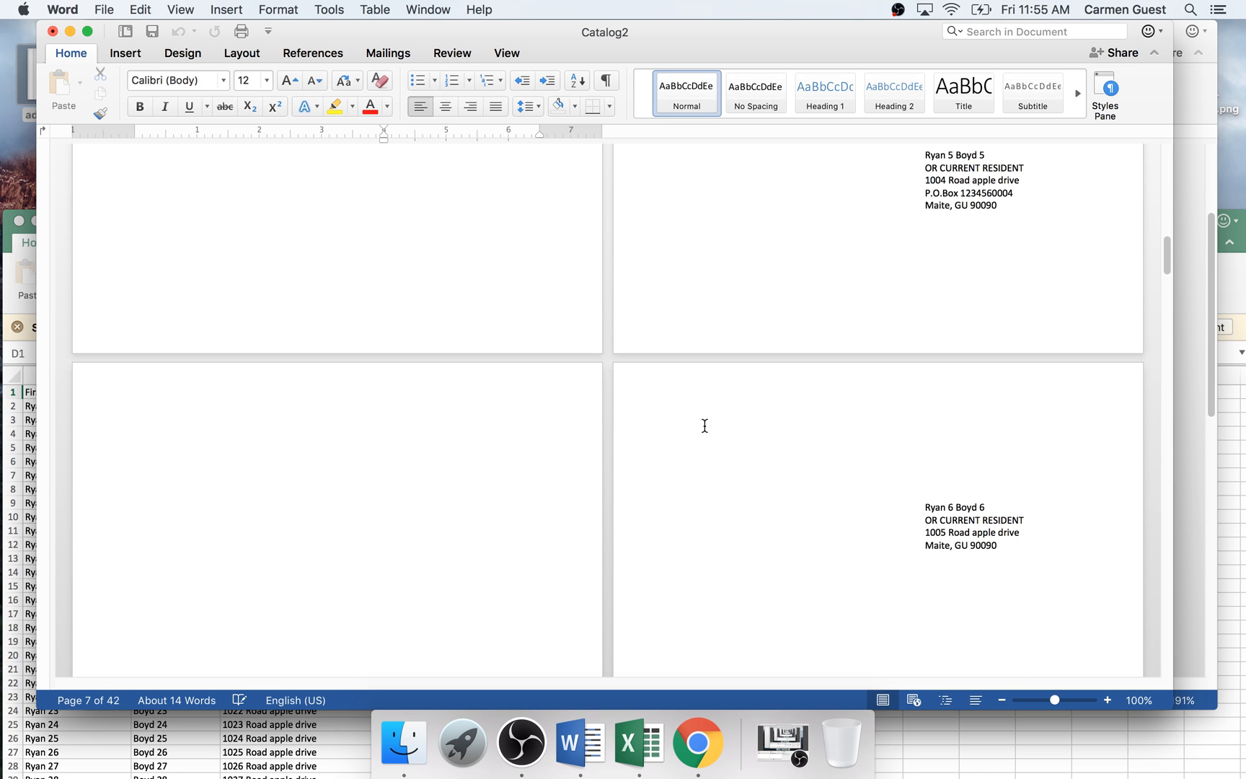
{"action": "scroll", "scroll_direction": "down", "scroll_amount": 3}
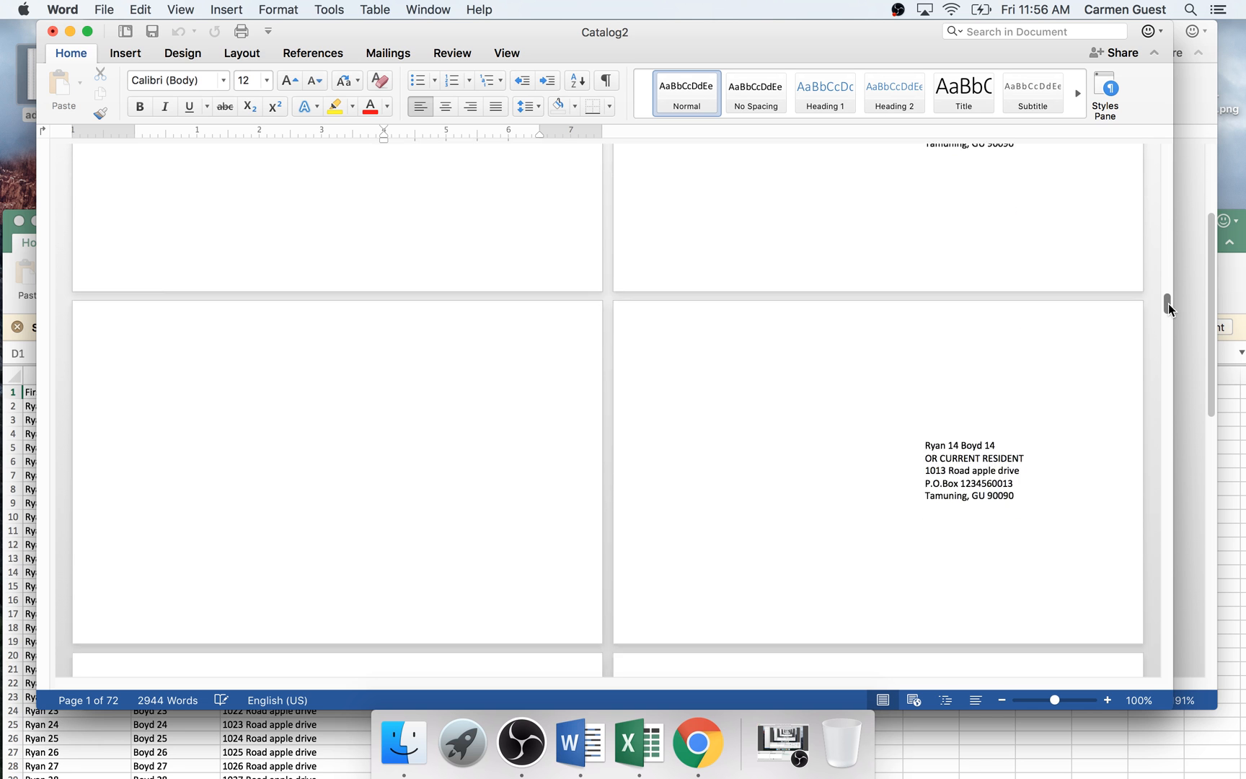
{"action": "scroll", "scroll_direction": "down", "scroll_amount": 3}
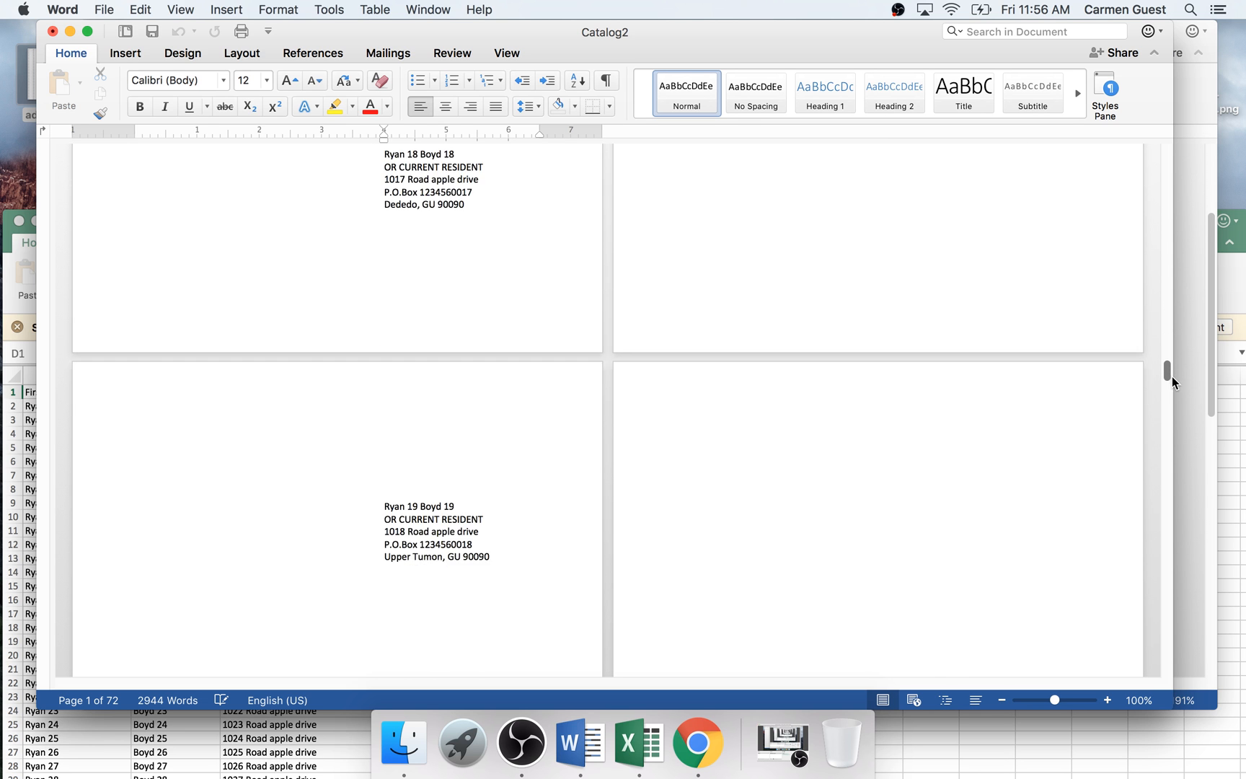
{"action": "scroll", "scroll_direction": "up", "scroll_amount": 3}
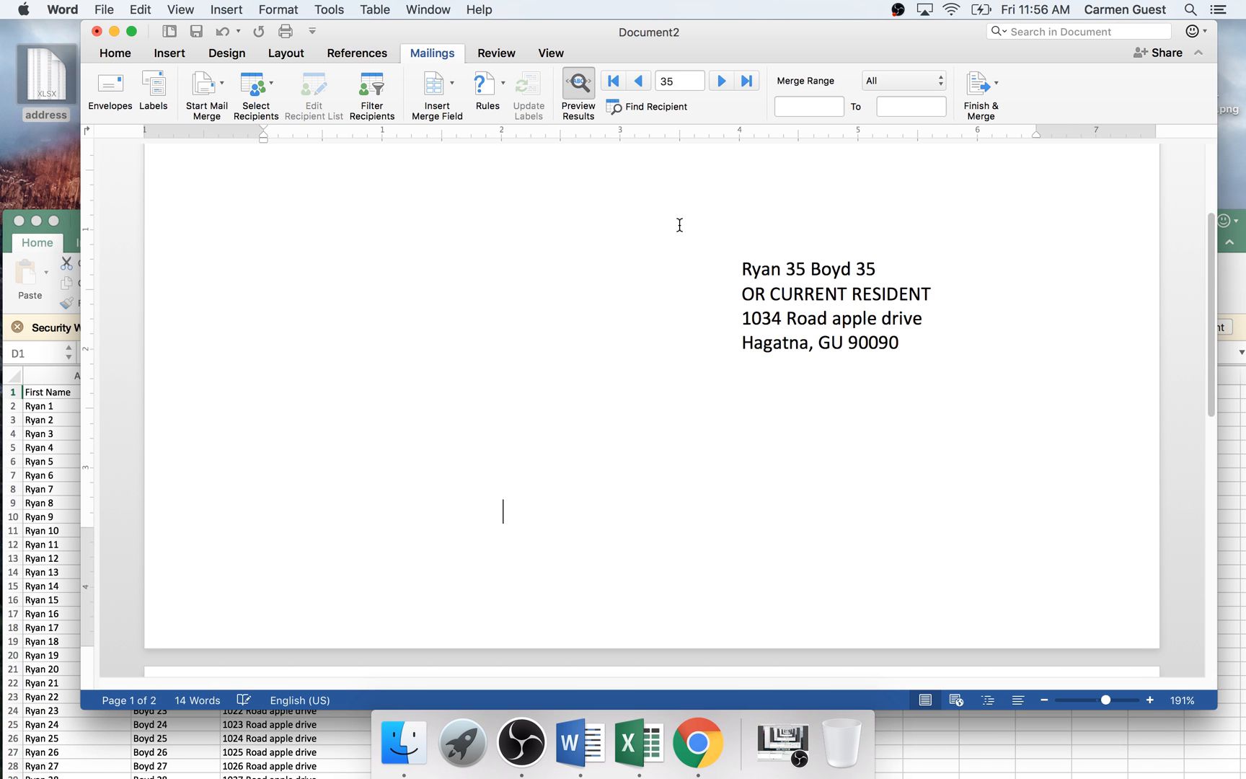
Merge all records into editable Catalog3, one address card per page, and scroll through it.
{"action": "scroll", "scroll_direction": "down", "scroll_amount": 3}
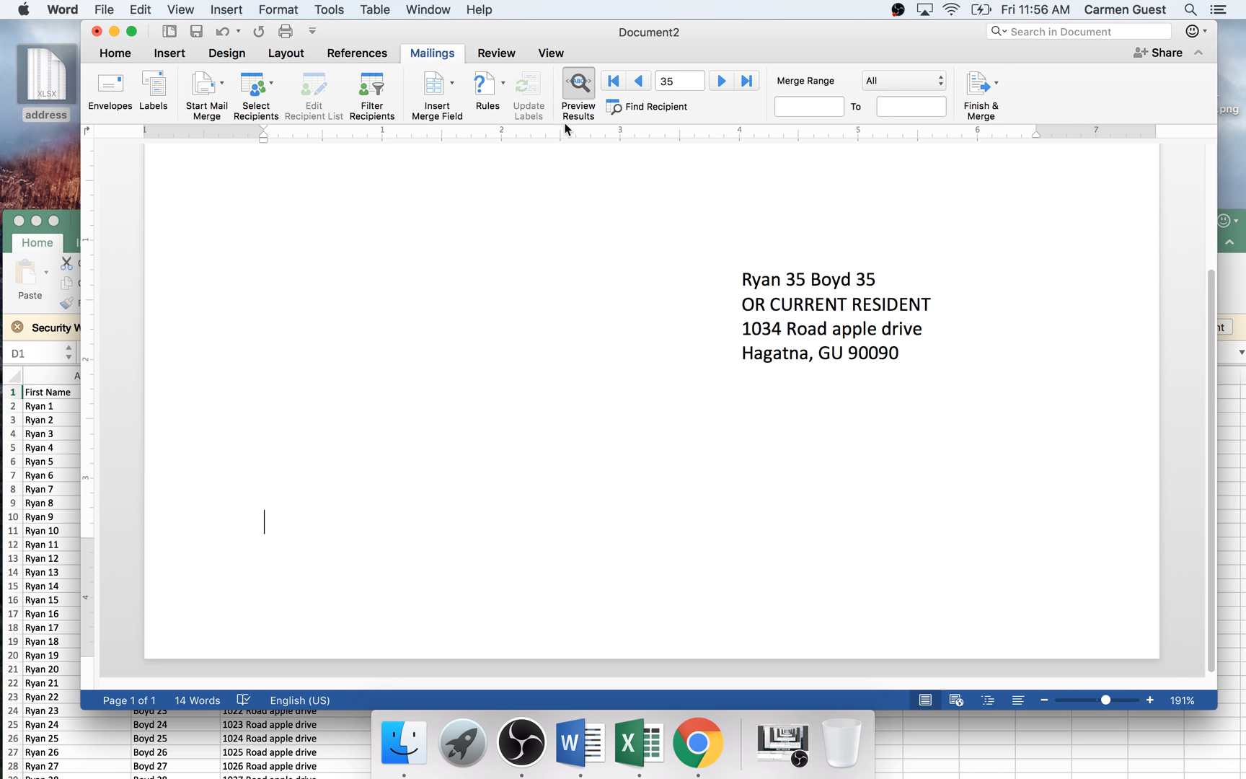
{"action": "left_click", "coordinate": [981, 83]}
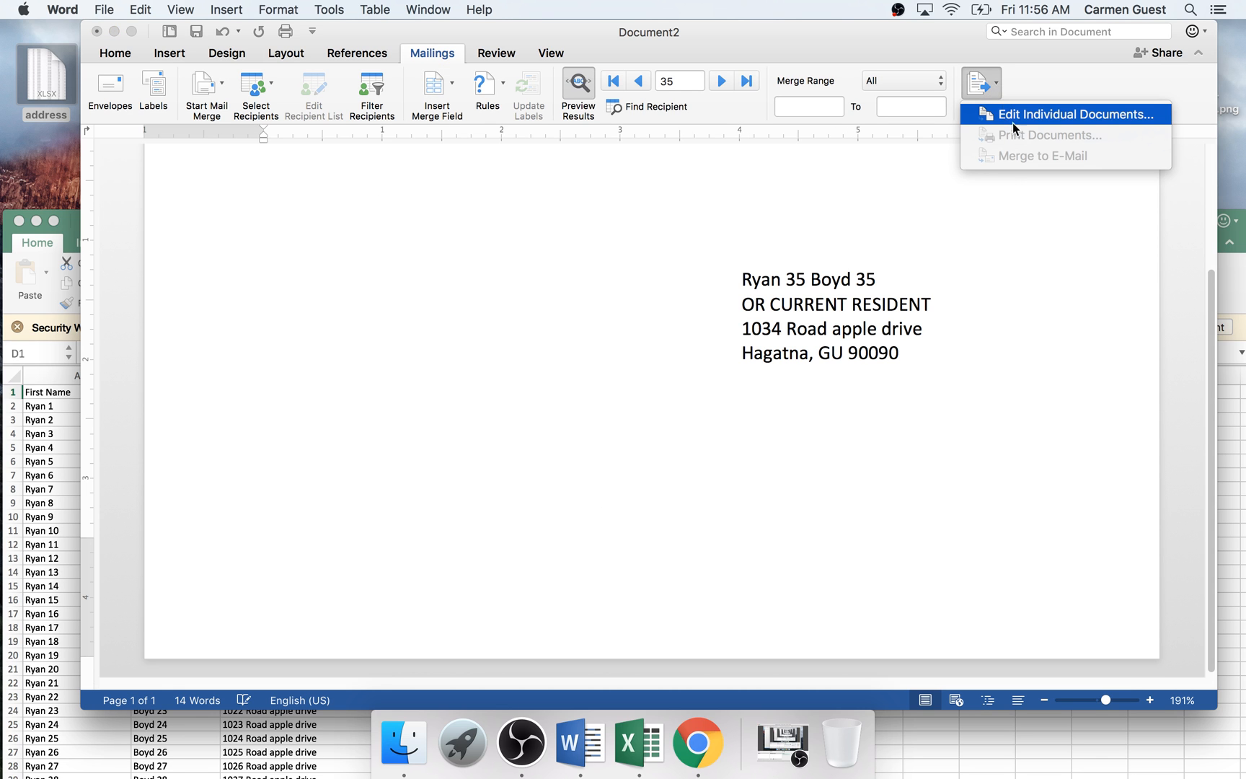
{"action": "left_click", "coordinate": [1070, 114]}
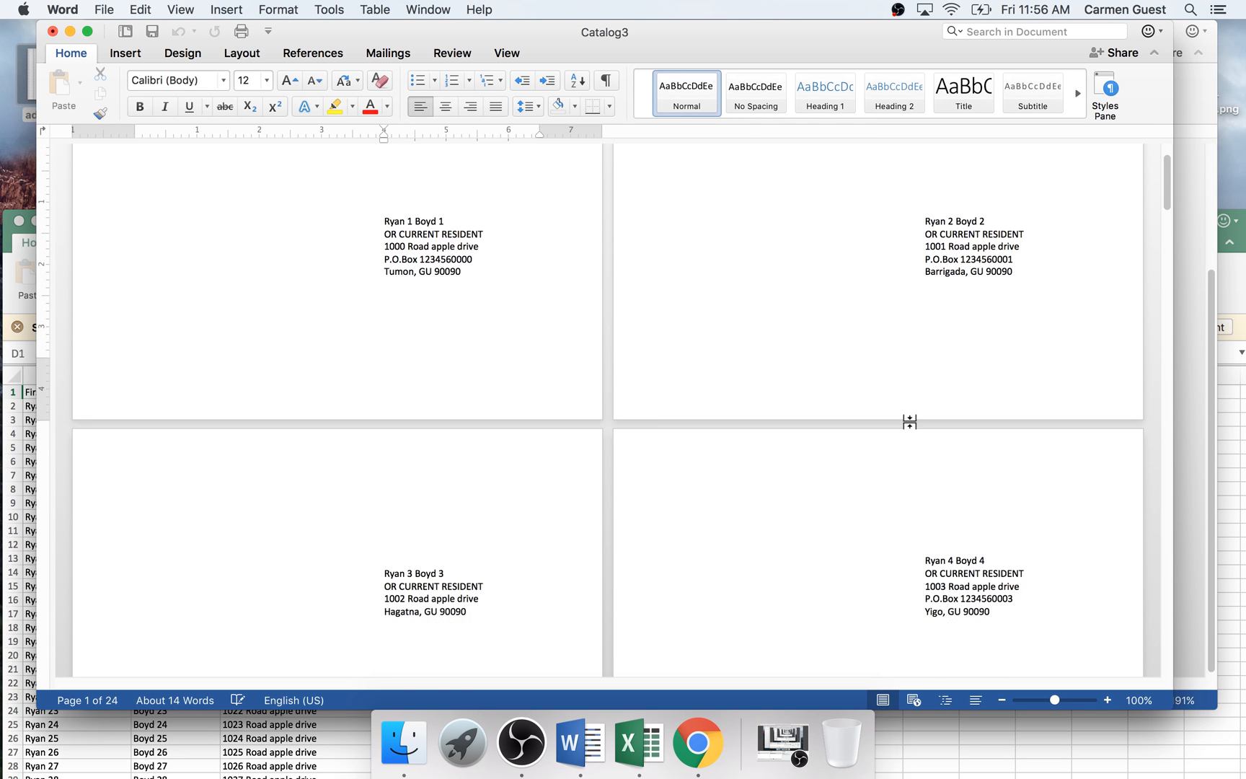
{"action": "scroll", "scroll_direction": "down", "scroll_amount": 3}
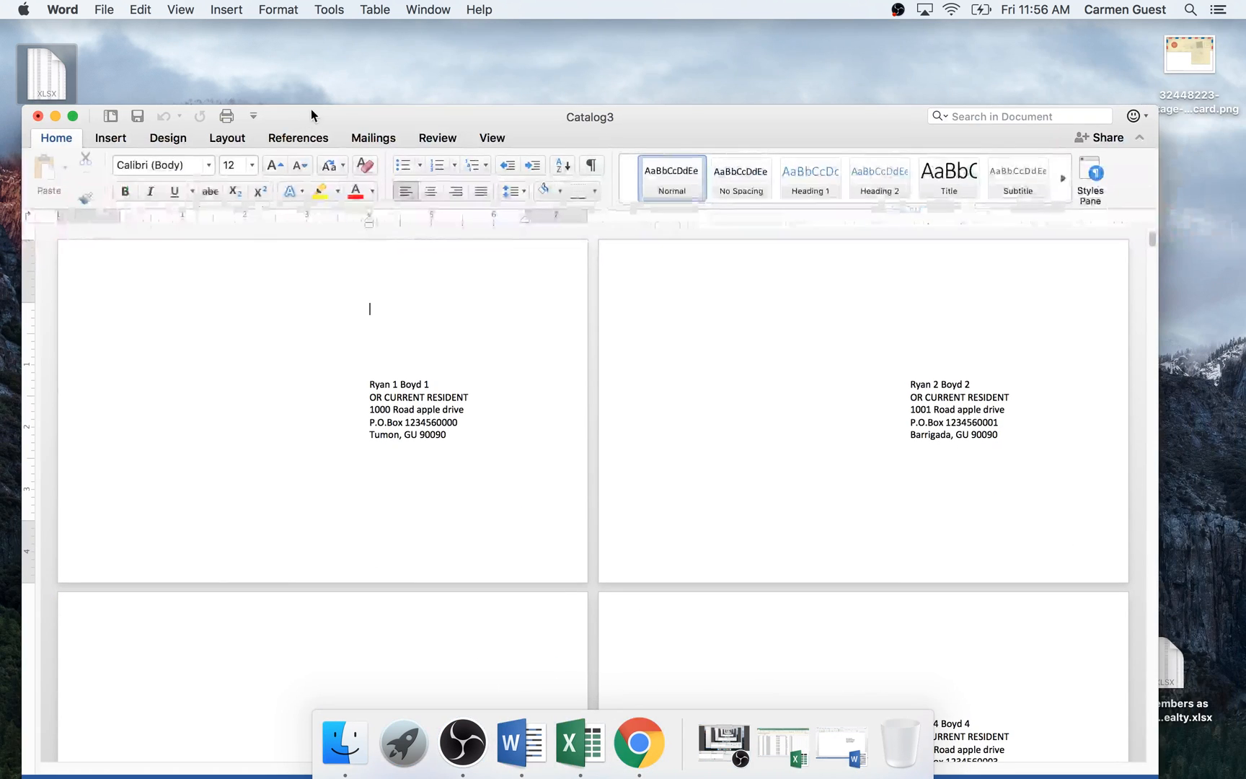
Open the postcard image in Preview and drag a first rectangle over its address lines.
{"action": "left_click", "coordinate": [1194, 53]}
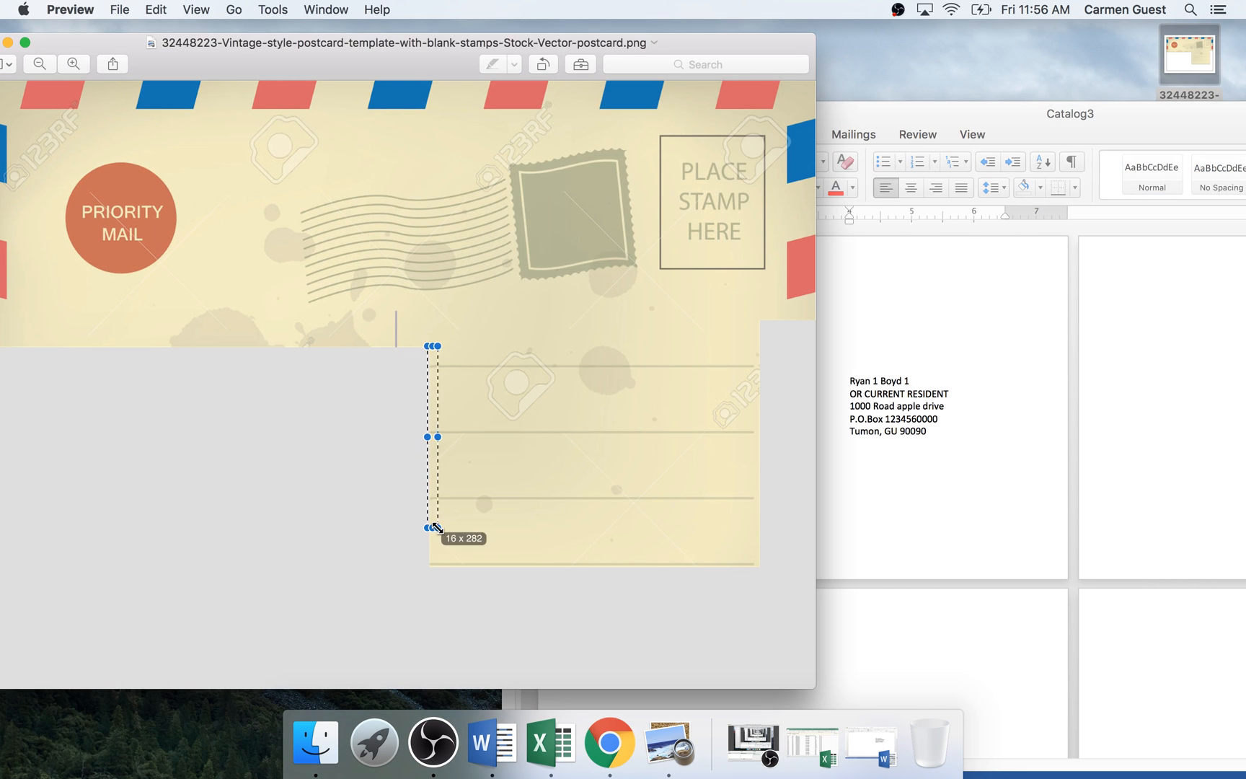
{"action": "left_click_drag", "start_coordinate": [431, 527], "coordinate": [744, 513]}
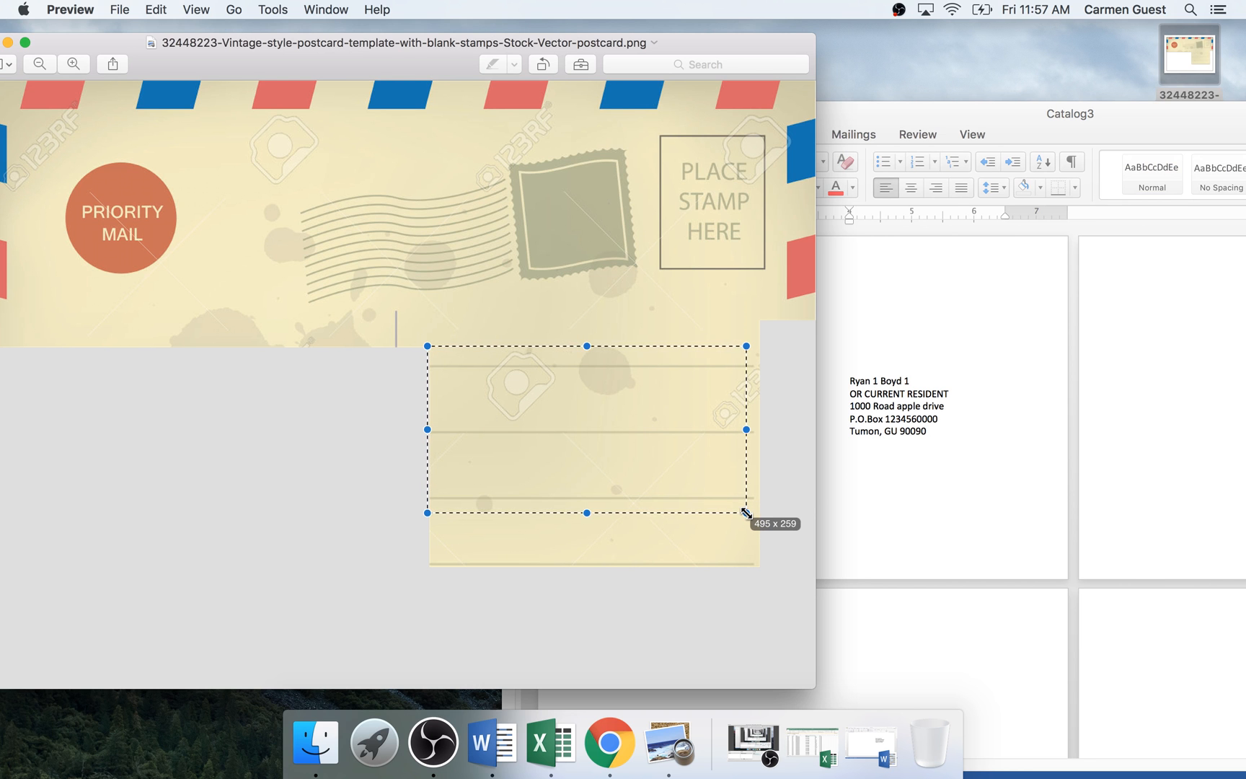
{"action": "left_click_drag", "start_coordinate": [744, 513], "coordinate": [744, 507]}
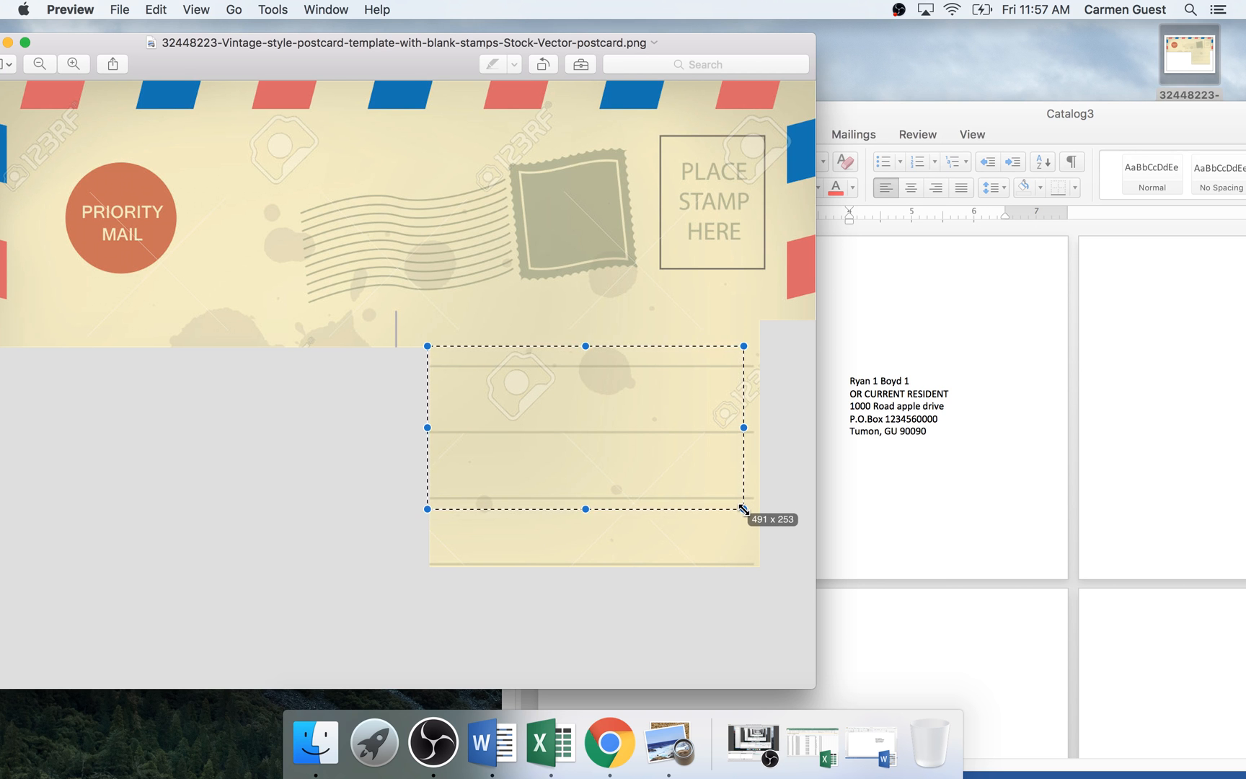
{"action": "left_click_drag", "start_coordinate": [742, 508], "coordinate": [722, 491]}
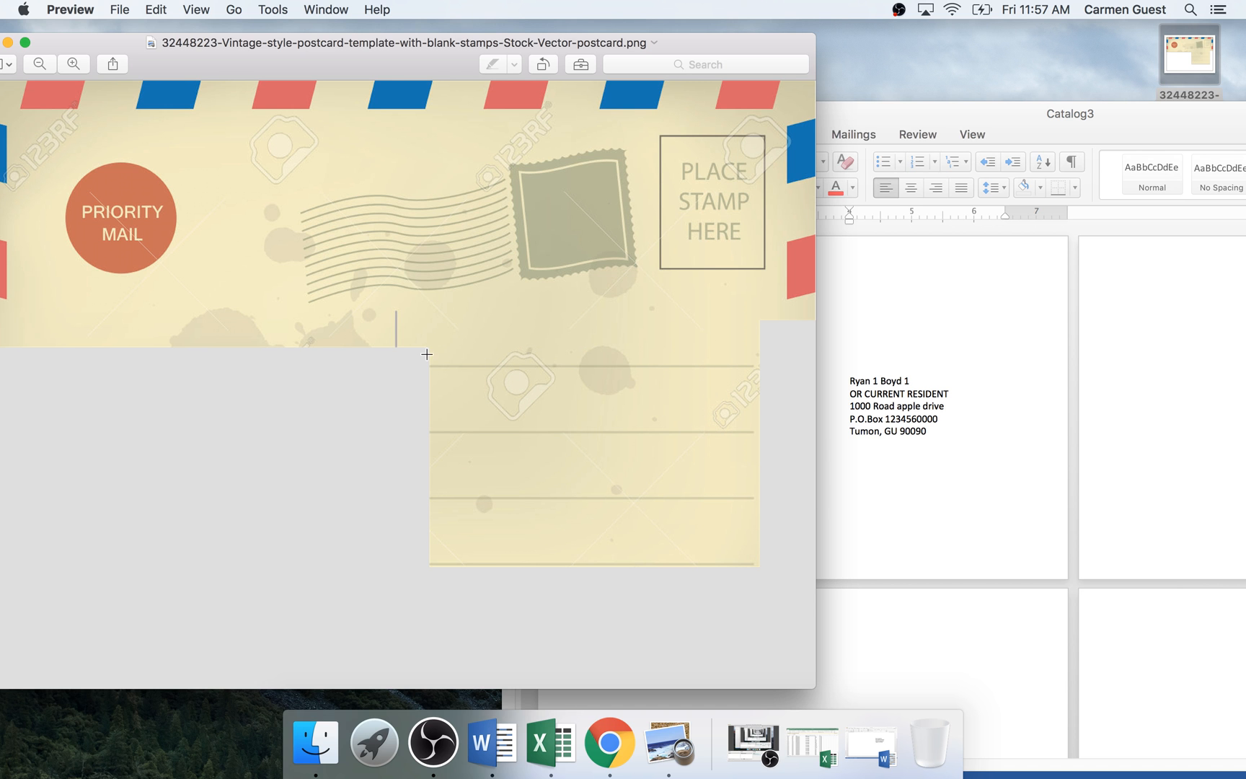
Redraw a larger rectangle spanning the full address lines to read their dimensions.
{"action": "left_click_drag", "start_coordinate": [427, 350], "coordinate": [590, 437]}
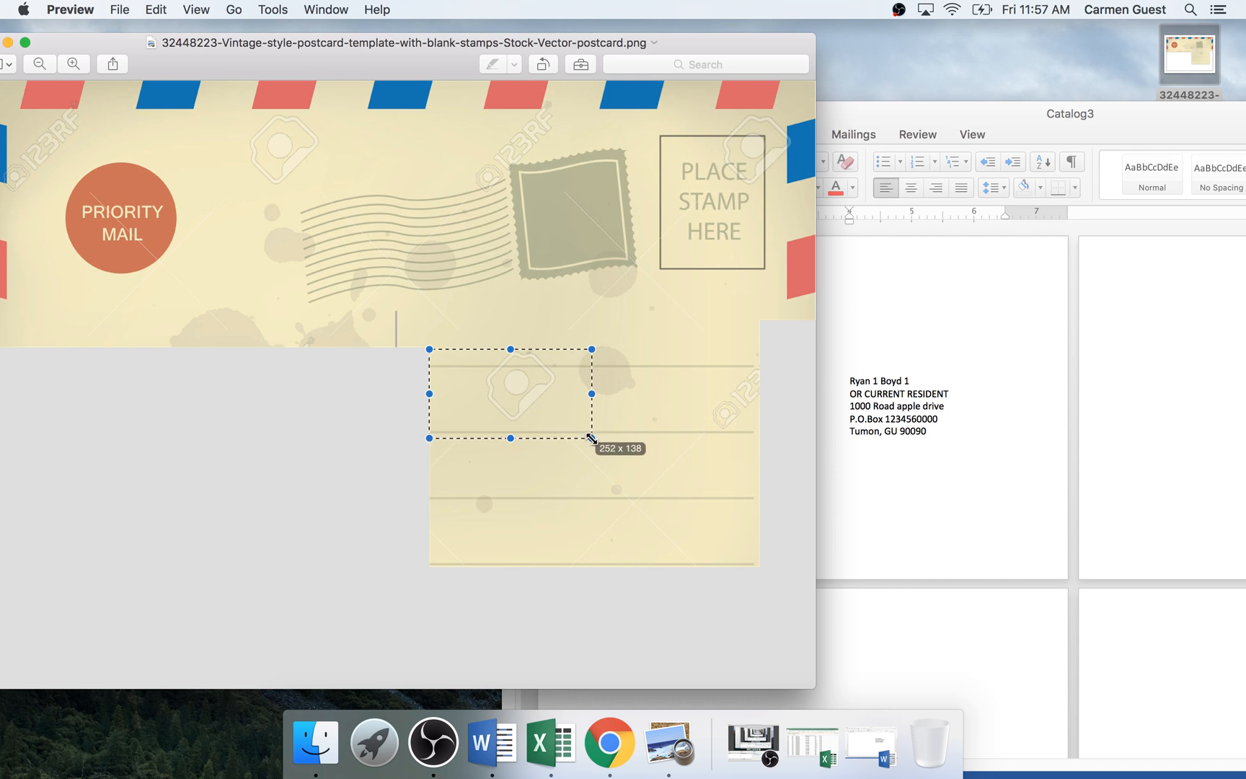
{"action": "left_click_drag", "start_coordinate": [589, 437], "coordinate": [689, 523]}
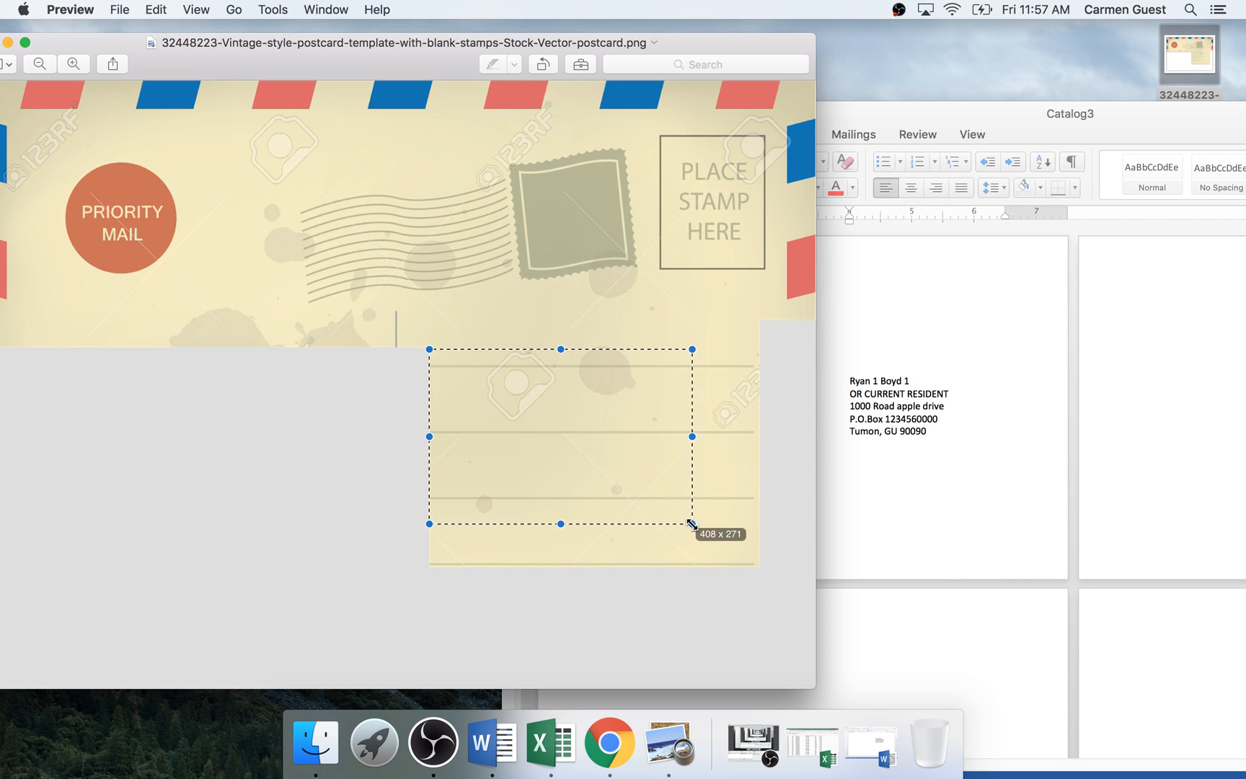
{"action": "left_click_drag", "start_coordinate": [689, 526], "coordinate": [688, 523]}
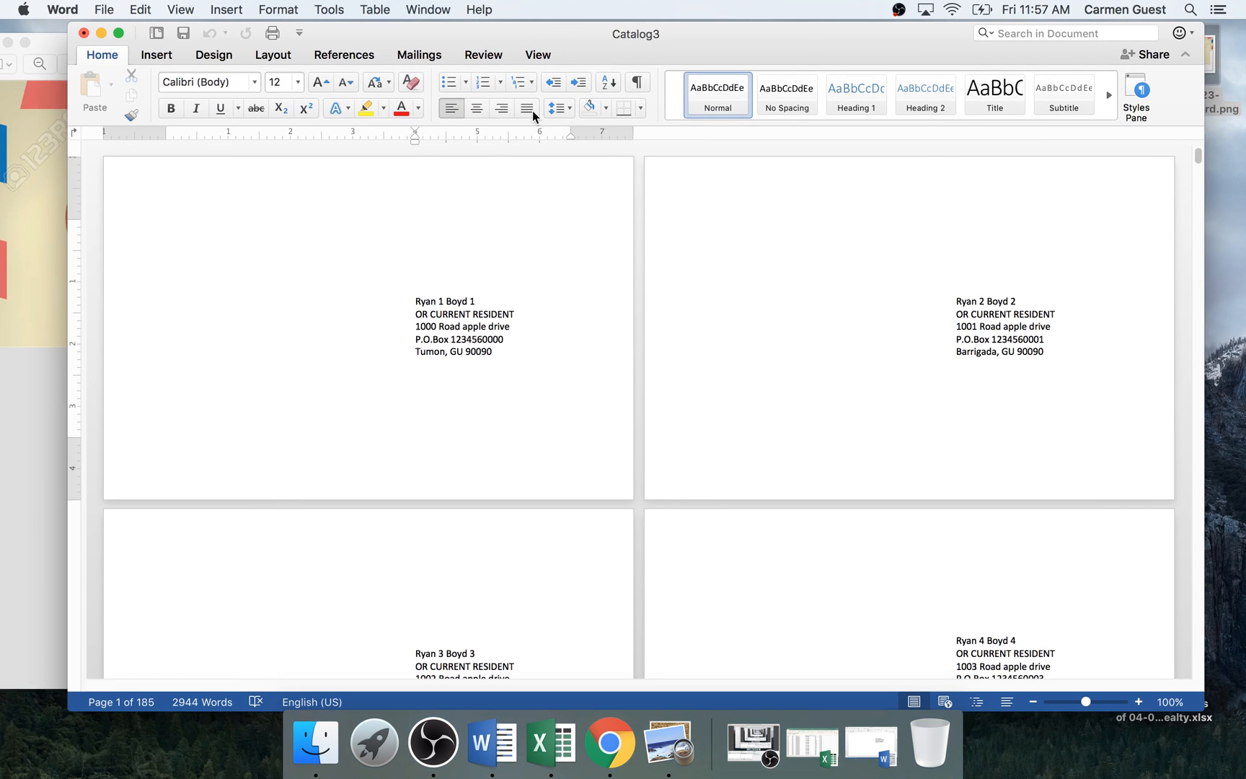
Scroll through Catalog3's merged postcard pages, checking addresses up to record 16.
{"action": "scroll", "scroll_direction": "down", "scroll_amount": 3}
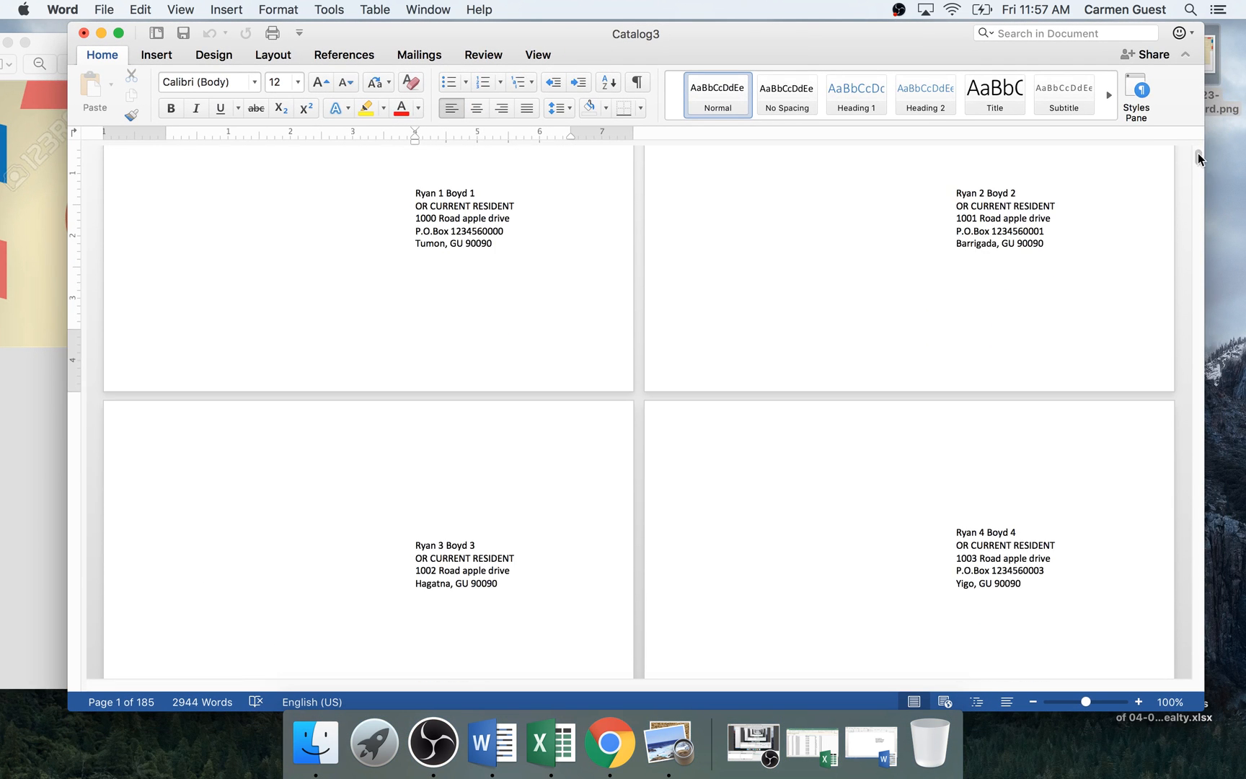
{"action": "scroll", "scroll_direction": "down", "scroll_amount": 3}
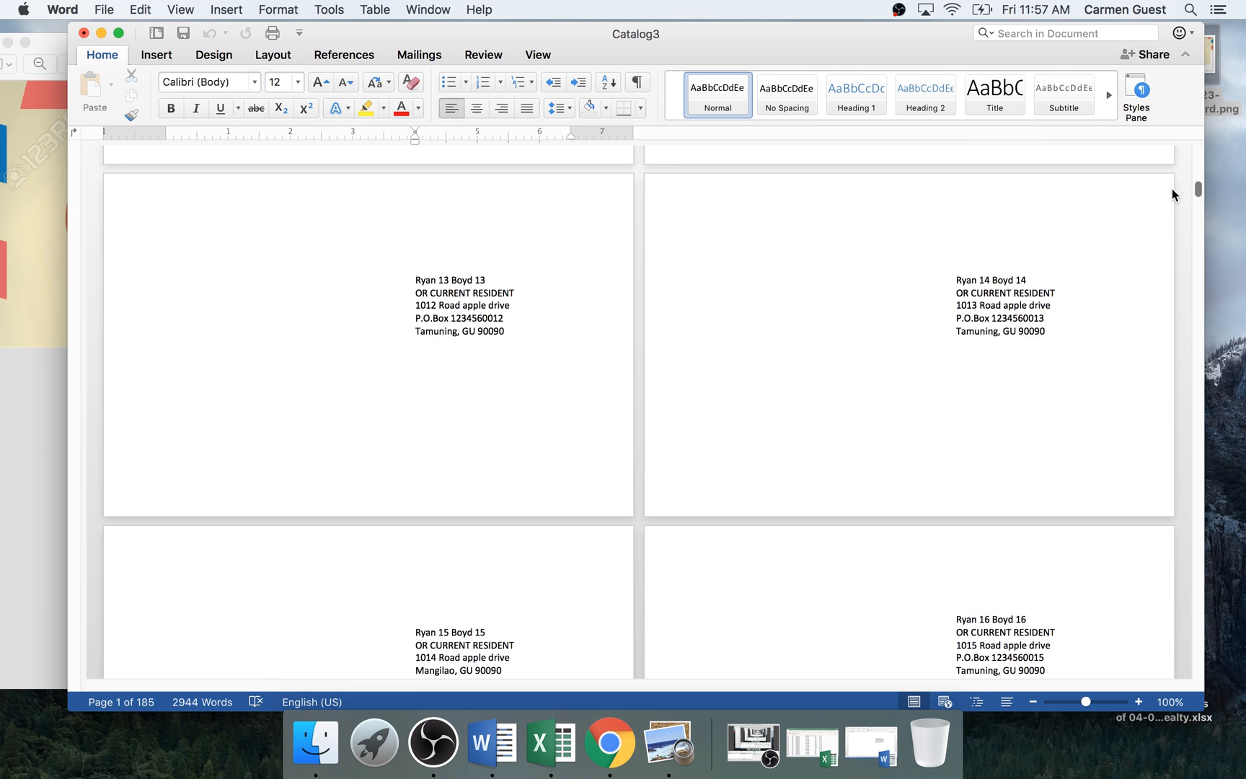
{"action": "mouse_move", "coordinate": [750, 748]}
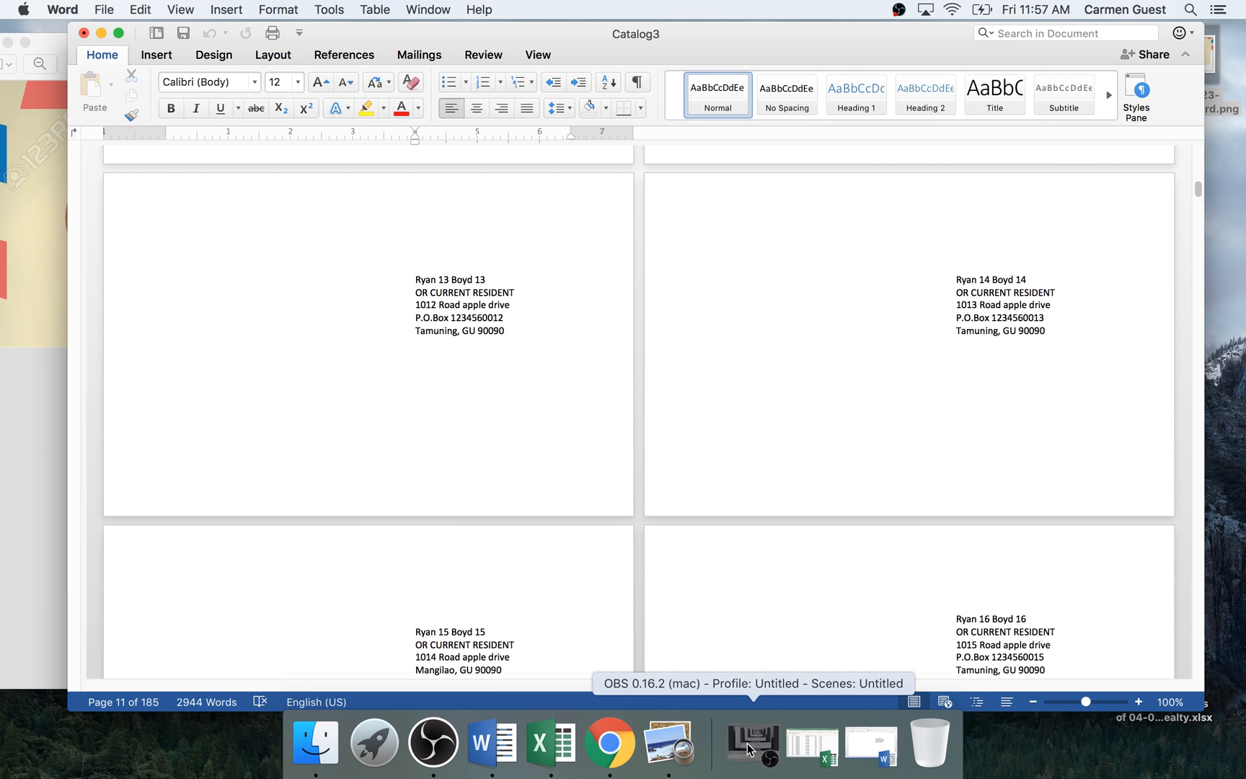